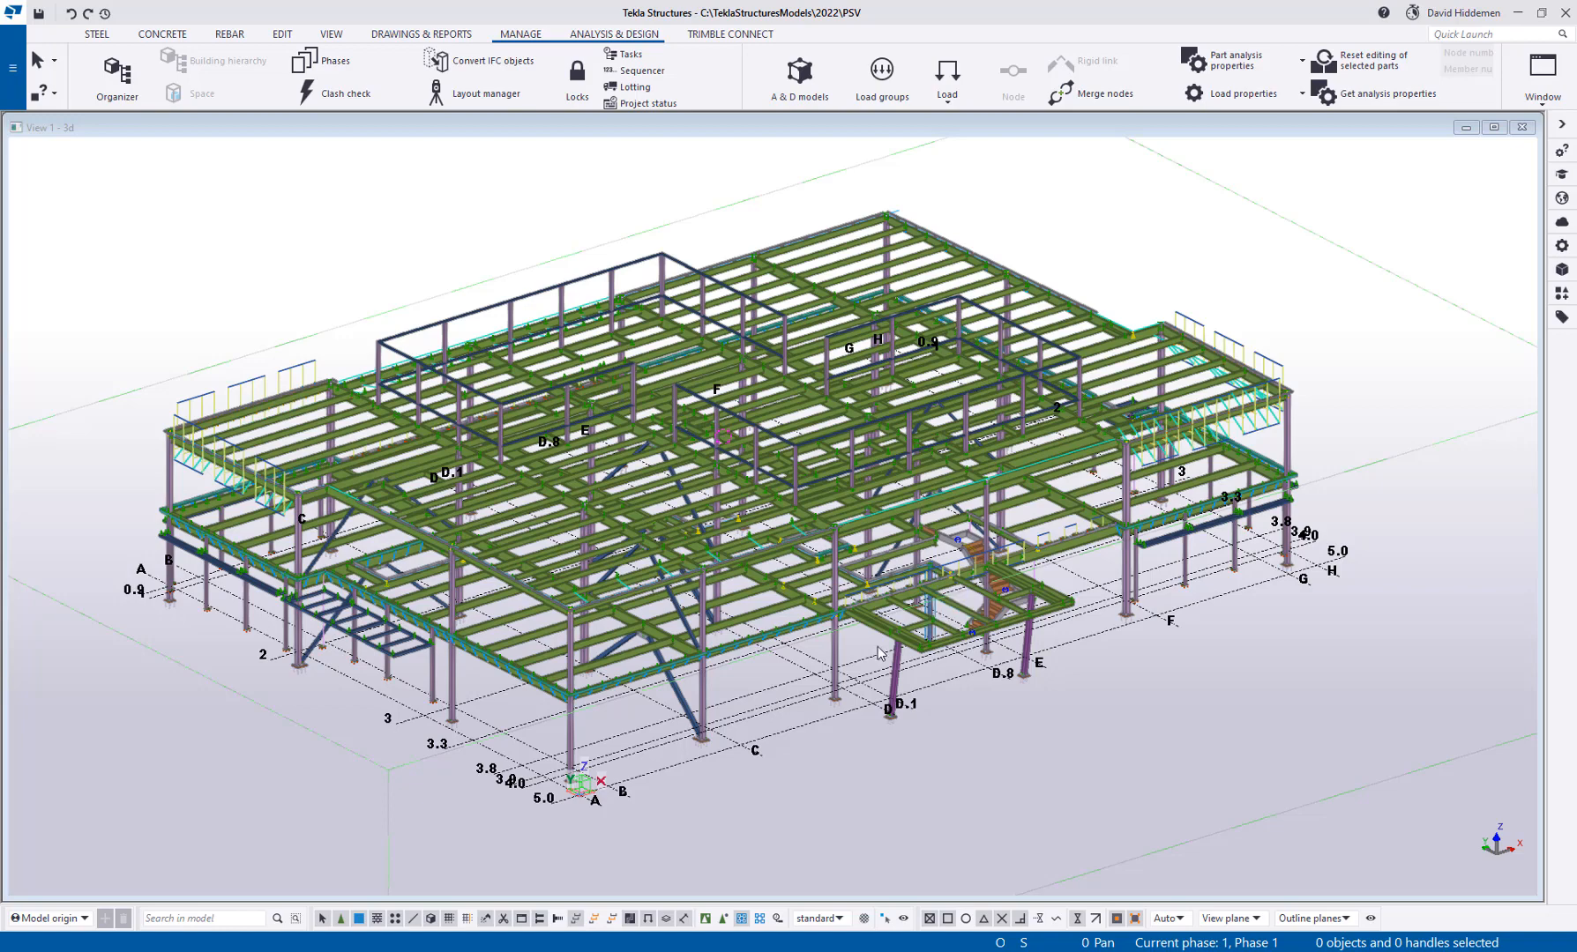
pyautogui.moveTo(804, 662)
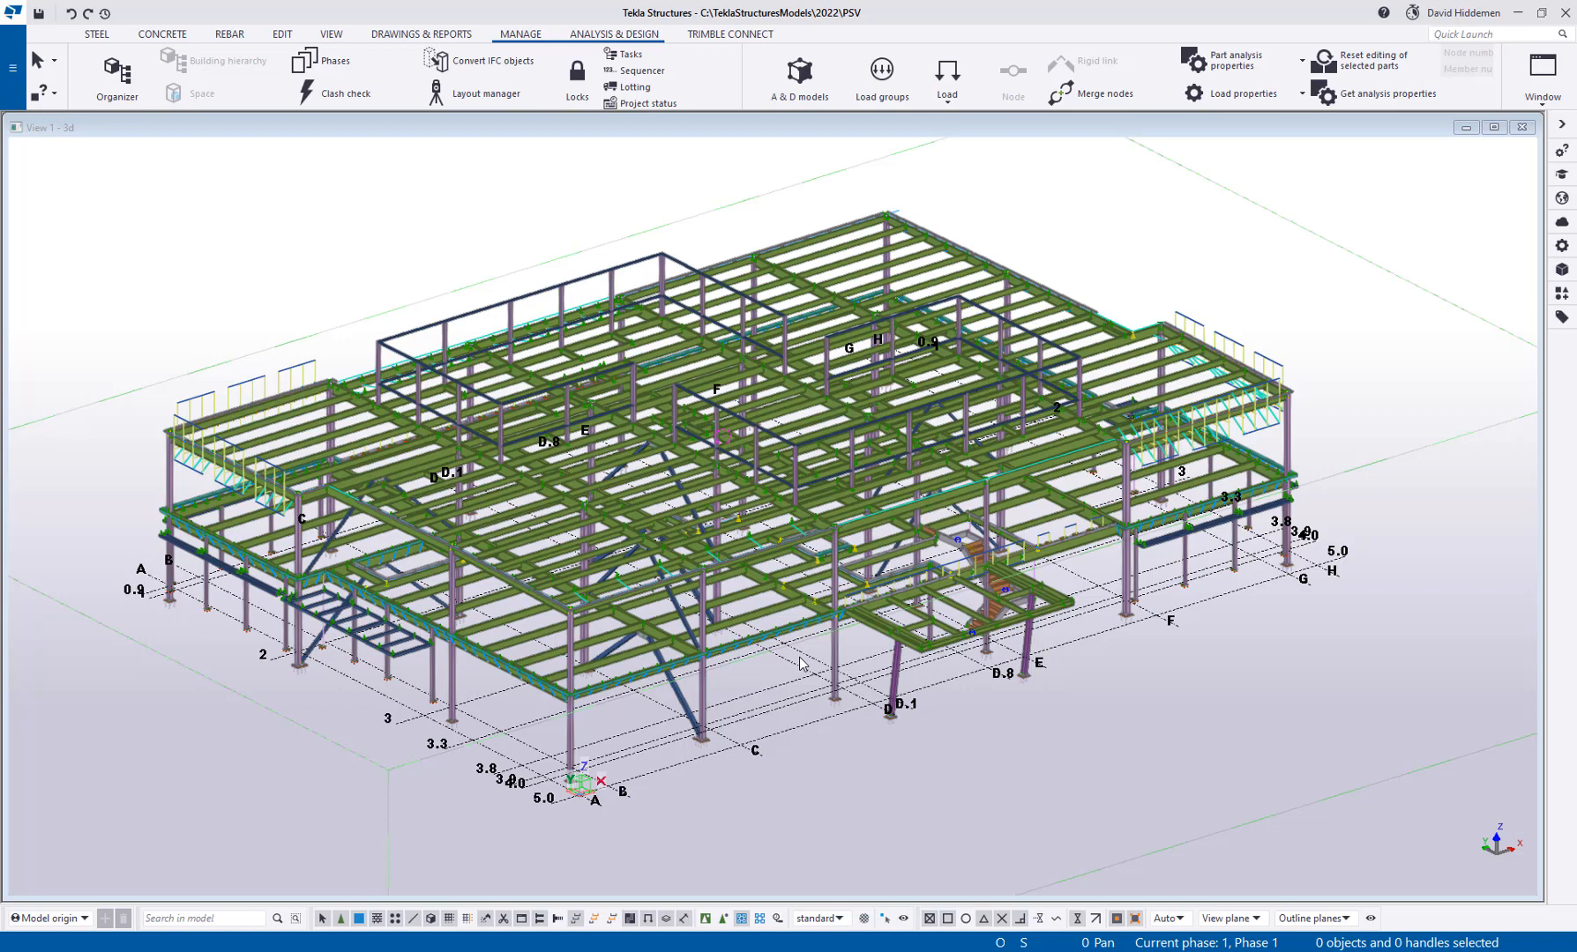
pyautogui.moveTo(647, 104)
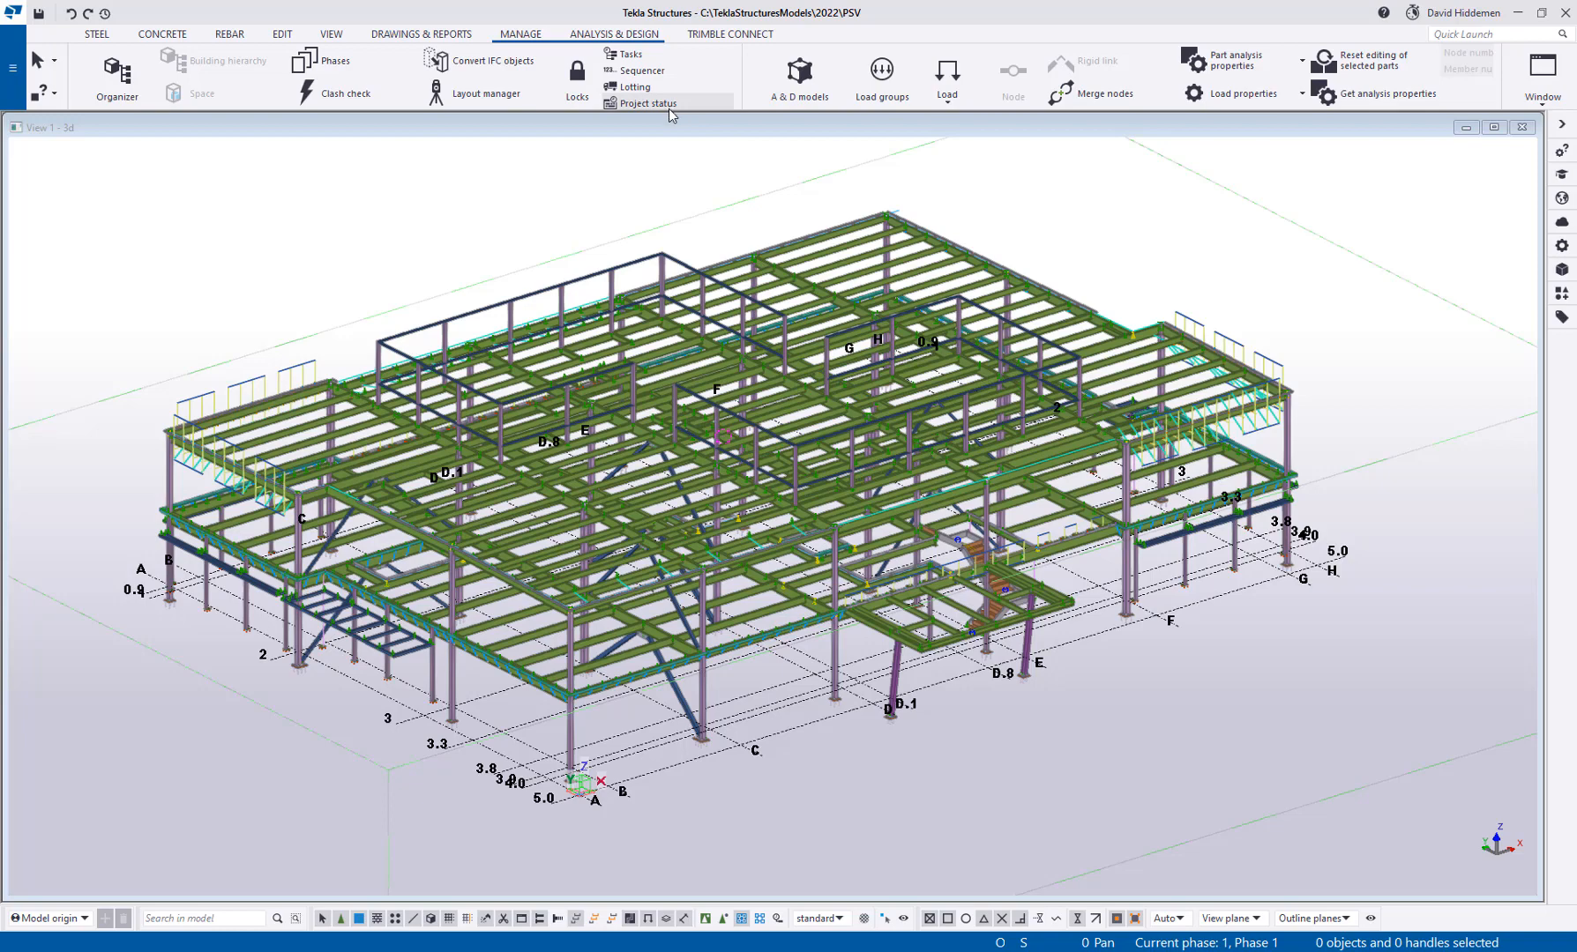
# Bring up the Project Status Visualization dialog from the Manage tab, review date 01/01/2022
pyautogui.click(647, 104)
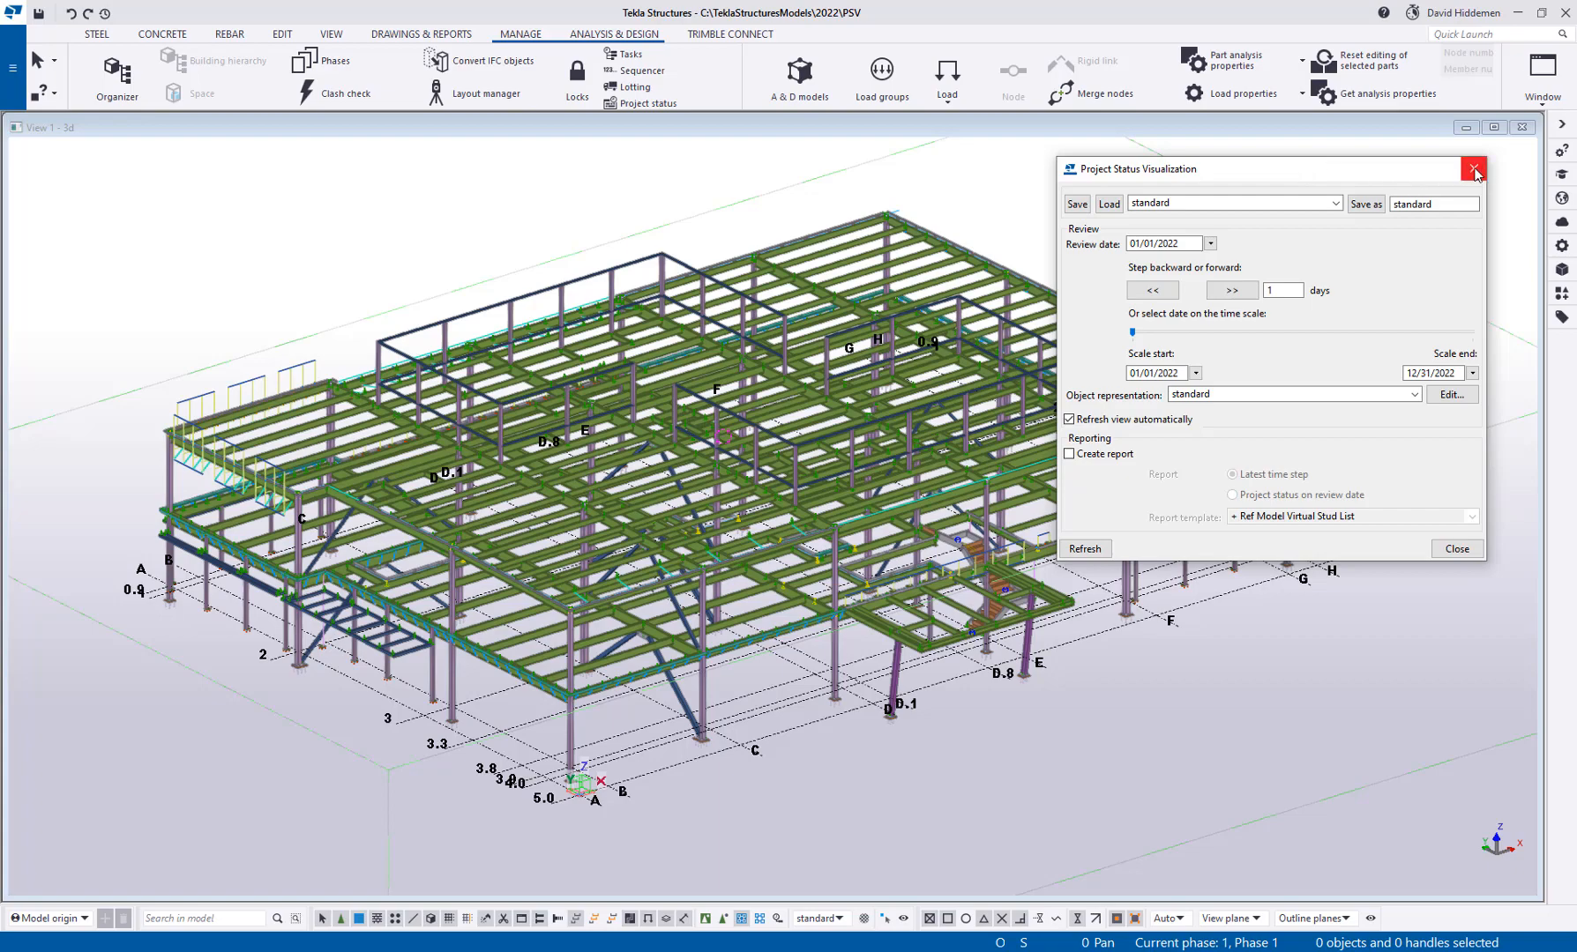
# Set the W18X40 beam's Planned Detailing End to 07/15/2022 in its Design/Detailing Status
pyautogui.click(1472, 170)
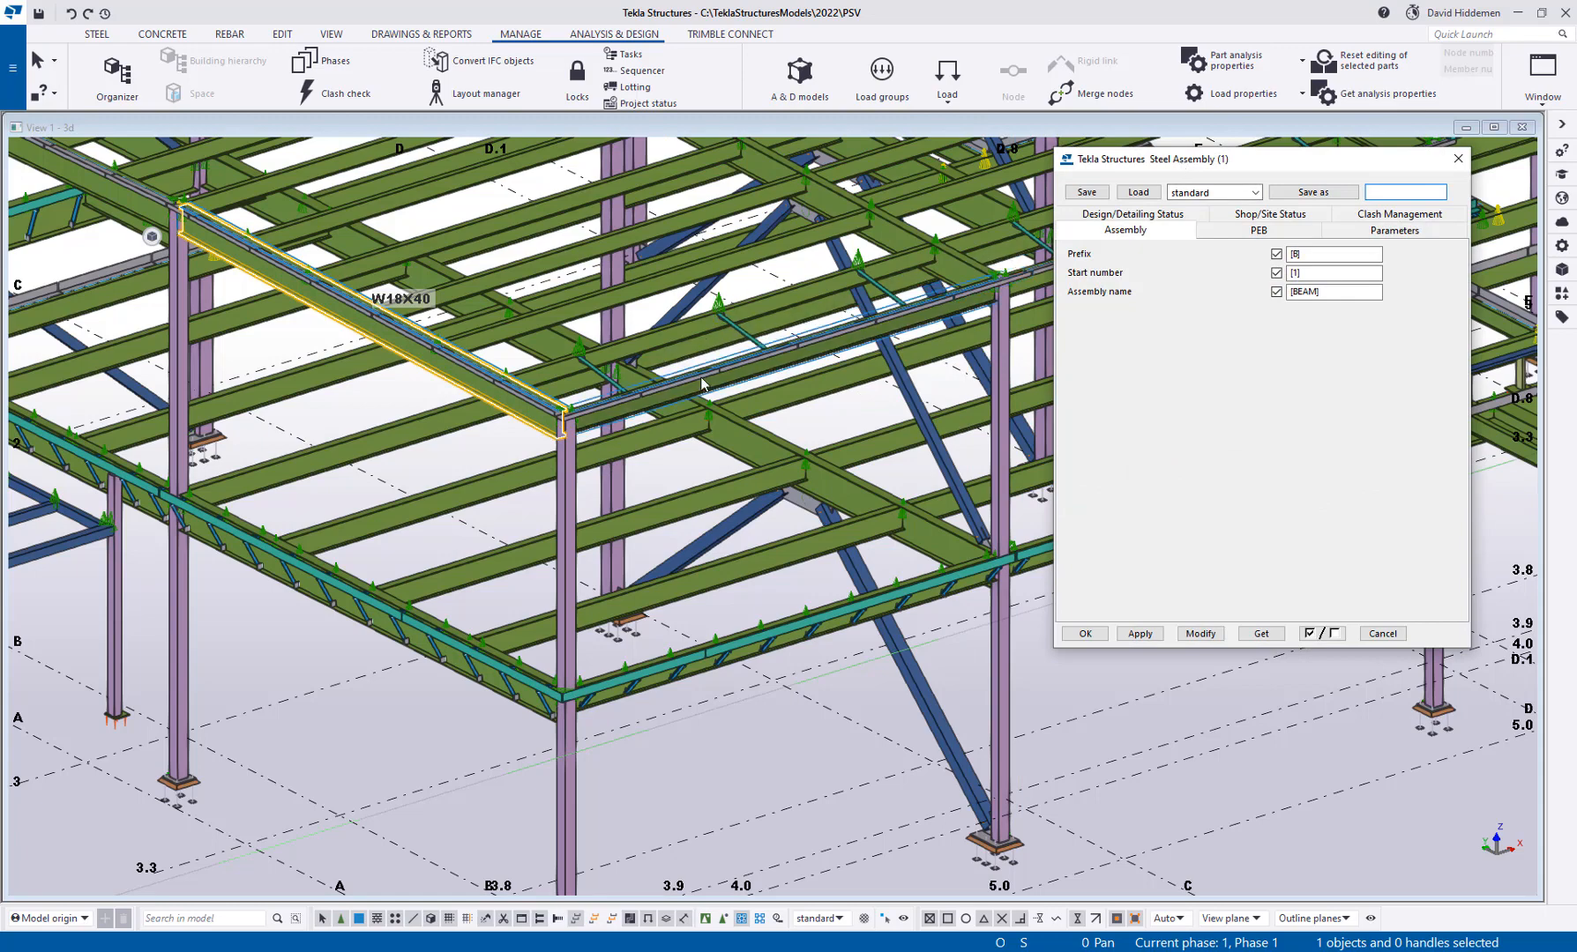
pyautogui.click(1131, 213)
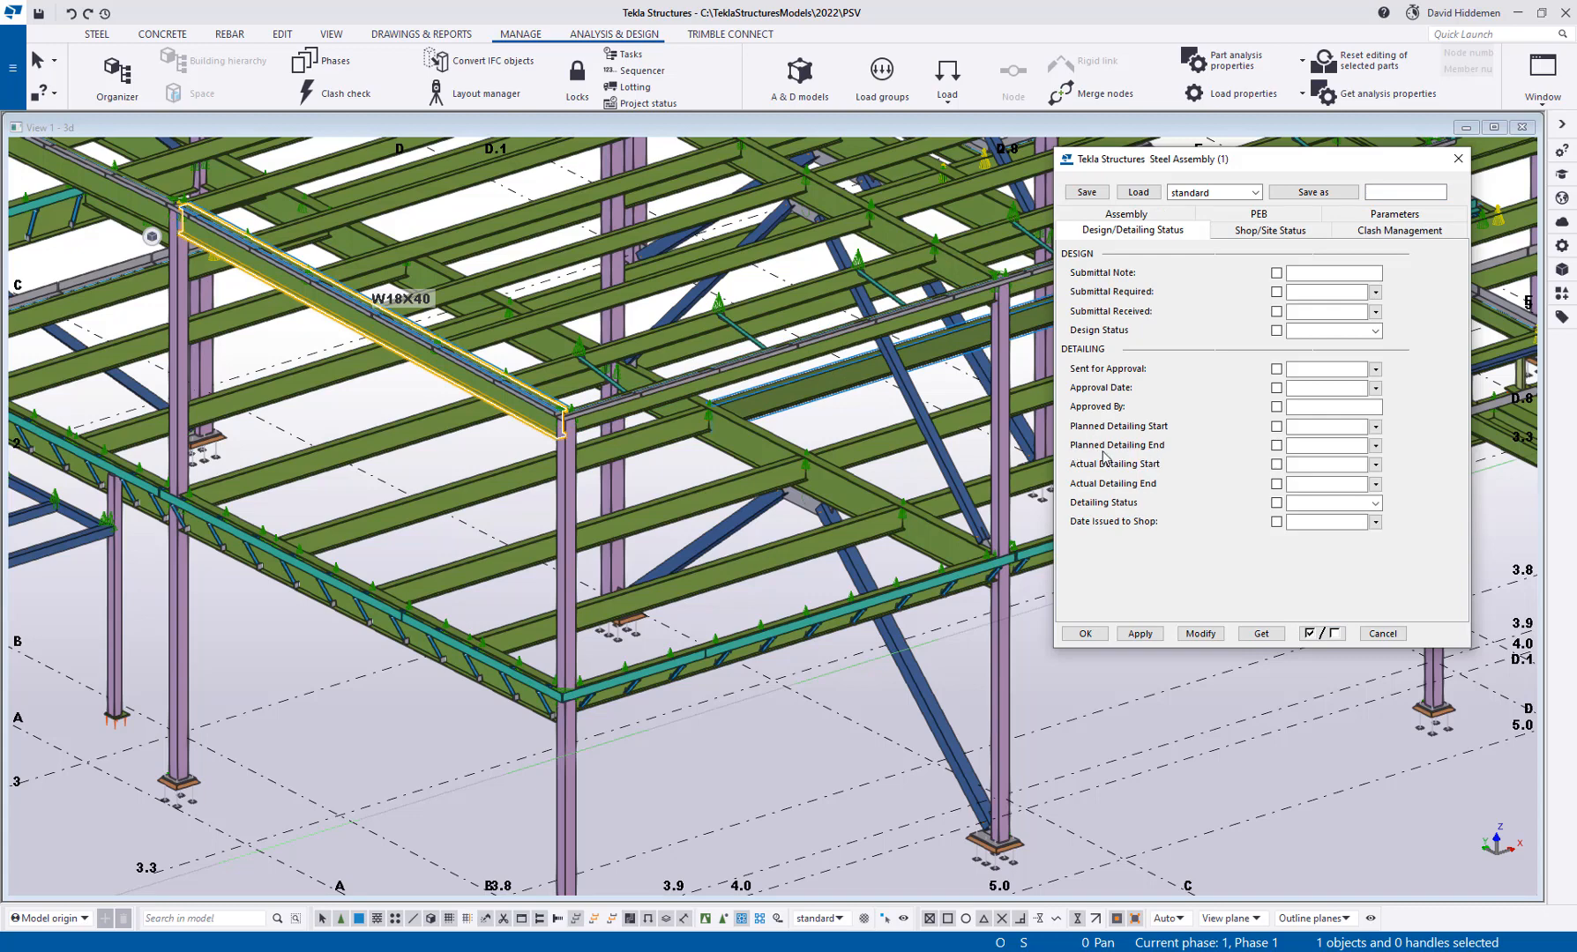
pyautogui.click(1328, 444)
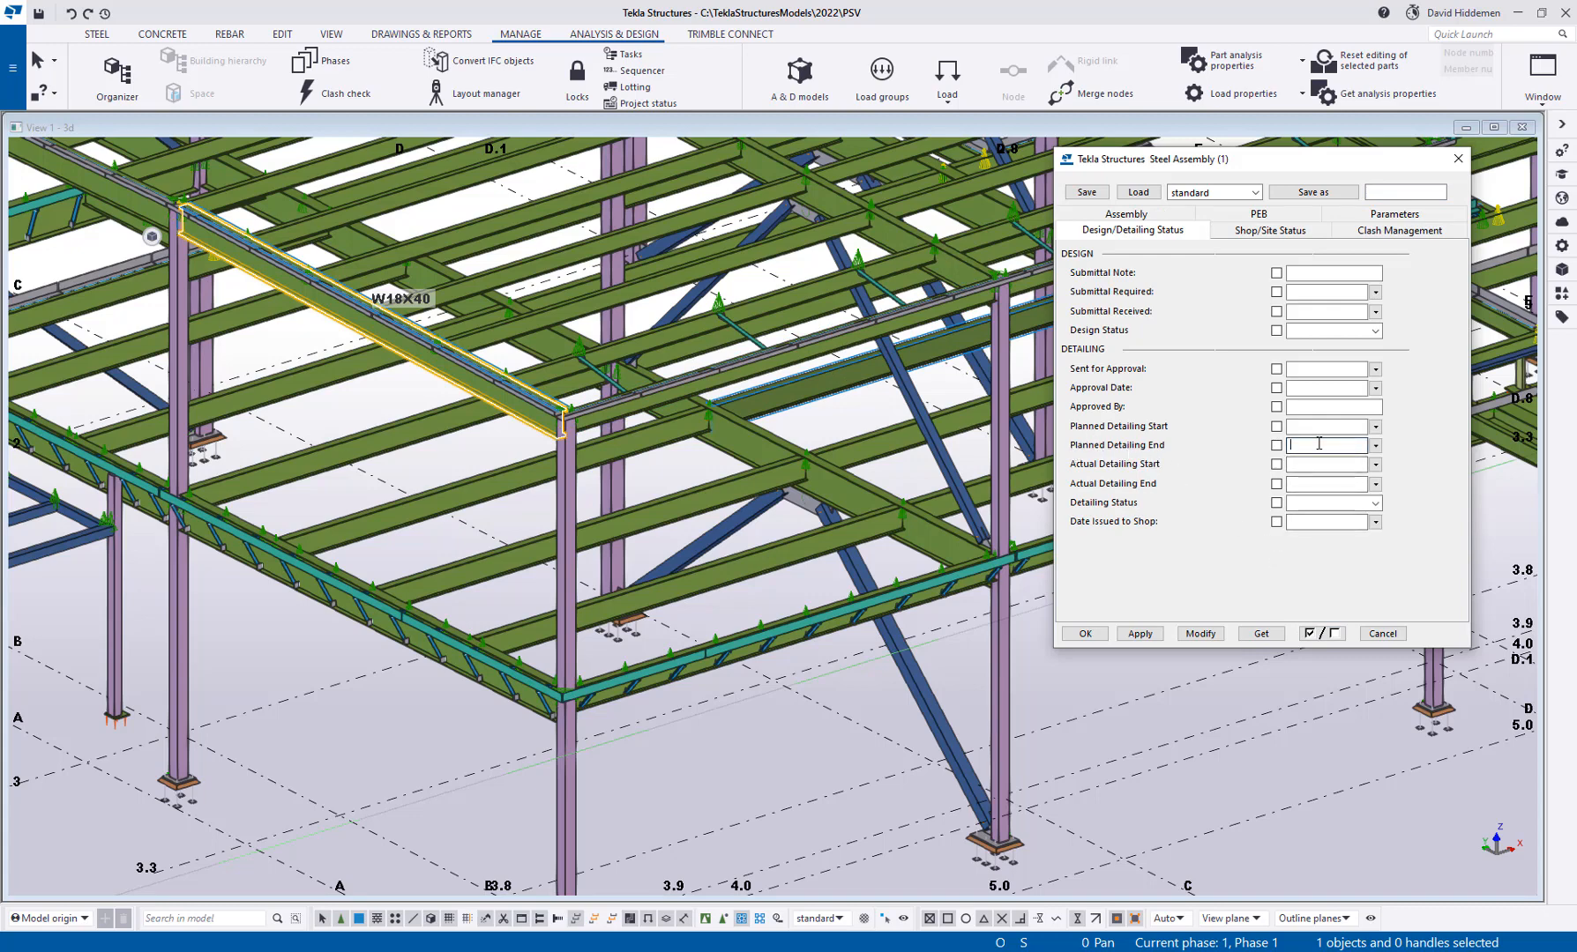
pyautogui.click(1374, 445)
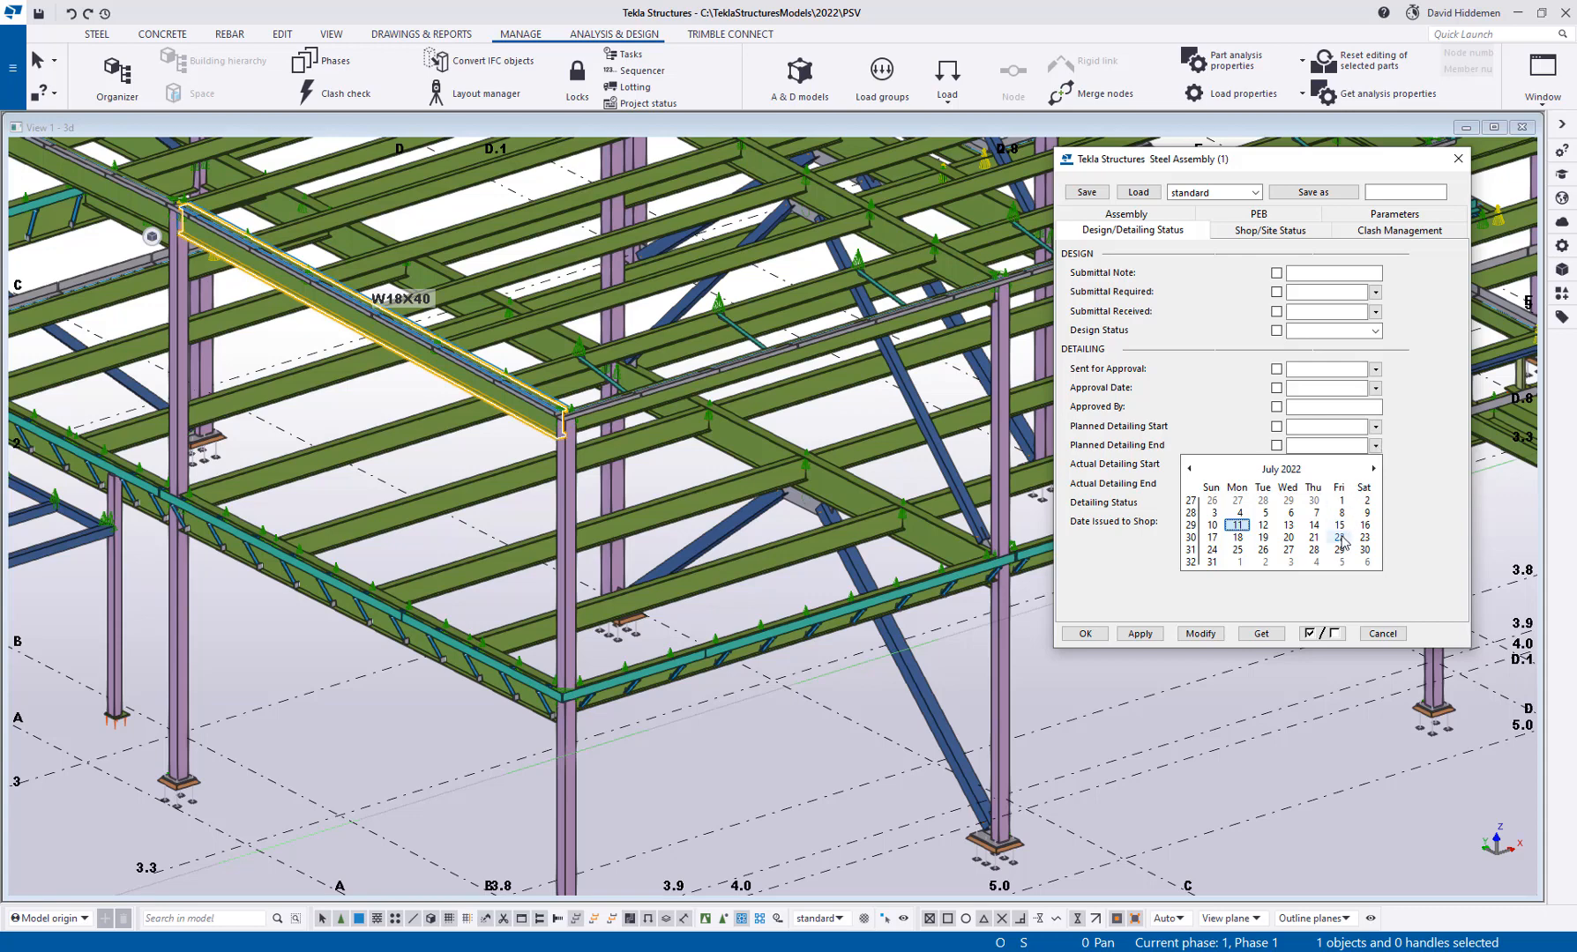
pyautogui.click(1337, 525)
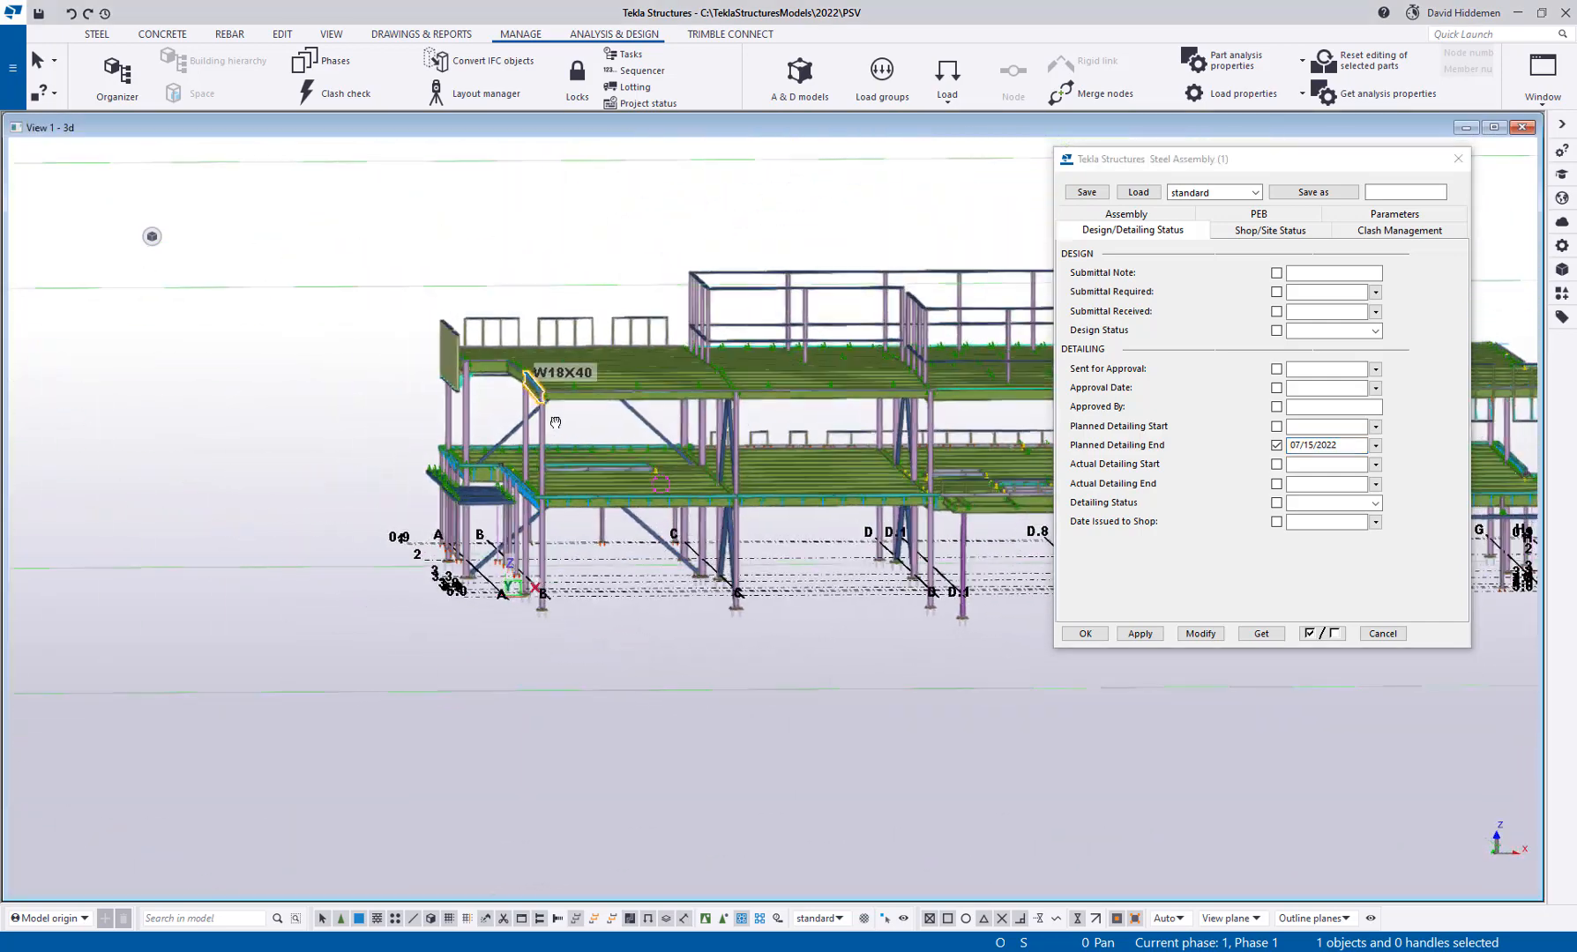
# Give selected part groups Planned Detailing End dates through 07/29/2022 and close the properties
pyautogui.moveTo(556, 422); pyautogui.dragTo(691, 621)
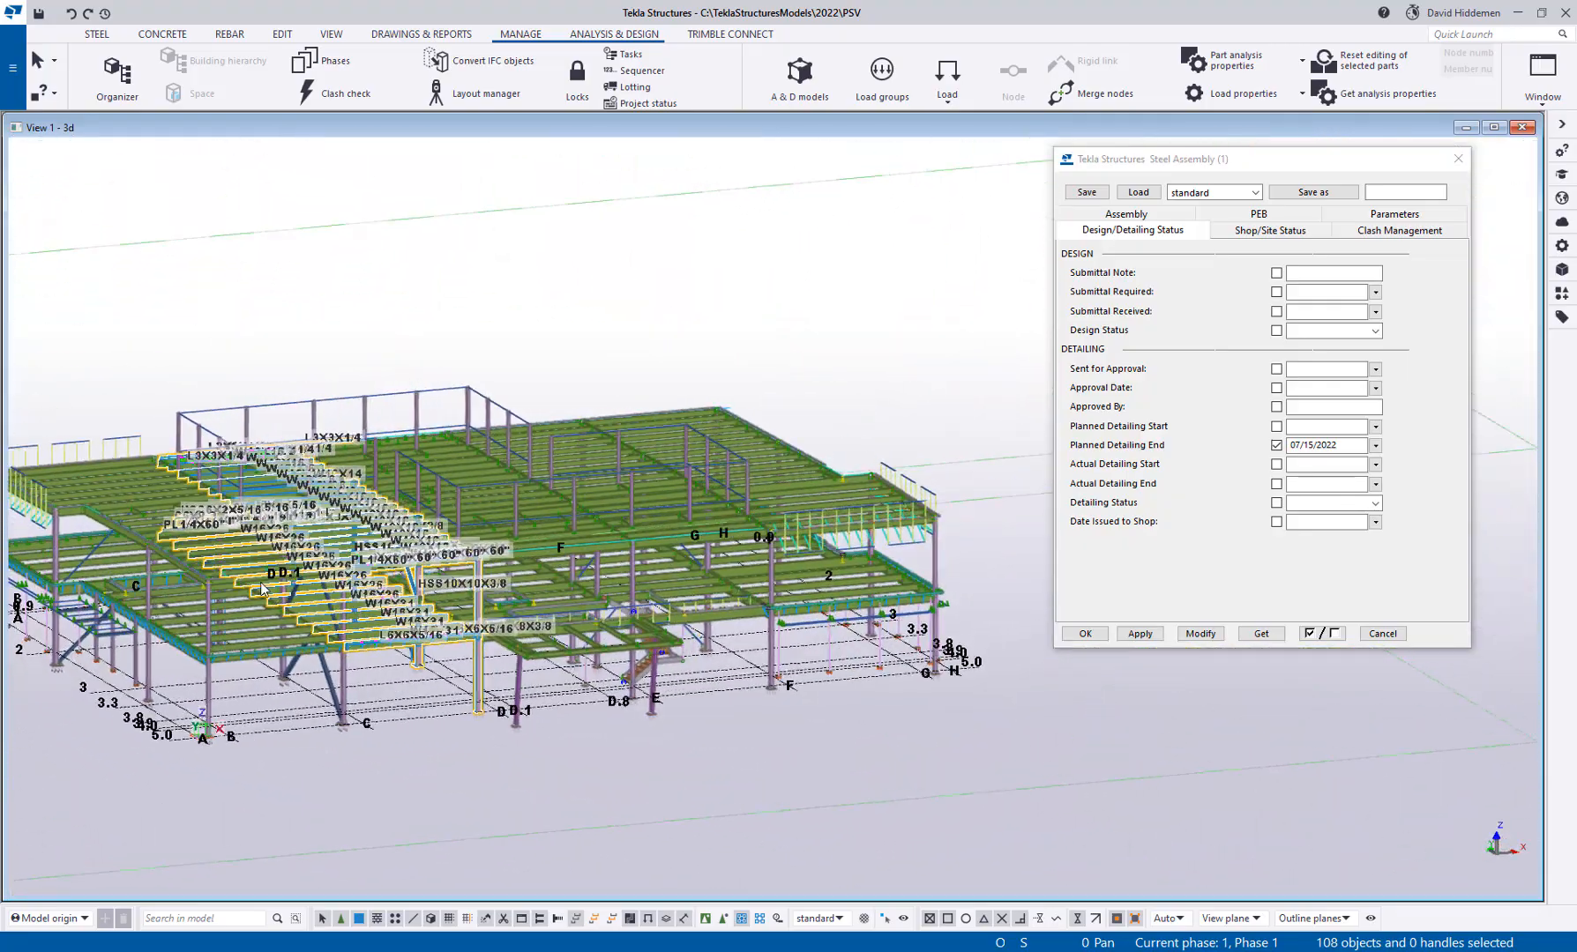
pyautogui.click(1374, 446)
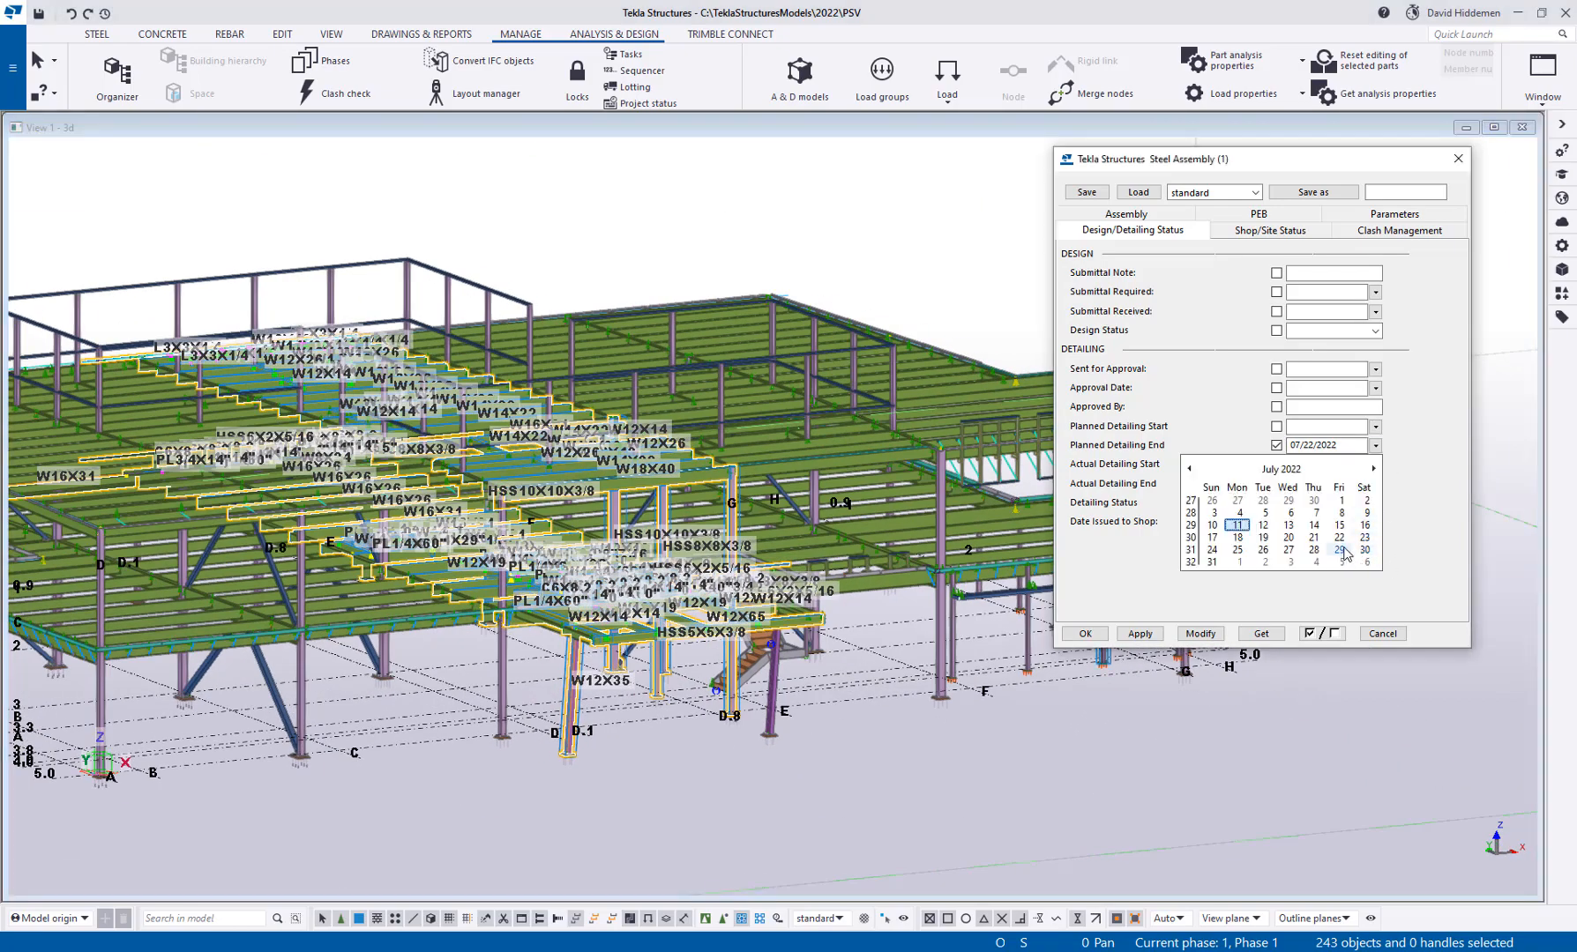
pyautogui.click(1336, 551)
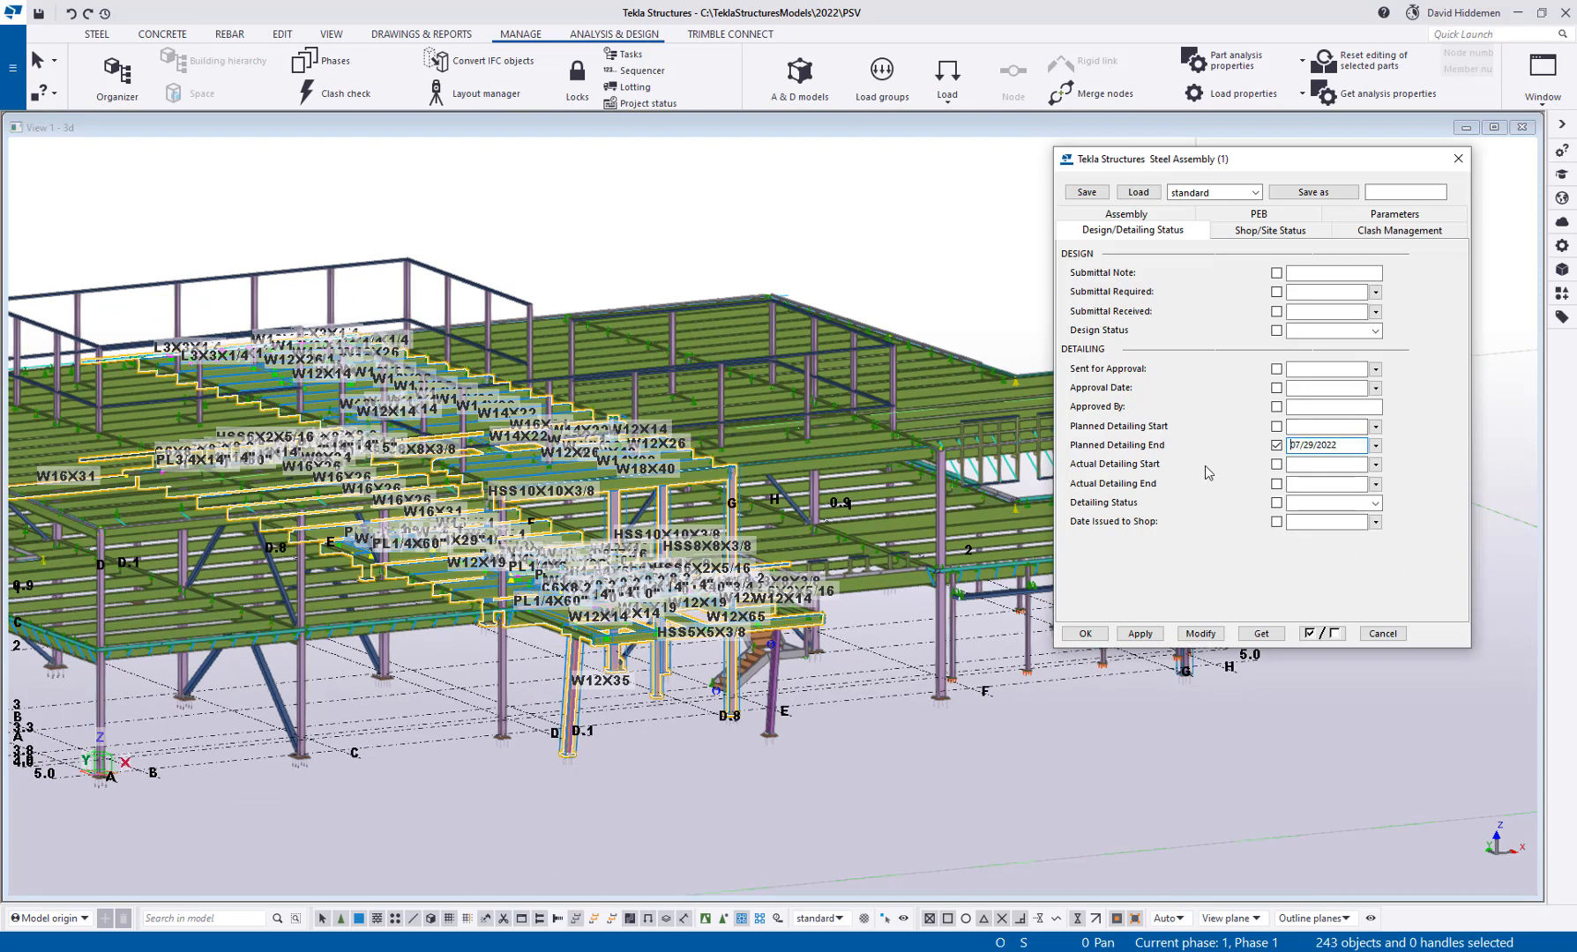
pyautogui.moveTo(1081, 665)
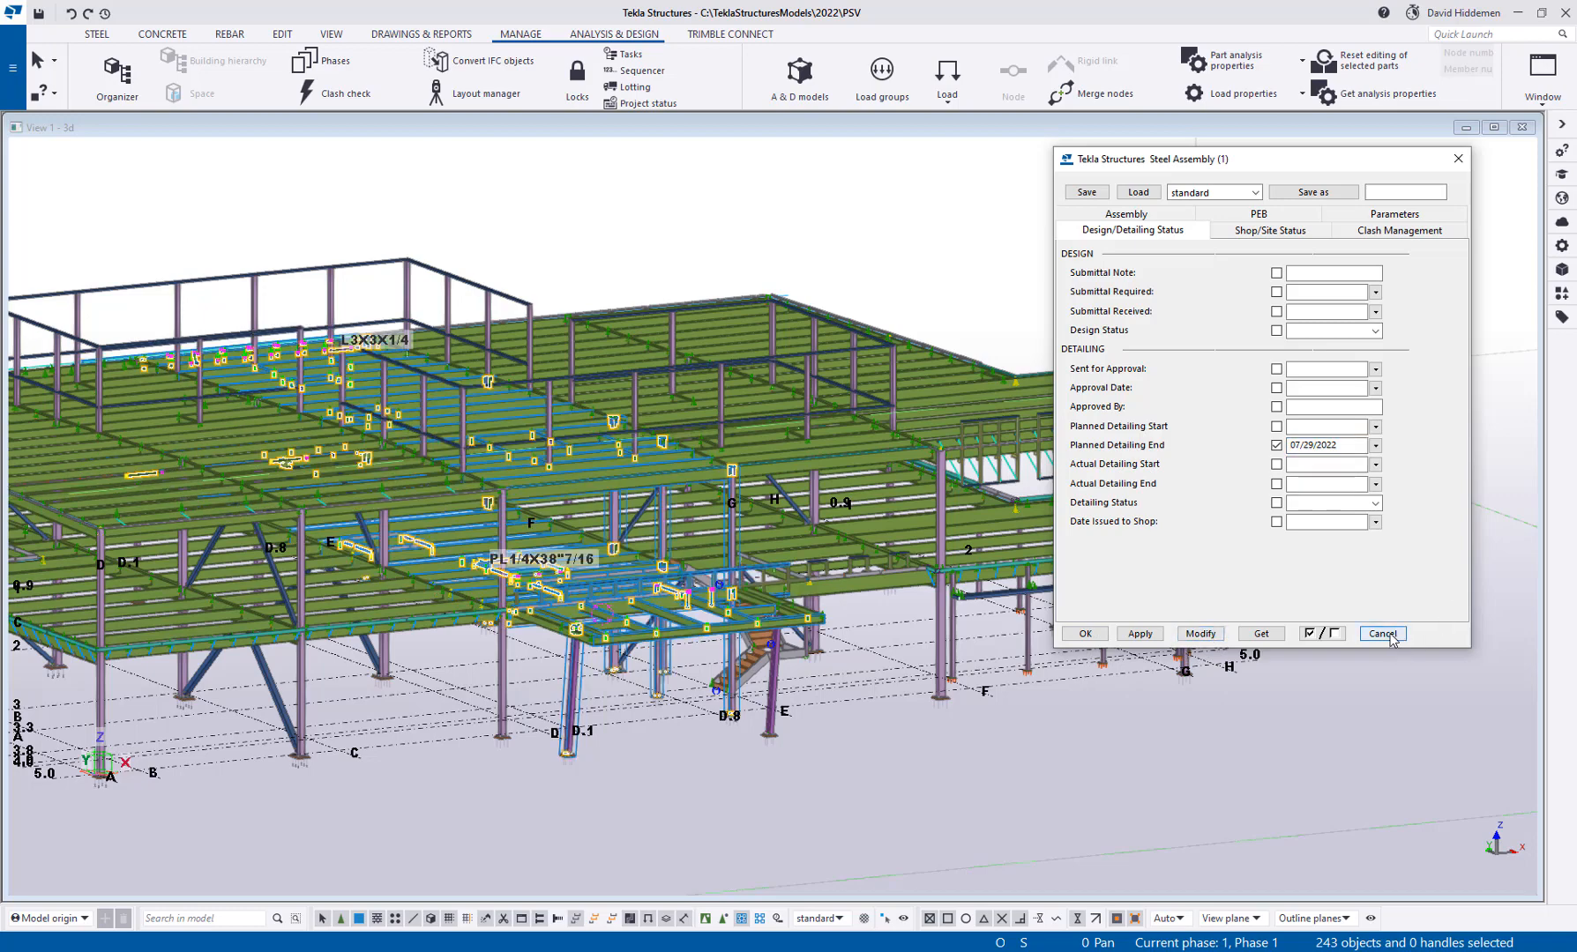
pyautogui.click(1379, 633)
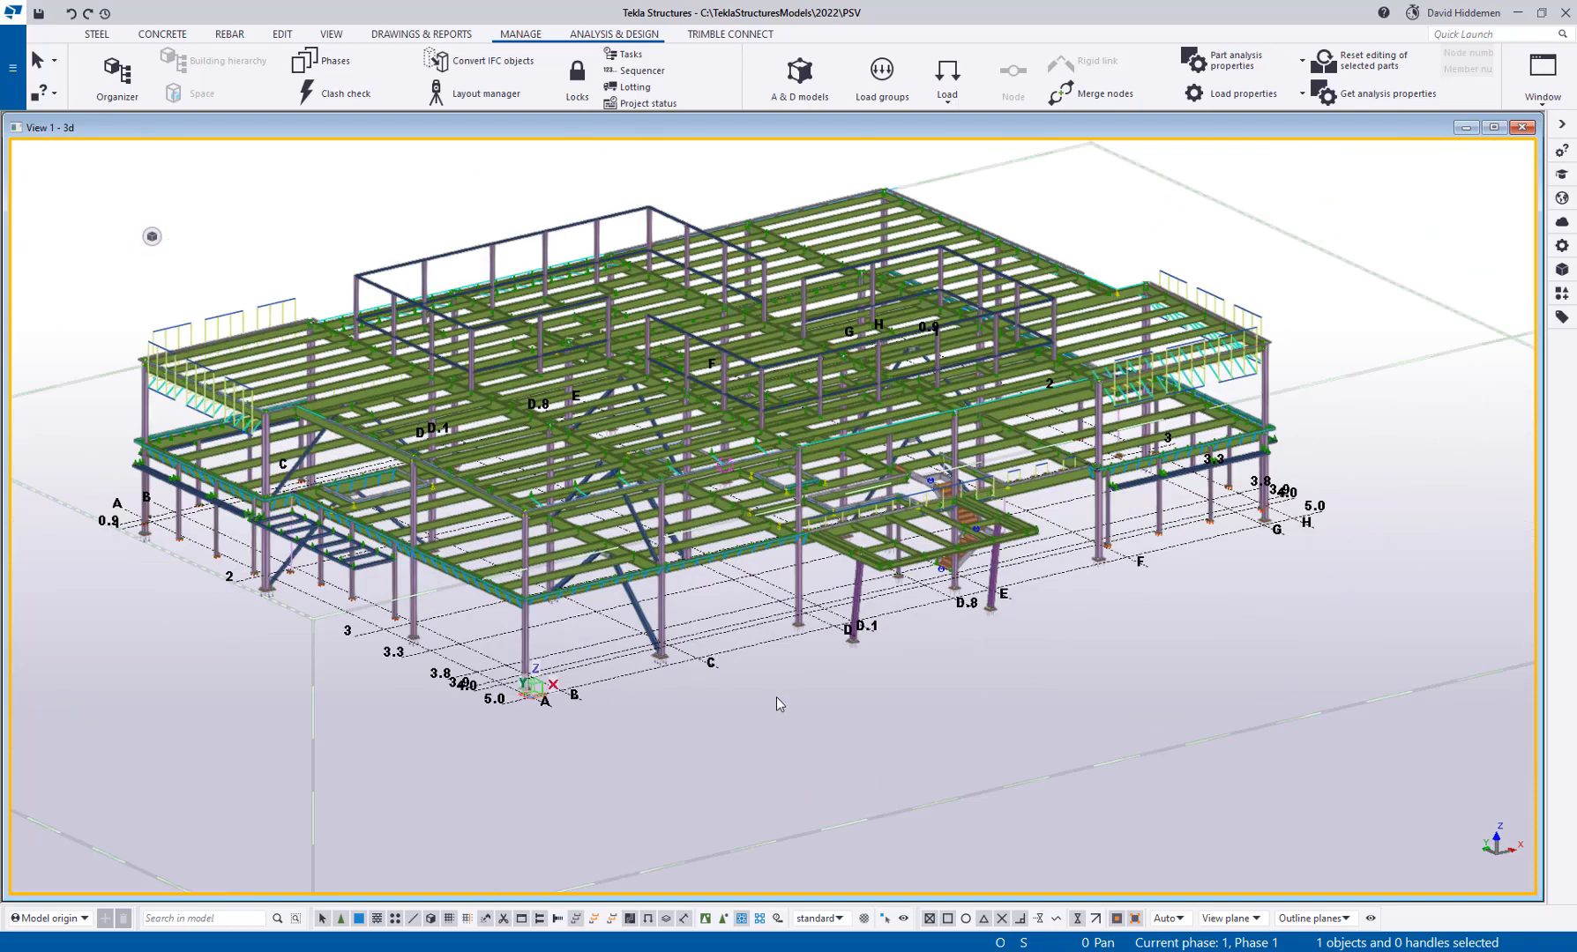
pyautogui.moveTo(766, 683)
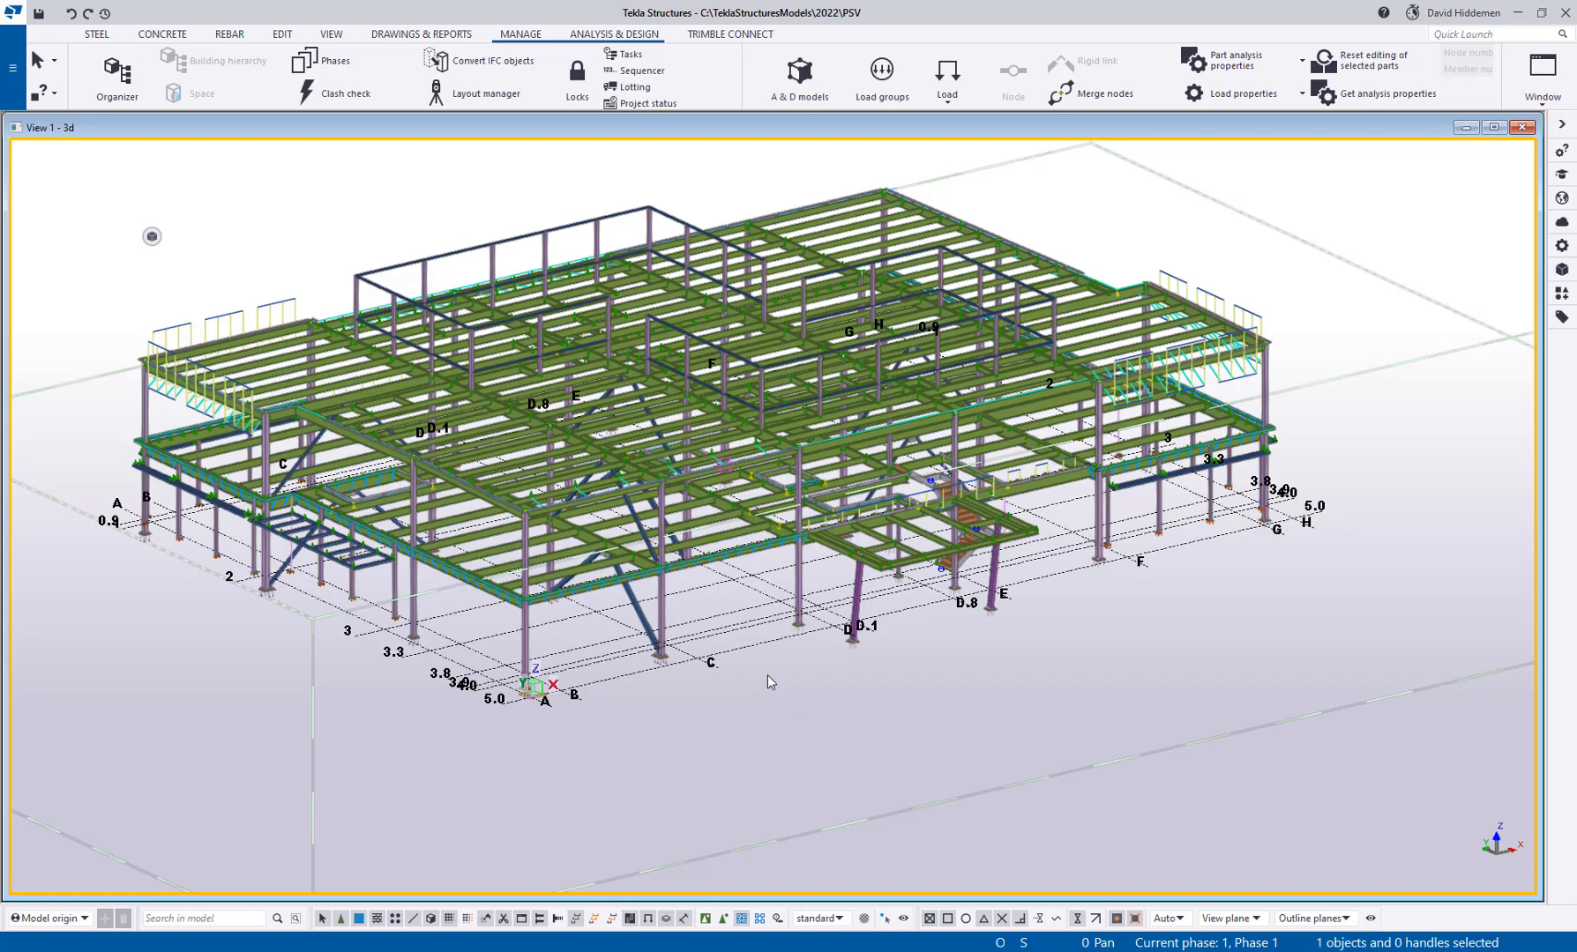
pyautogui.moveTo(643, 104)
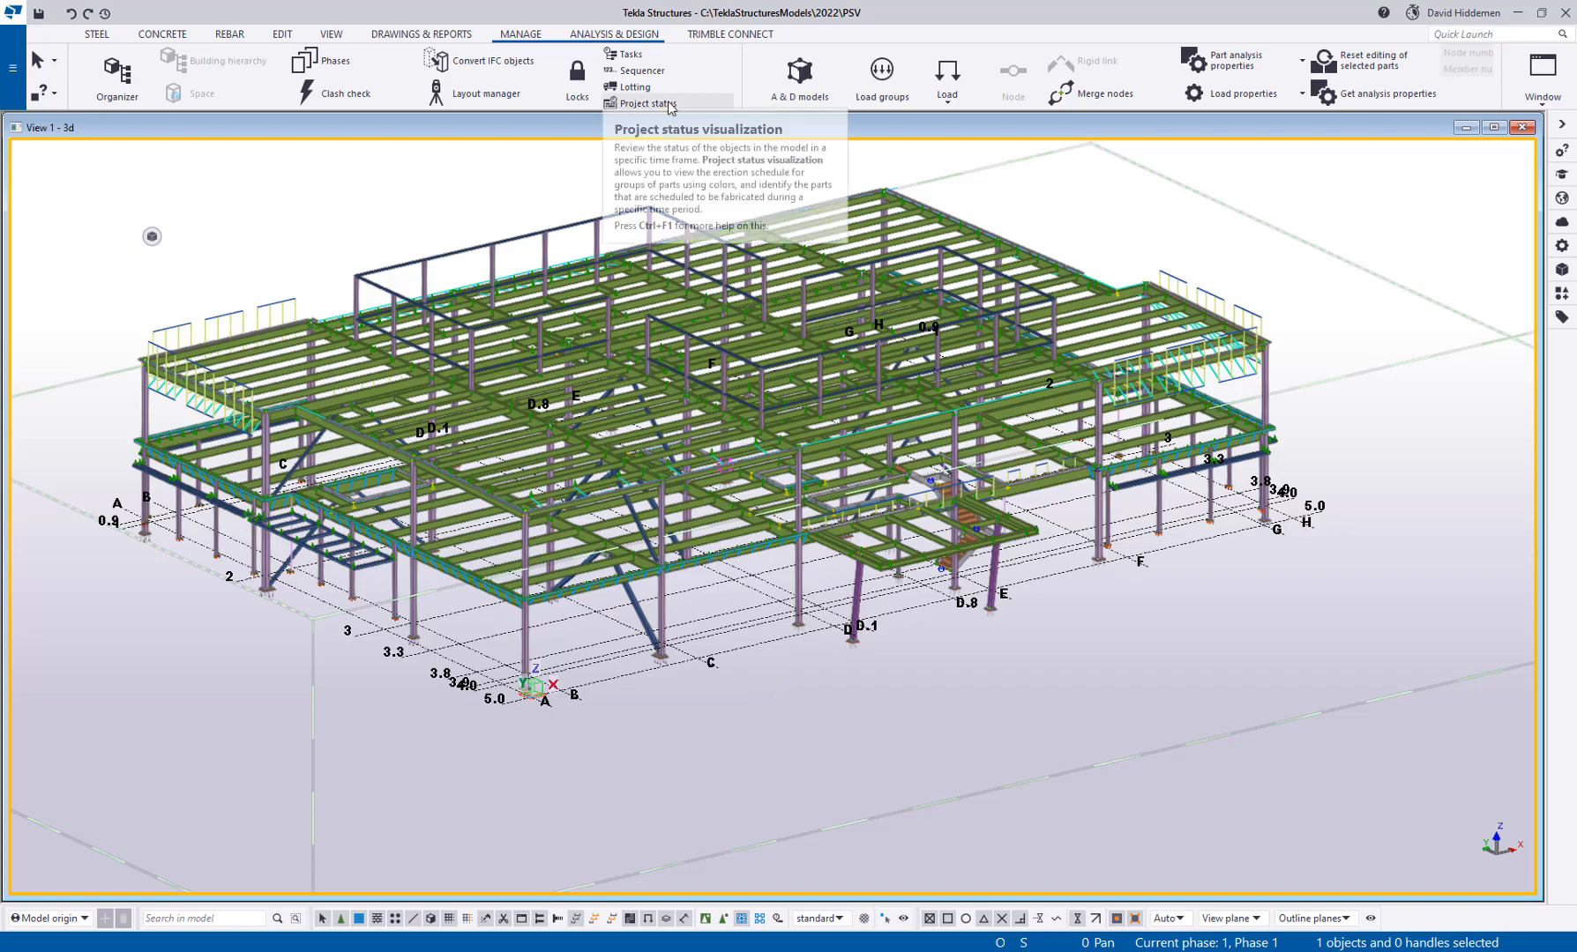
# Set the review date to 07/08/2022 with a 7-day step
pyautogui.click(649, 105)
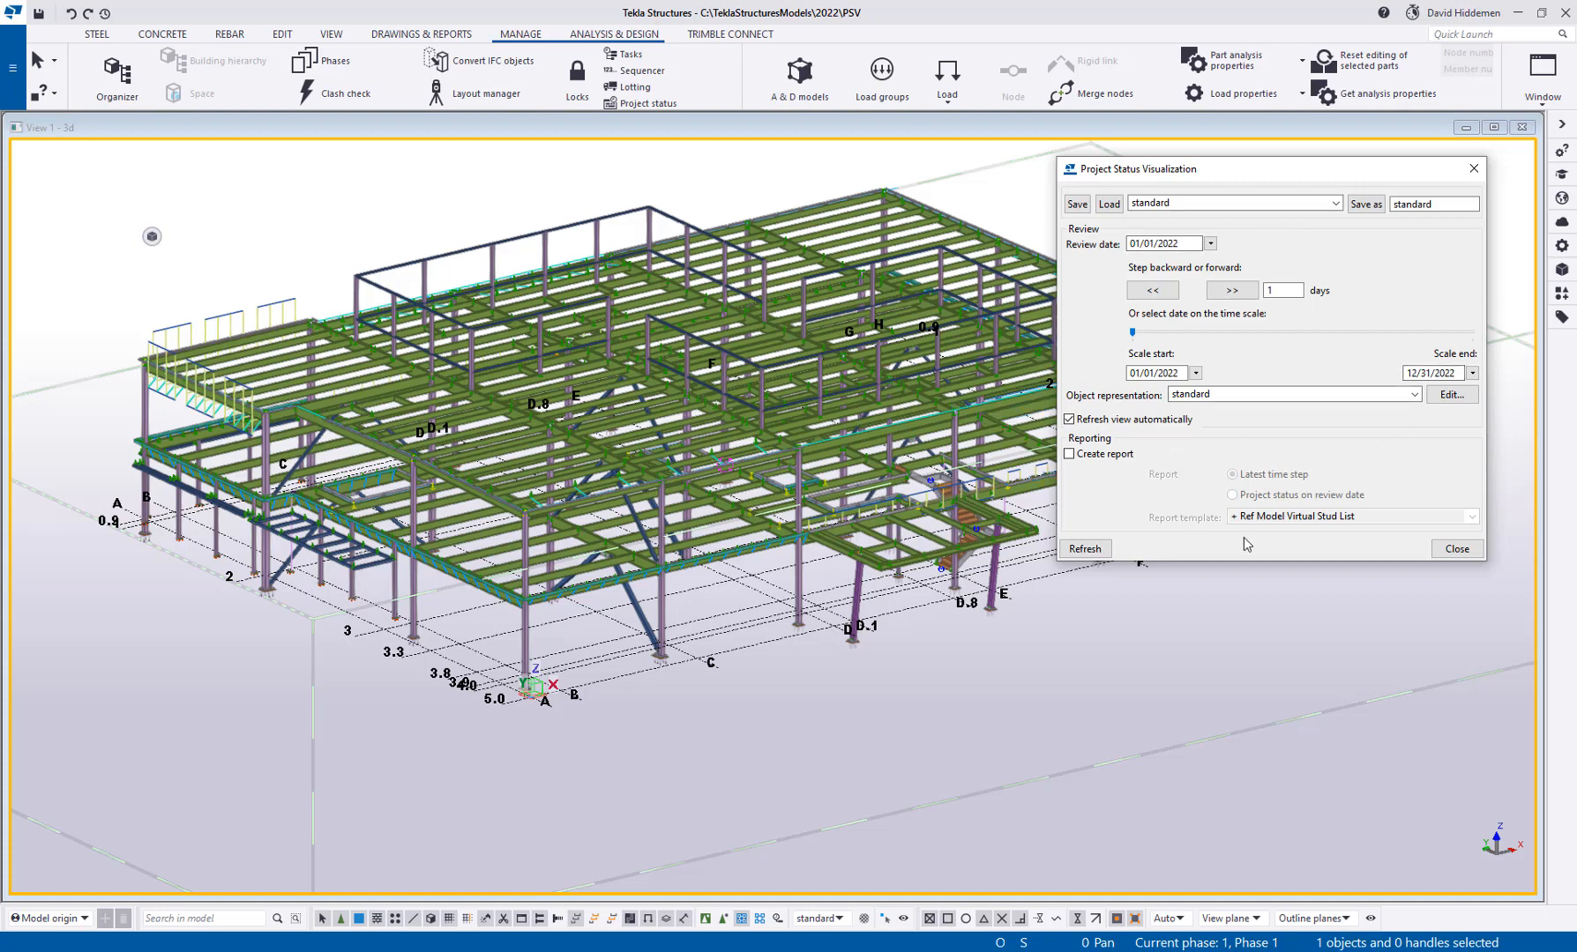
pyautogui.moveTo(1251, 448)
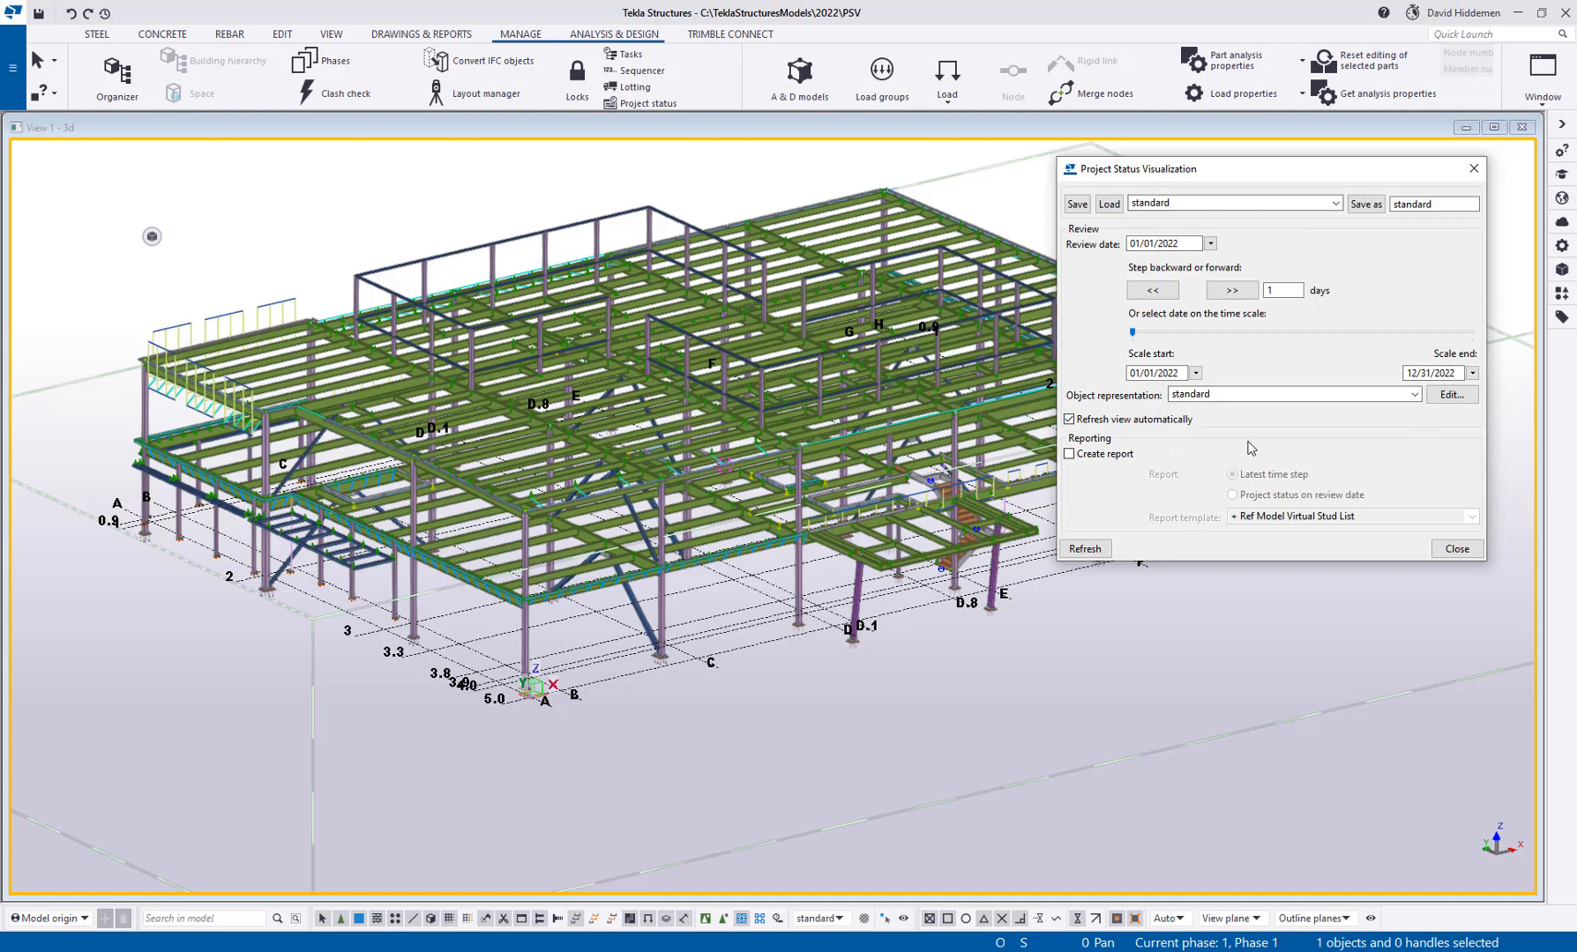
pyautogui.moveTo(1357, 524)
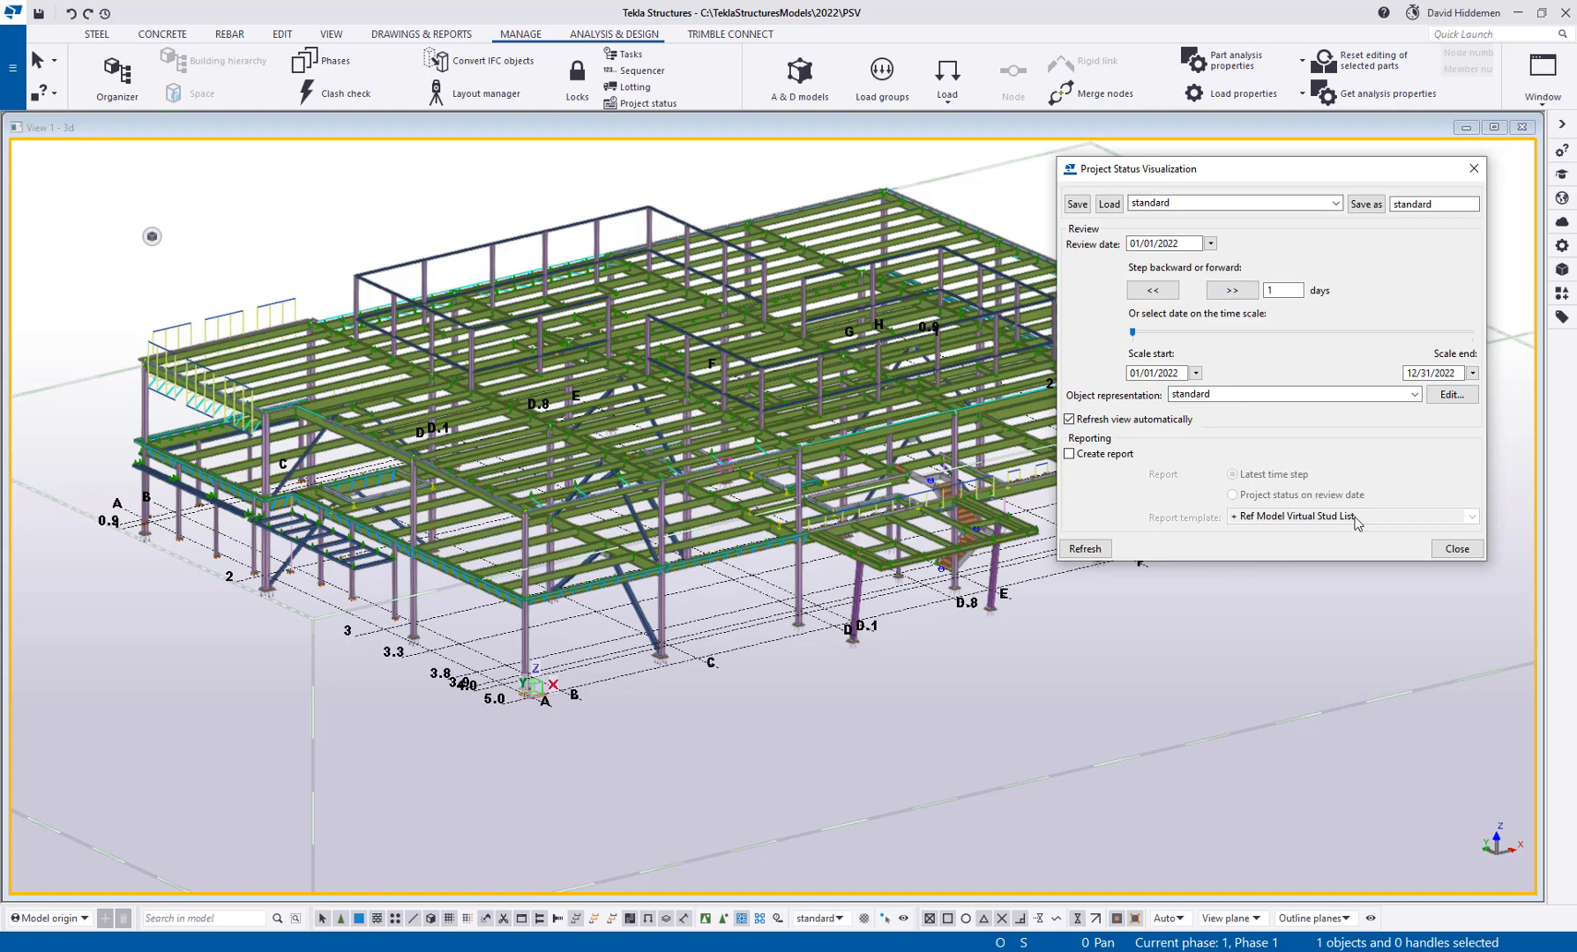
pyautogui.click(1210, 244)
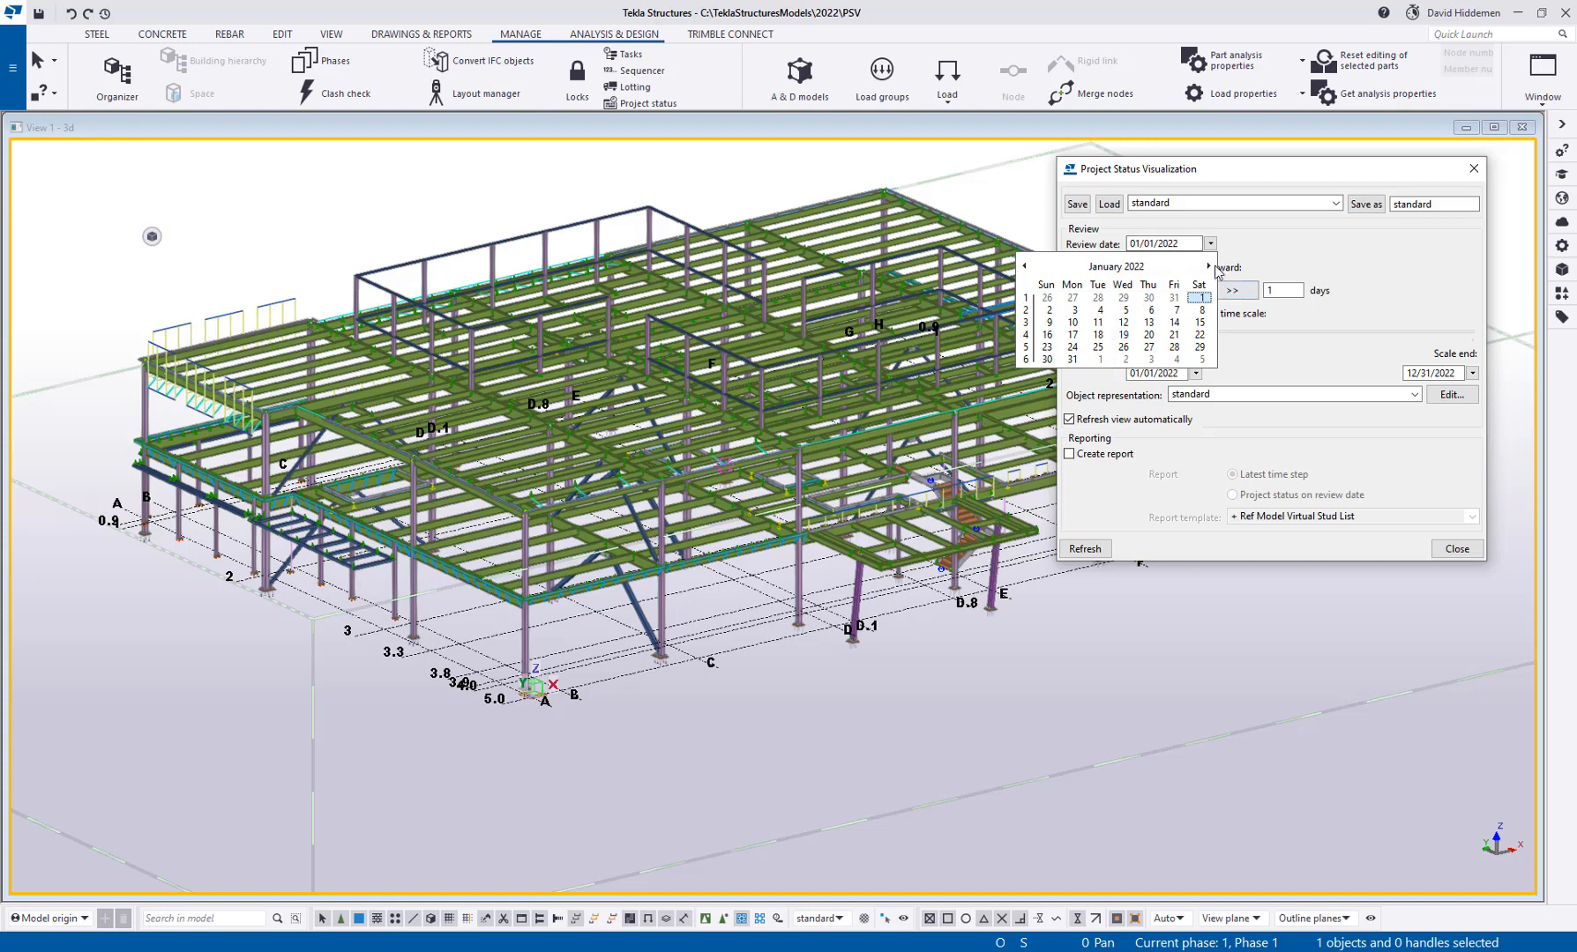
pyautogui.click(1116, 266)
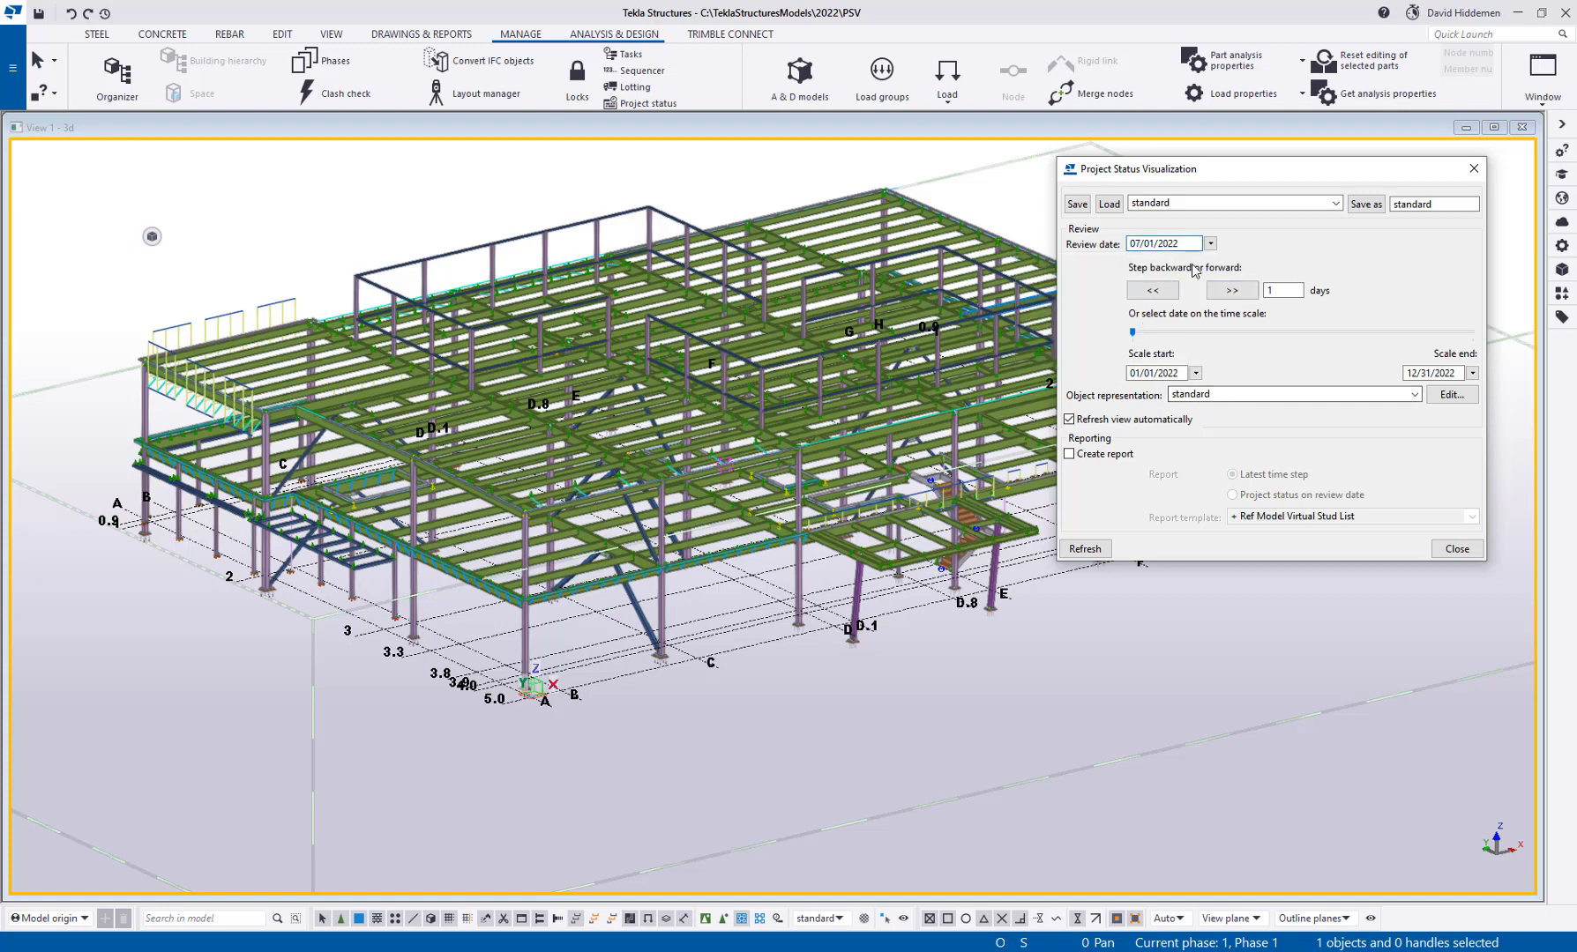
pyautogui.click(1210, 244)
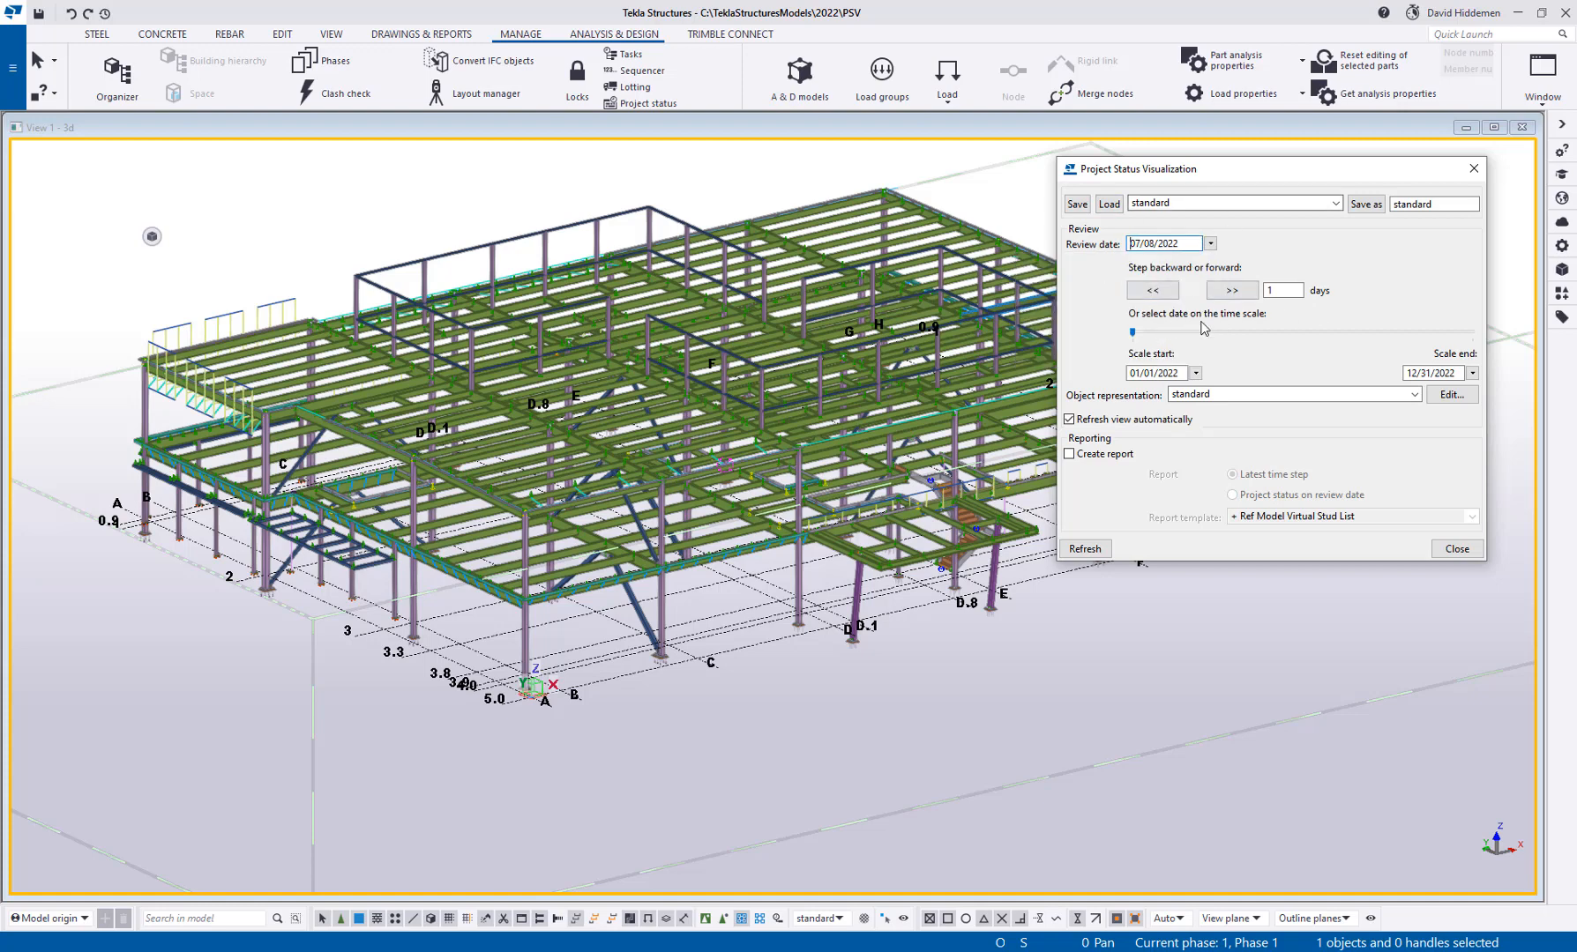
pyautogui.click(1284, 289)
pyautogui.write('7')
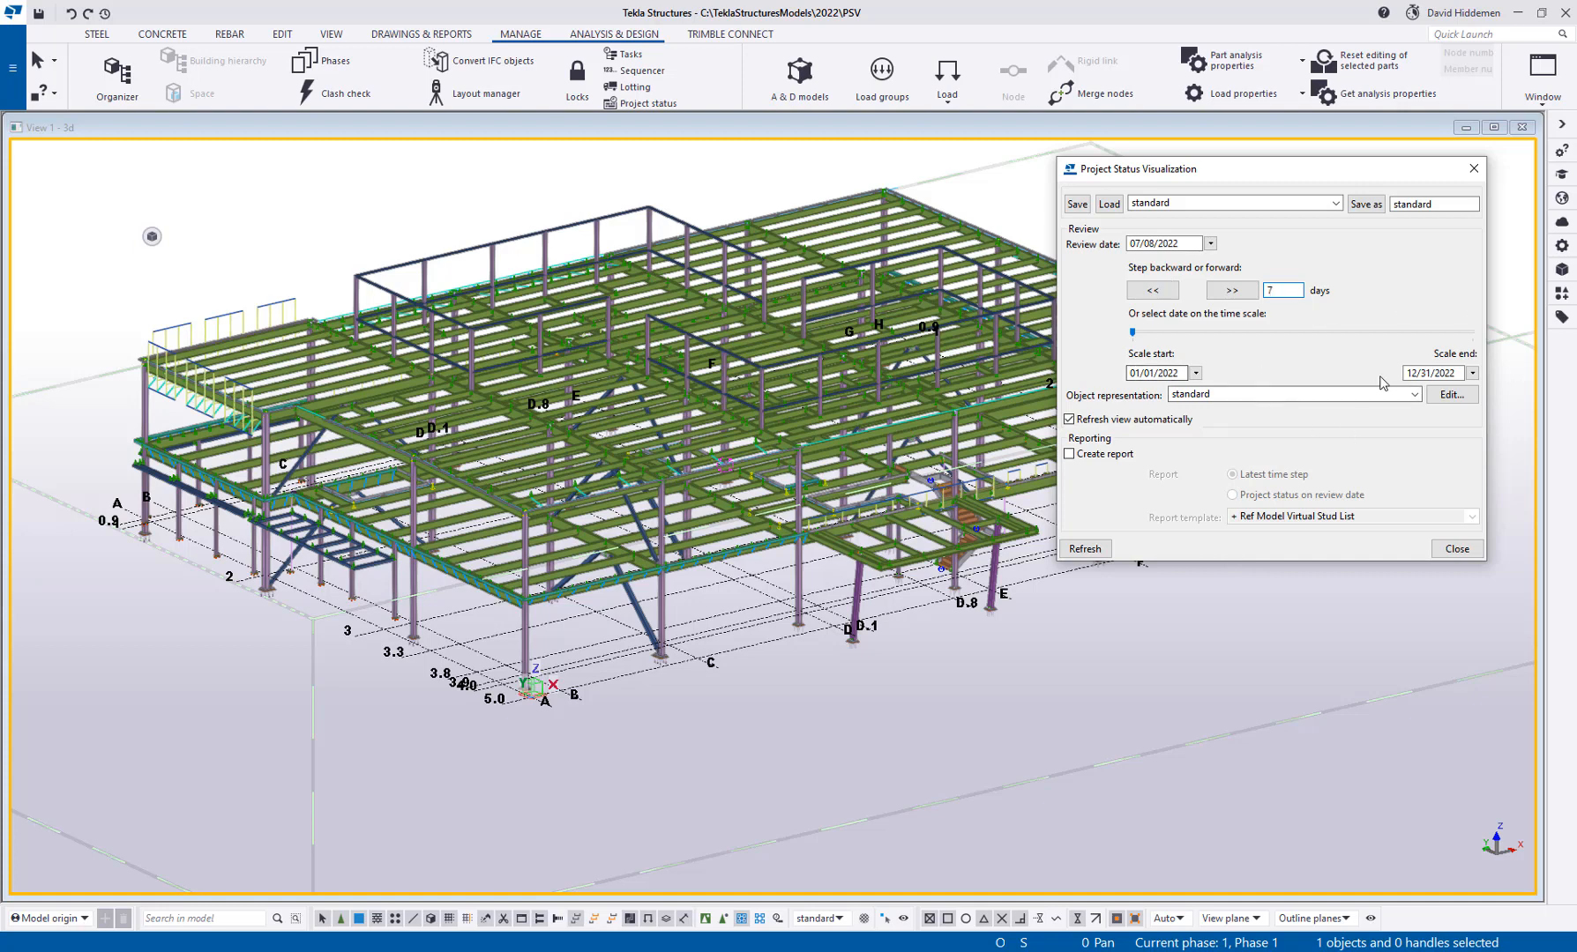
# Set the time scale to run from 07/08/2022 to 08/05/2022
pyautogui.click(1194, 374)
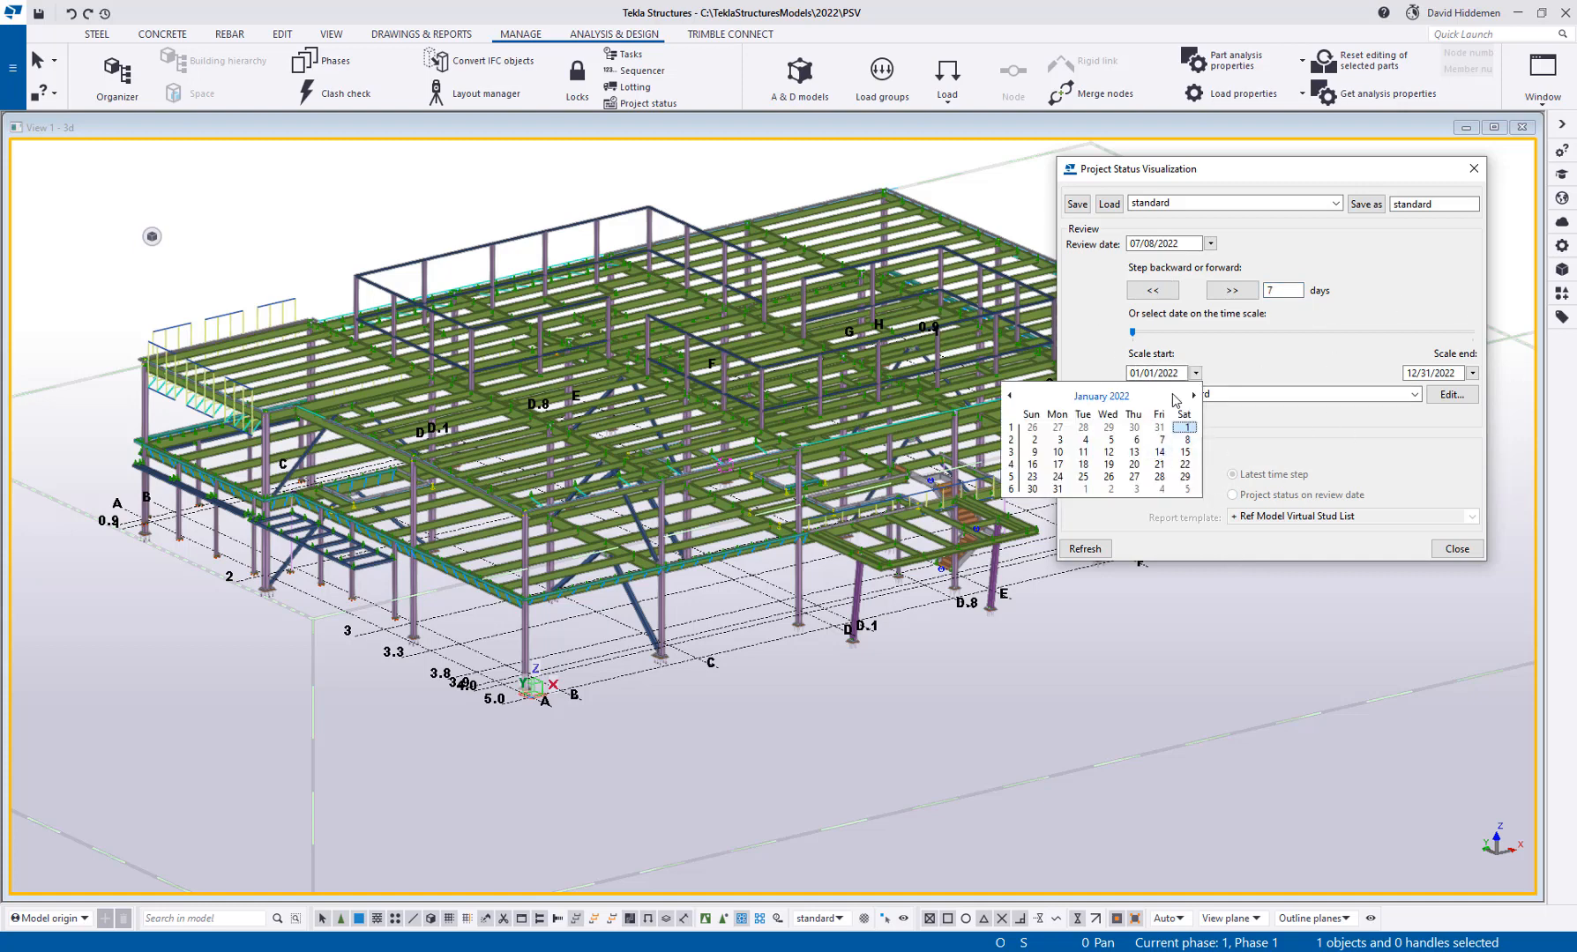
pyautogui.click(1193, 395)
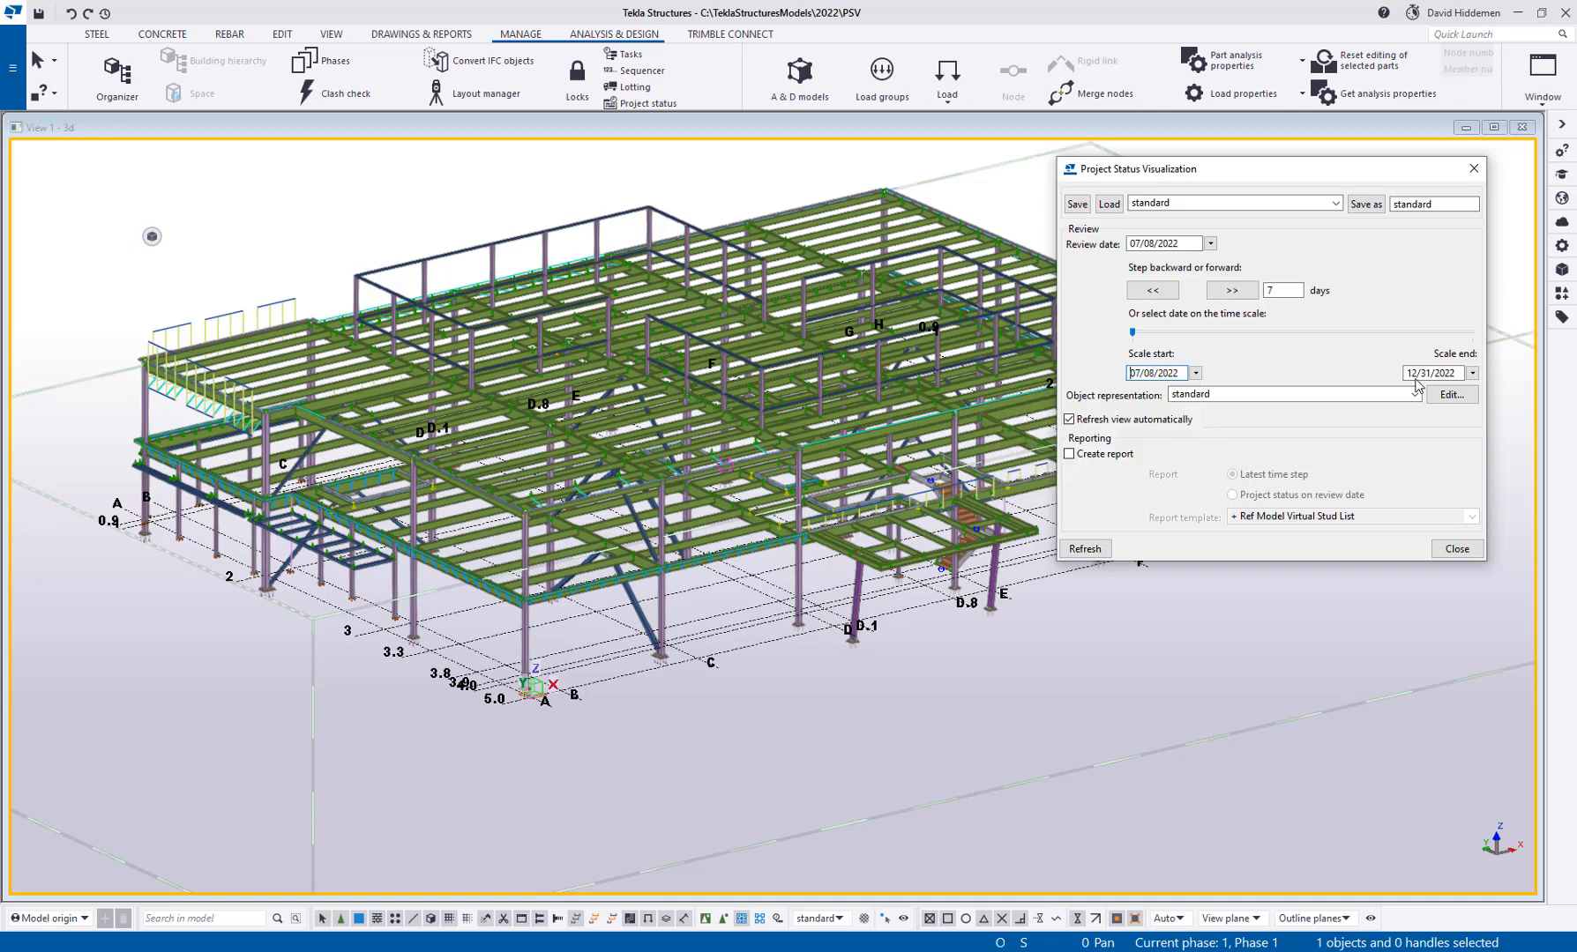
pyautogui.click(1471, 374)
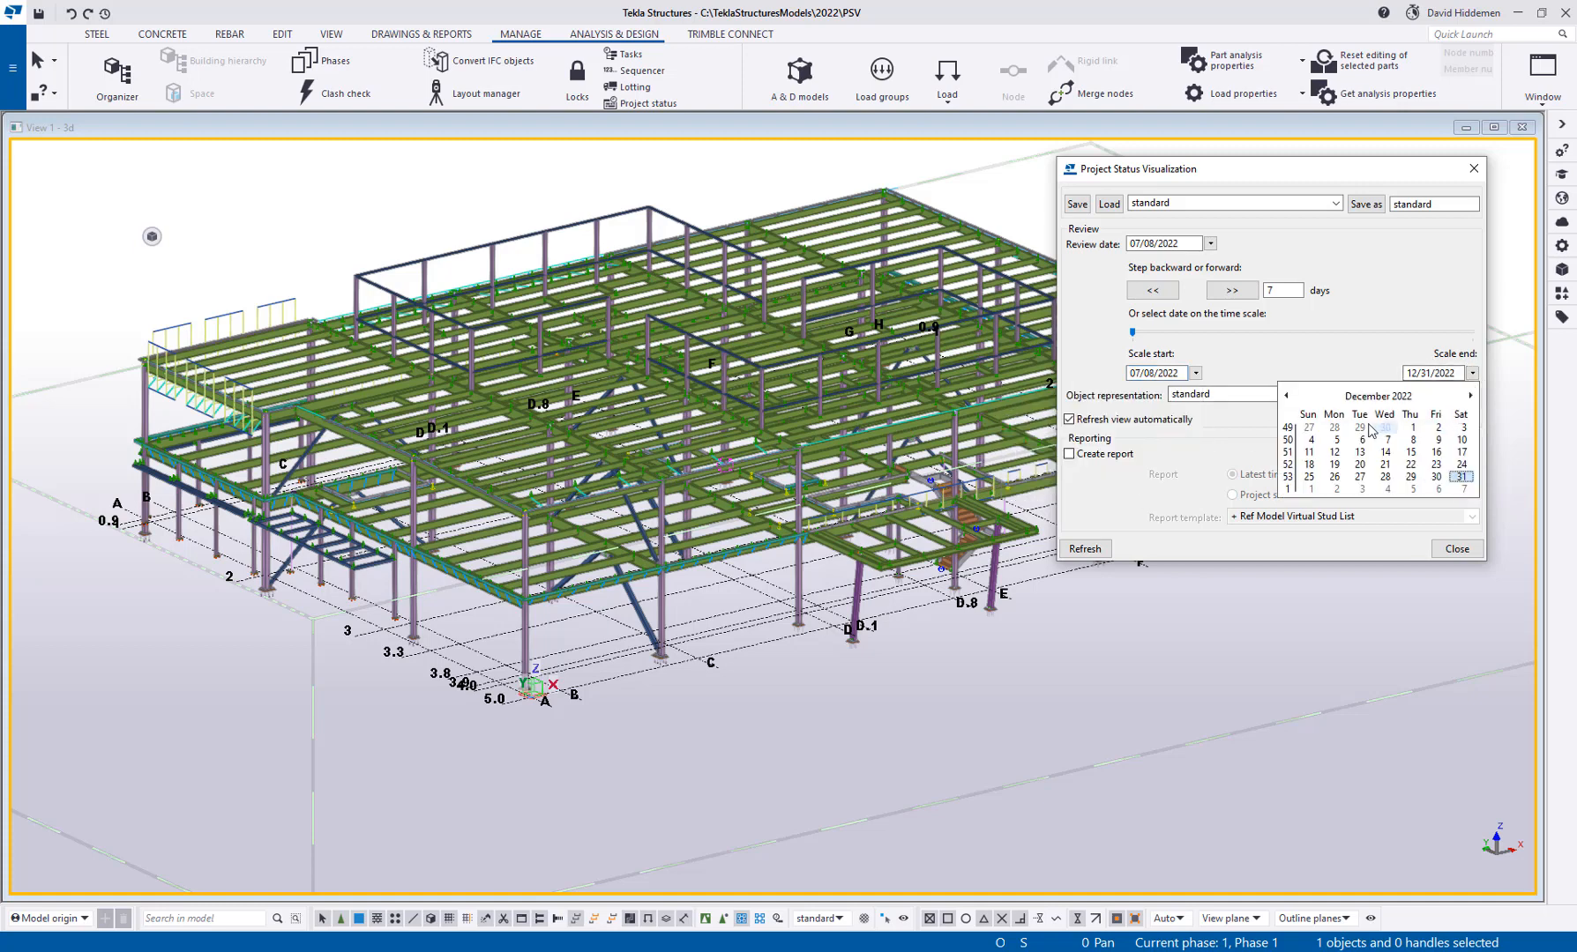
pyautogui.click(1287, 395)
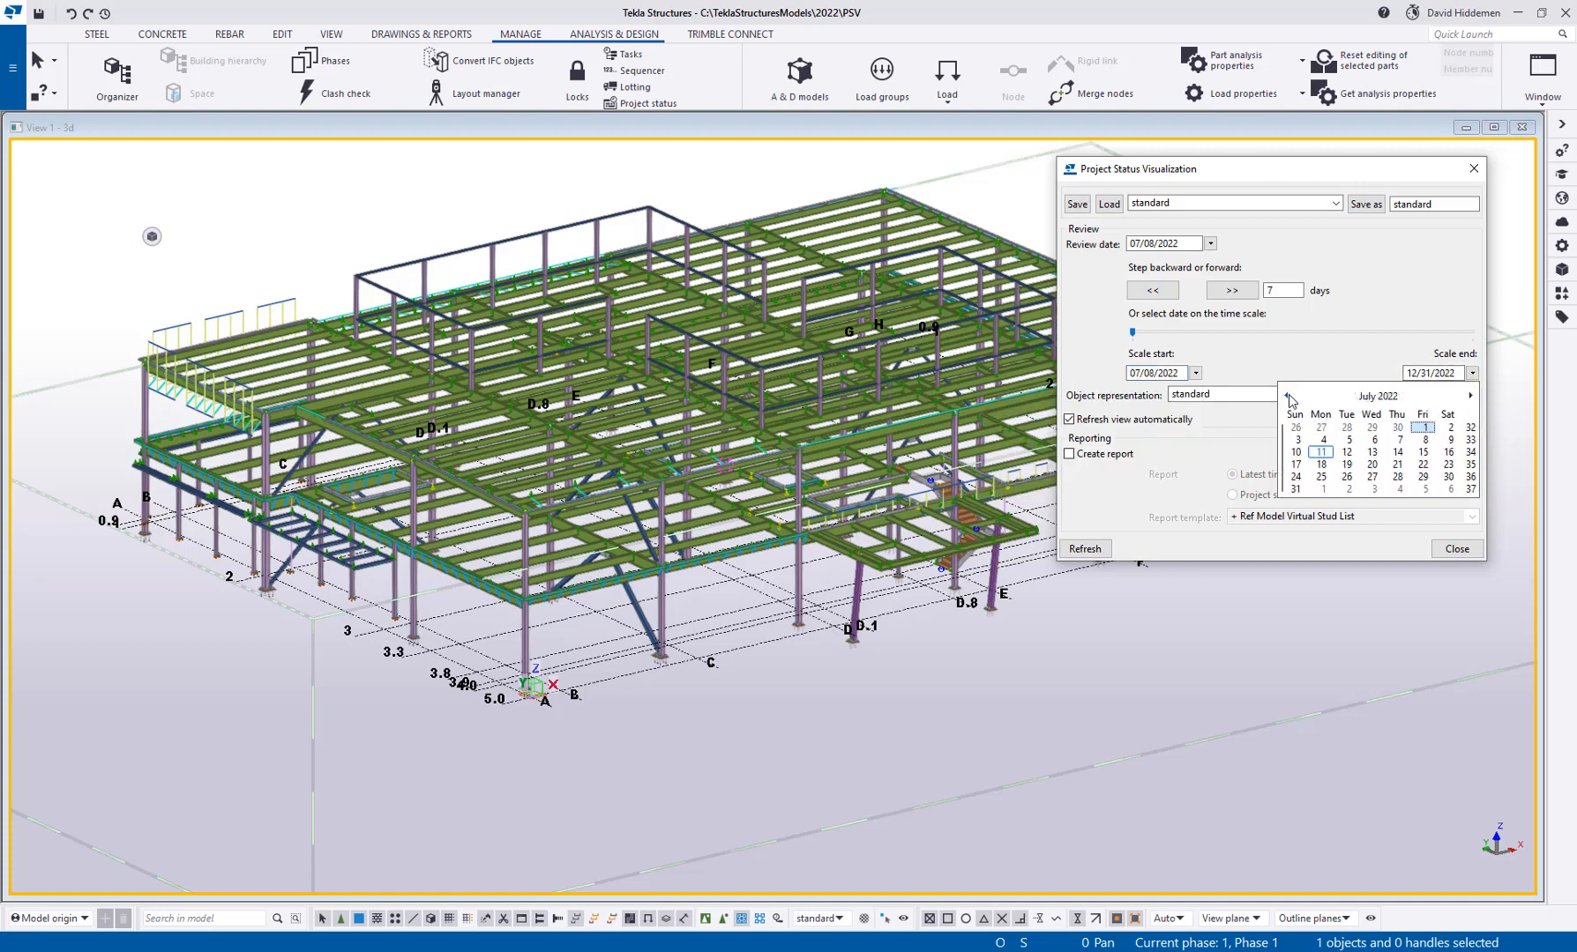
pyautogui.click(1423, 427)
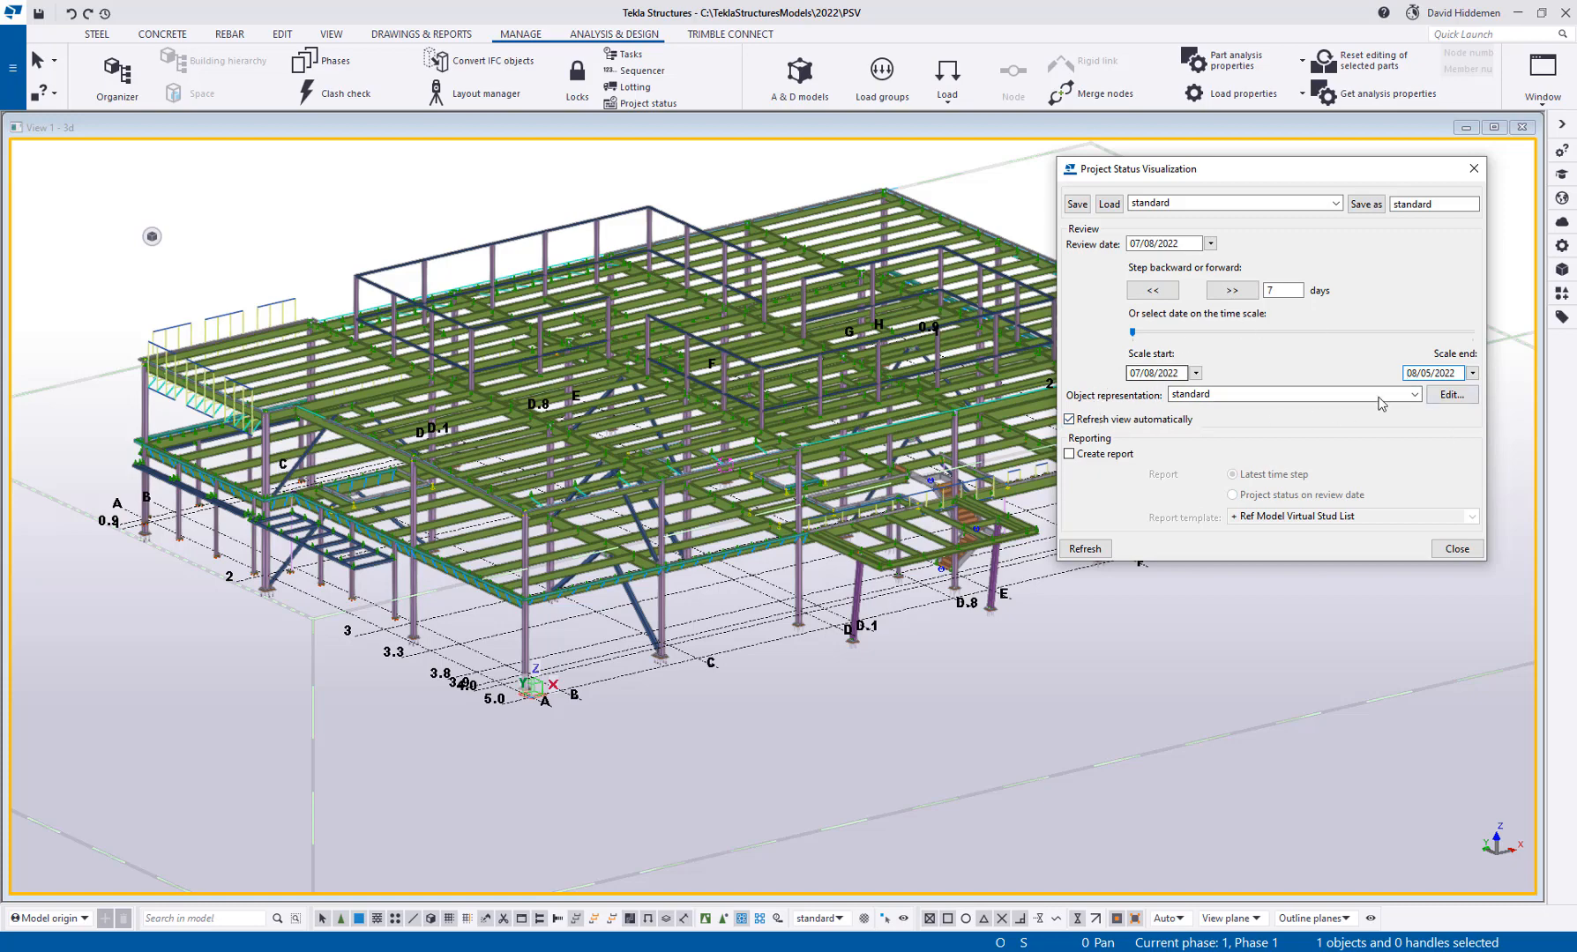
# Load the 4d Assembly Shop-Fabrication Planning settings in the Object Representation dialog
pyautogui.click(1451, 393)
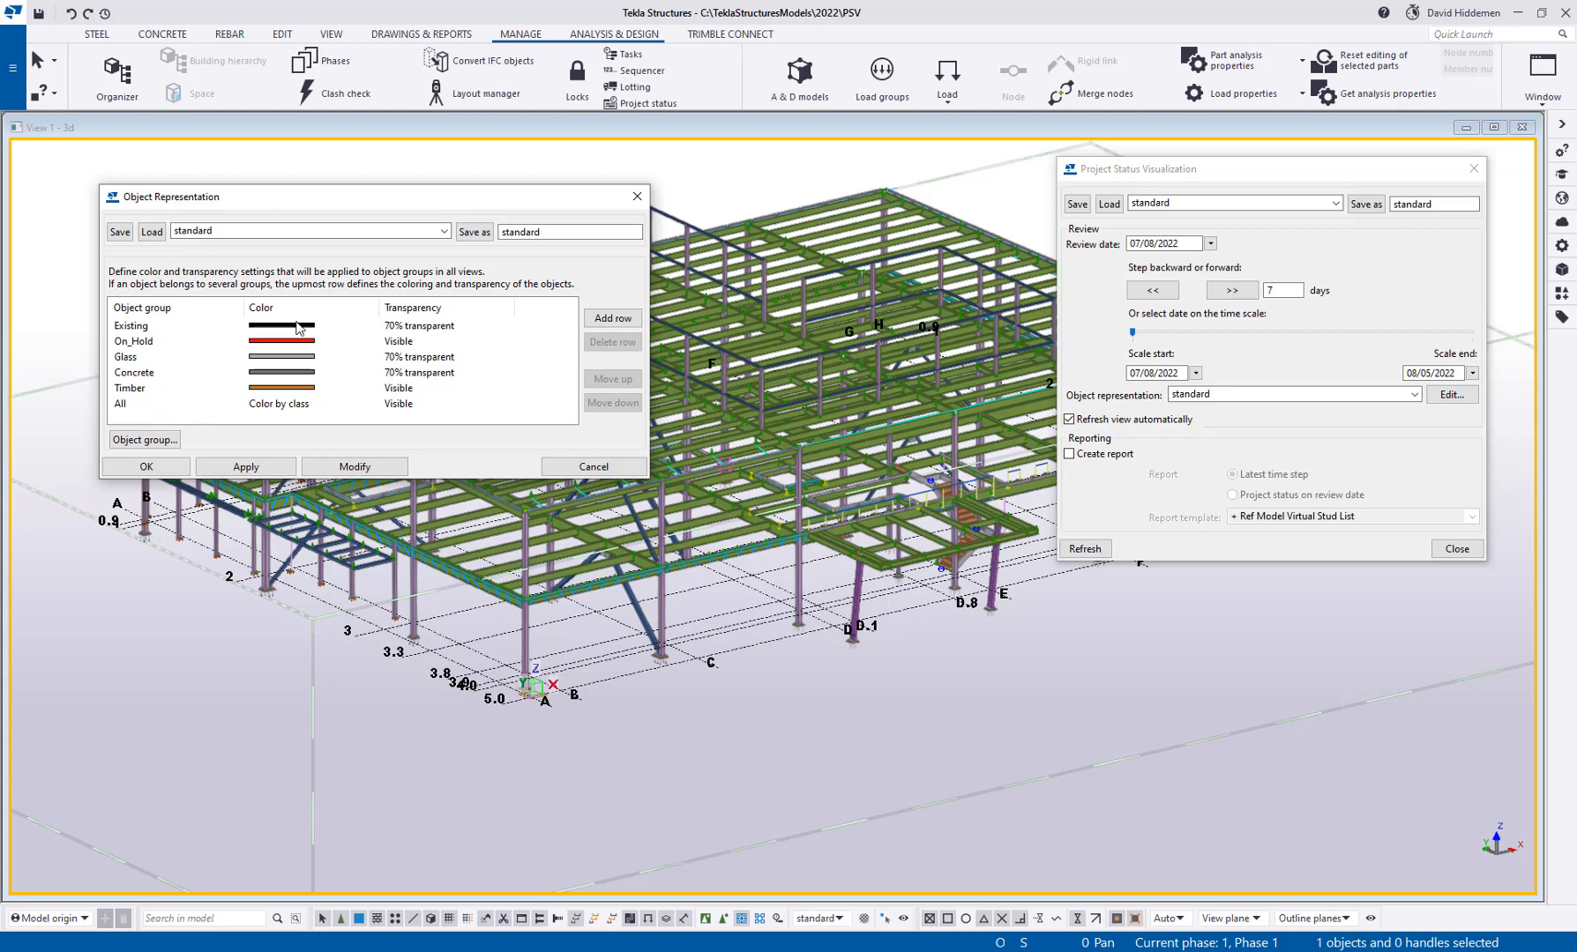
pyautogui.click(443, 231)
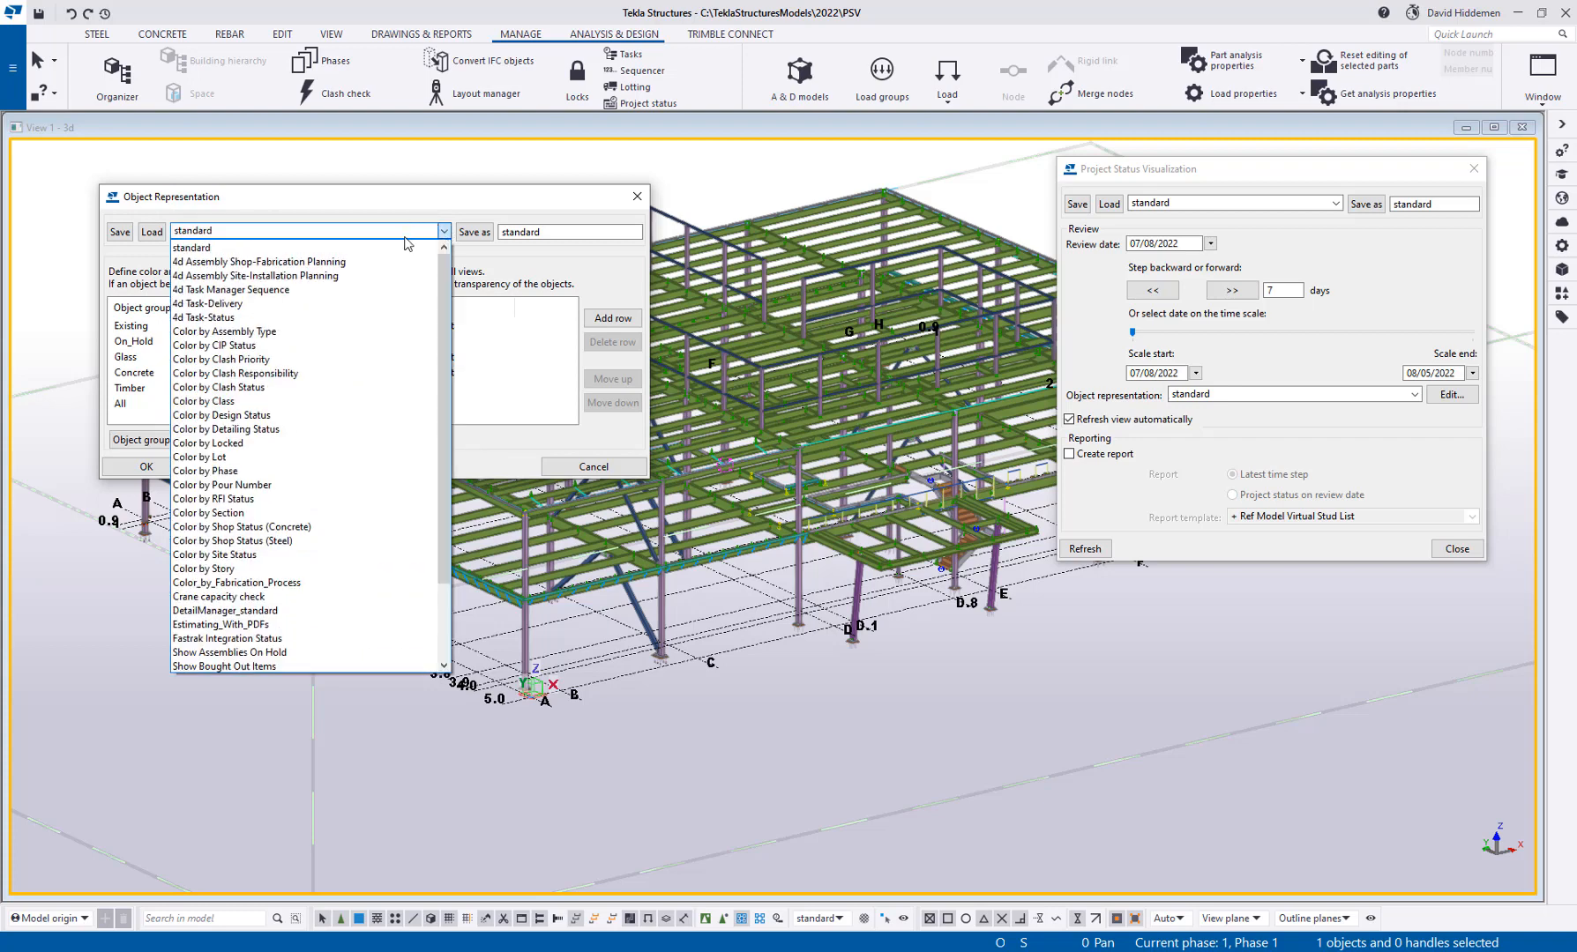
pyautogui.moveTo(256, 275)
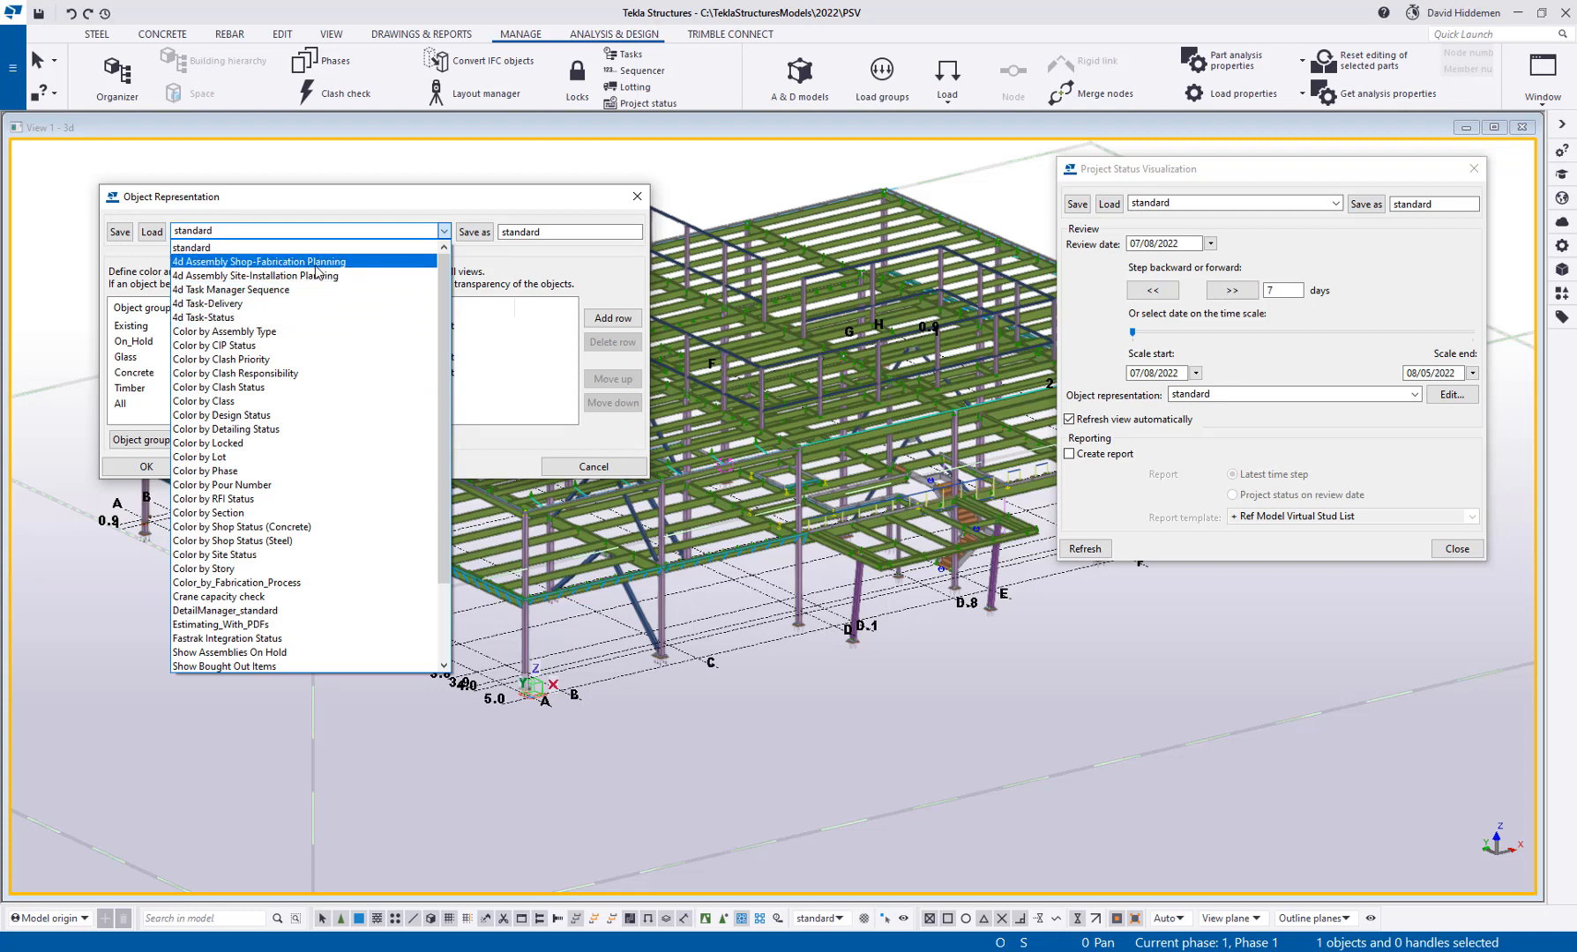
pyautogui.click(259, 261)
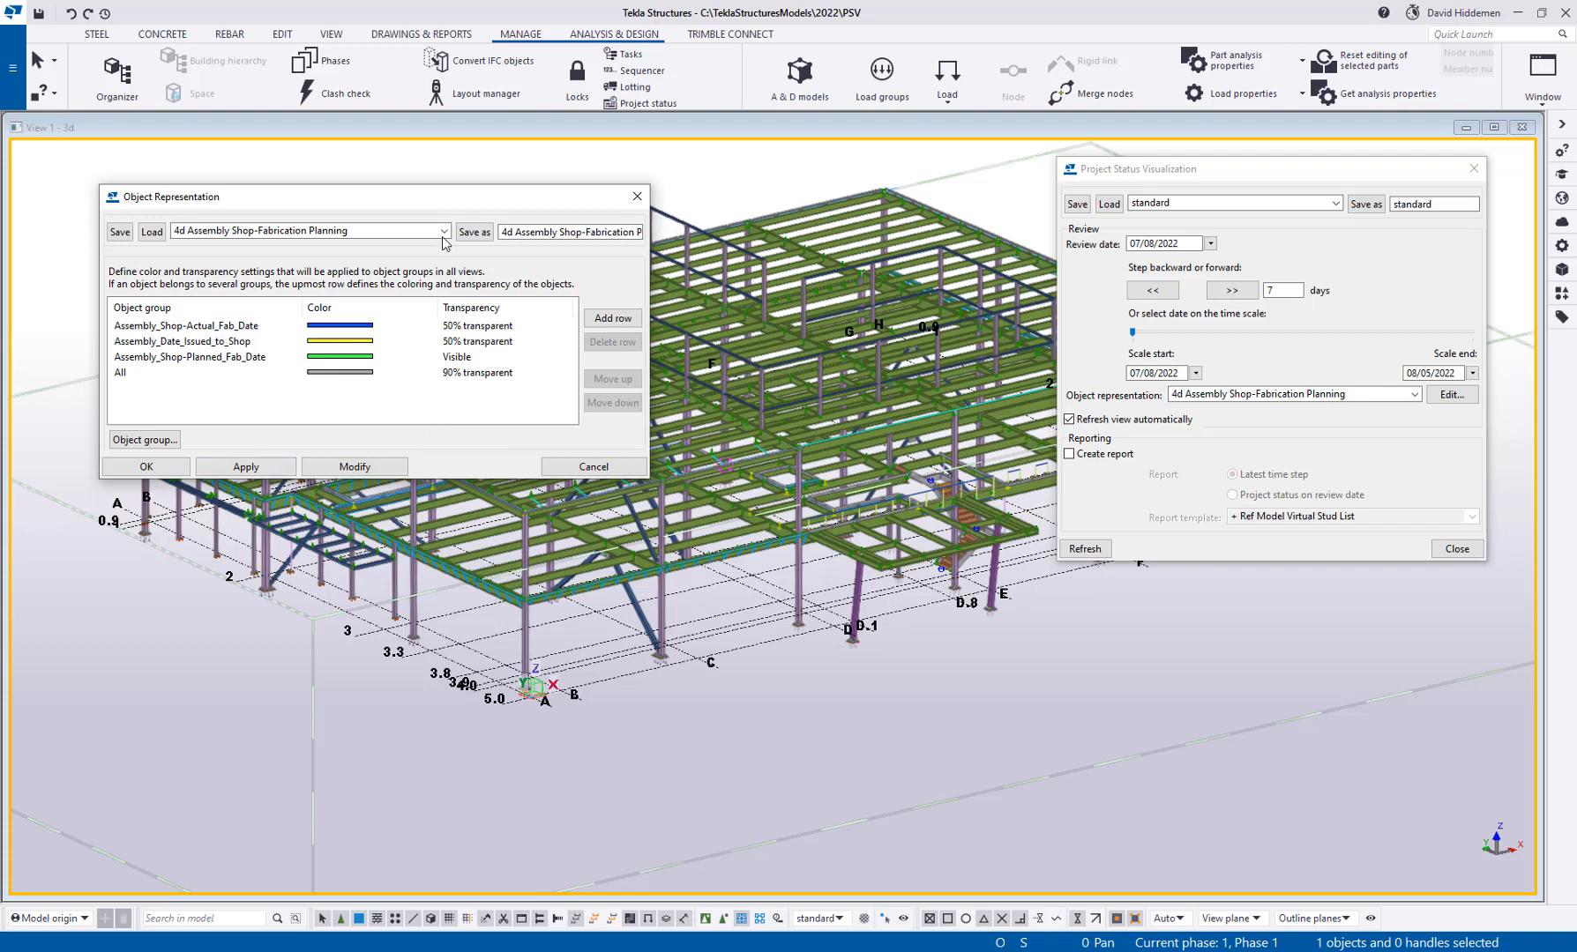
# Delete the existing object group rows and add two default 'All' rows
pyautogui.click(201, 372)
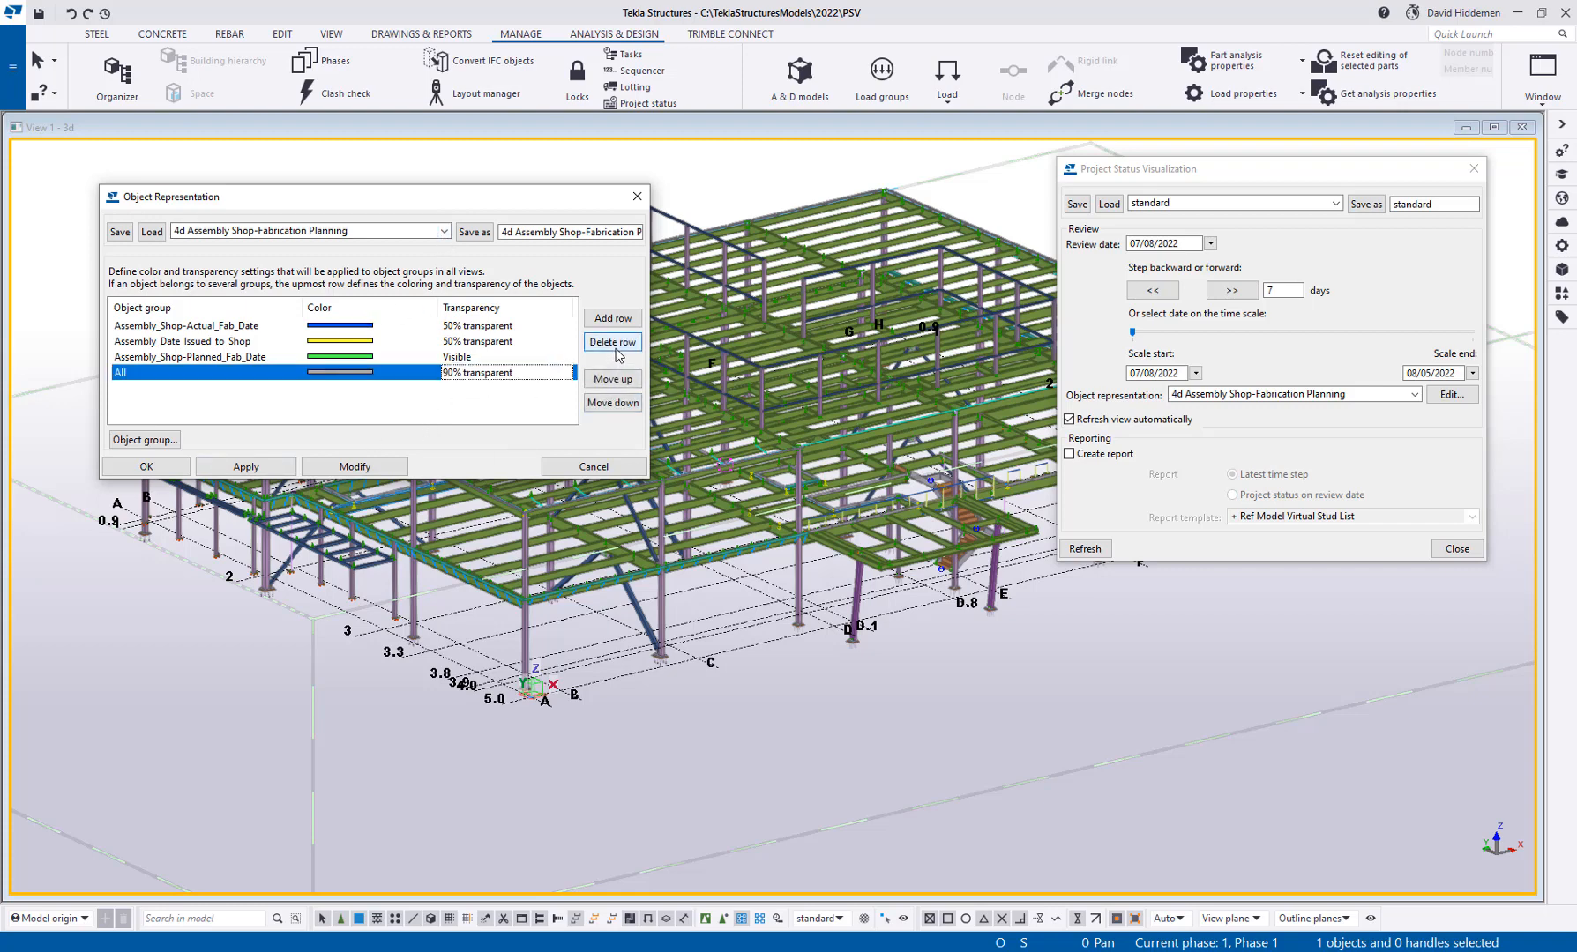
pyautogui.click(612, 342)
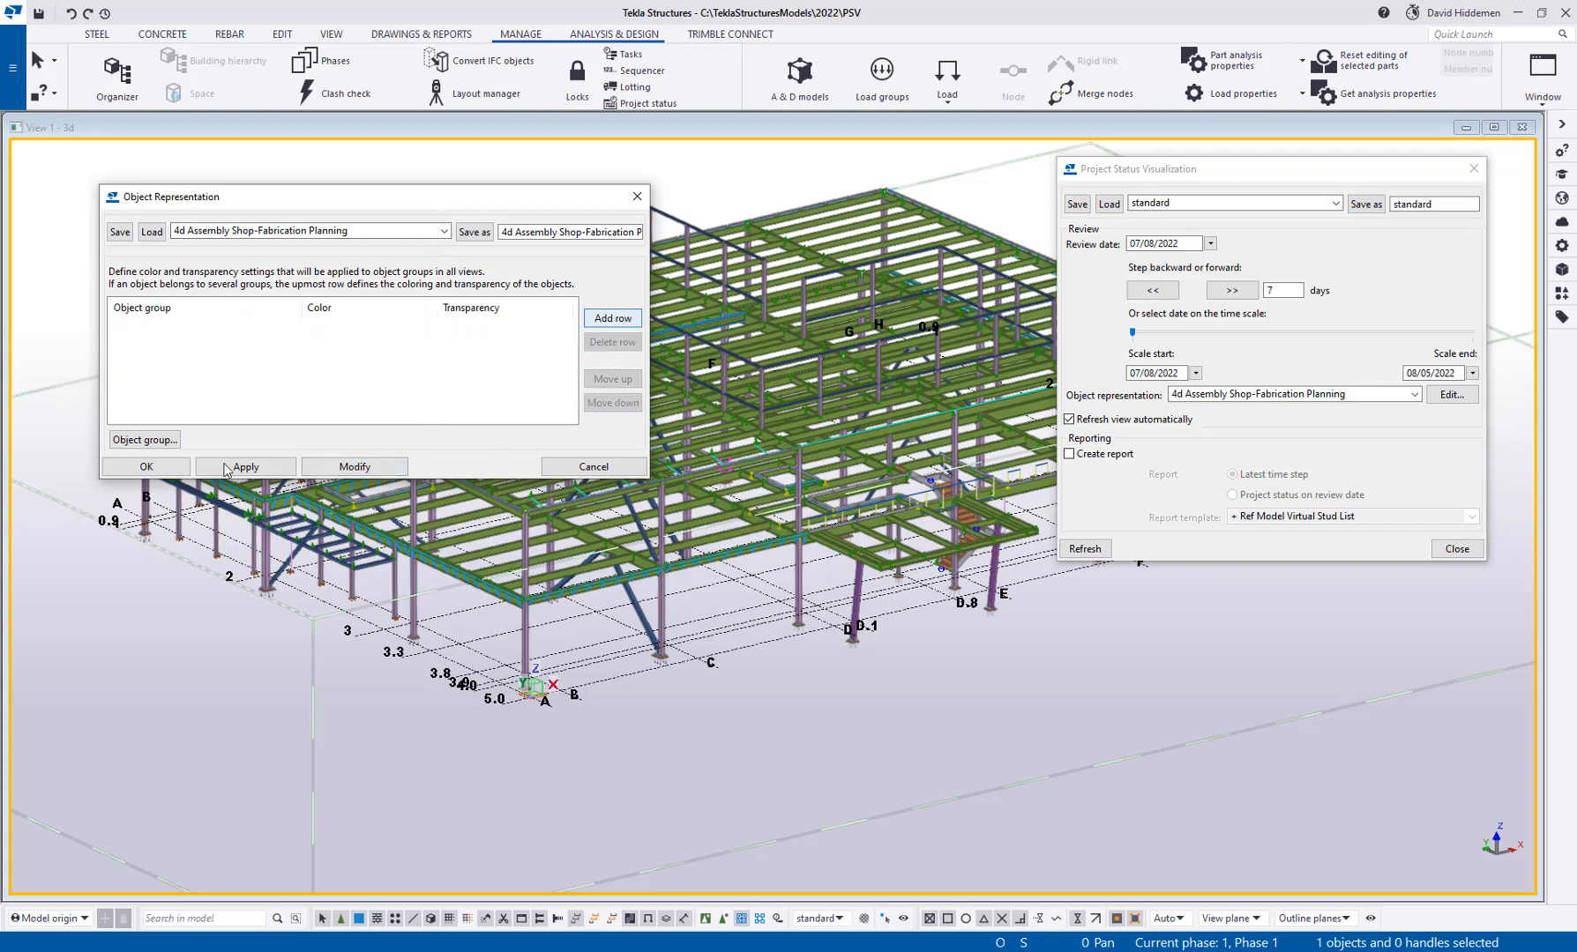
pyautogui.click(612, 317)
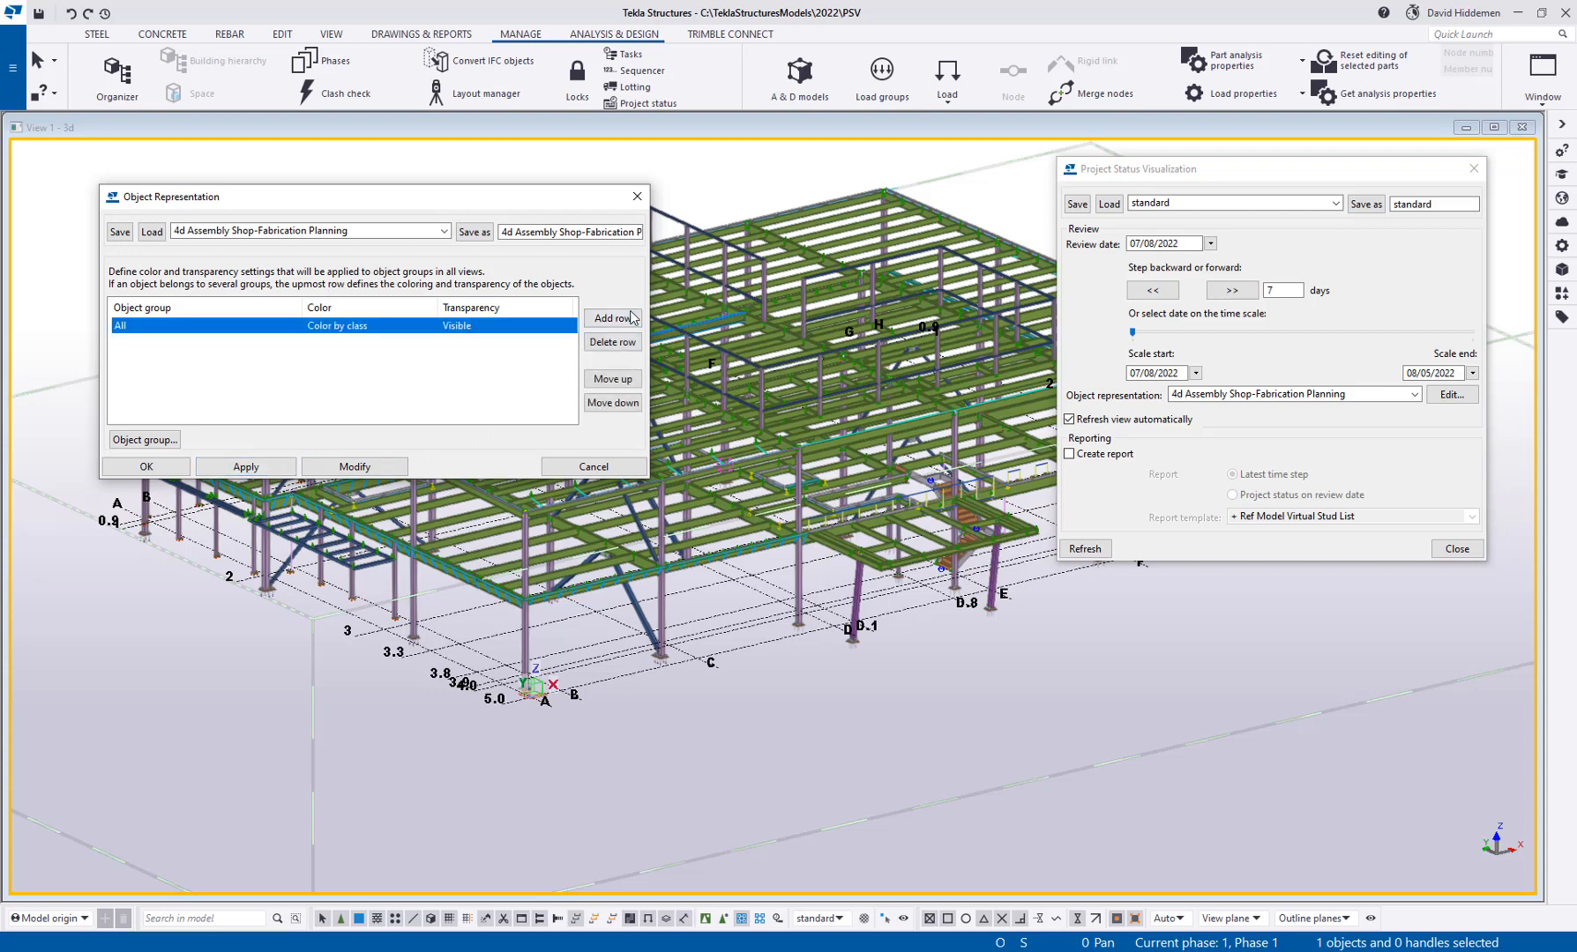
pyautogui.click(612, 318)
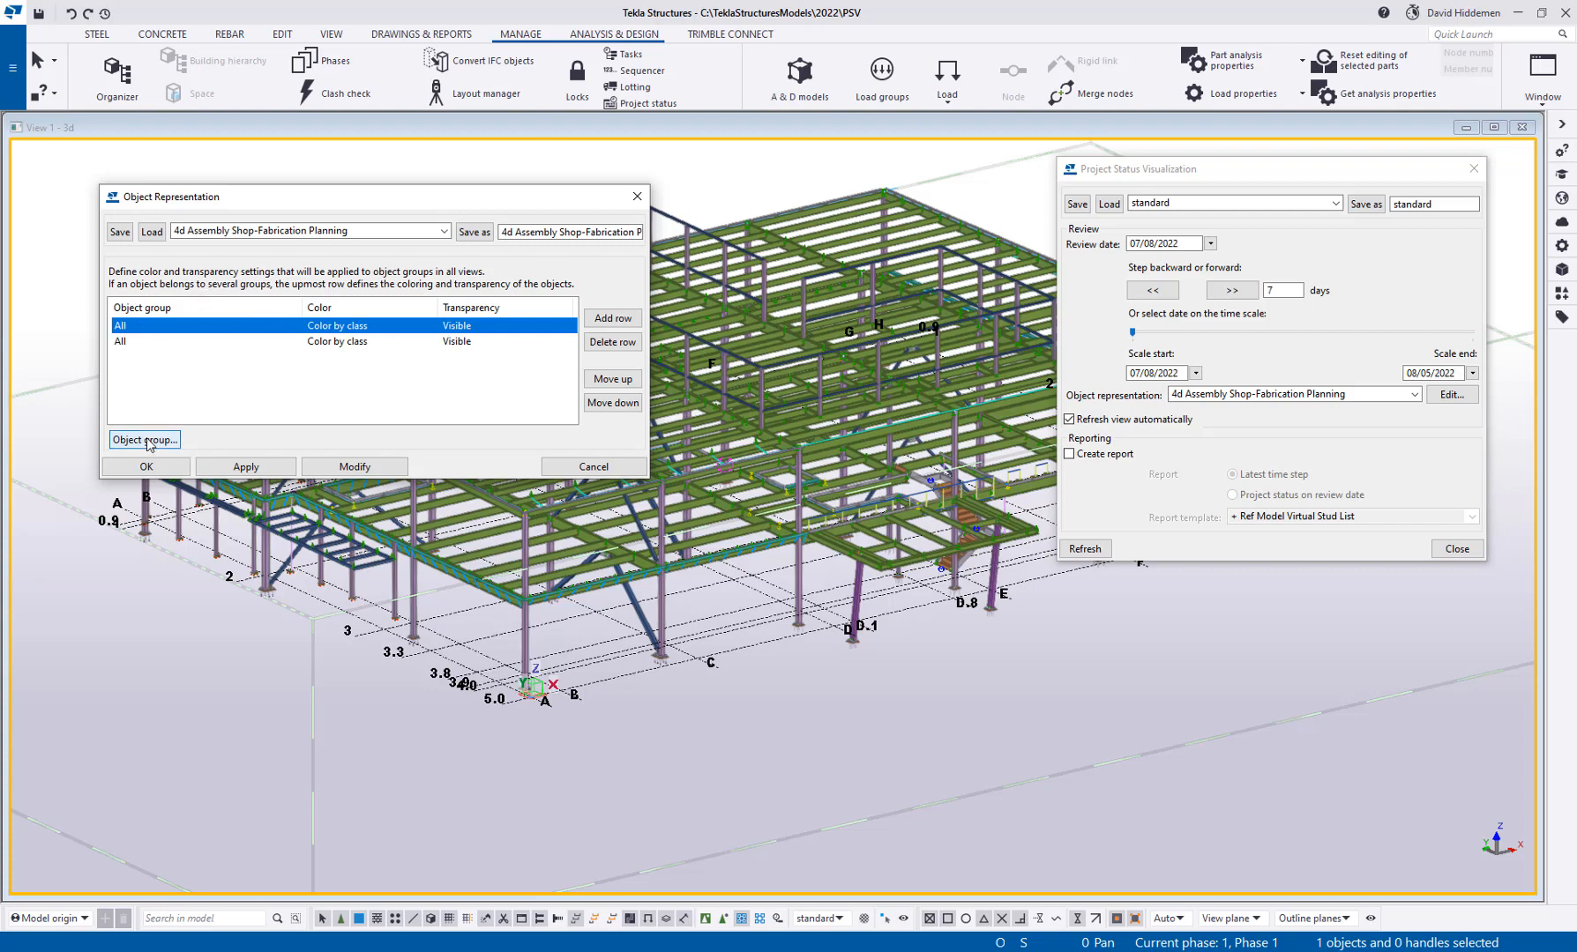
# Filter the row's object group on Assembly Planned Detailing End, earlier than or equal
pyautogui.click(143, 439)
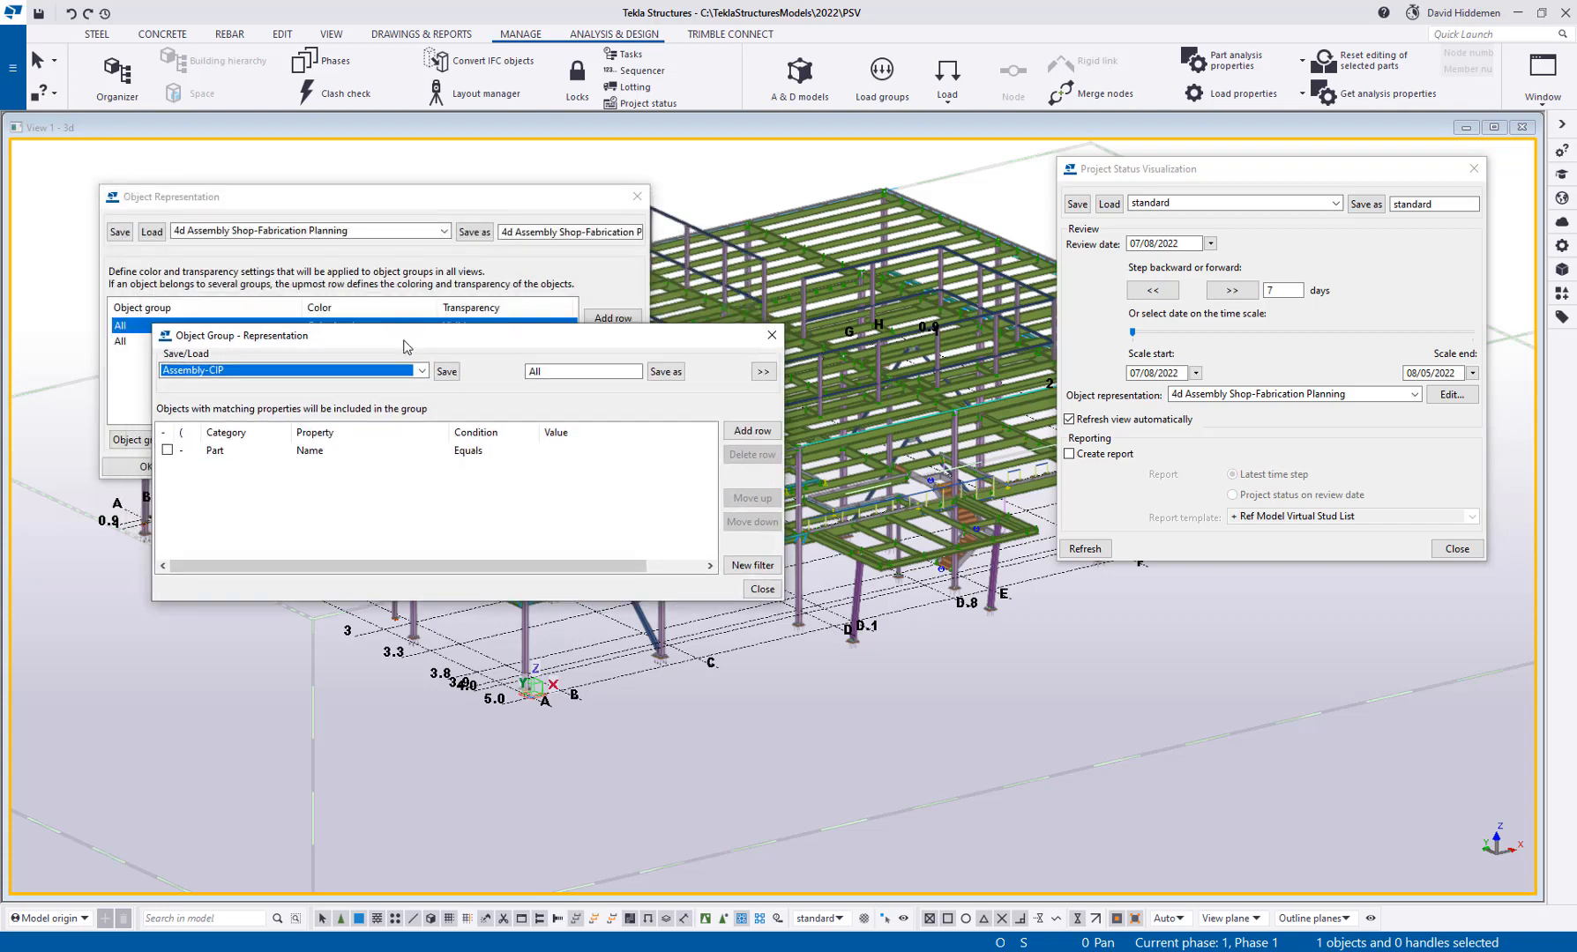
pyautogui.click(284, 449)
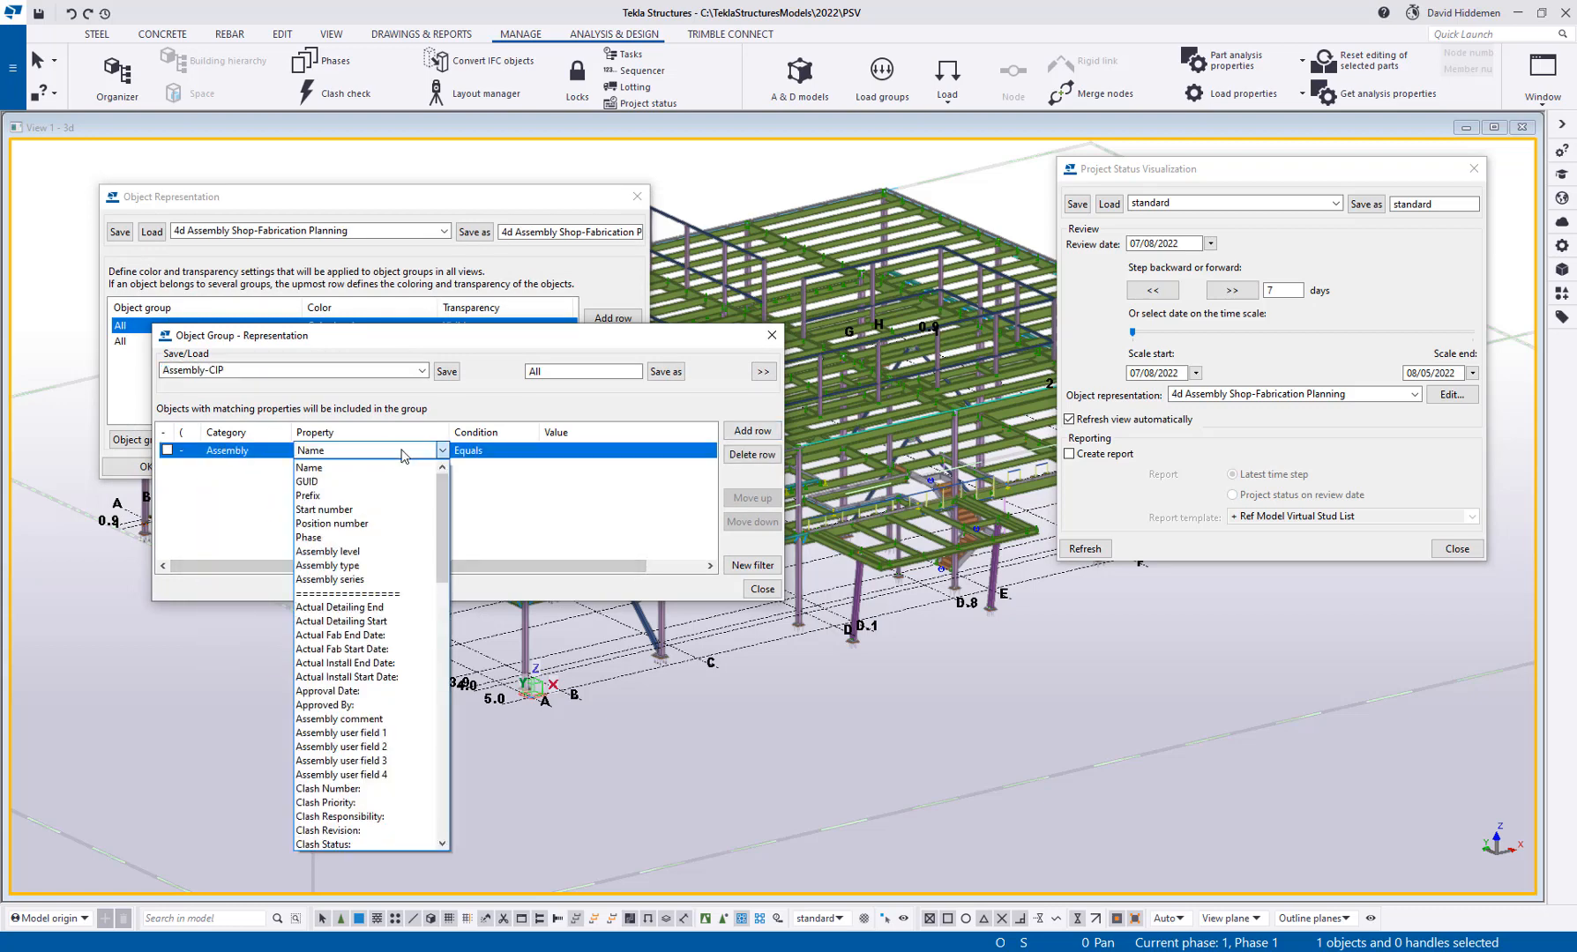
pyautogui.scroll(-3)
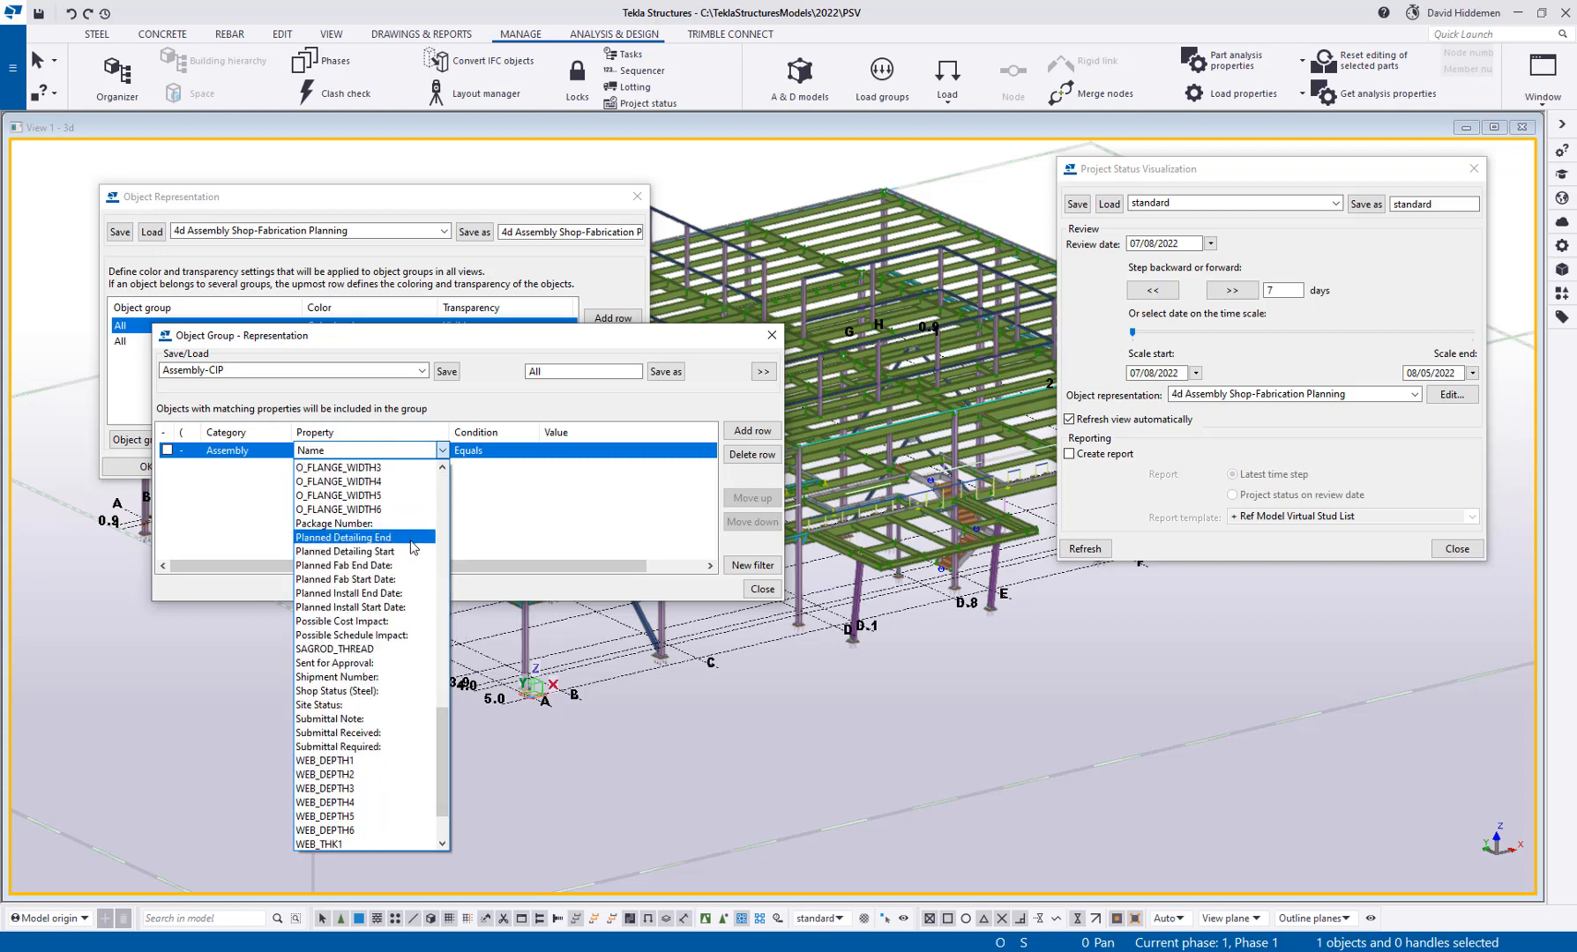
pyautogui.click(344, 536)
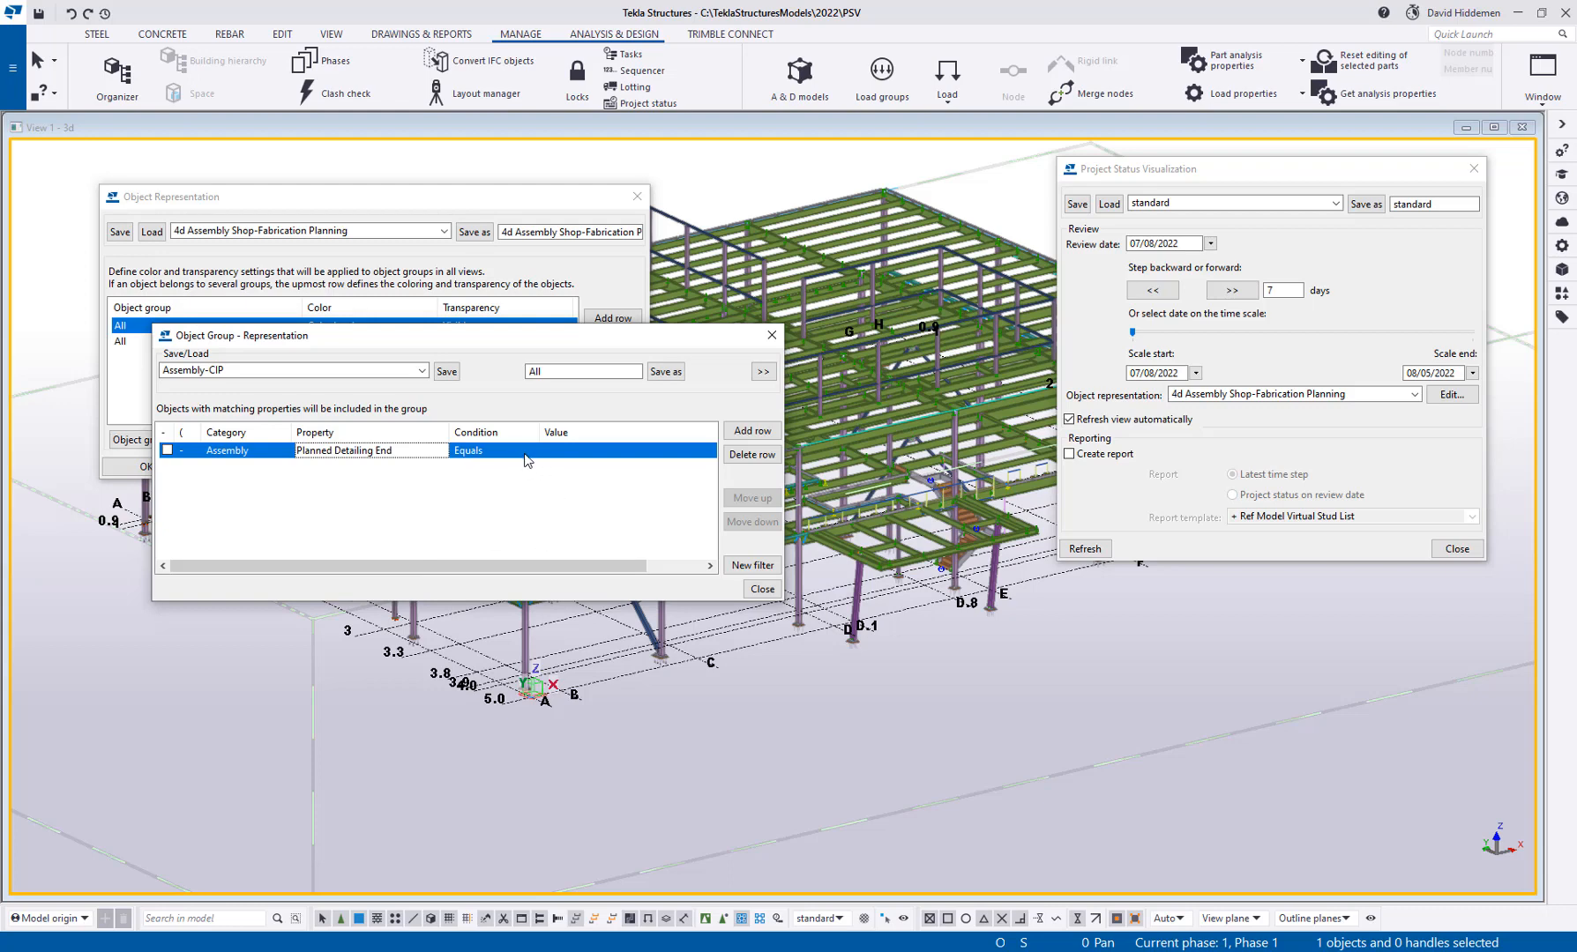
pyautogui.click(531, 450)
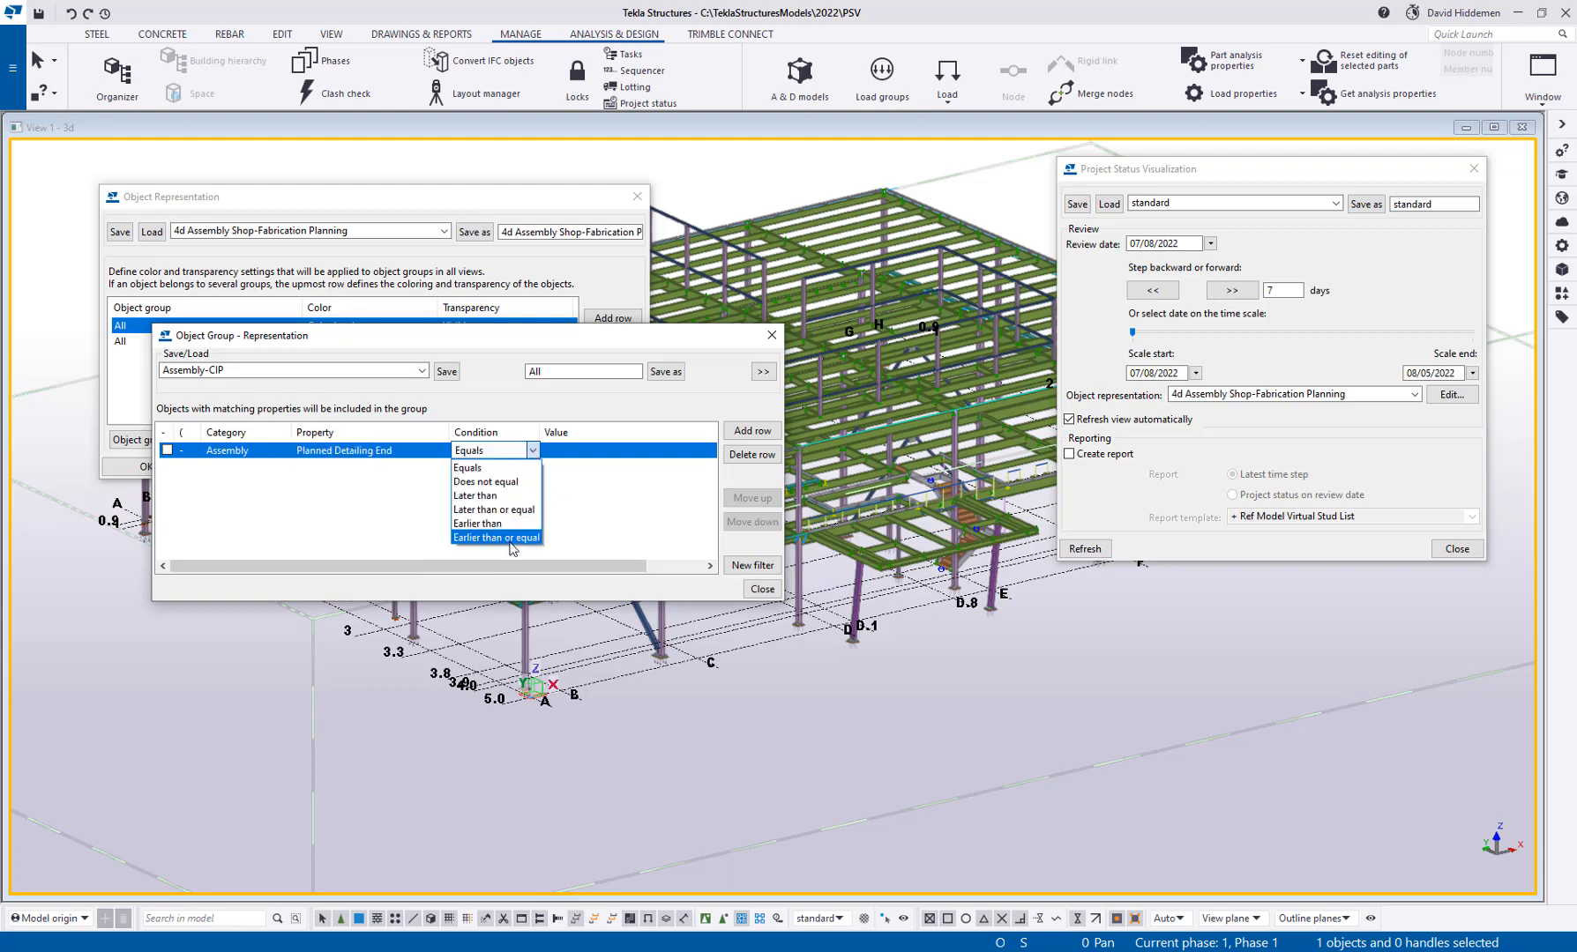
pyautogui.click(492, 537)
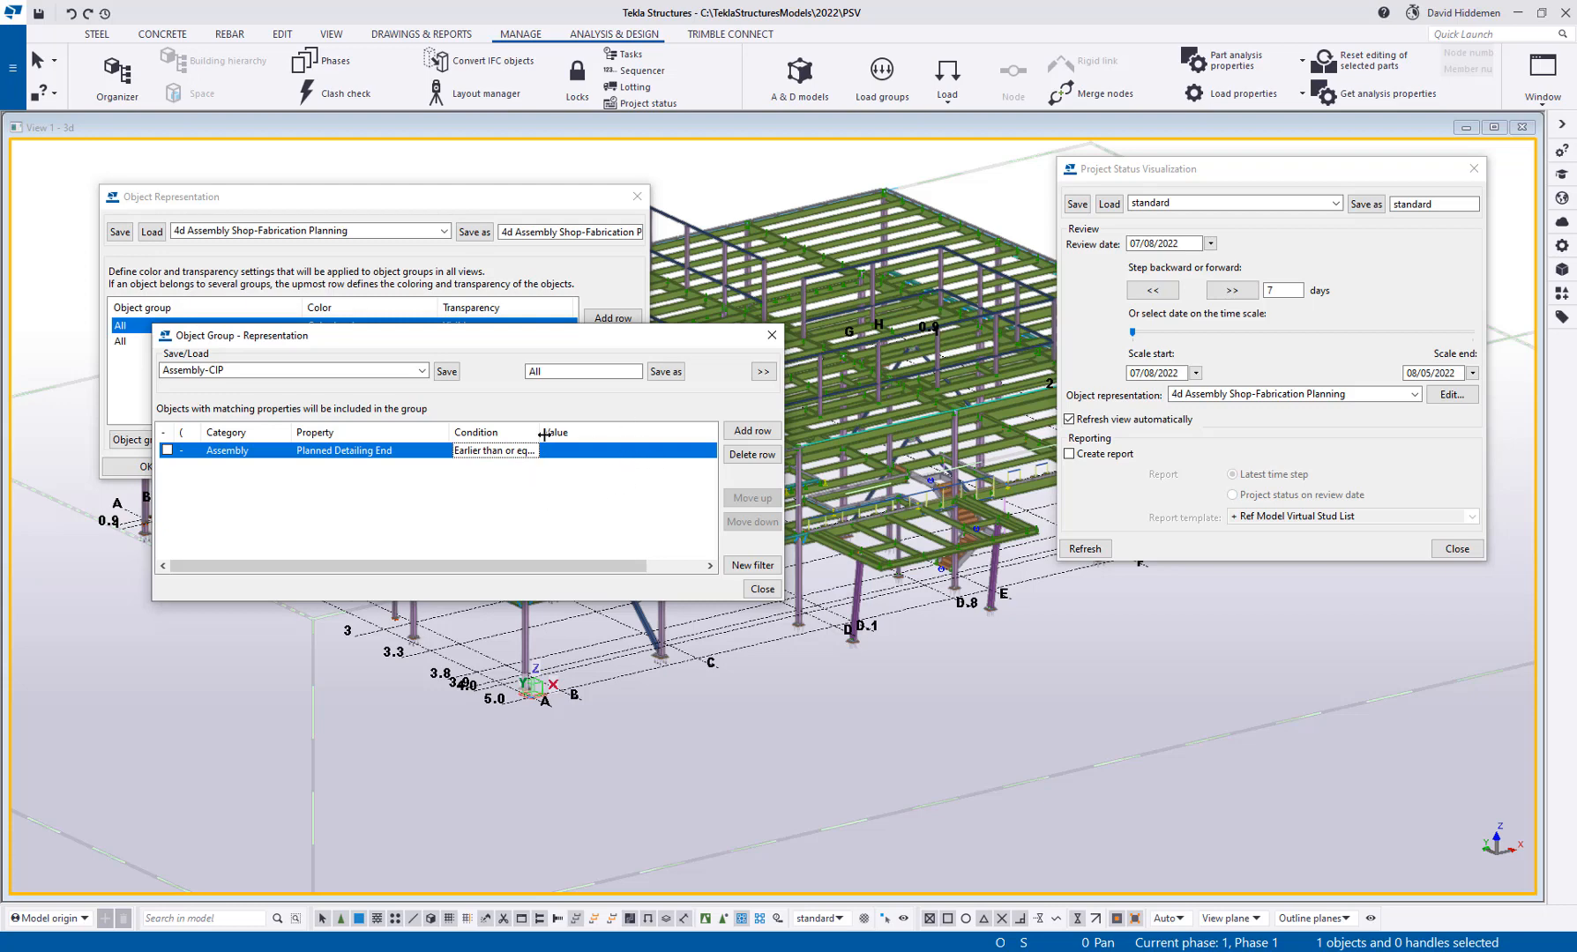
# Compare the filter against the Review date and save the group as DetailingSched
pyautogui.click(638, 450)
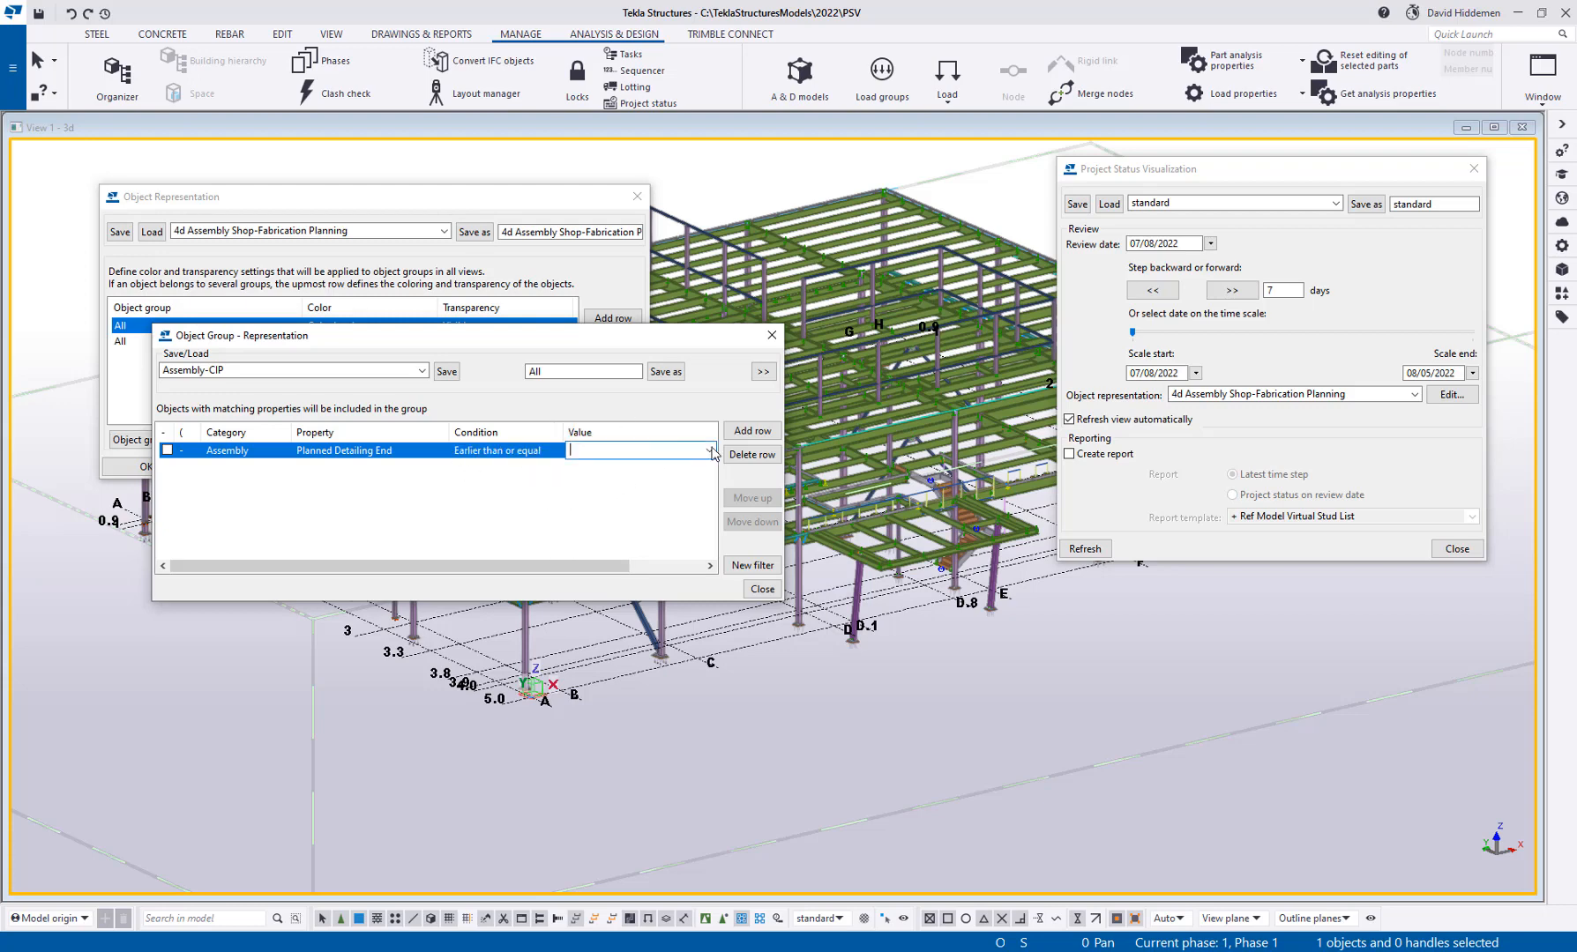
pyautogui.click(709, 450)
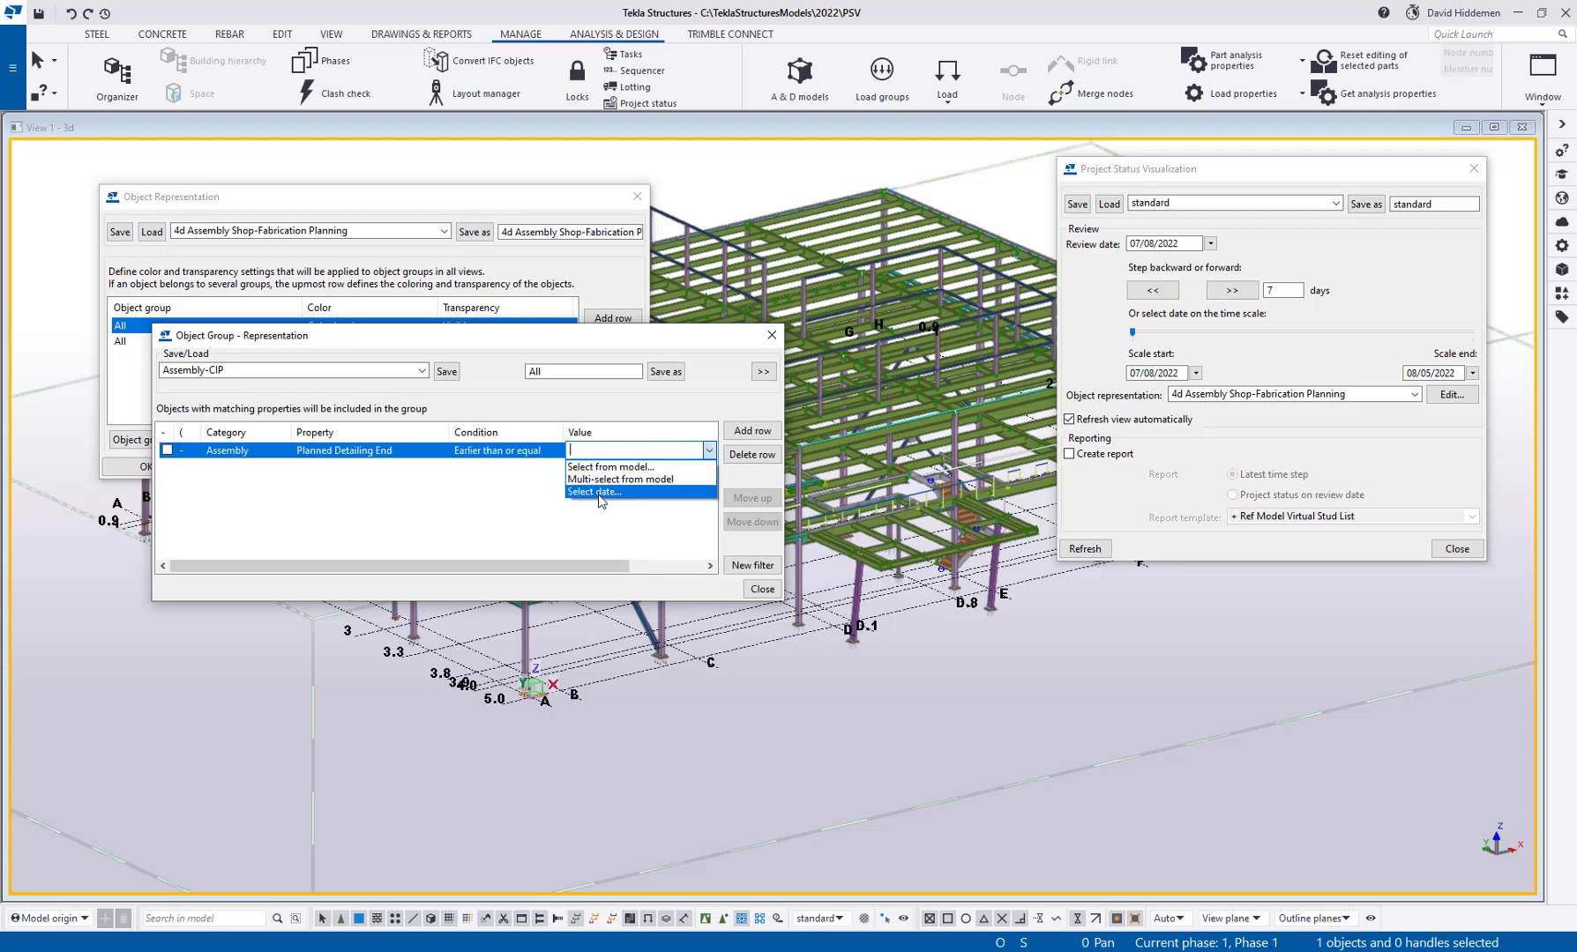
pyautogui.click(593, 492)
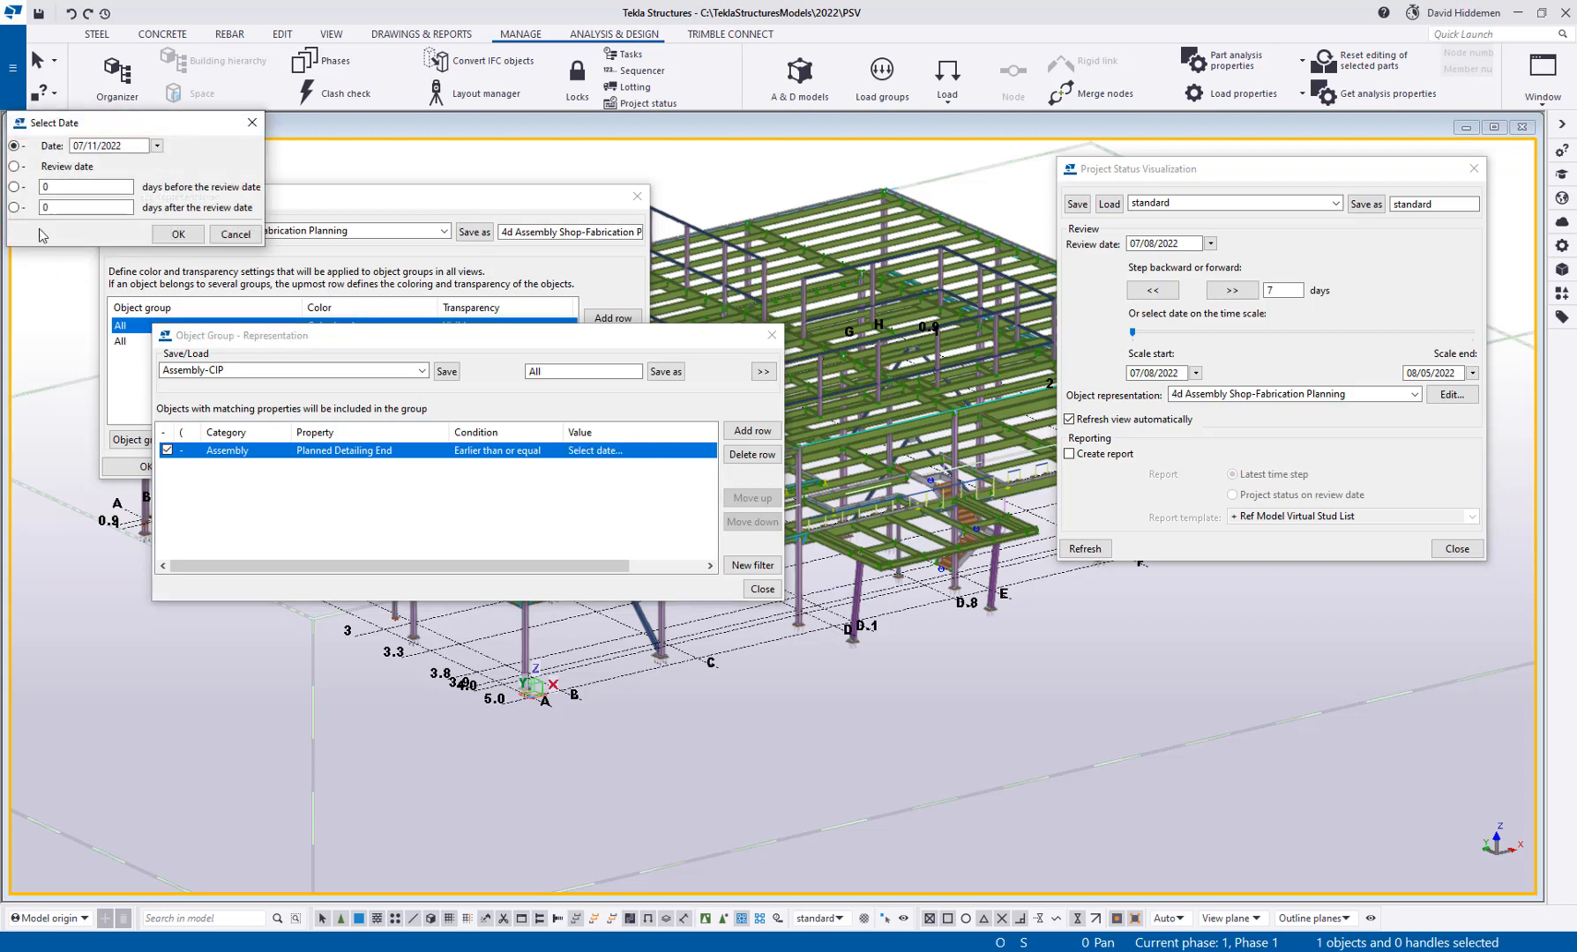
pyautogui.click(16, 167)
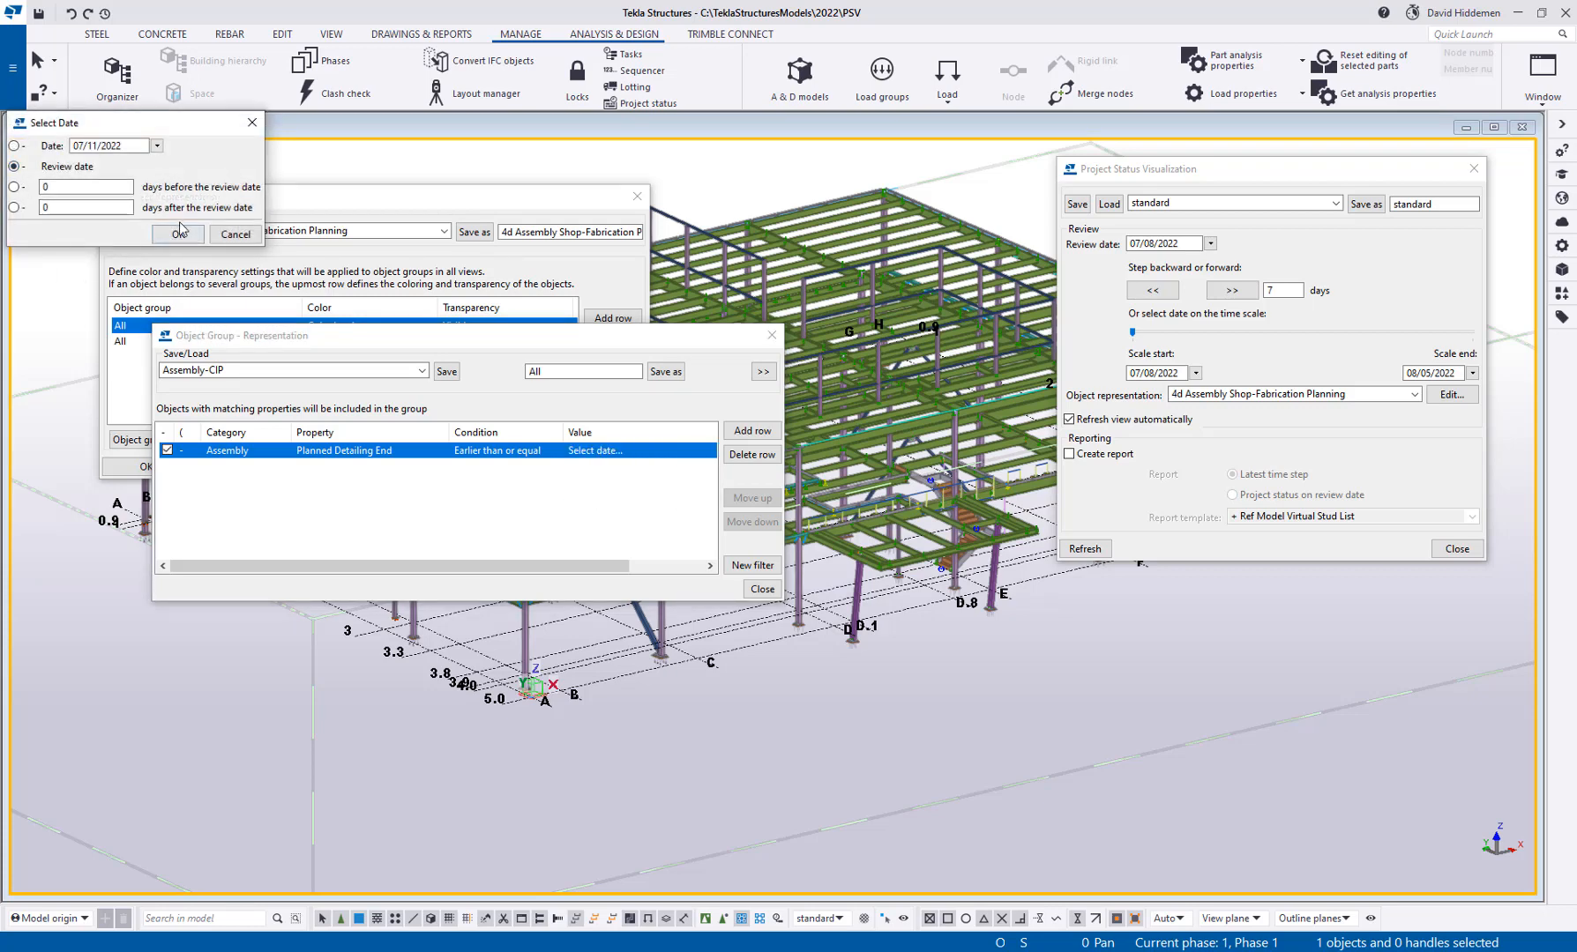
pyautogui.click(176, 232)
pyautogui.write('+DetailingSche')
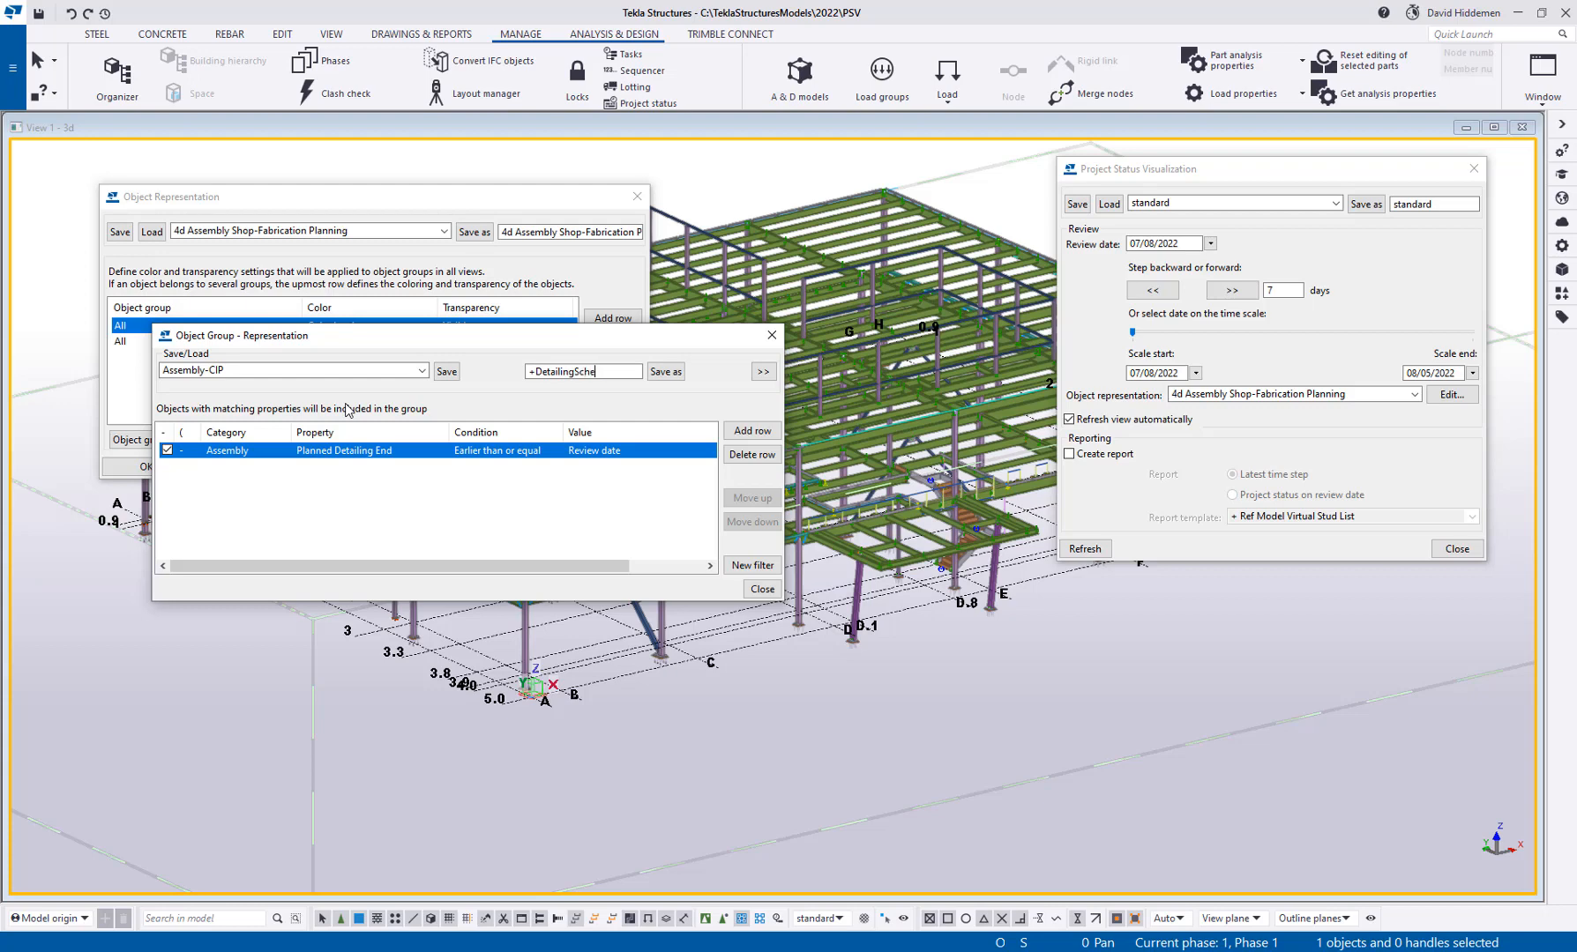
pyautogui.click(665, 370)
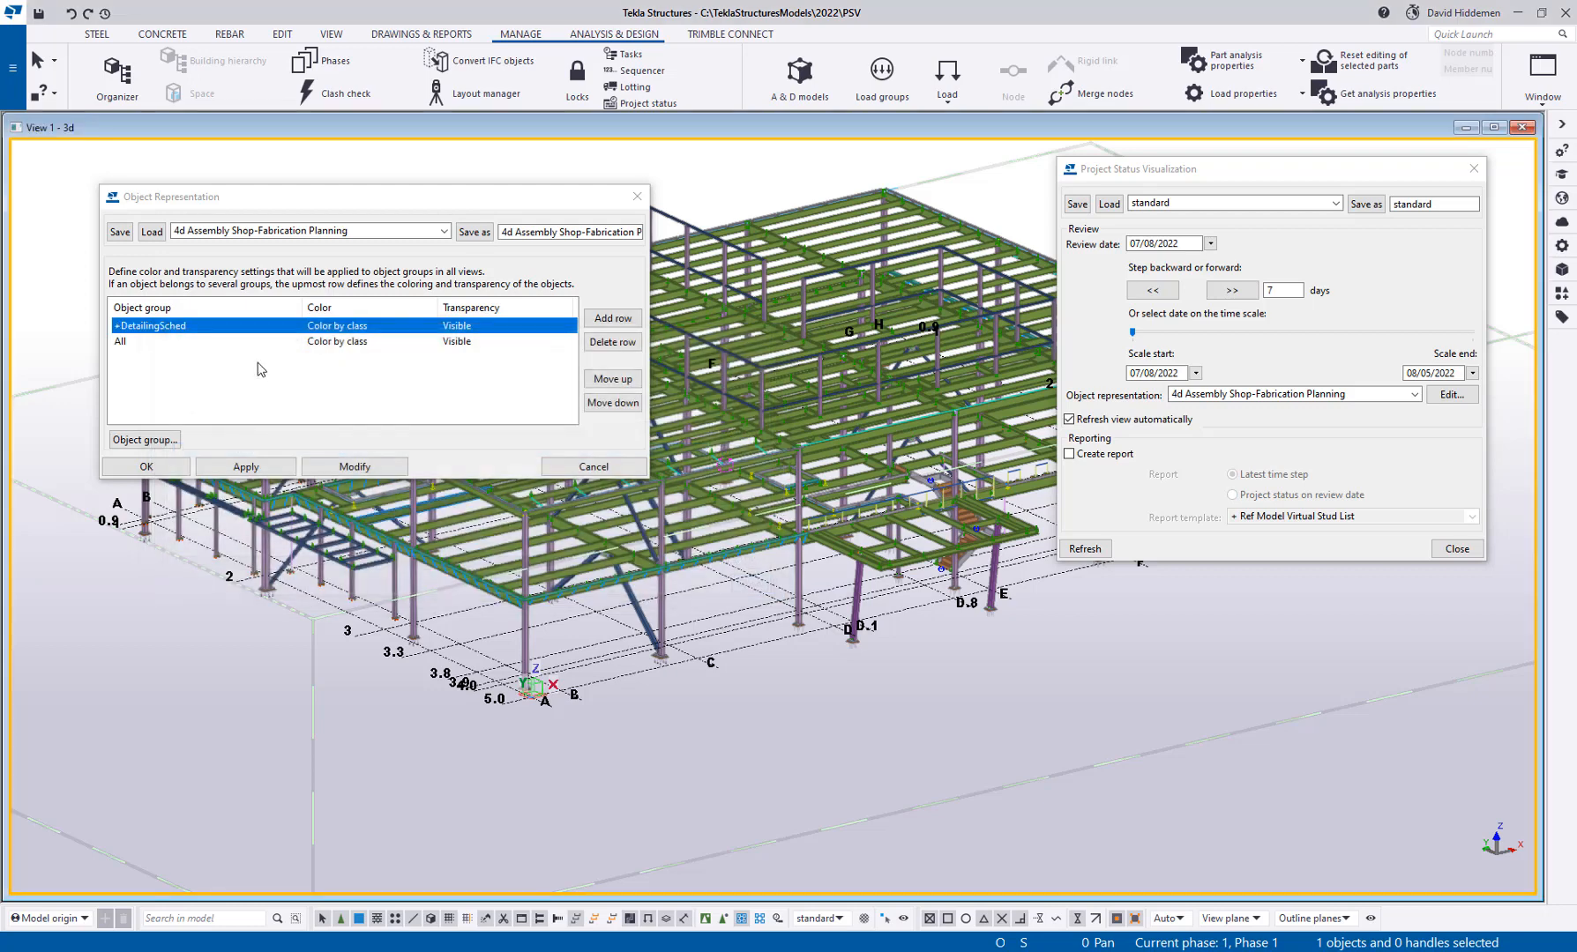
pyautogui.moveTo(268, 432)
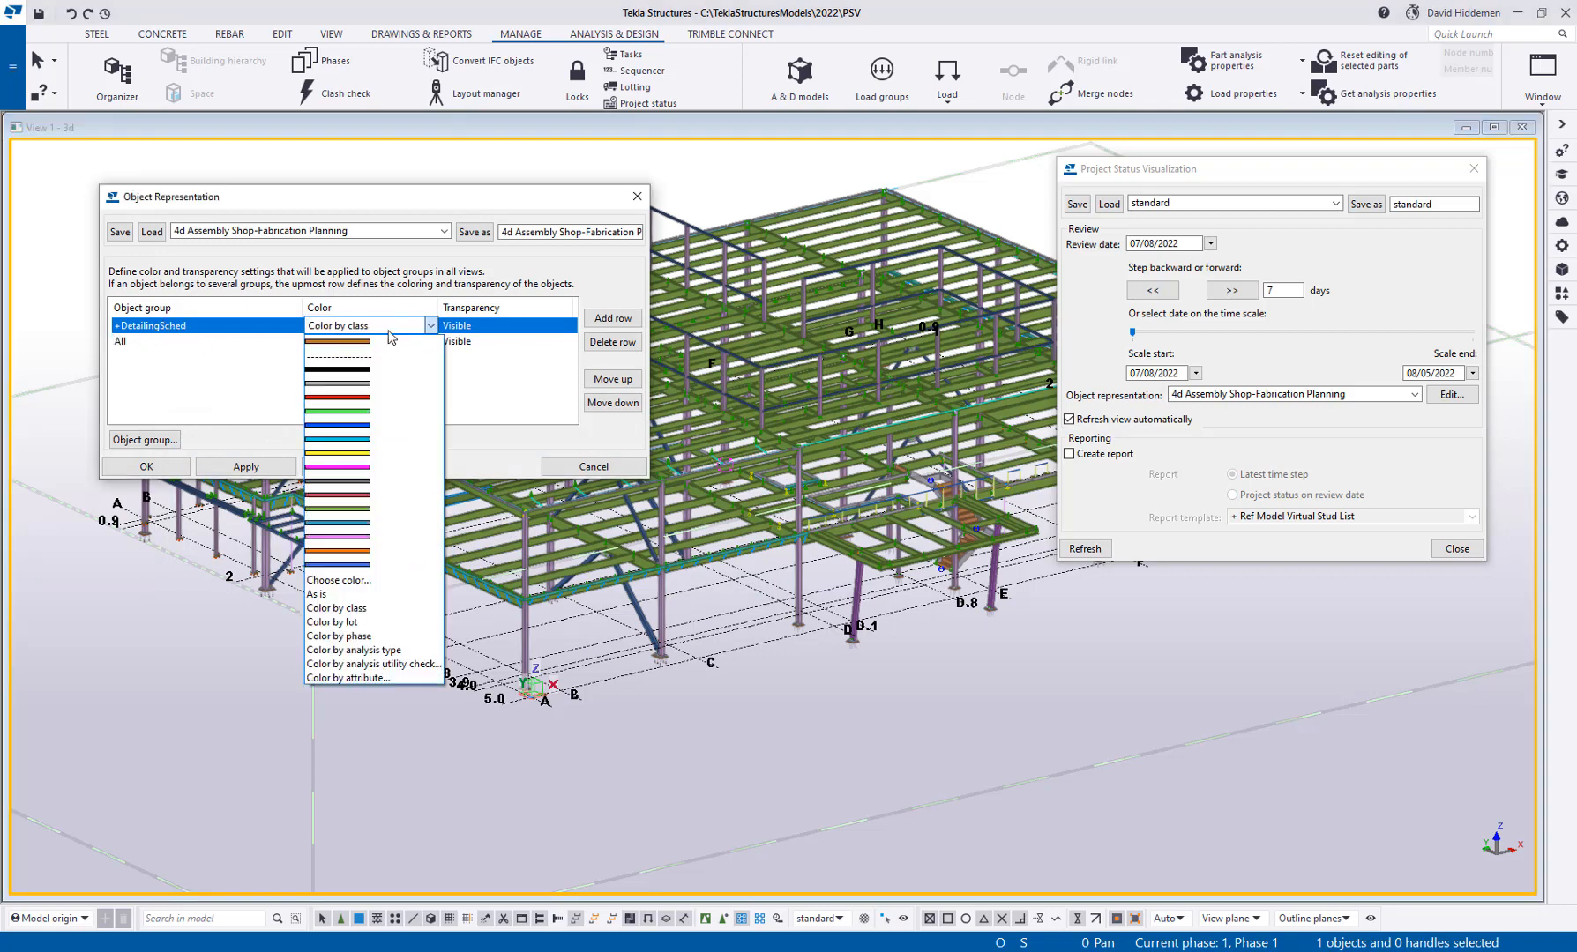
pyautogui.moveTo(372, 441)
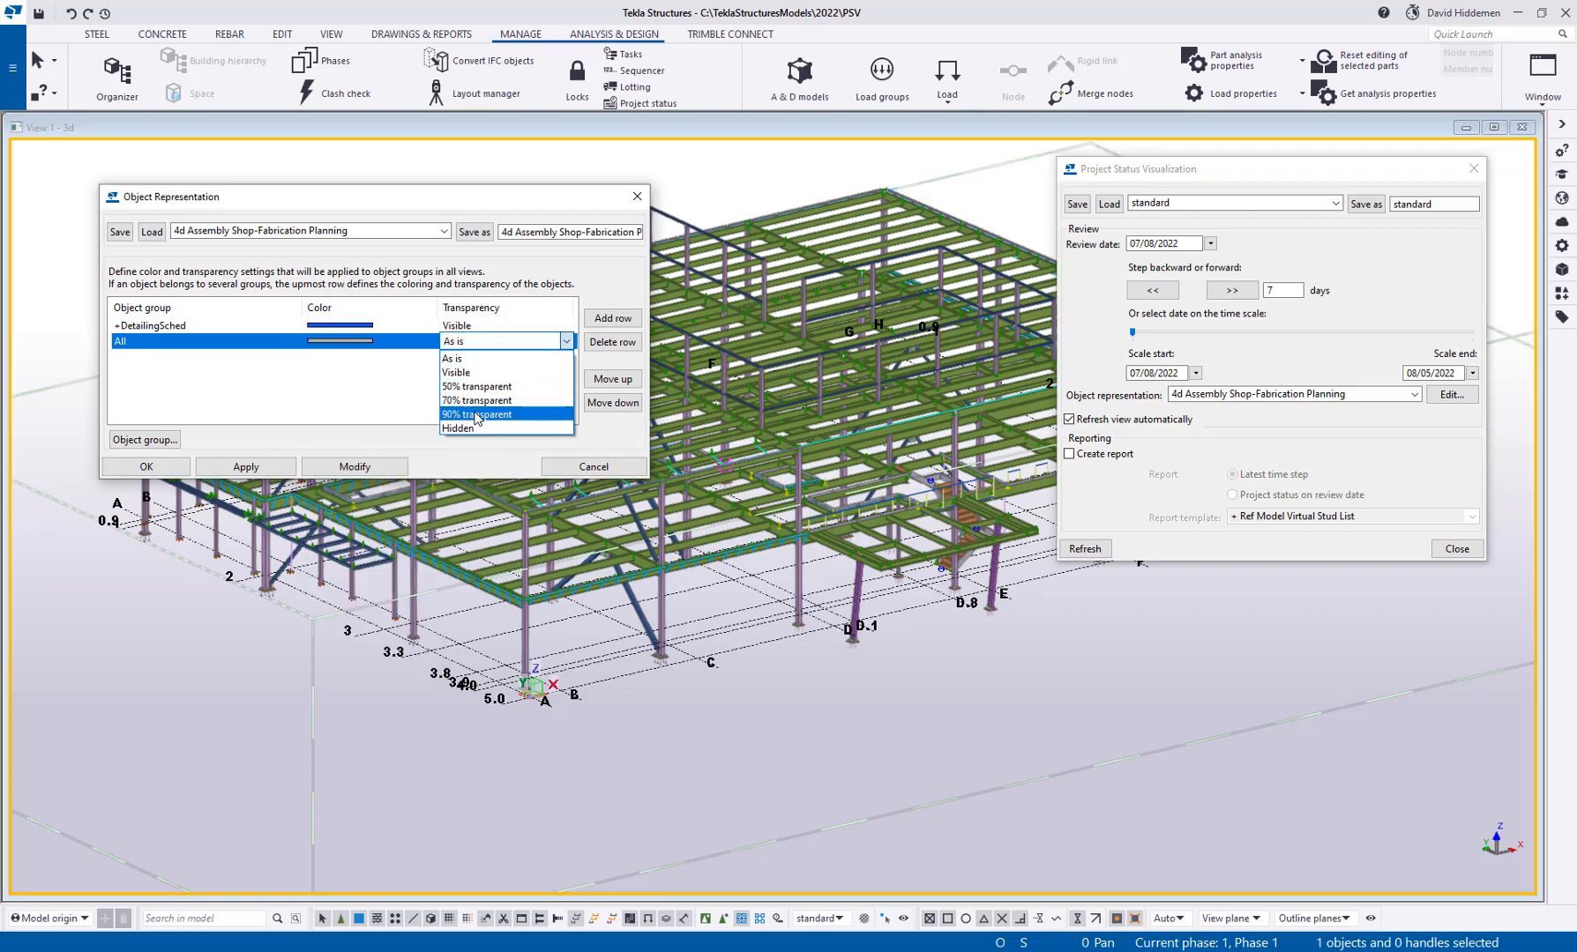
# Show DetailingSched blue, all other parts gray at 90% transparency, saved as 4d_Detailing_Review
pyautogui.click(478, 414)
pyautogui.write('4d_Detailing_Review')
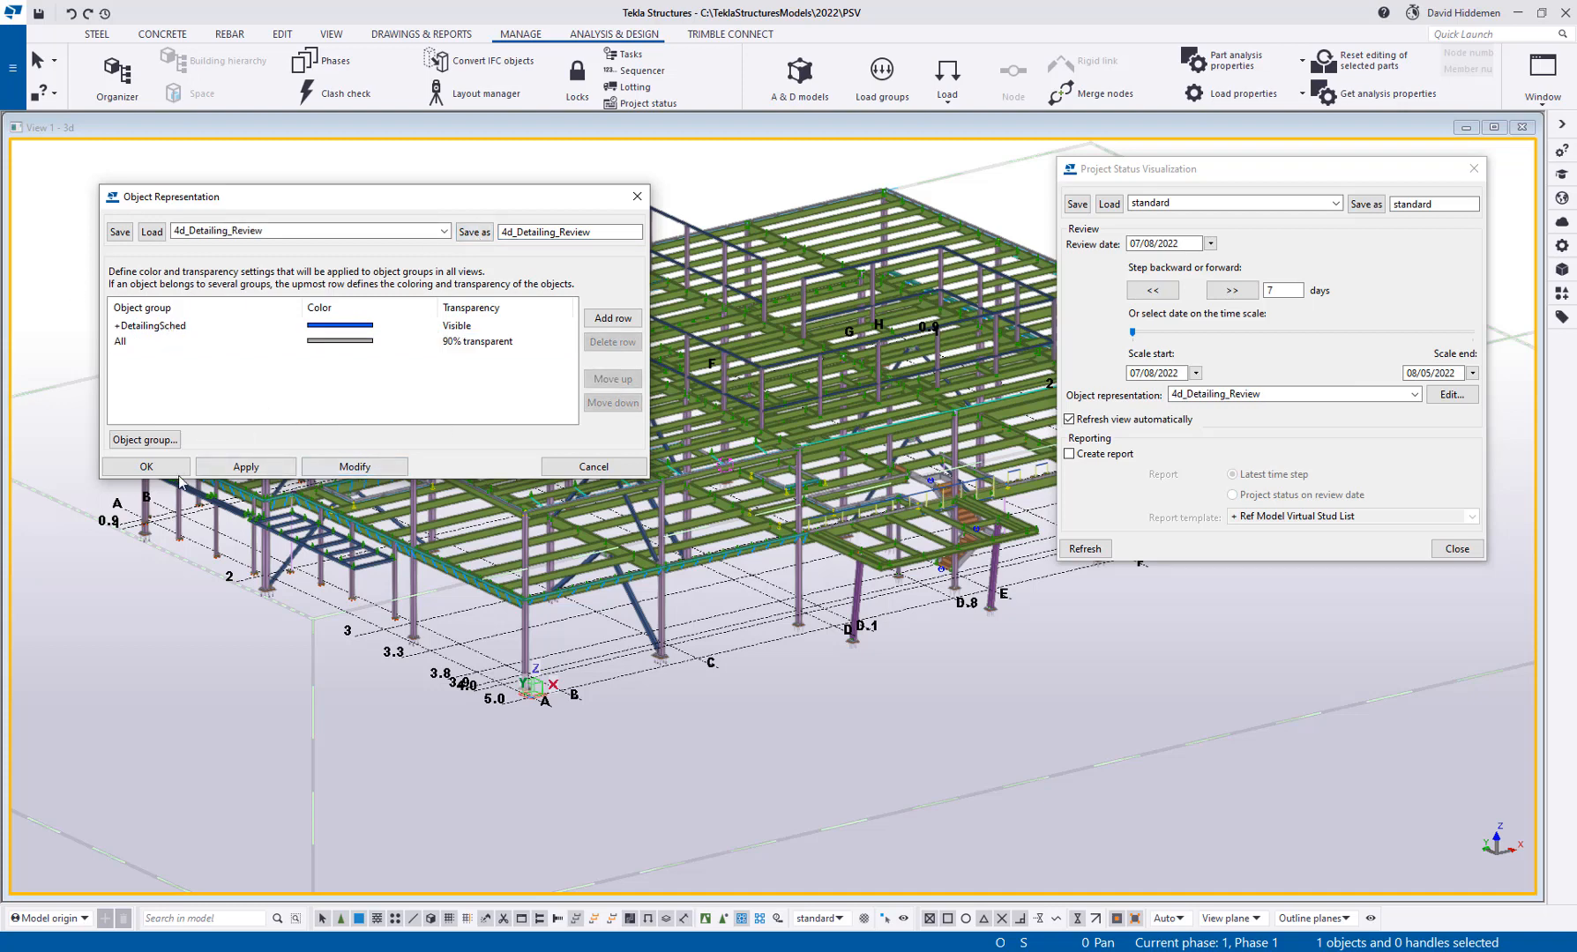
pyautogui.click(145, 466)
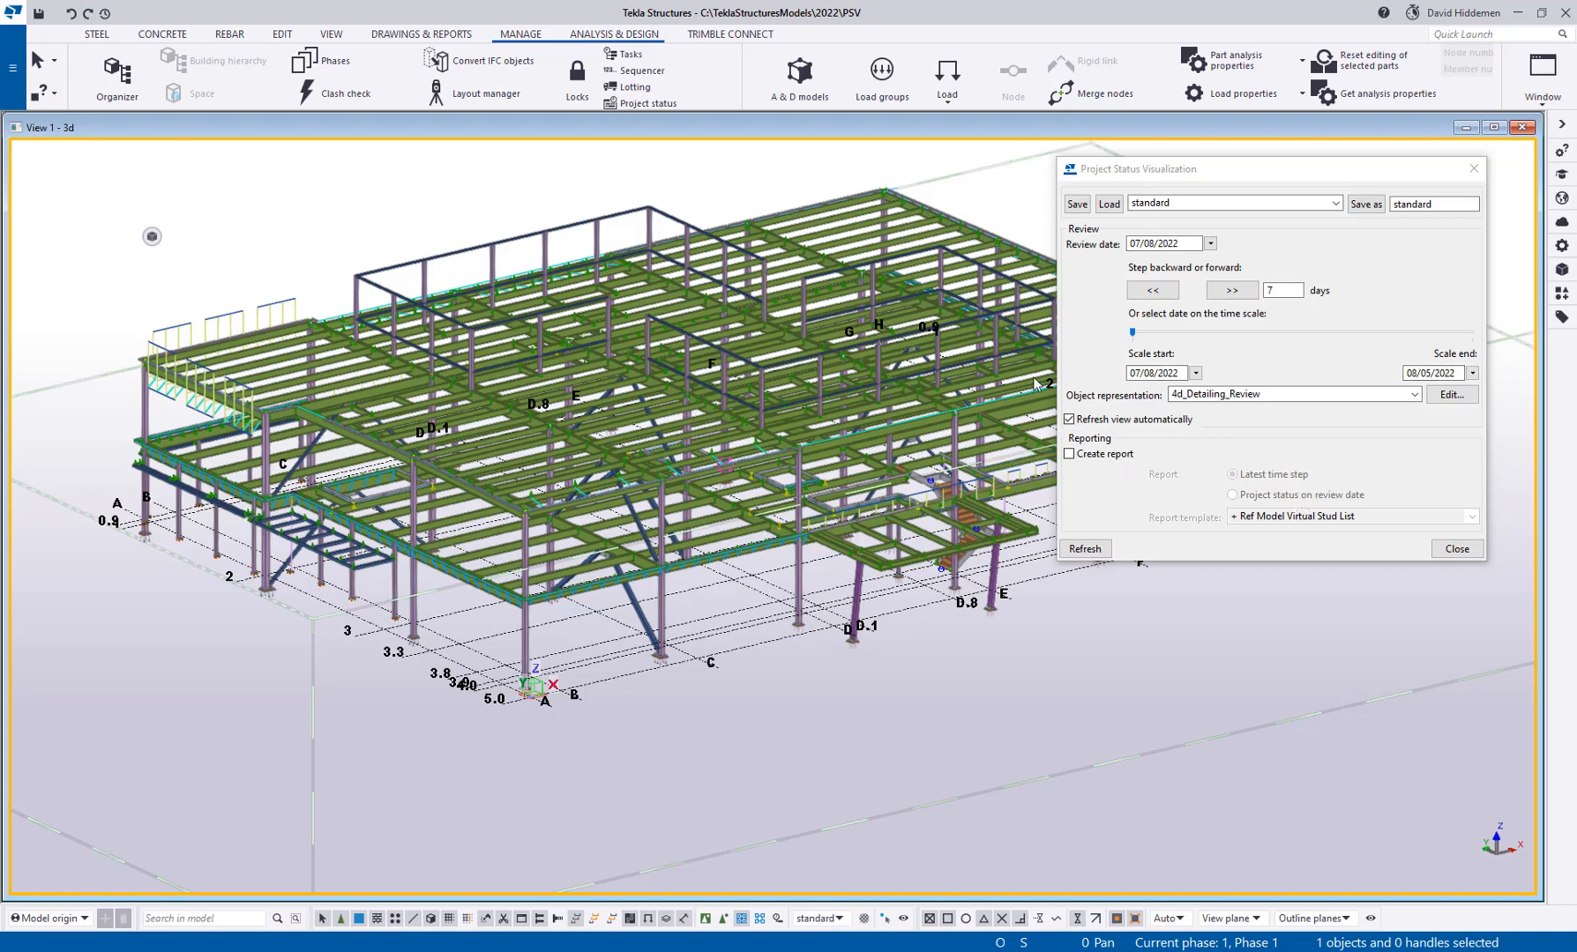
pyautogui.moveTo(1157, 515)
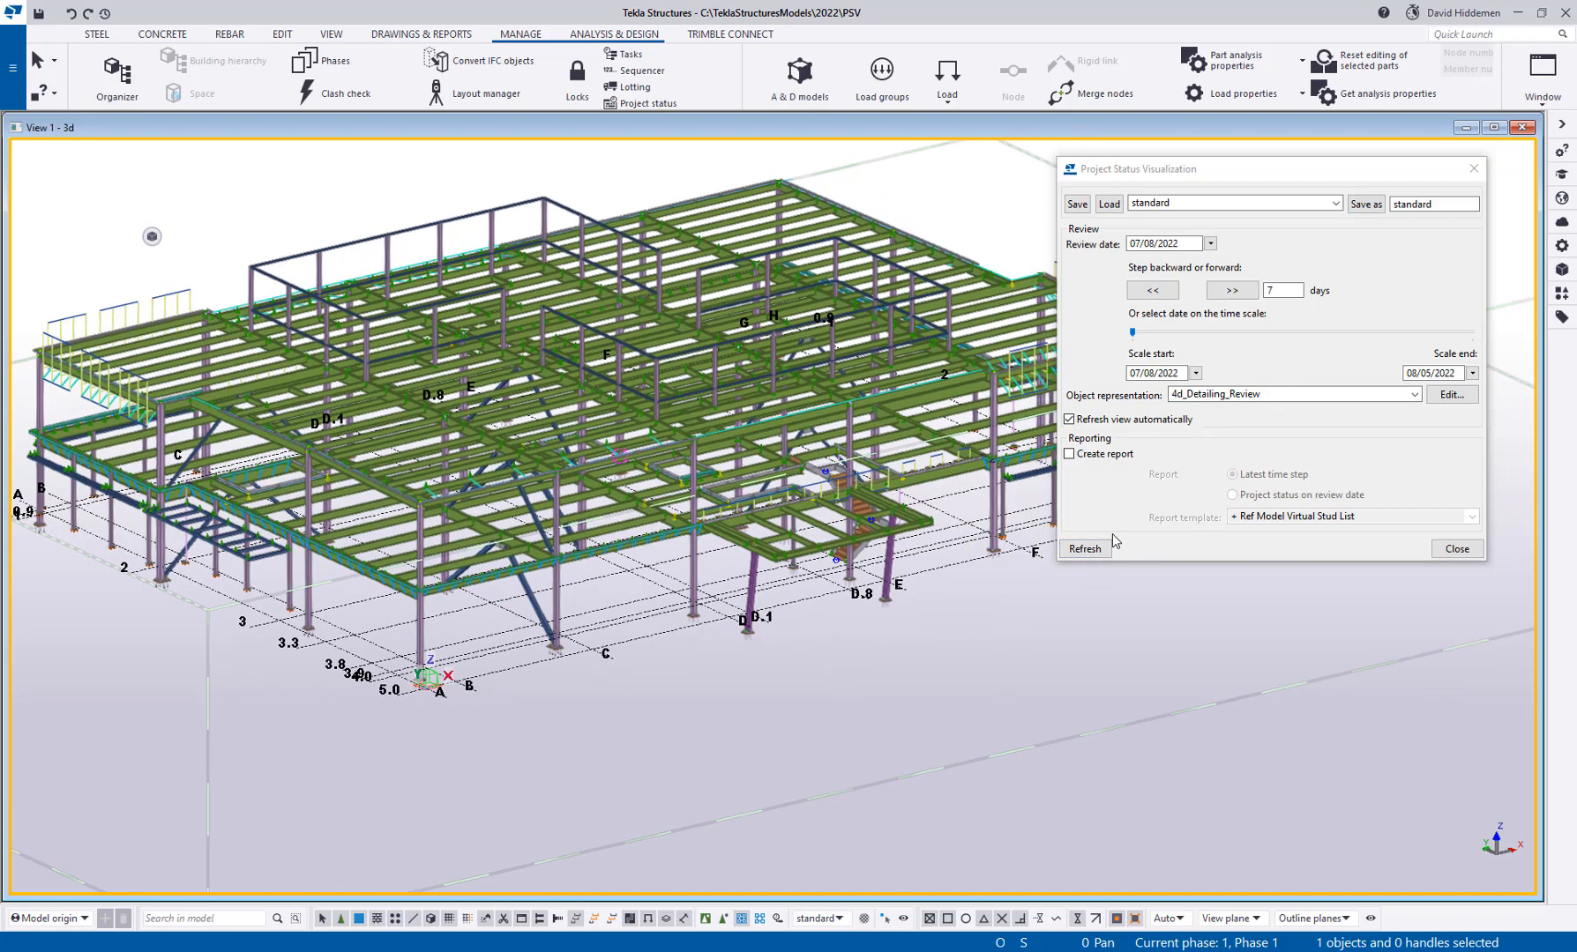
# Refresh the model, then step the review date forward and back by 7 days to watch parts turn blue
pyautogui.click(1084, 548)
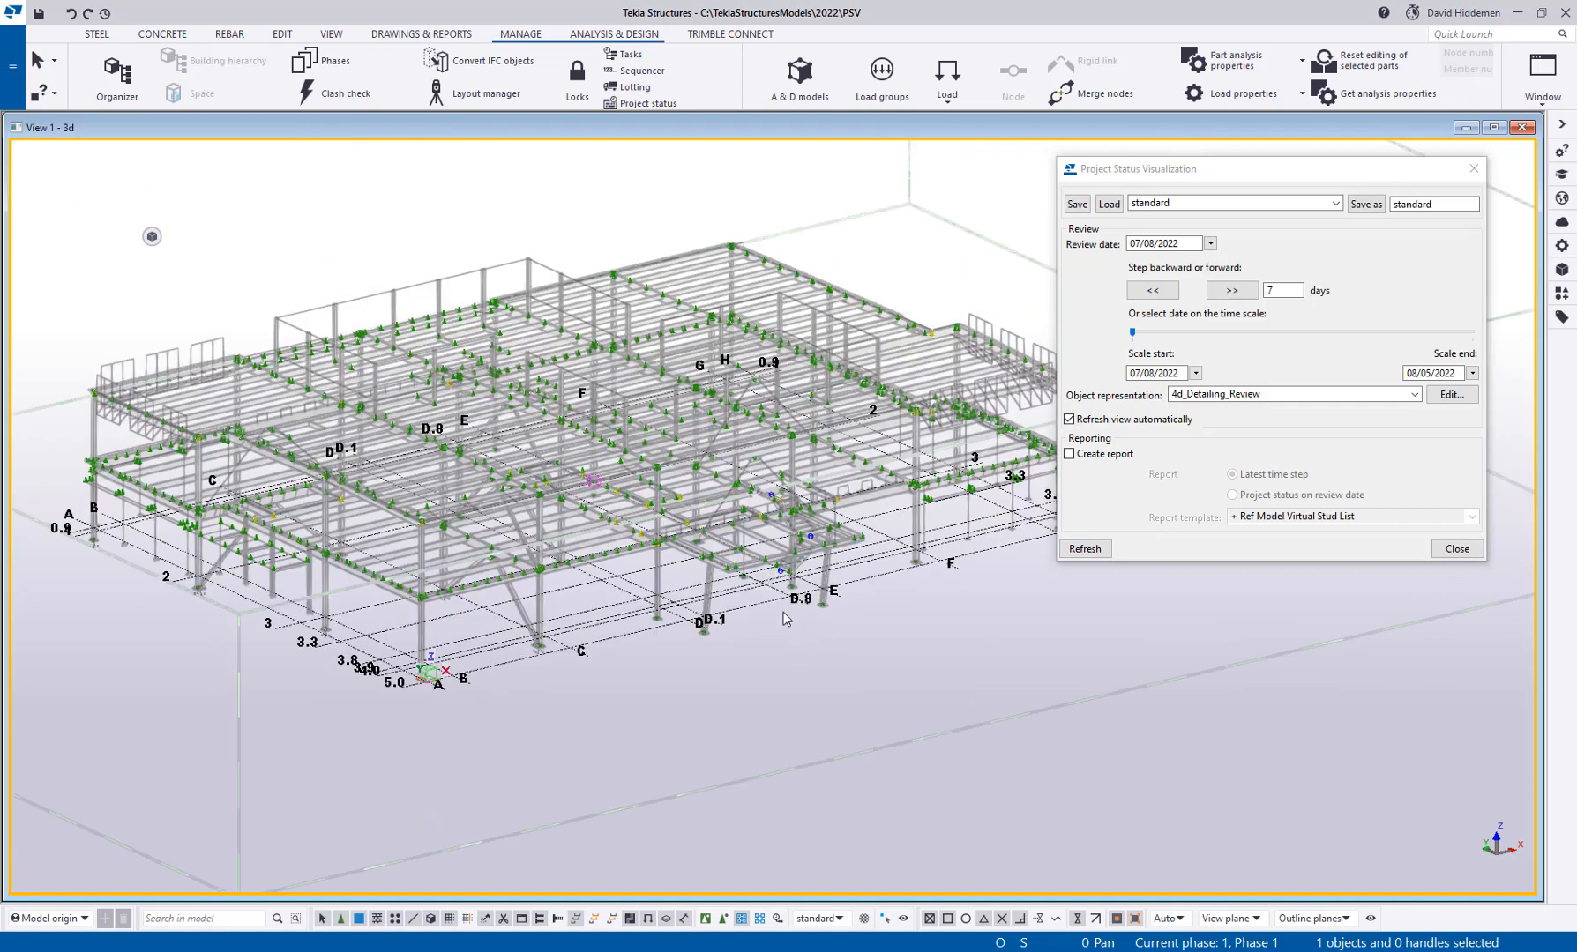
pyautogui.moveTo(1005, 567)
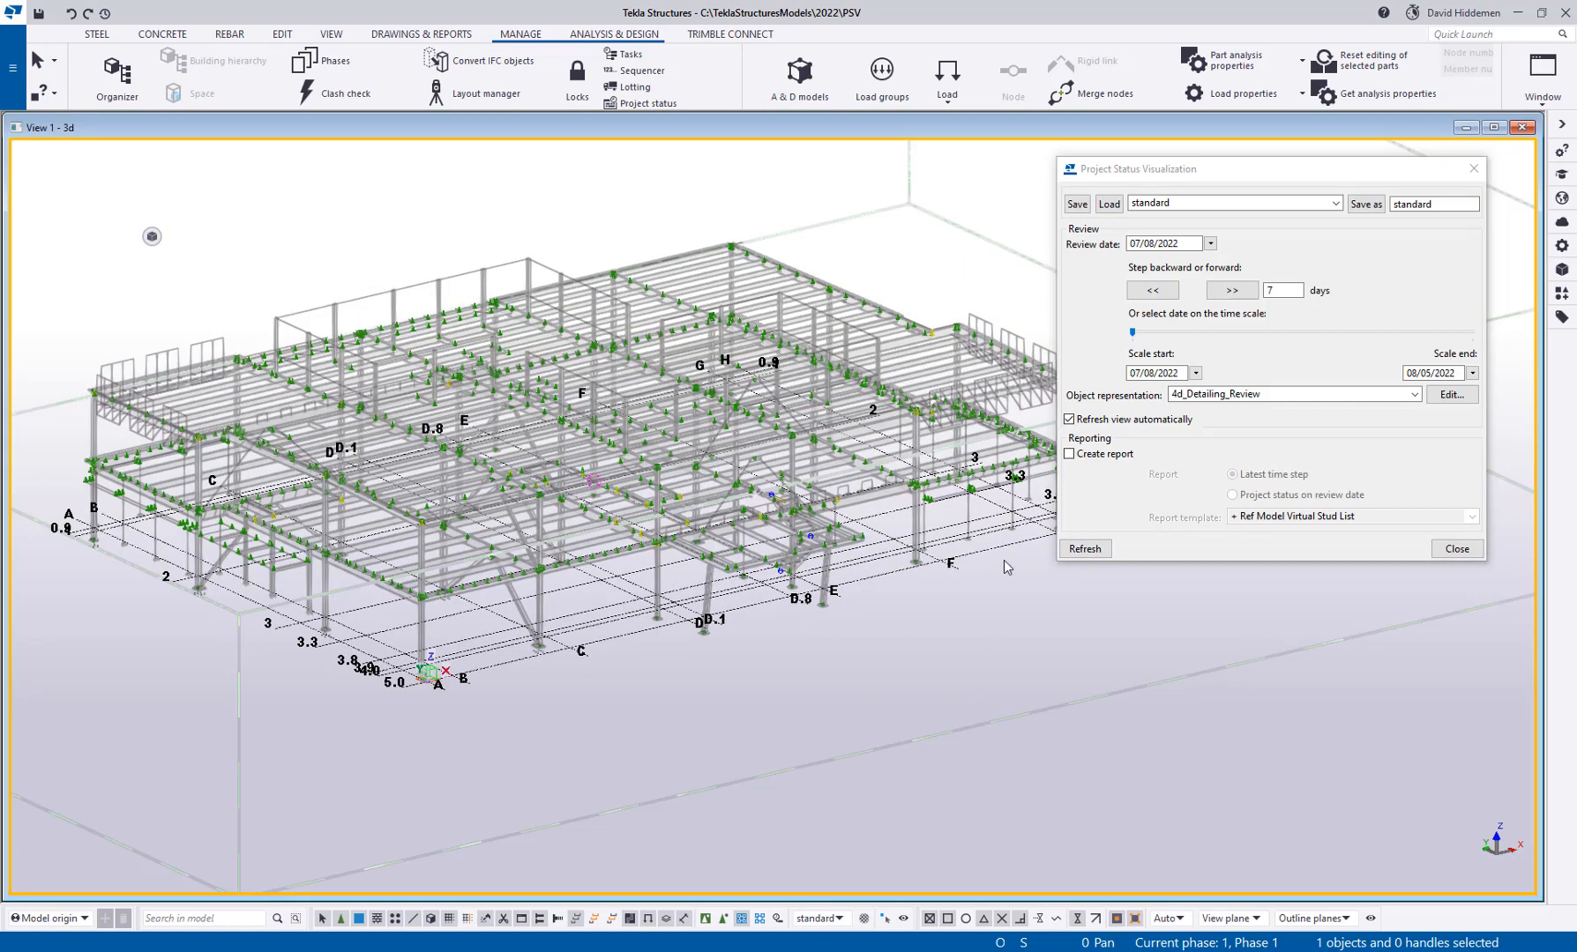
pyautogui.click(1229, 289)
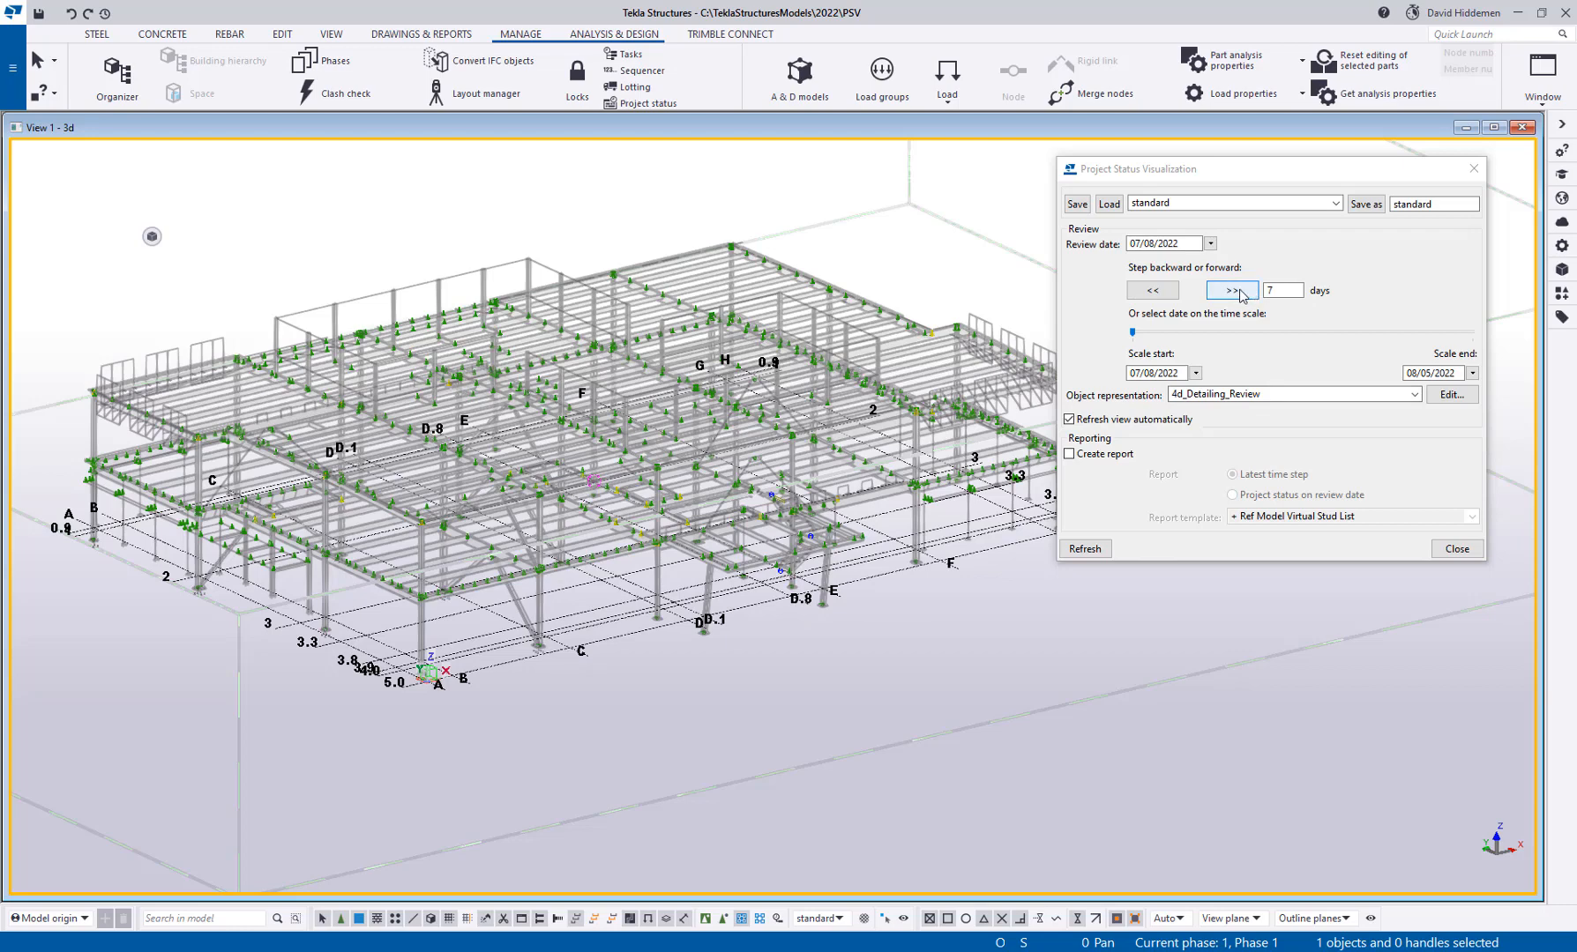
pyautogui.click(1229, 291)
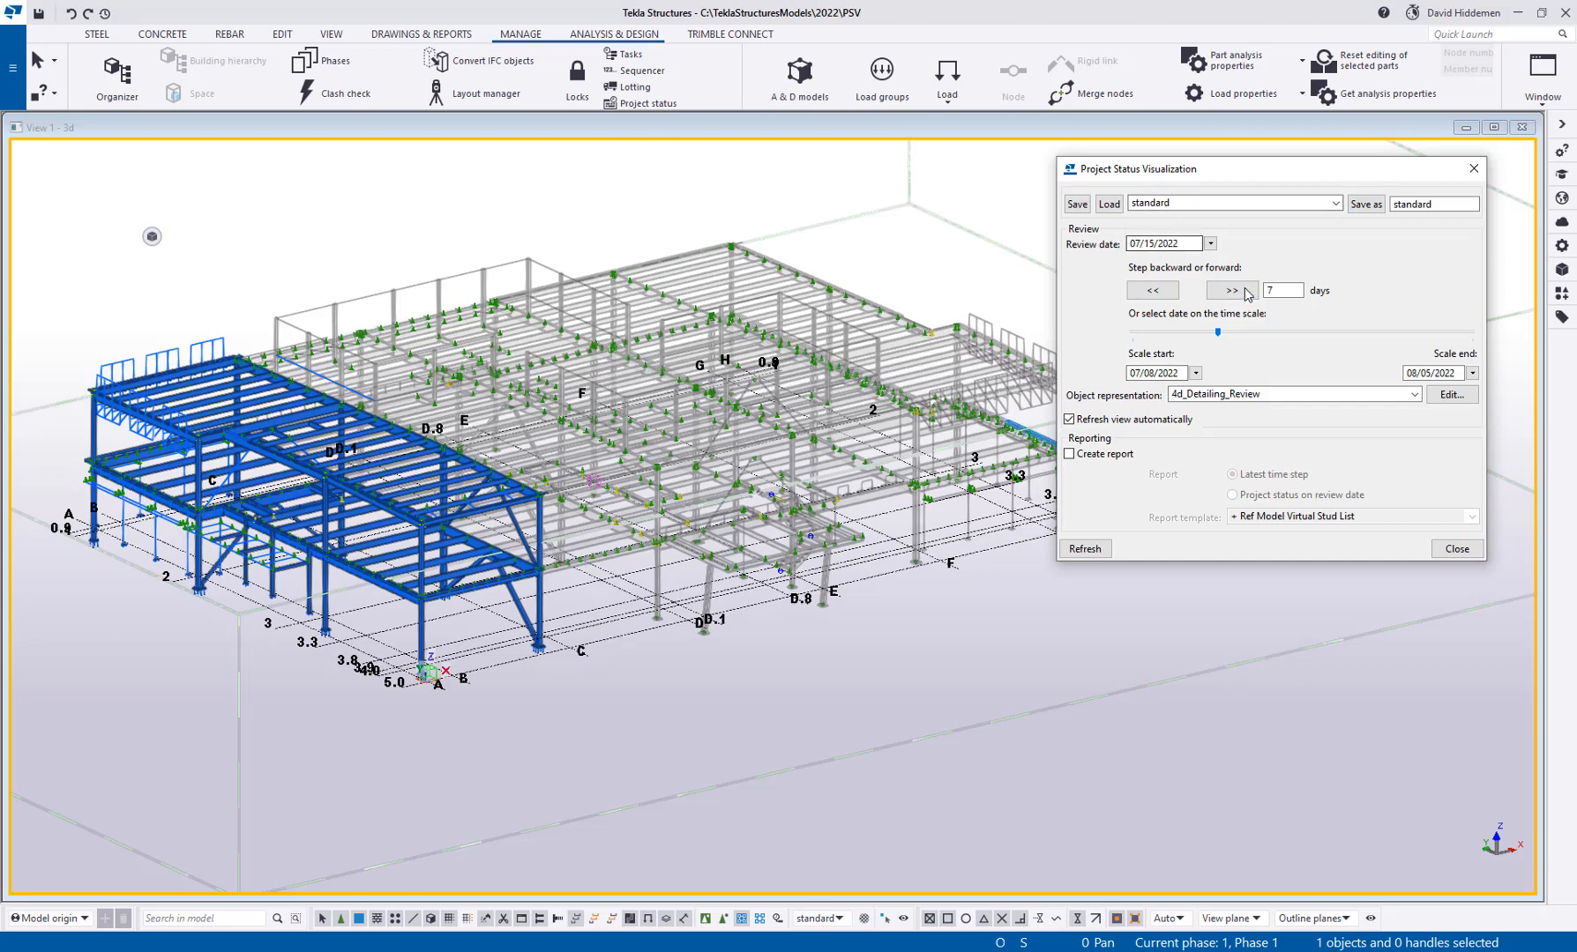
pyautogui.click(1229, 291)
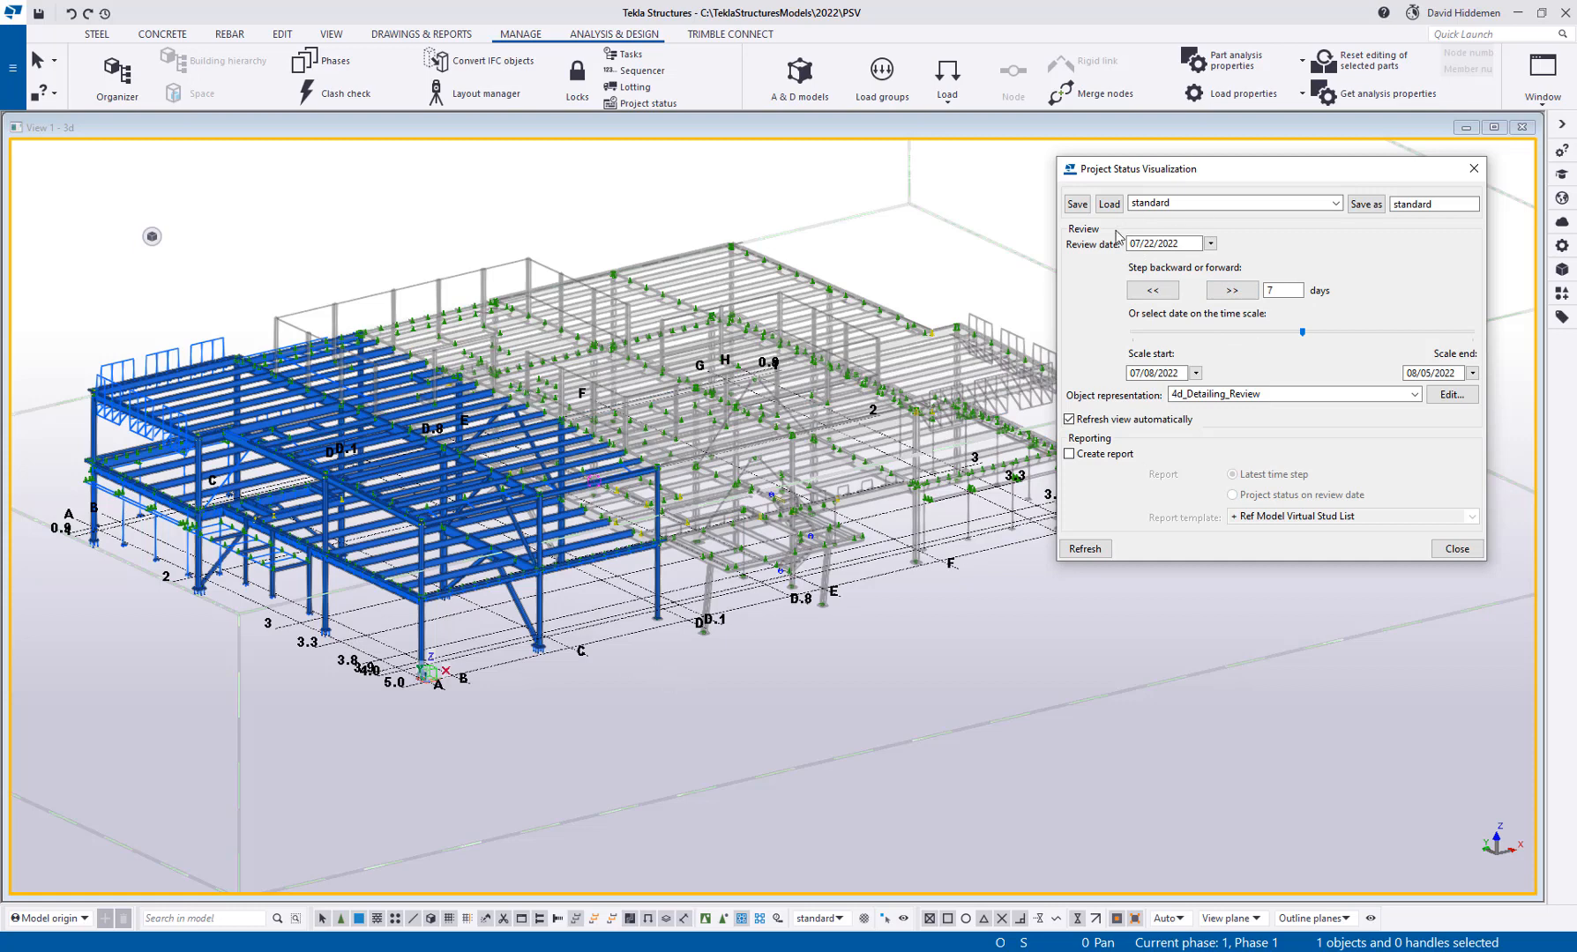
pyautogui.click(1229, 289)
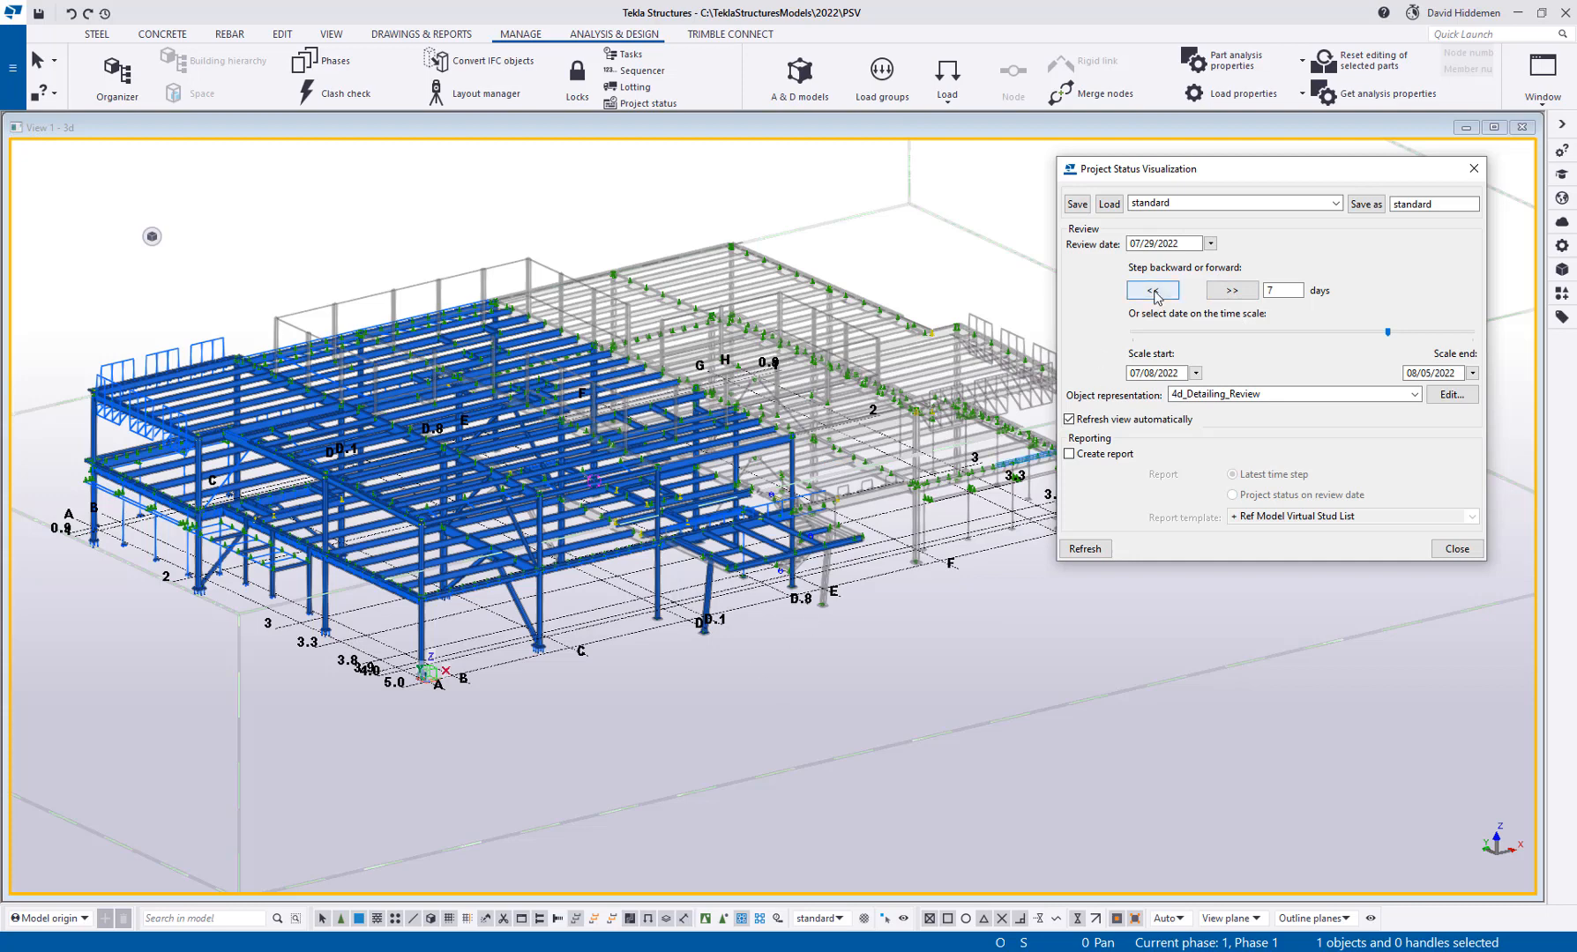
pyautogui.click(1152, 289)
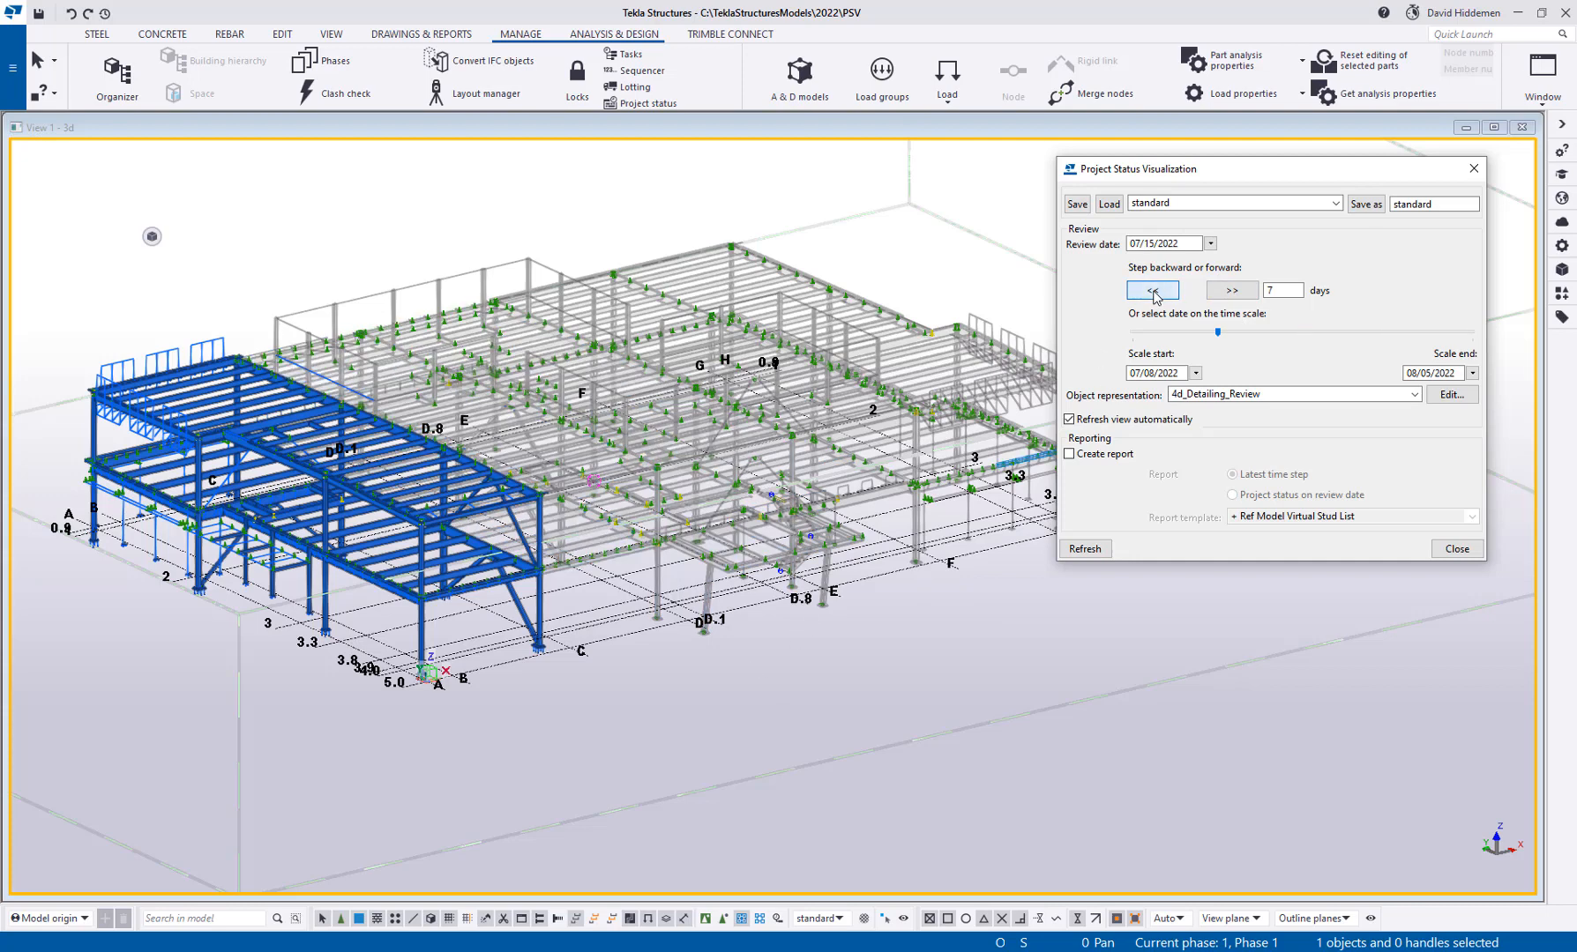
pyautogui.click(1152, 289)
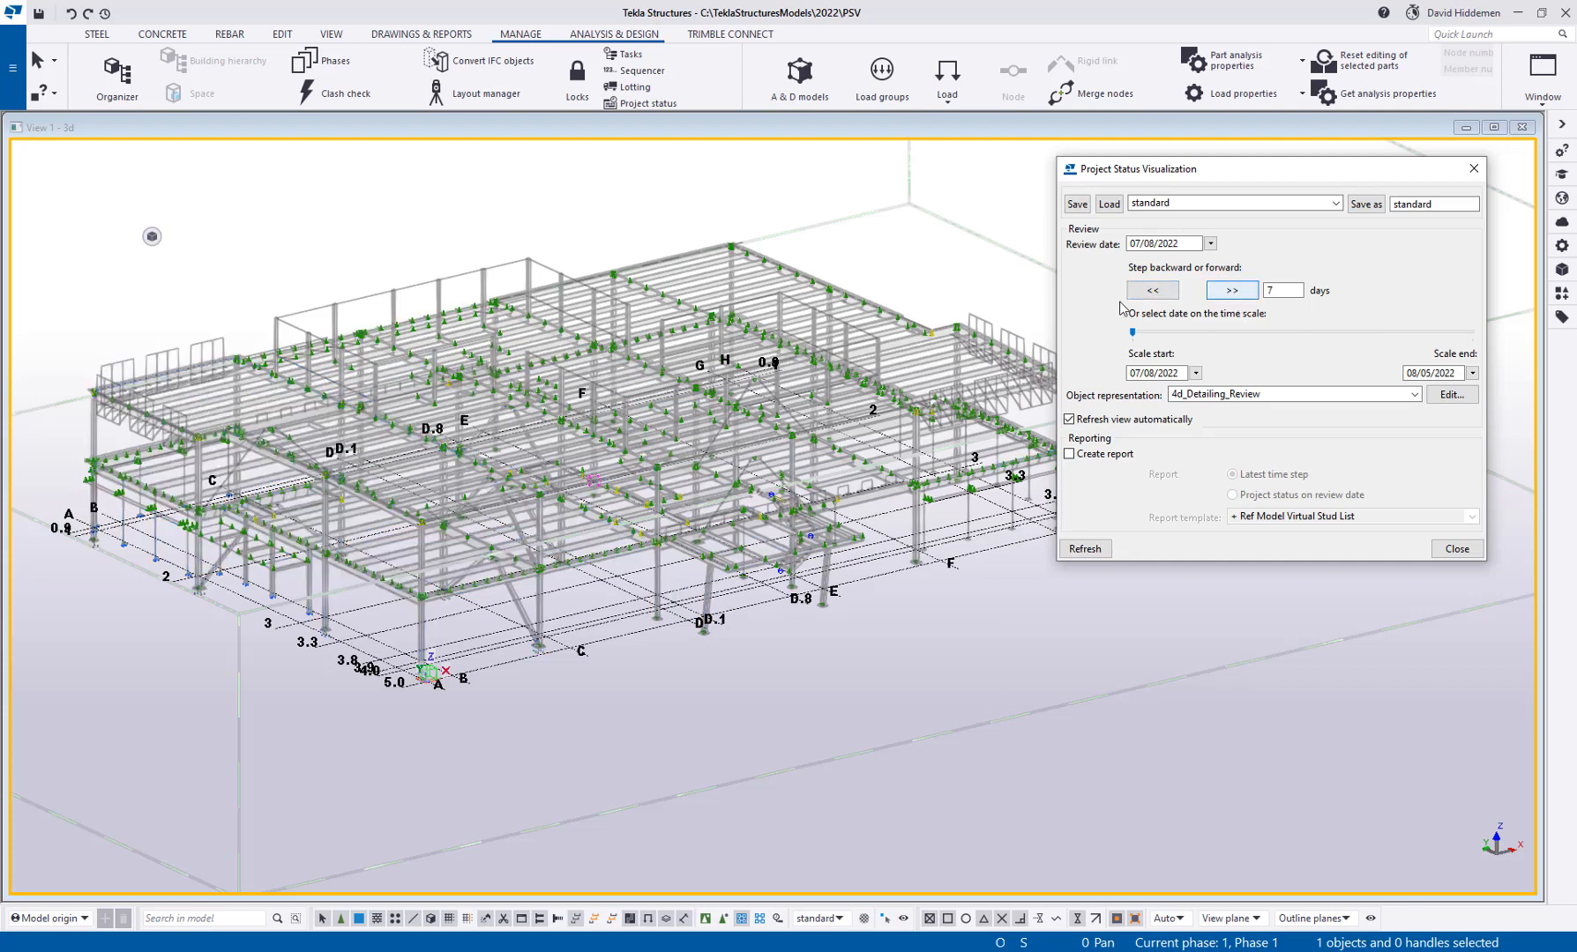
pyautogui.click(1231, 289)
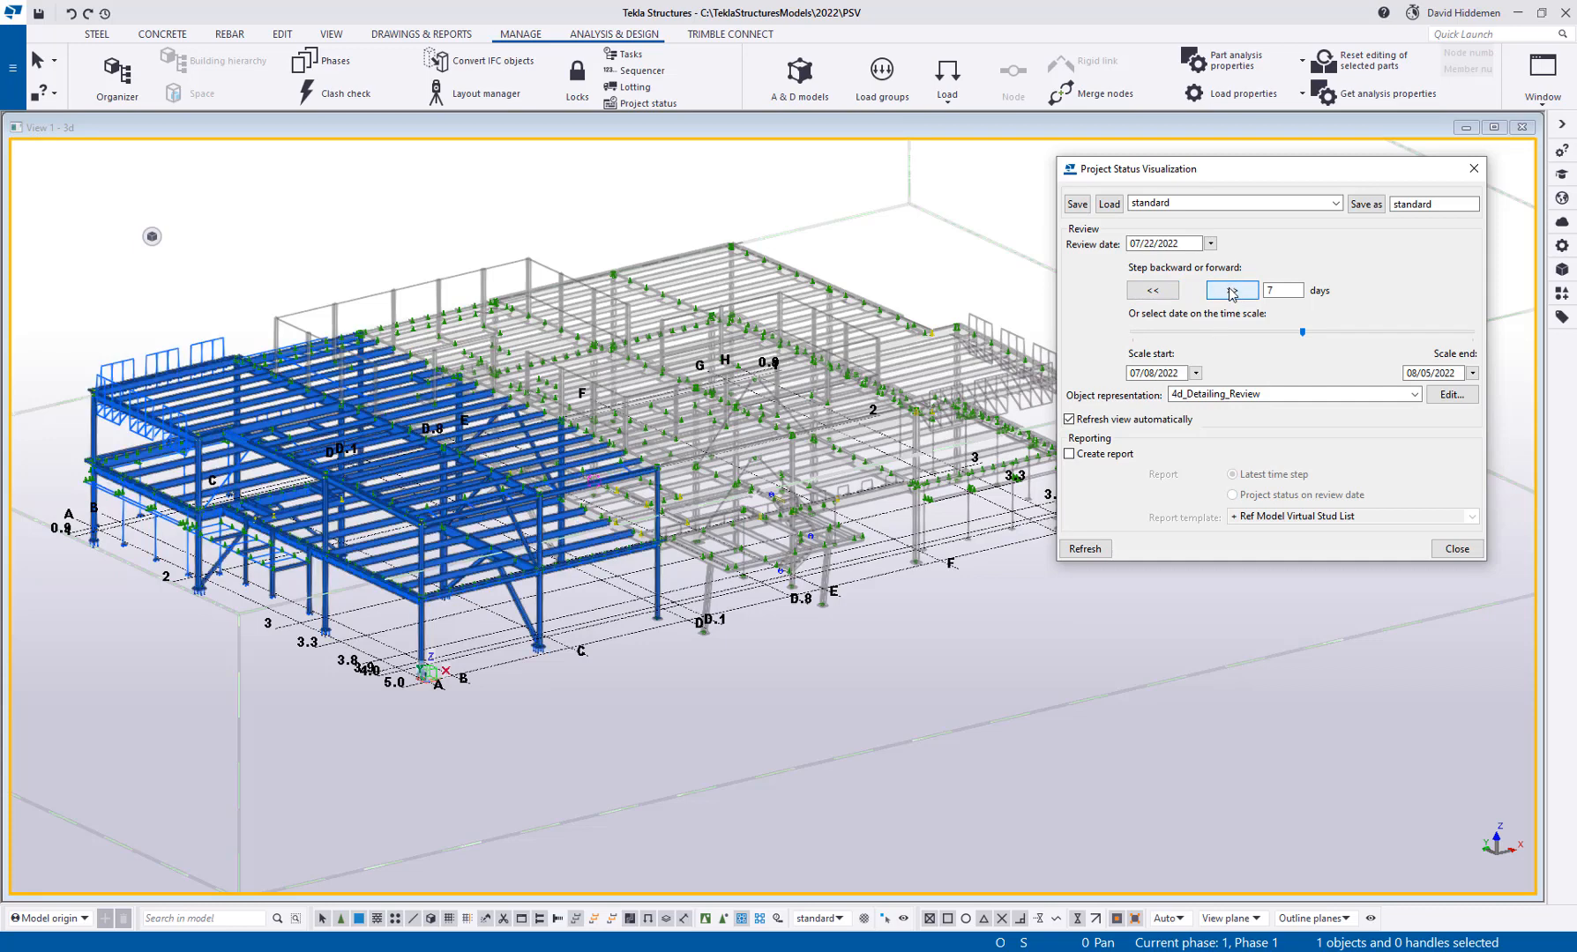
pyautogui.click(1229, 289)
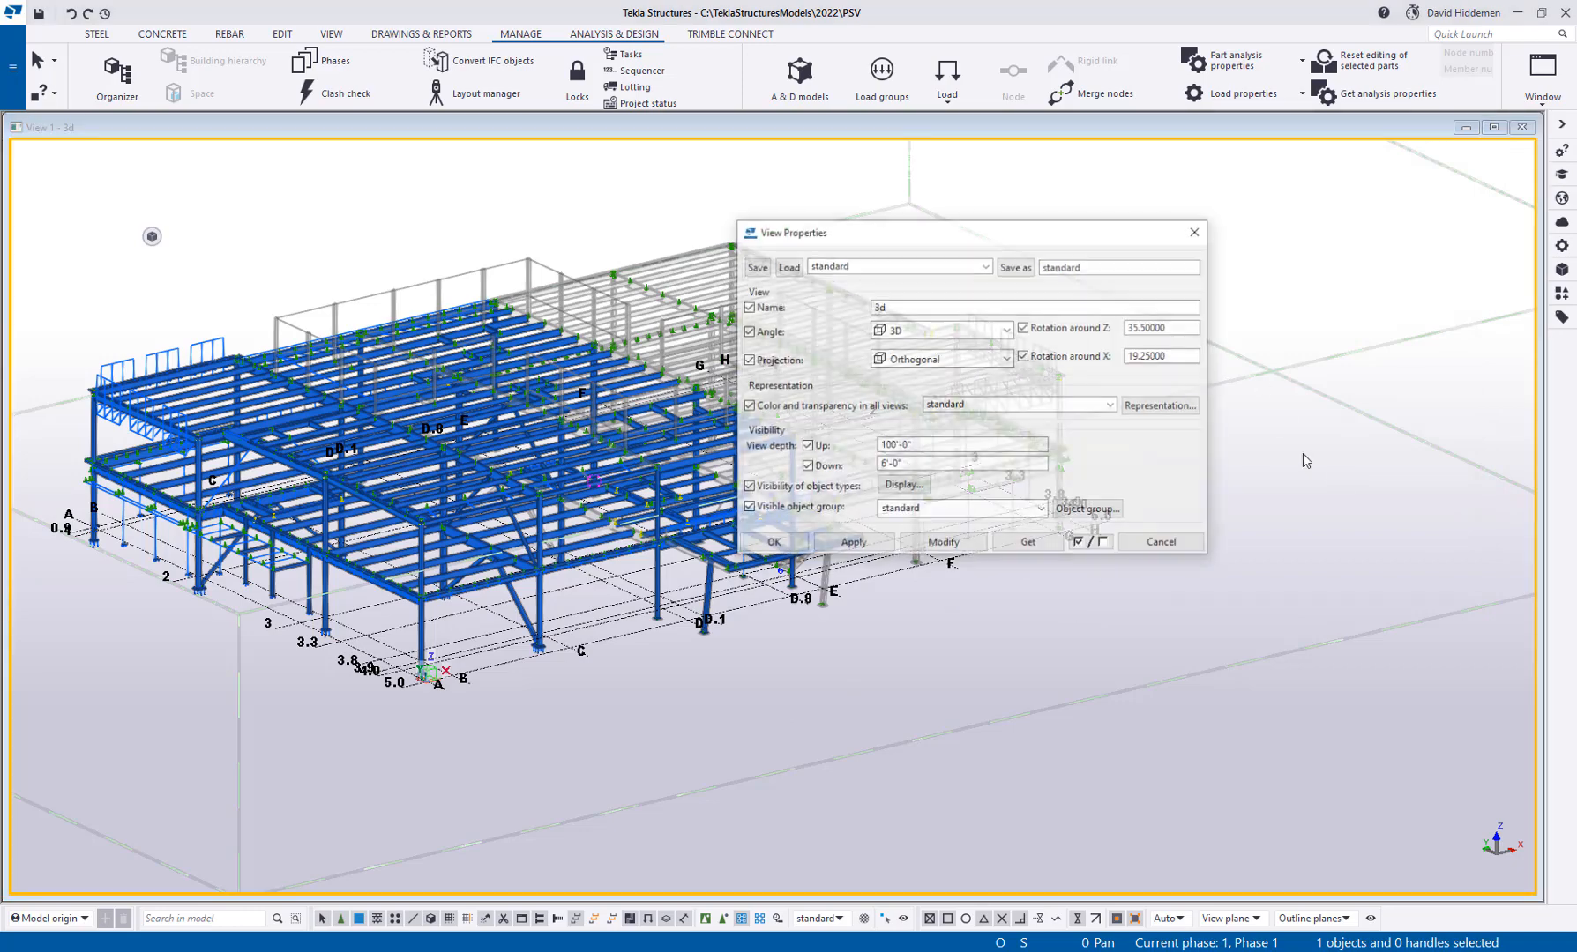
# Set the 3d view's colour and transparency representation to 4d_Detailing_Review and apply it
pyautogui.click(1017, 406)
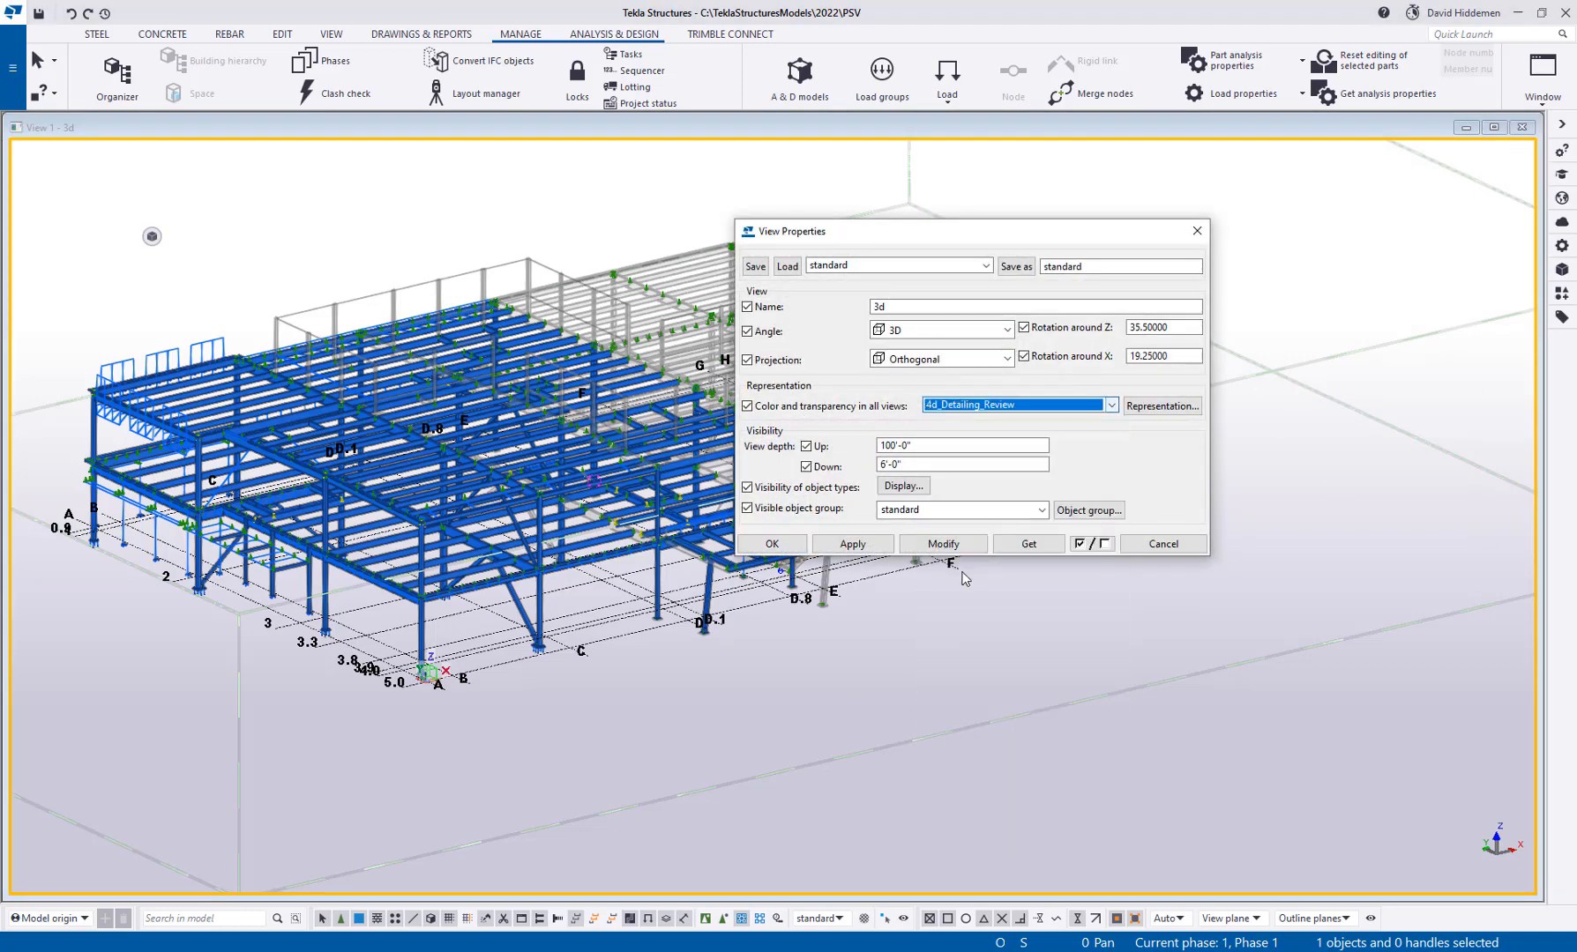
pyautogui.click(1108, 405)
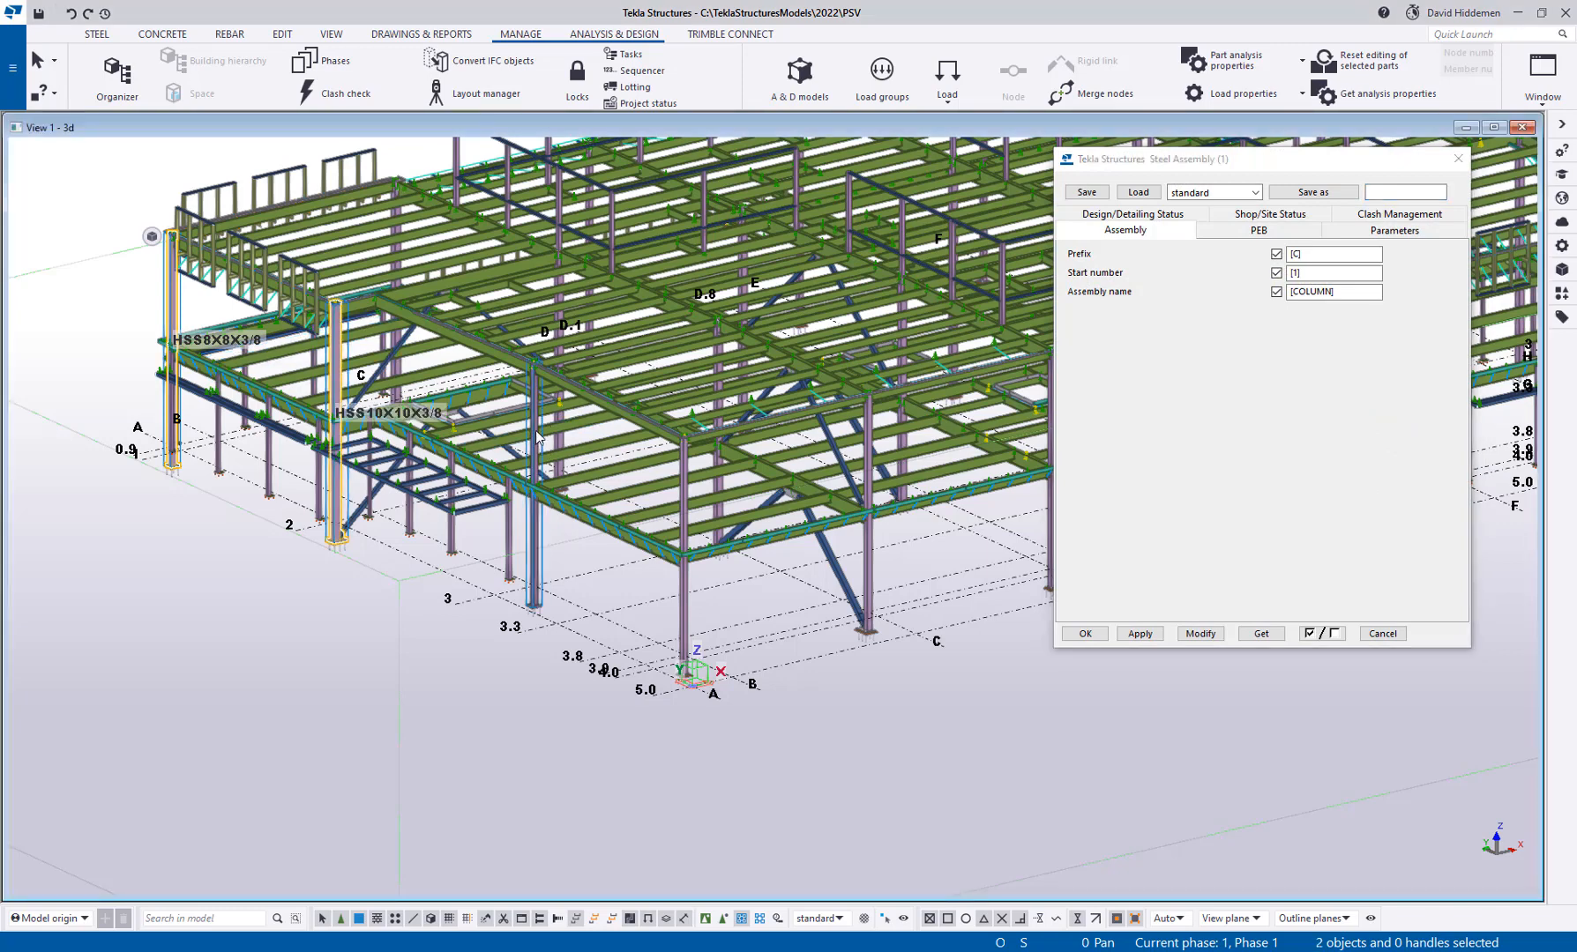
# Enter Actual Detailing End dates 07/11/2022 and 07/12/2022 on the Design/Detailing Status page
pyautogui.click(1270, 214)
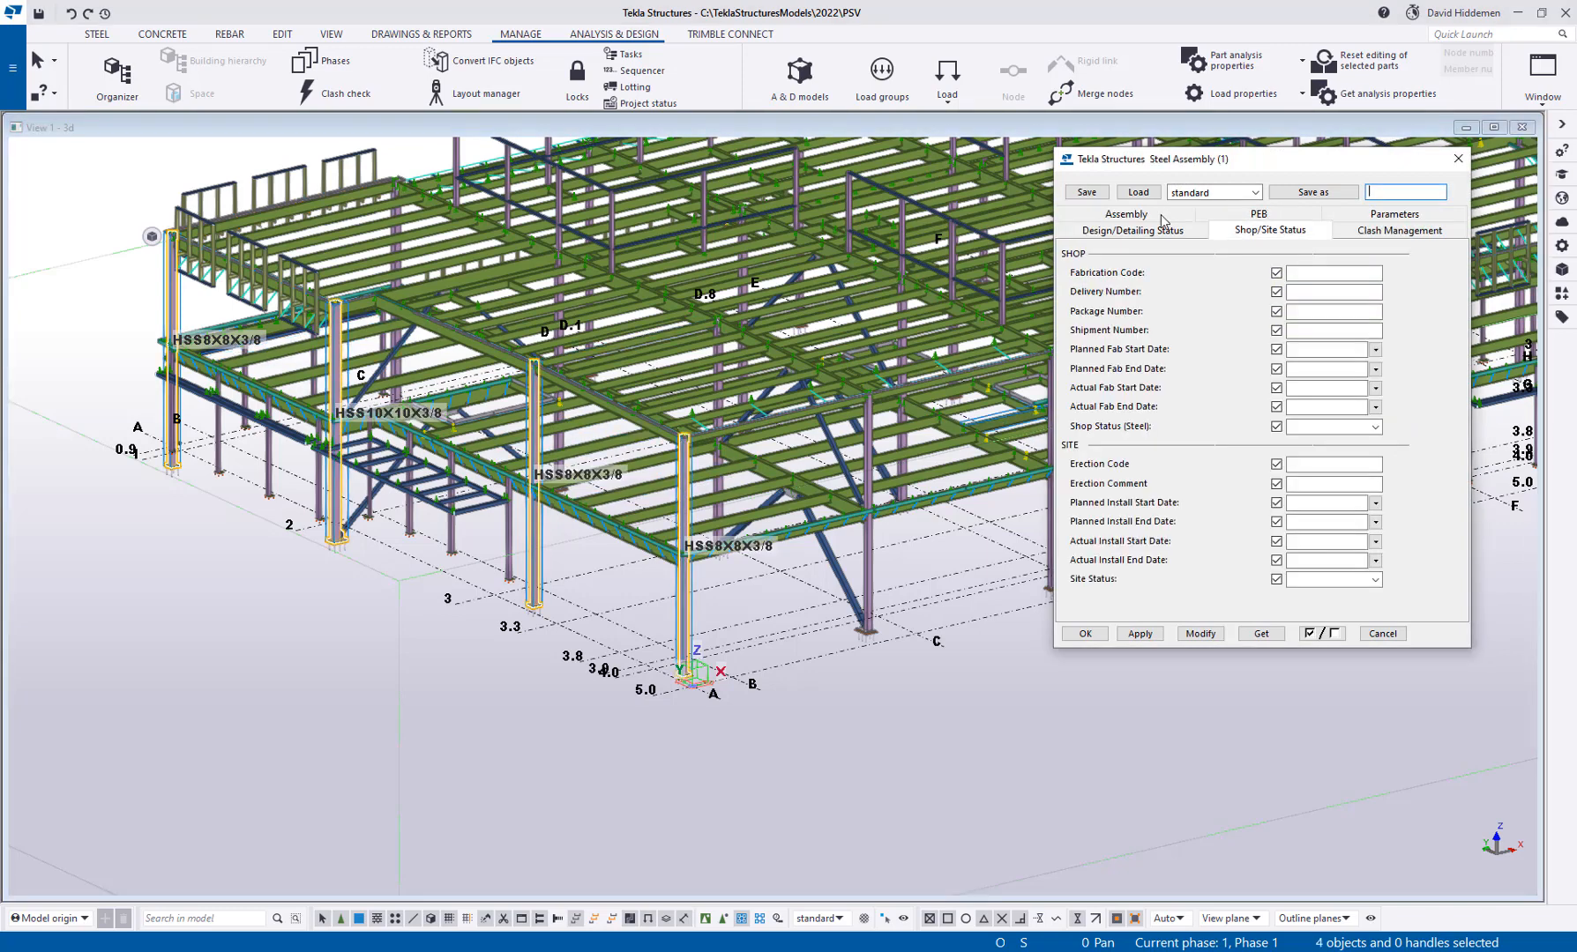
pyautogui.click(1130, 230)
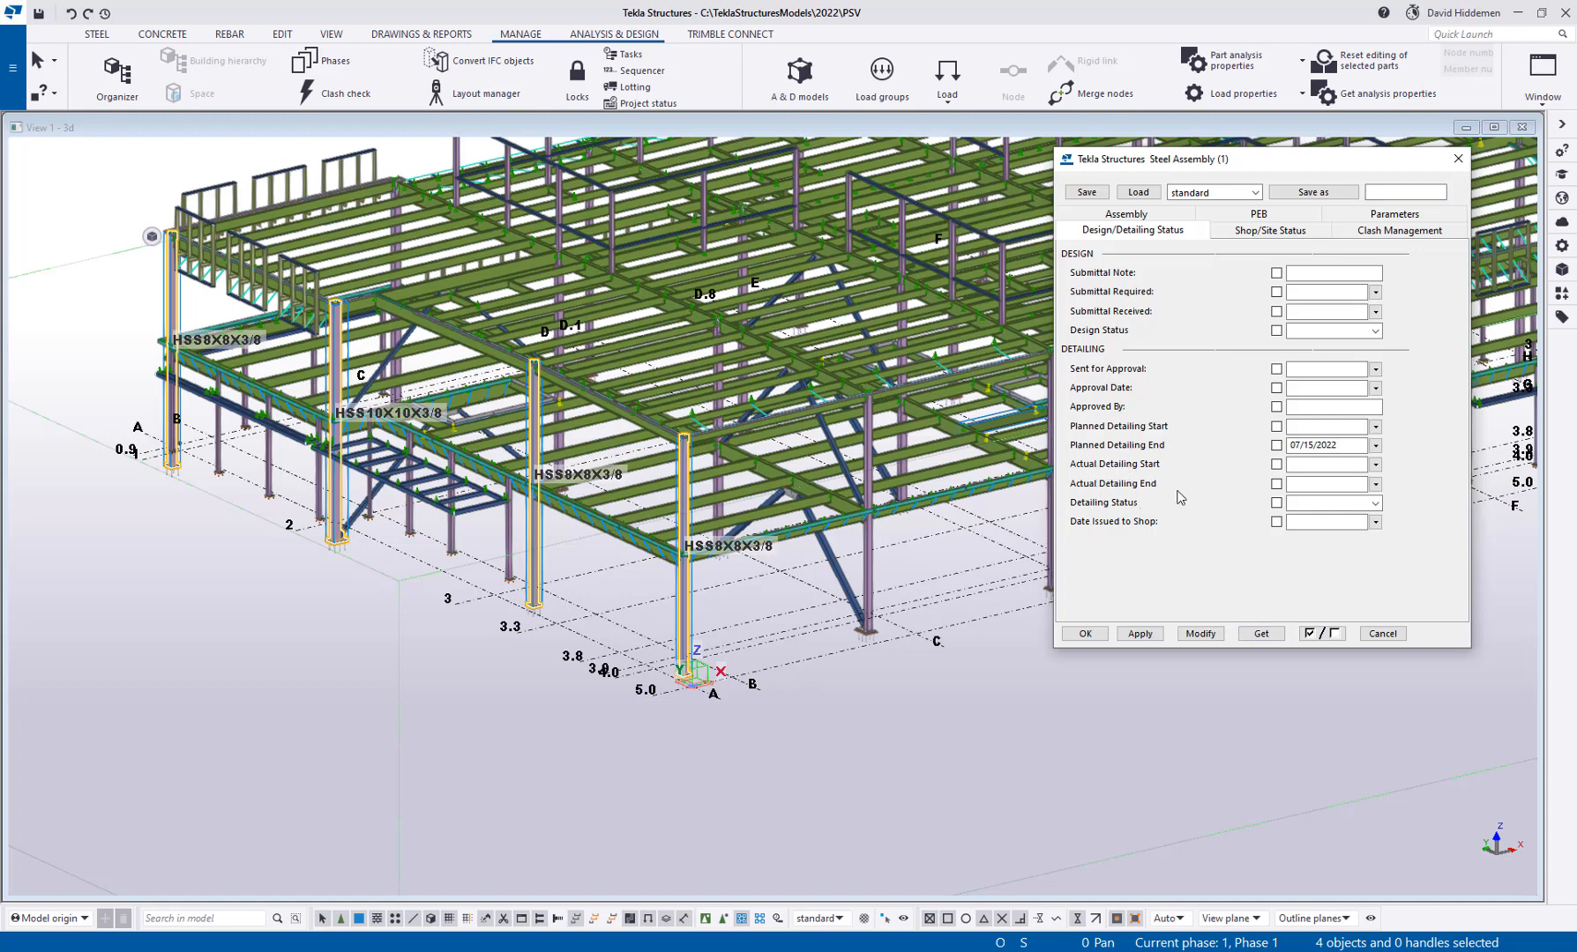
pyautogui.write('07/11/2022')
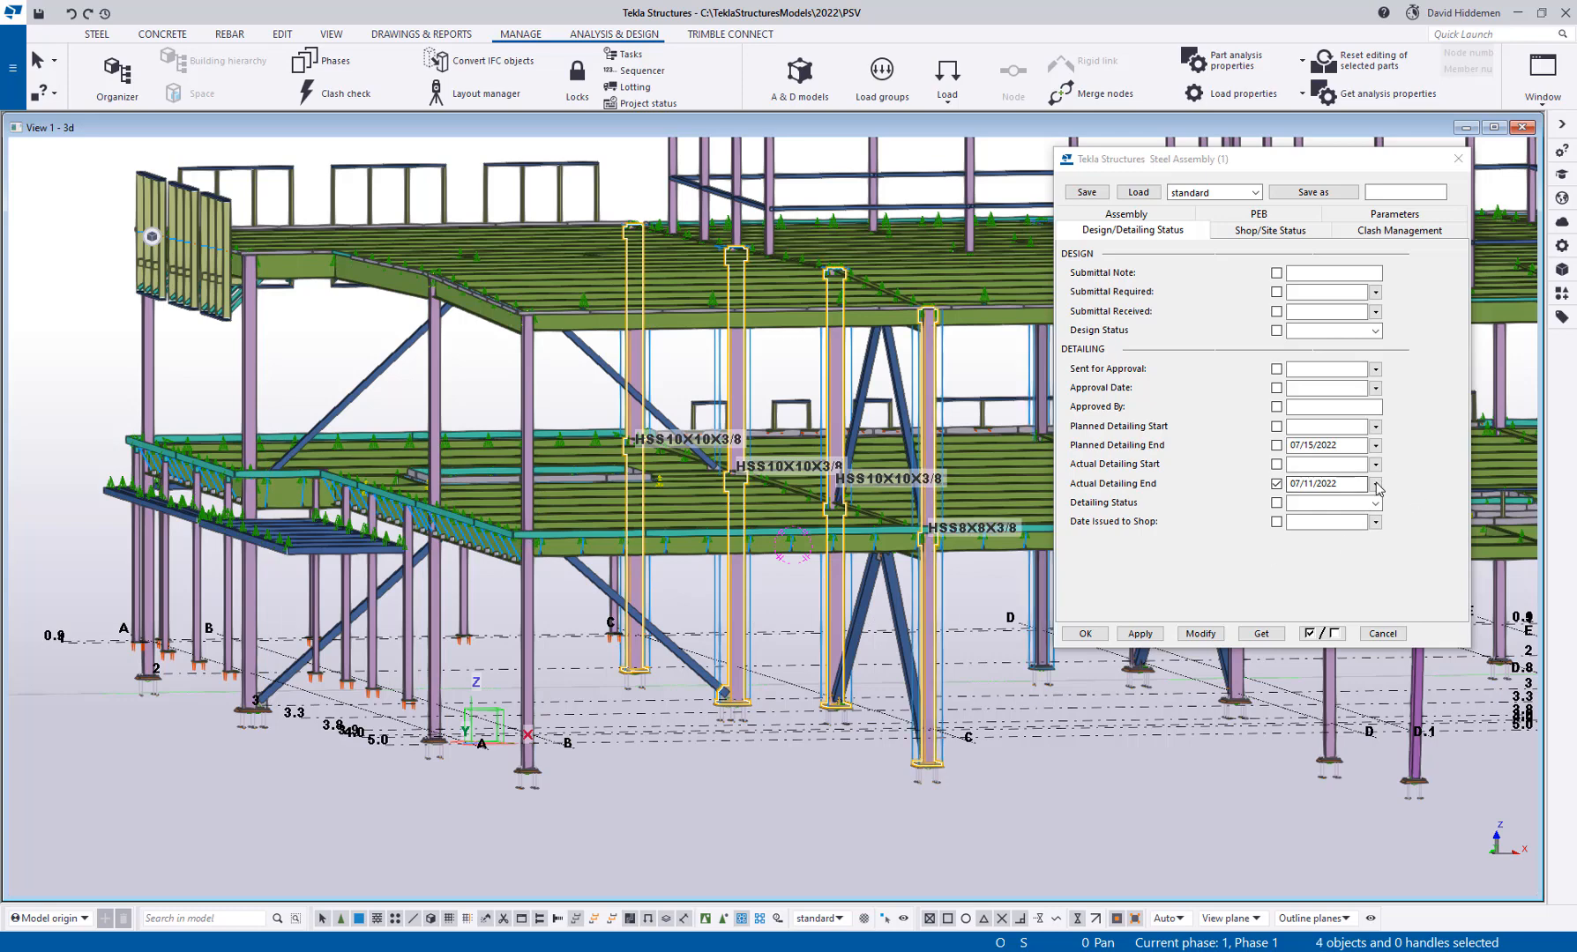
pyautogui.write('07/12/2022')
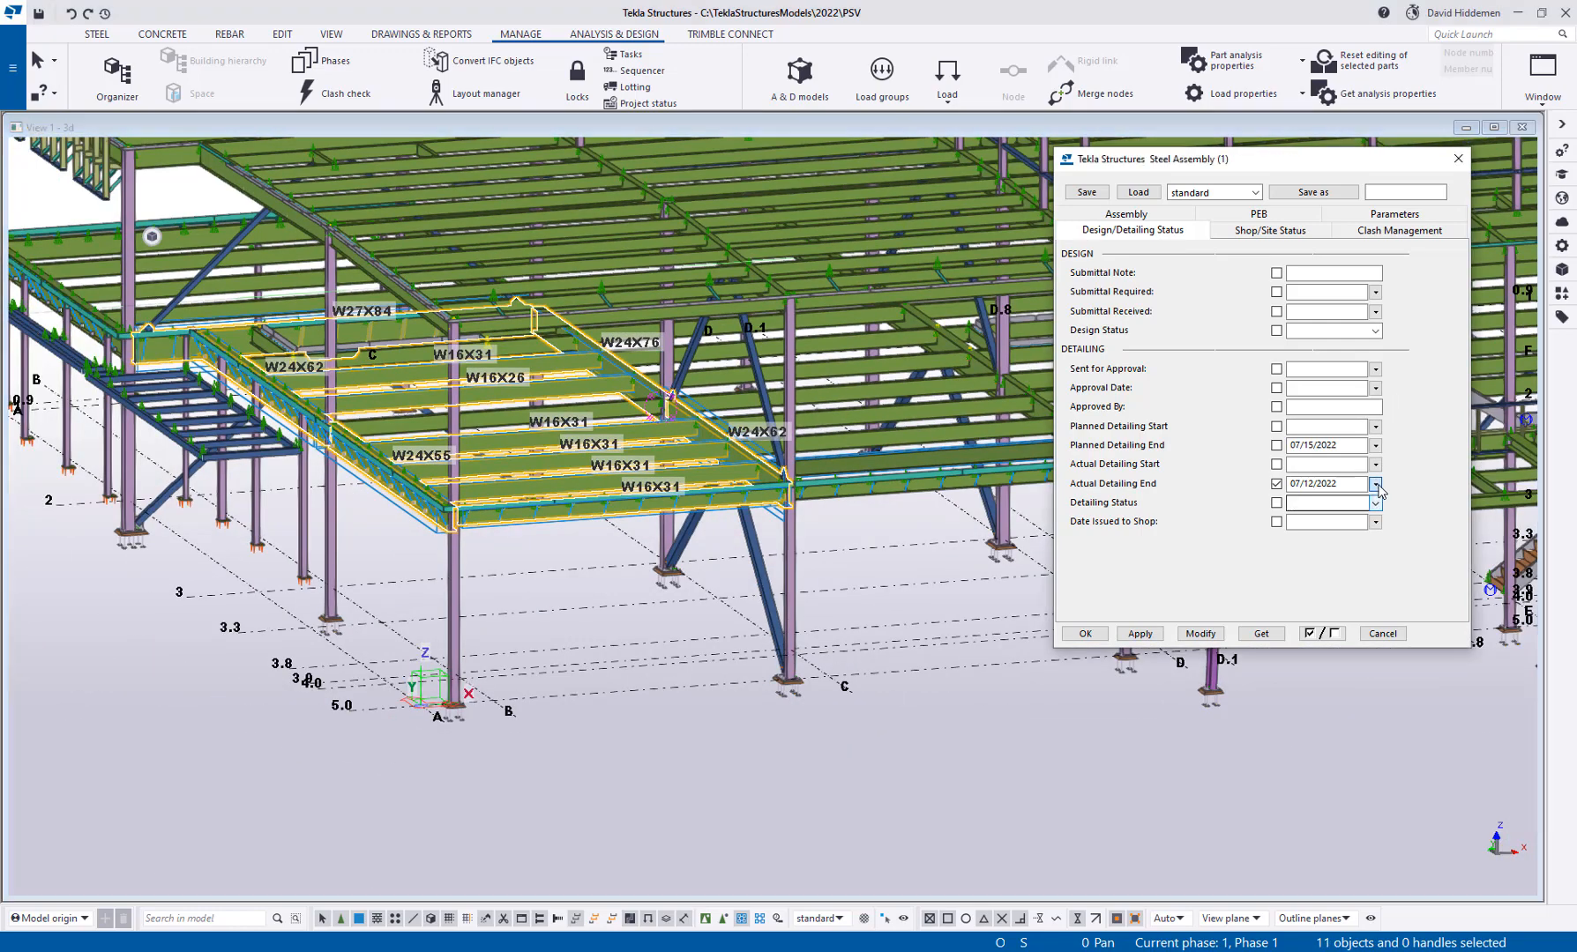
# Modify each selected group of assemblies so they carry their Actual Detailing End dates
pyautogui.click(1375, 480)
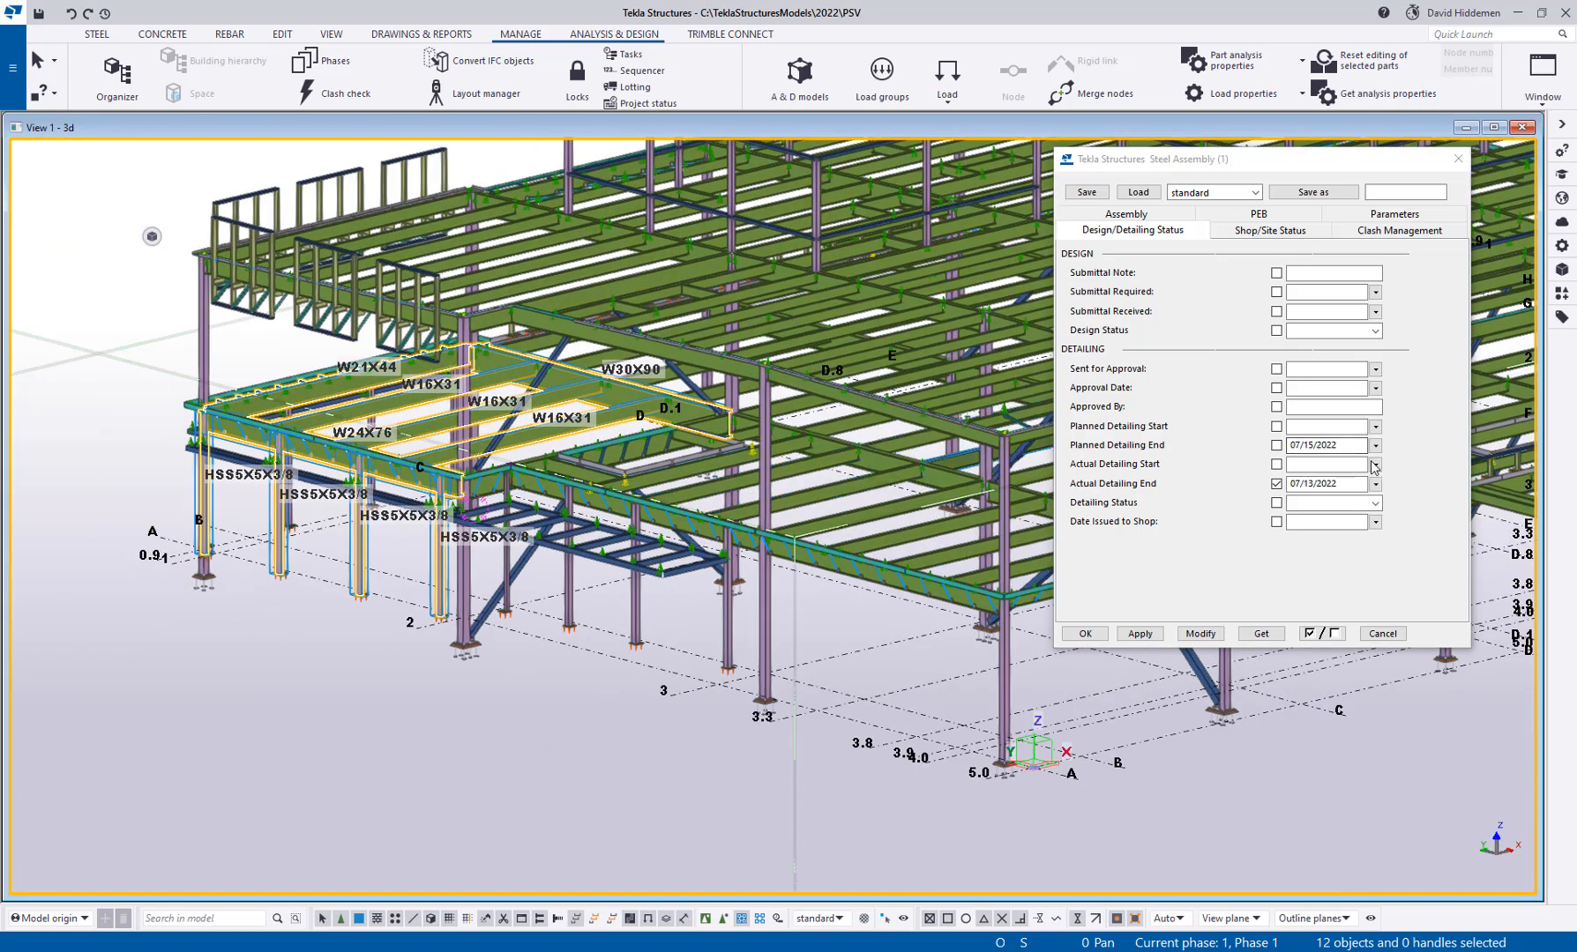
pyautogui.click(1374, 483)
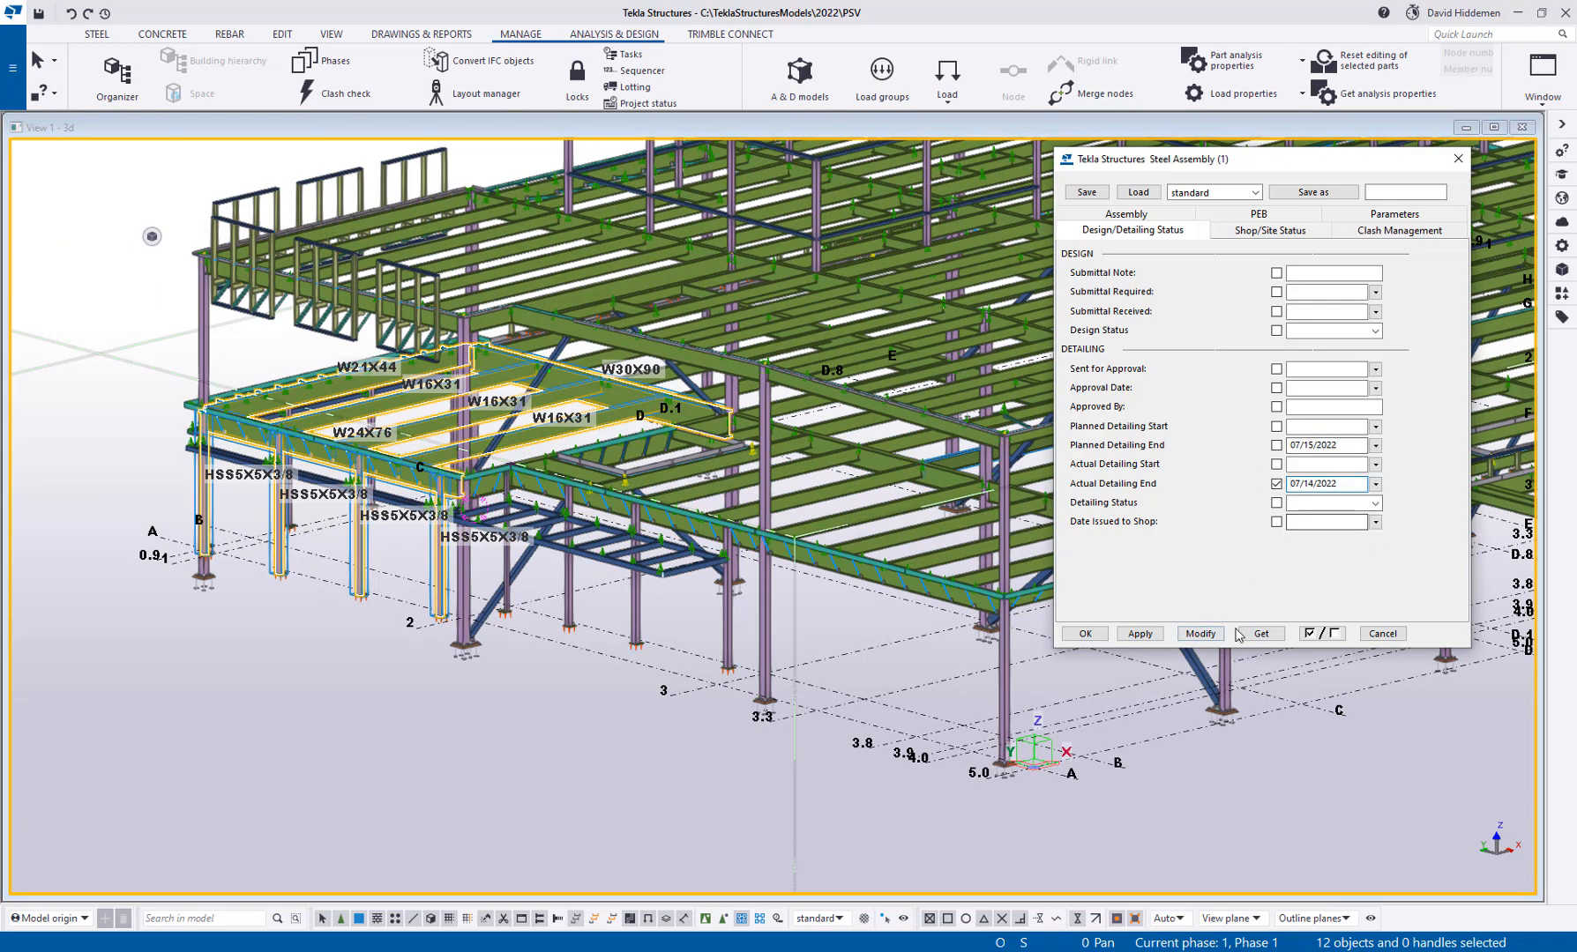
pyautogui.click(1380, 633)
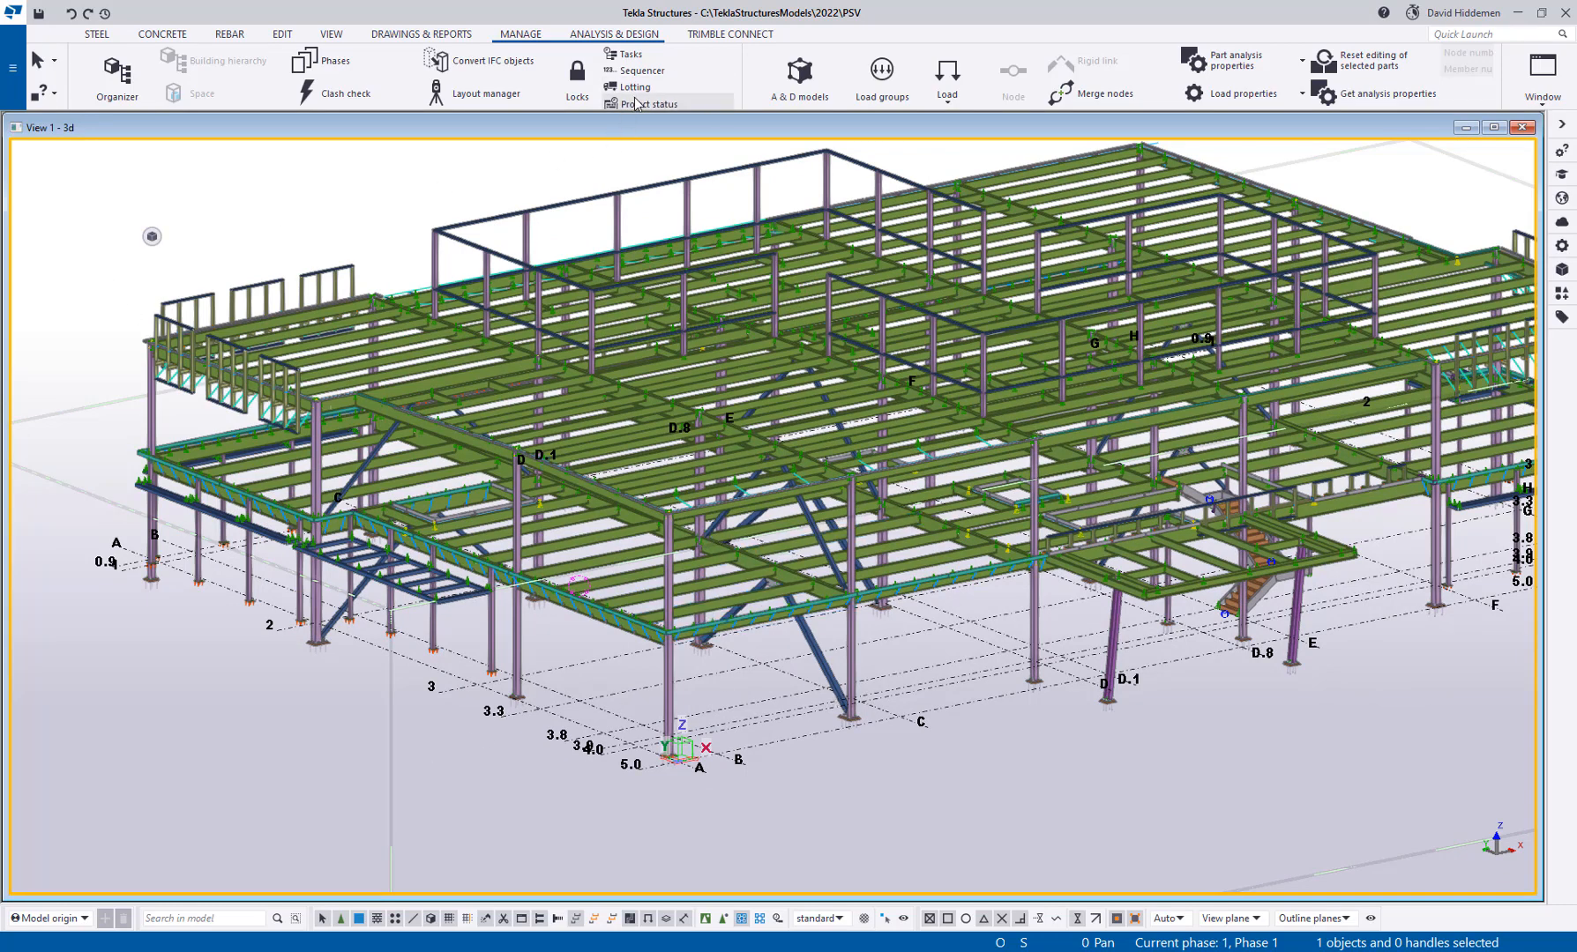
# Add a new row at the top of the 4d_Detailing_Review representation and edit its object group
pyautogui.click(642, 104)
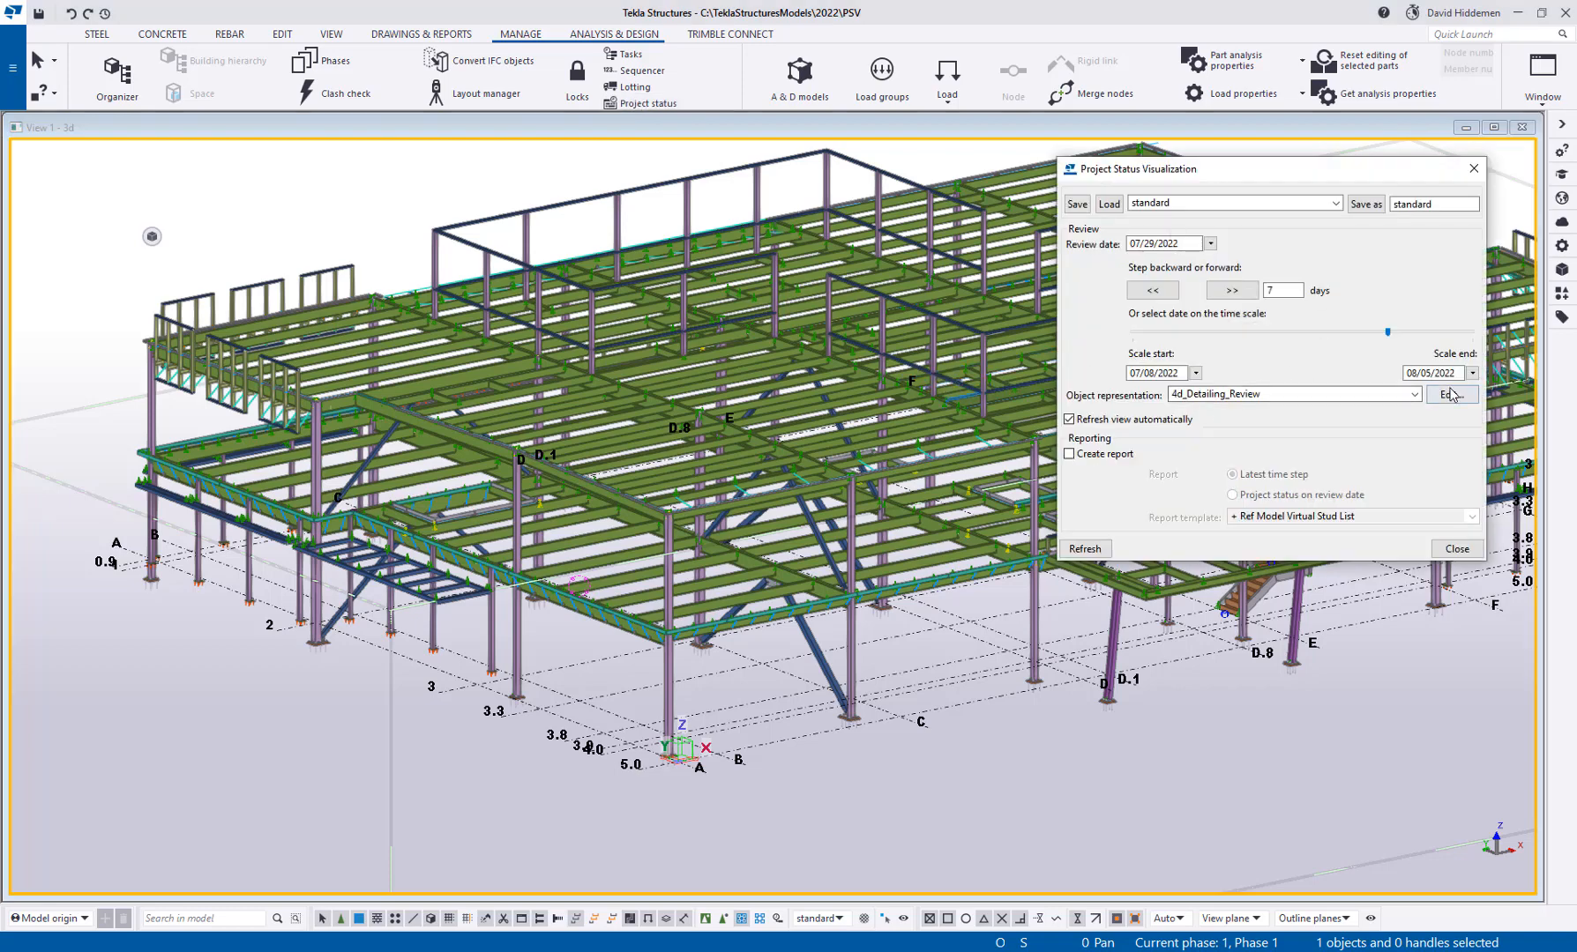
pyautogui.click(1451, 394)
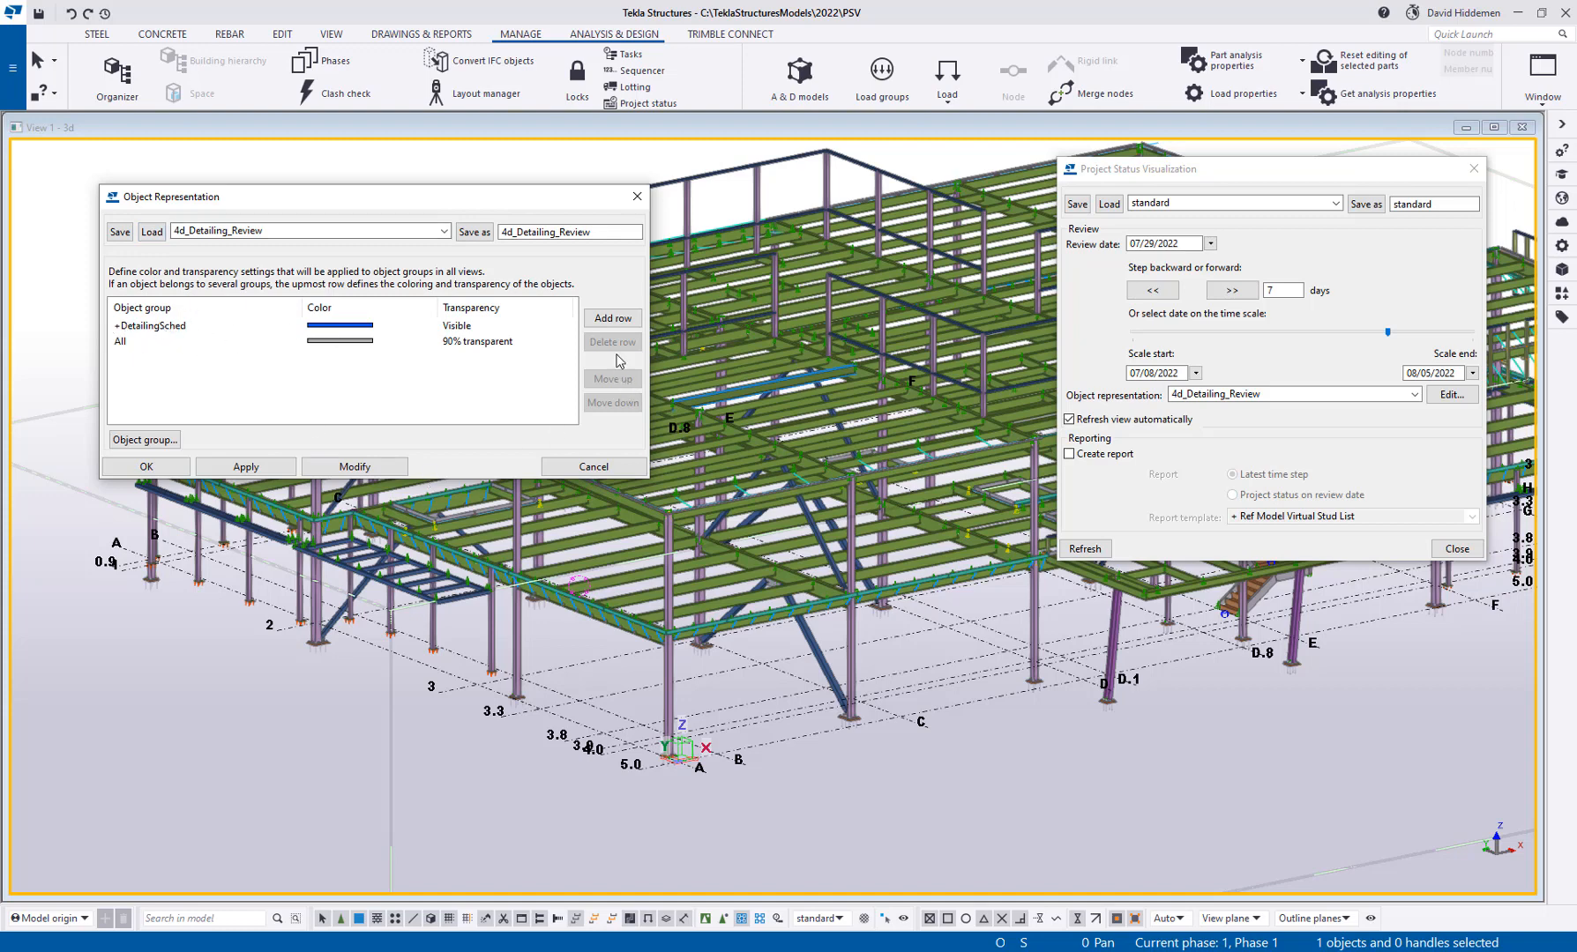
pyautogui.click(612, 318)
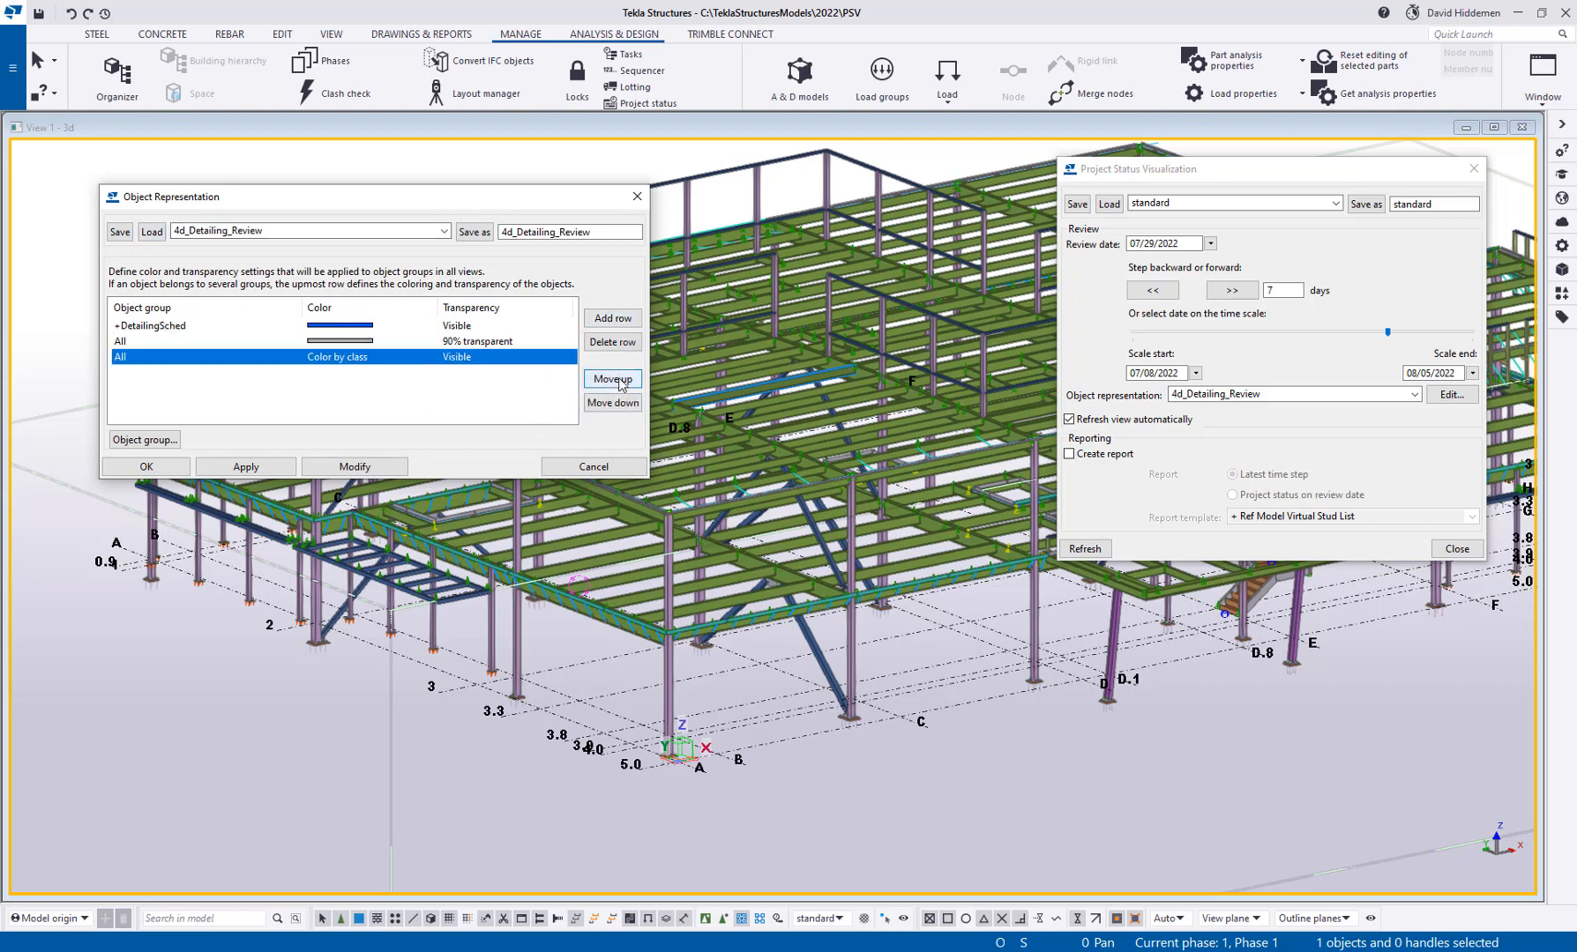
pyautogui.click(612, 379)
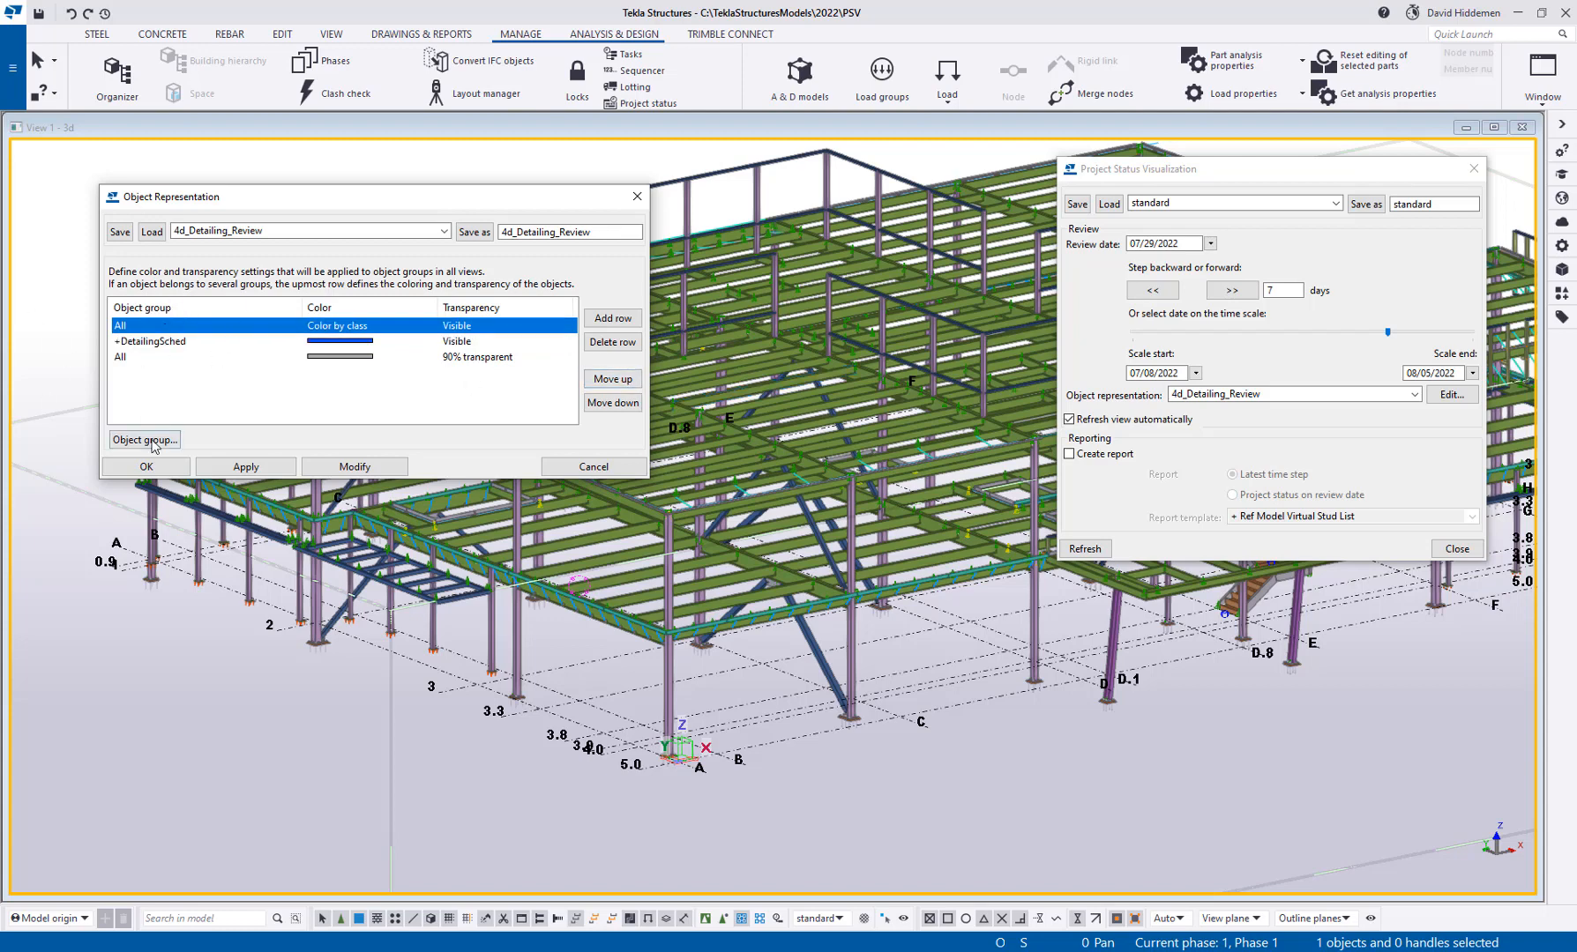
pyautogui.click(144, 439)
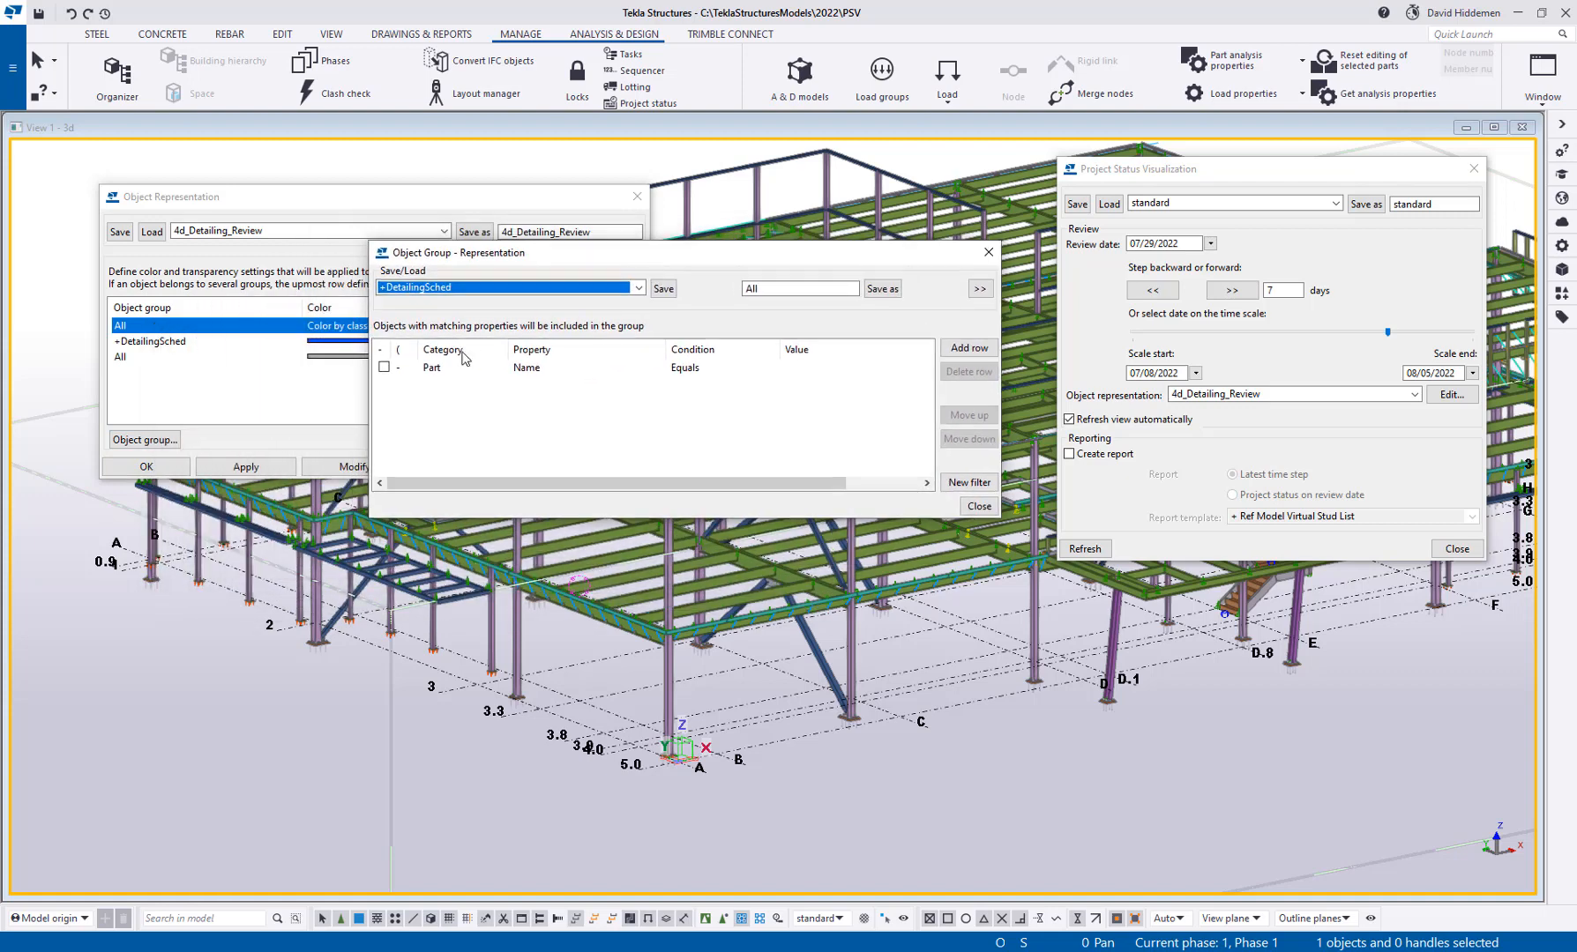
# Define the rule: Assembly Actual Detailing End earlier than or equal to the review date
pyautogui.click(460, 366)
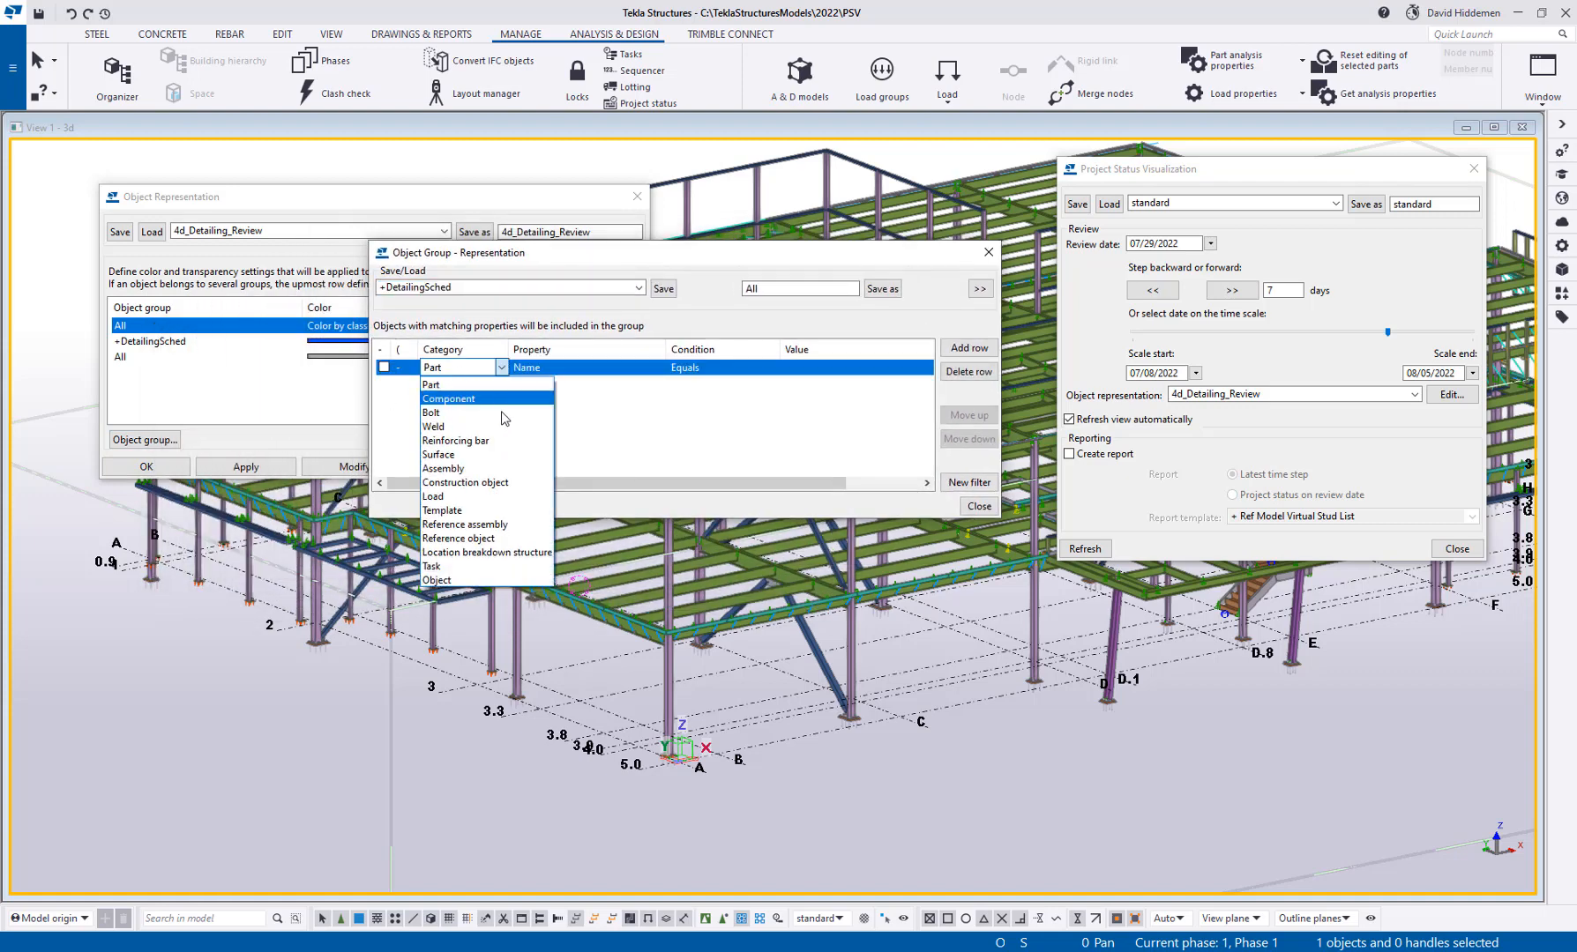
pyautogui.click(442, 469)
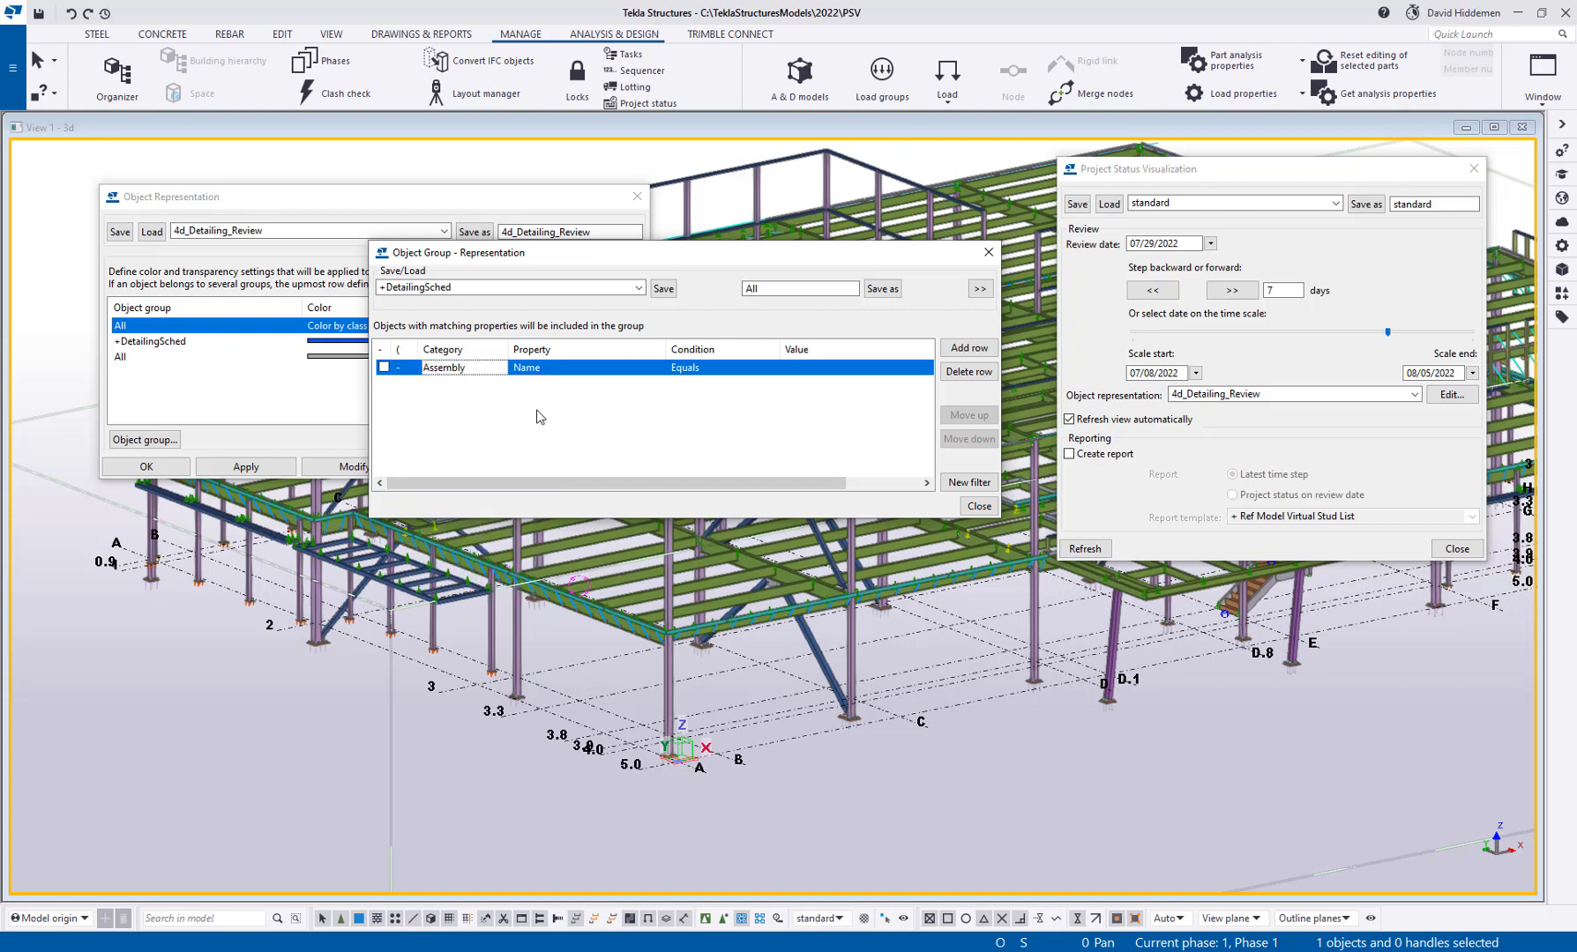
pyautogui.click(659, 367)
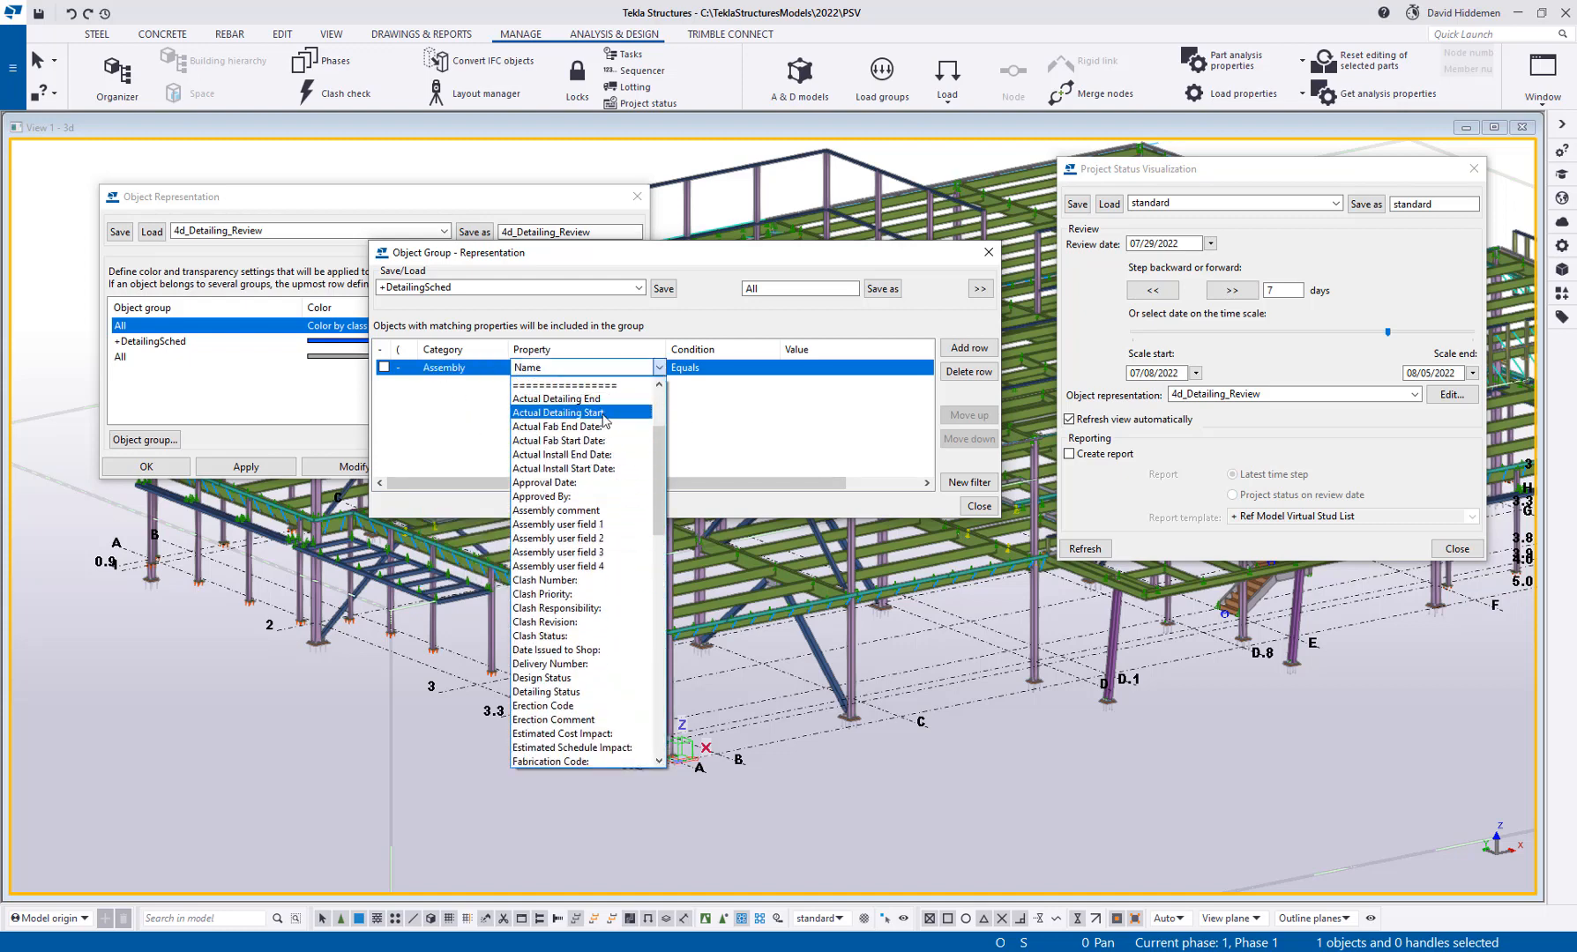
pyautogui.click(554, 398)
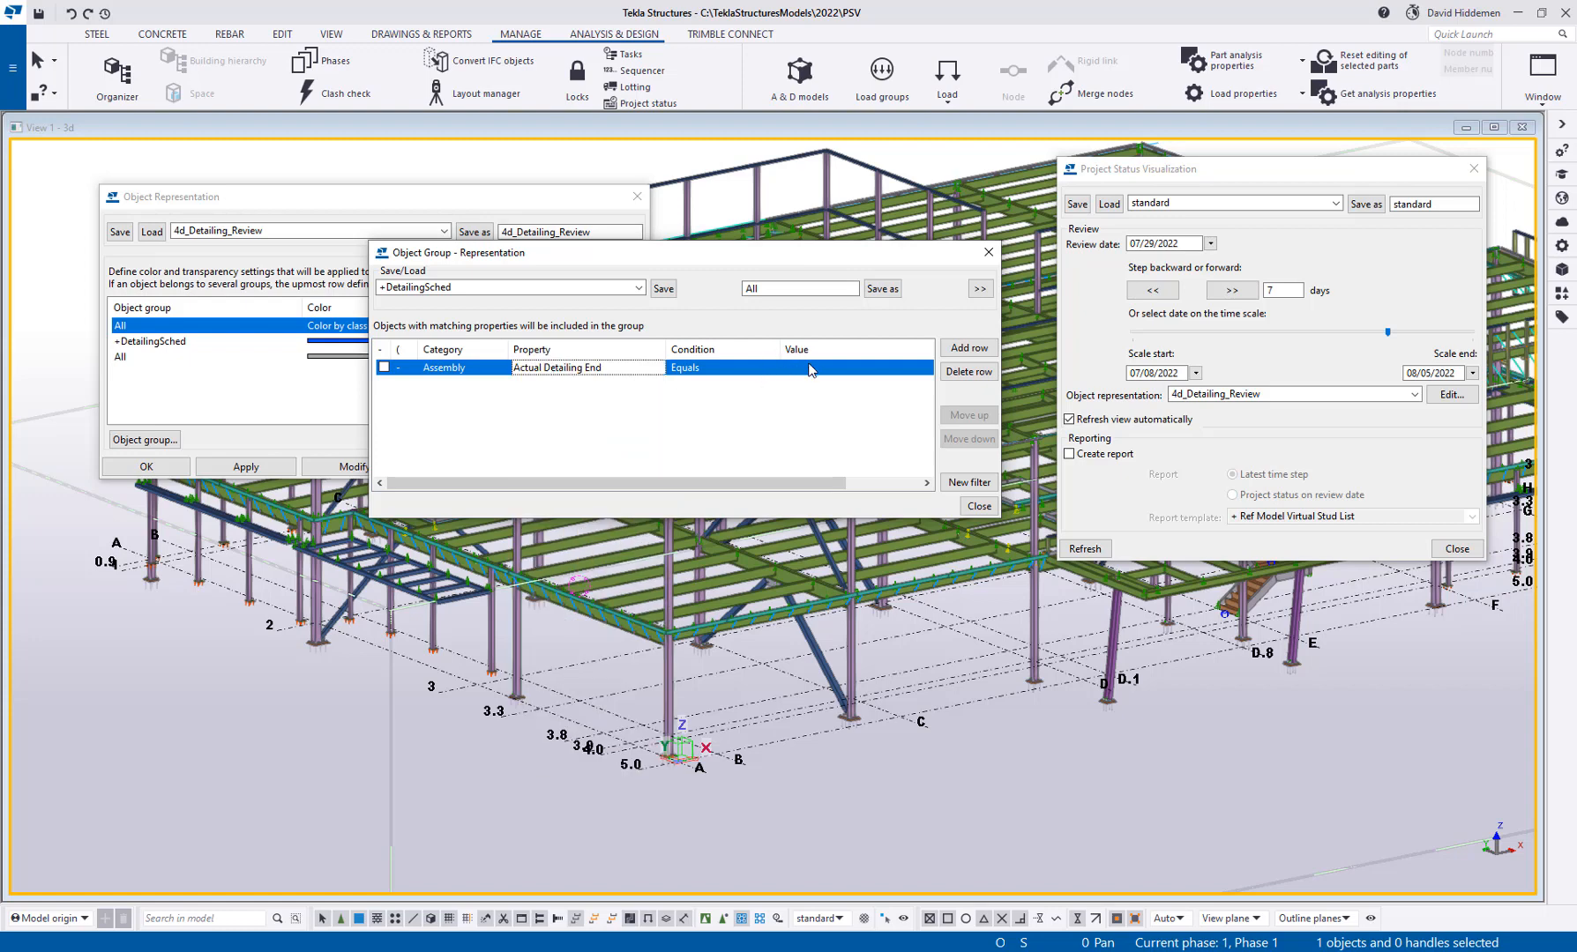
pyautogui.click(771, 367)
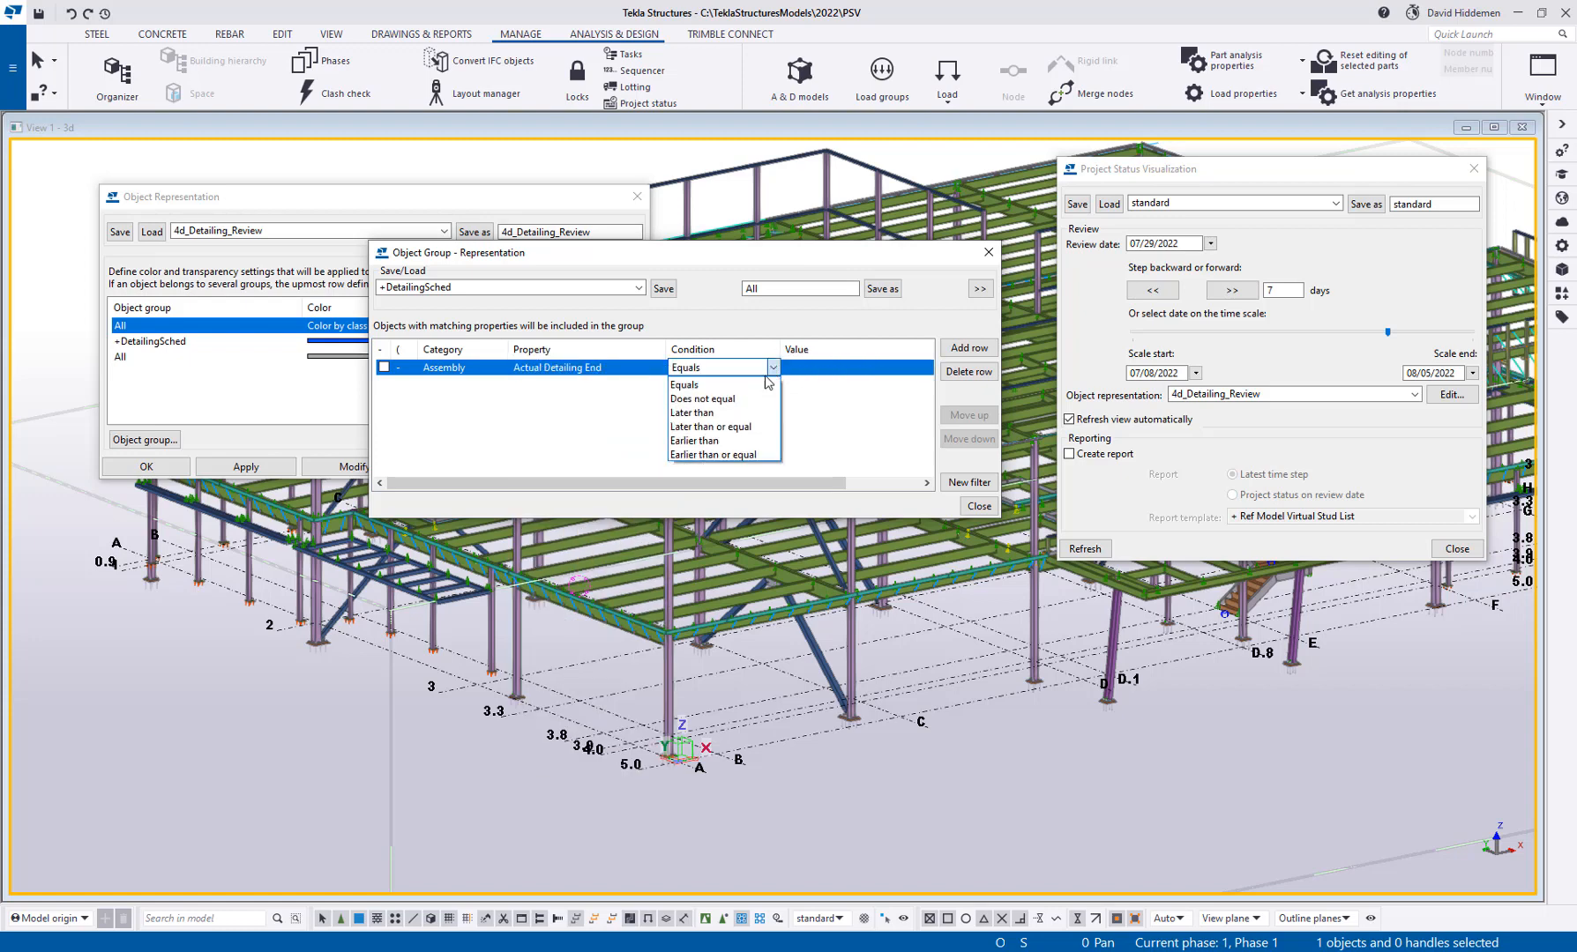
pyautogui.click(712, 454)
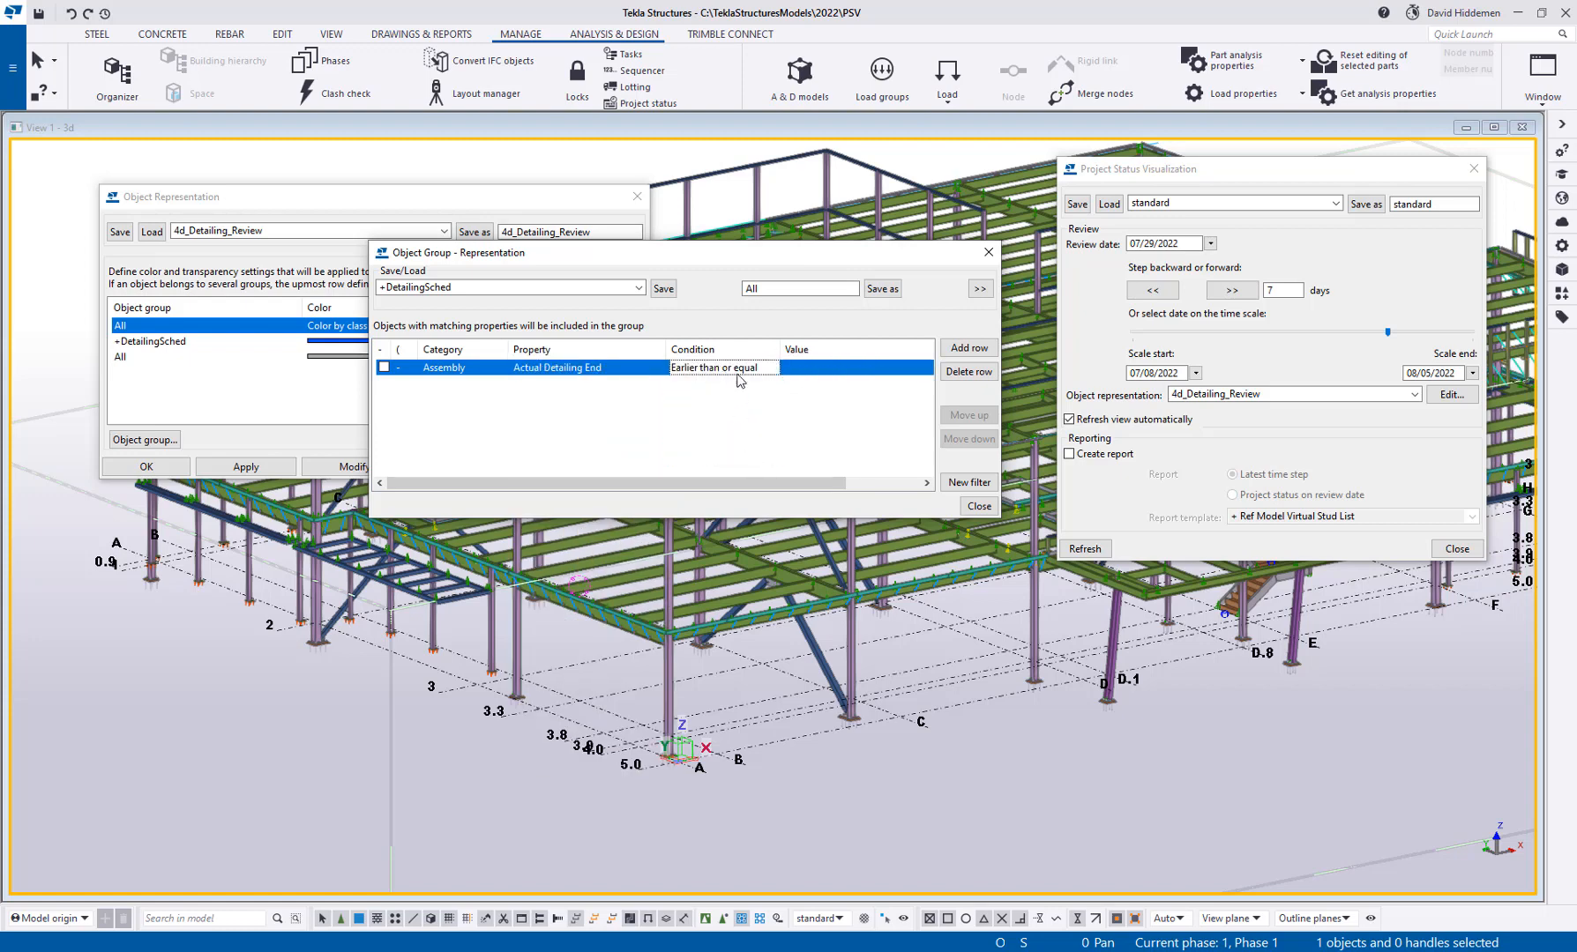
pyautogui.click(923, 367)
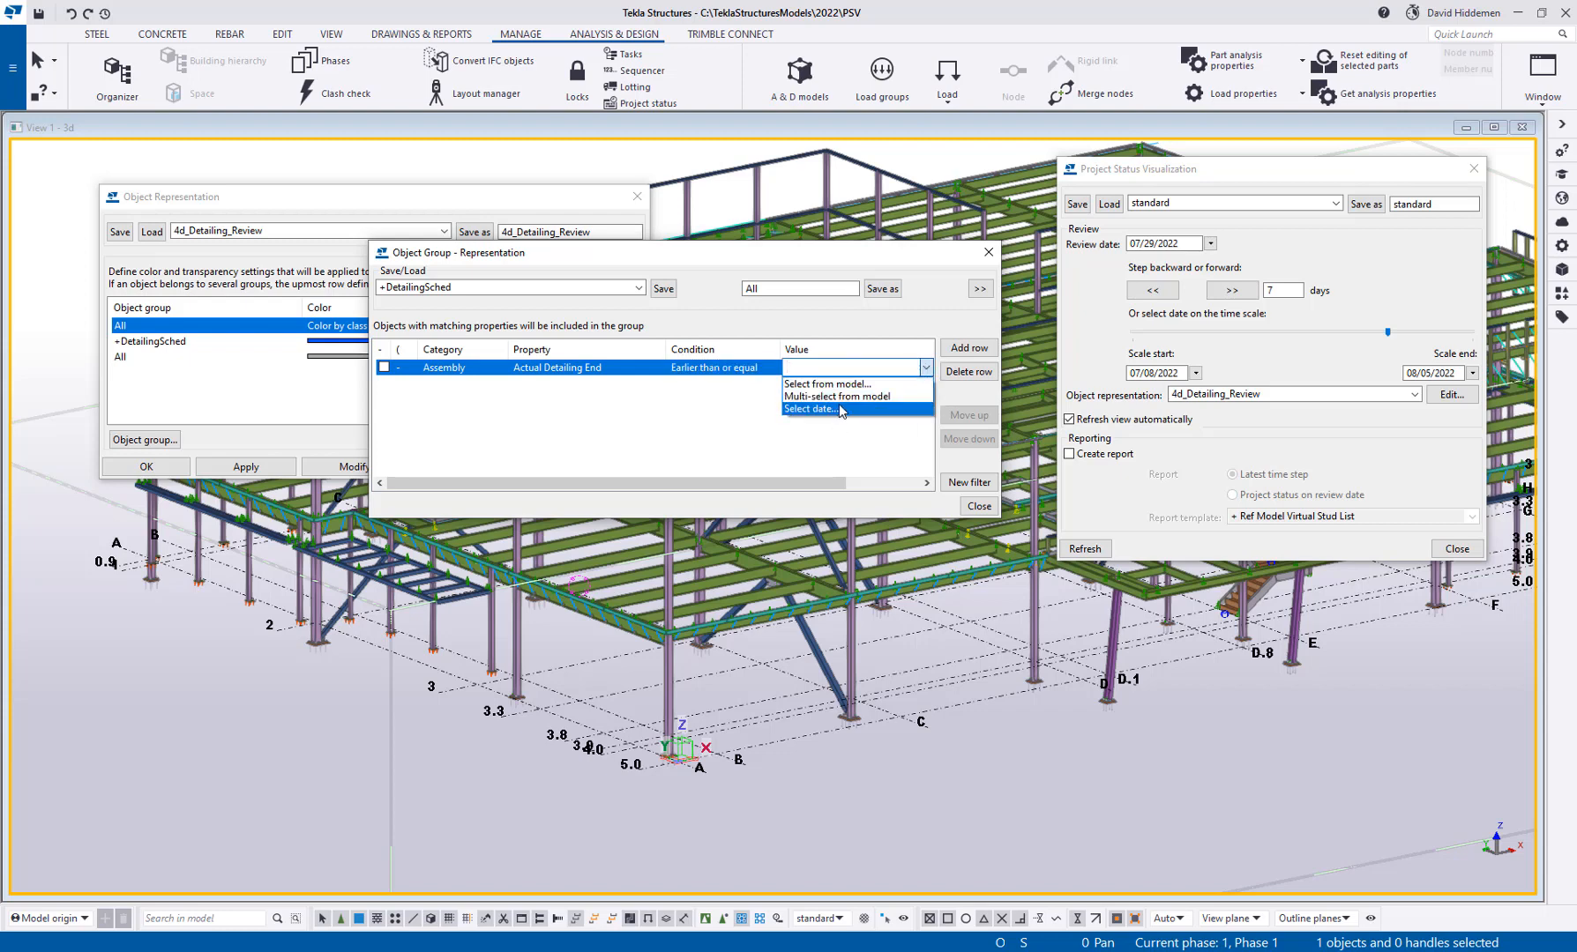
pyautogui.click(813, 411)
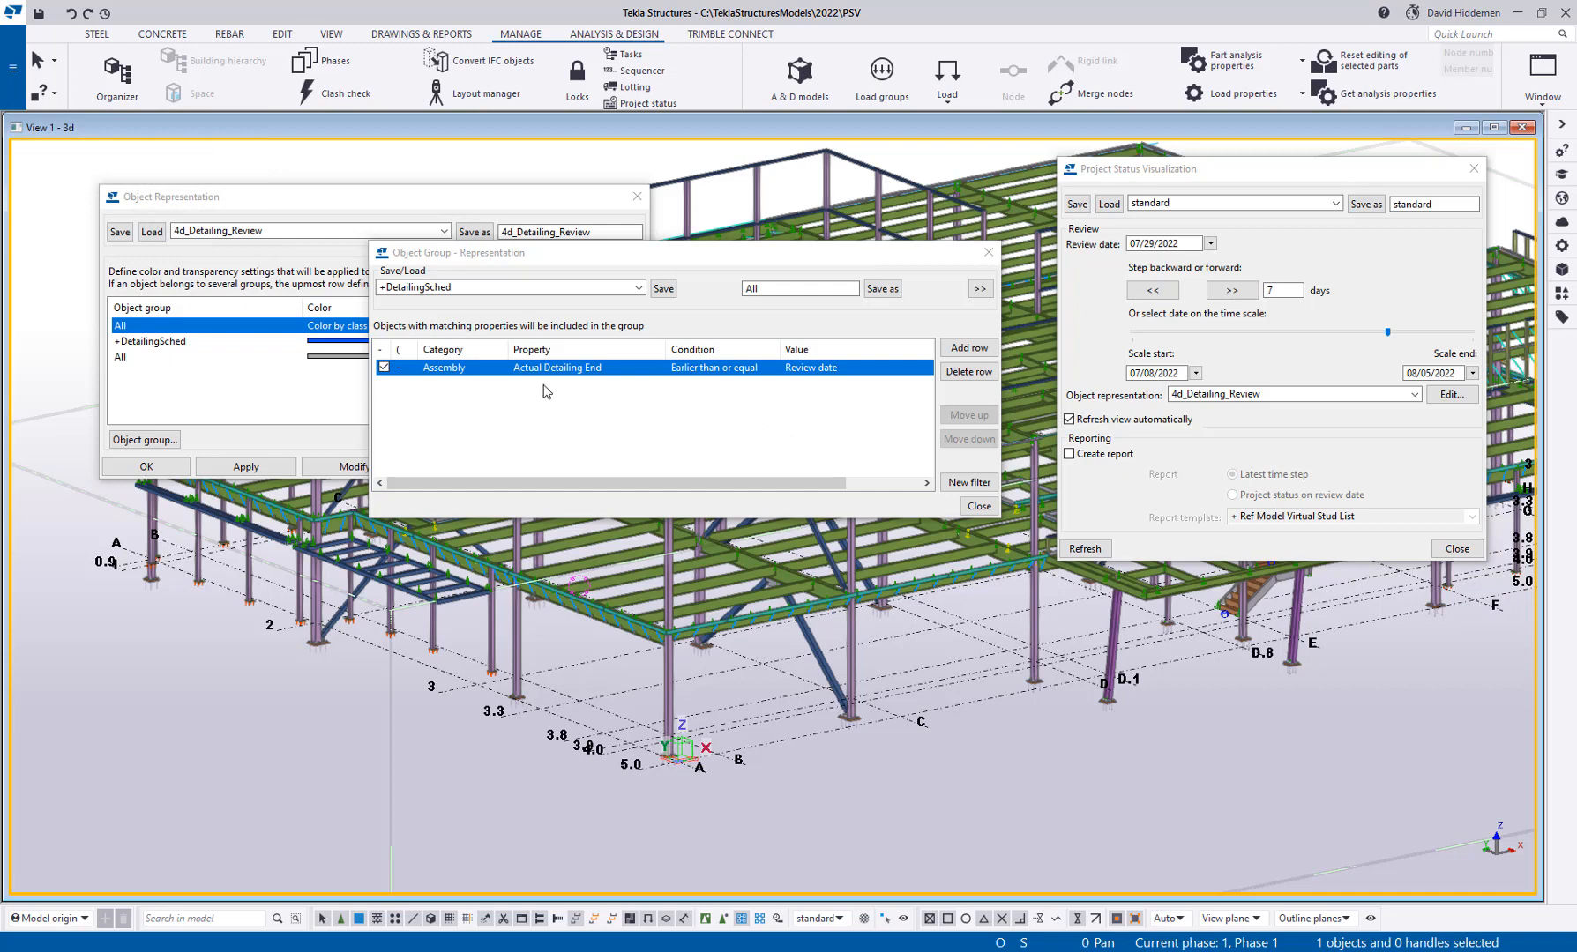
# Save the group under the name +ActualDetailed and close the object group editor
pyautogui.click(799, 289)
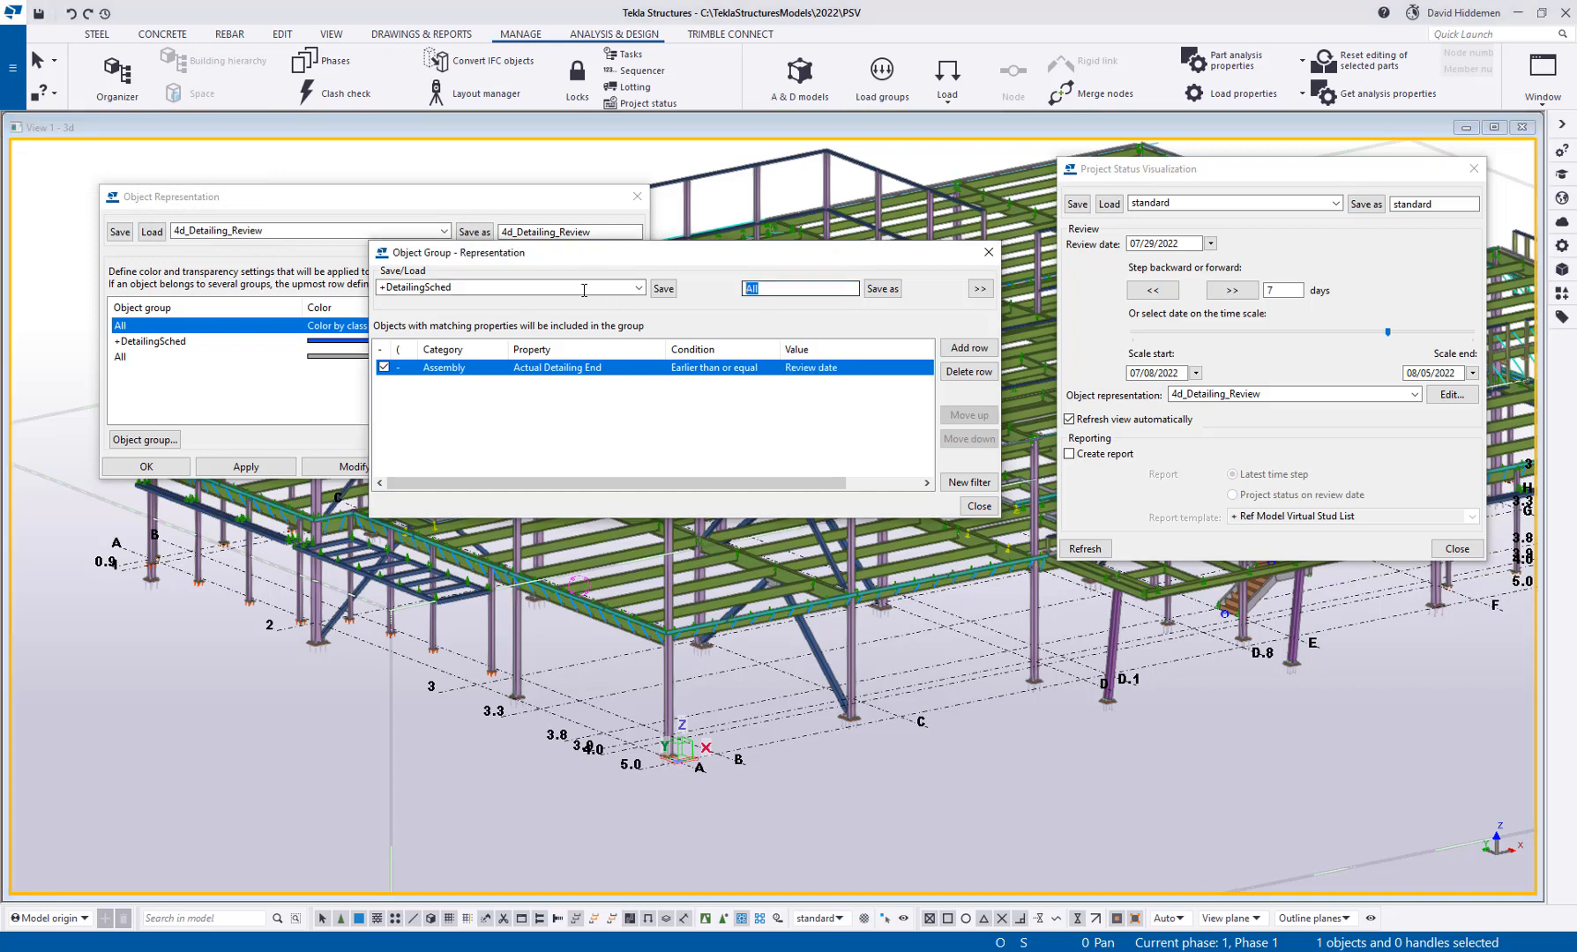
pyautogui.write('+ActualDetailed')
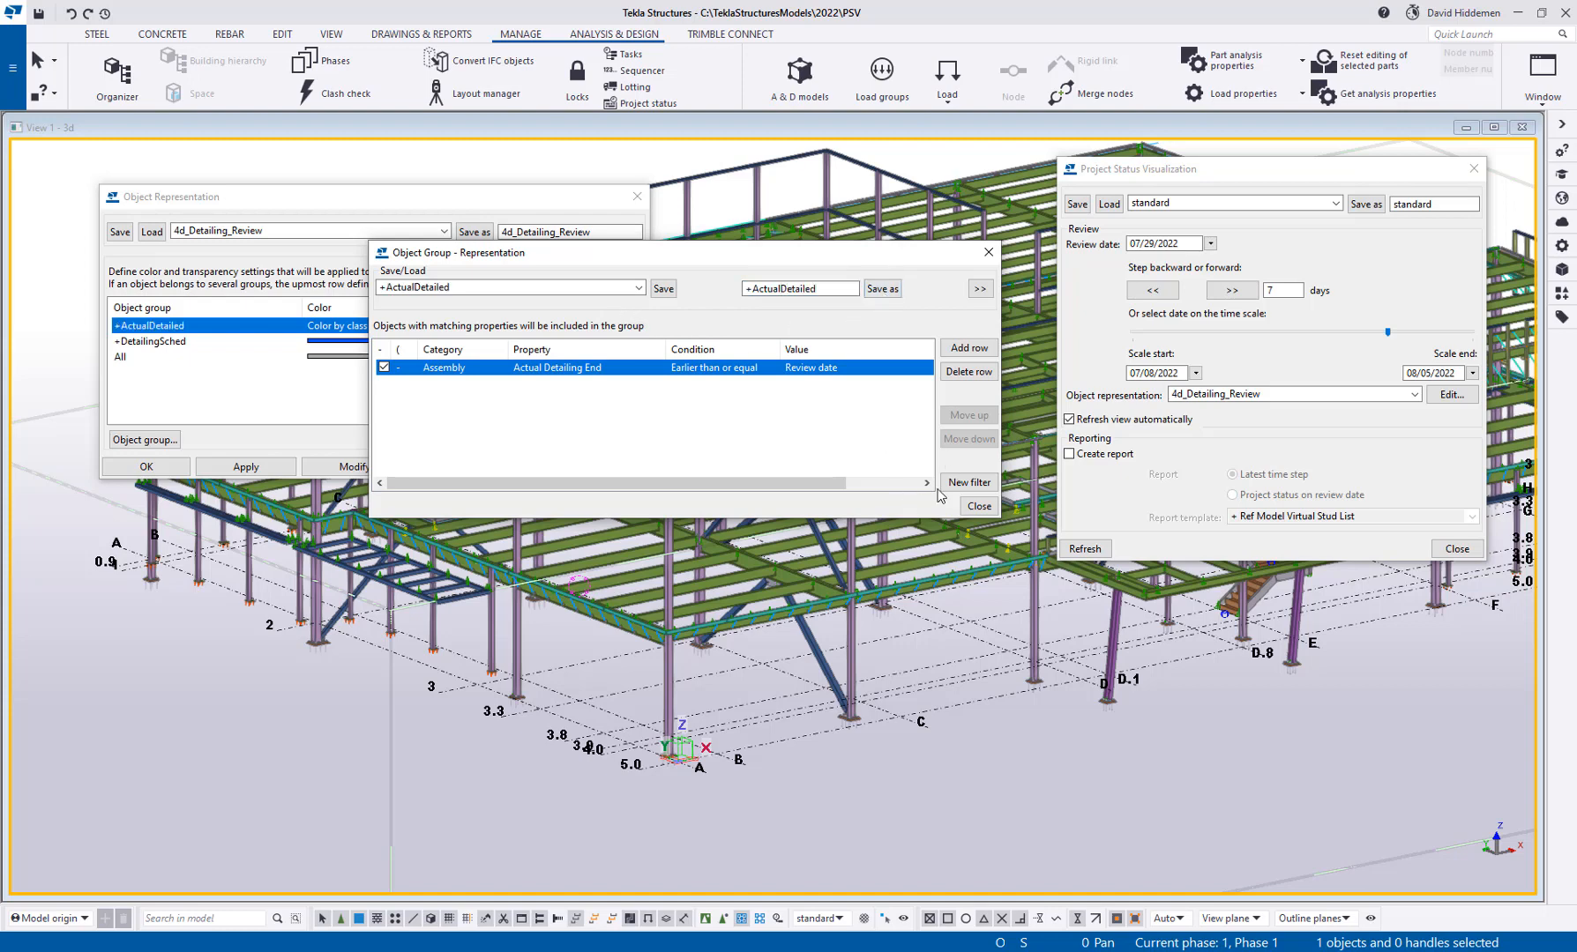
pyautogui.click(976, 506)
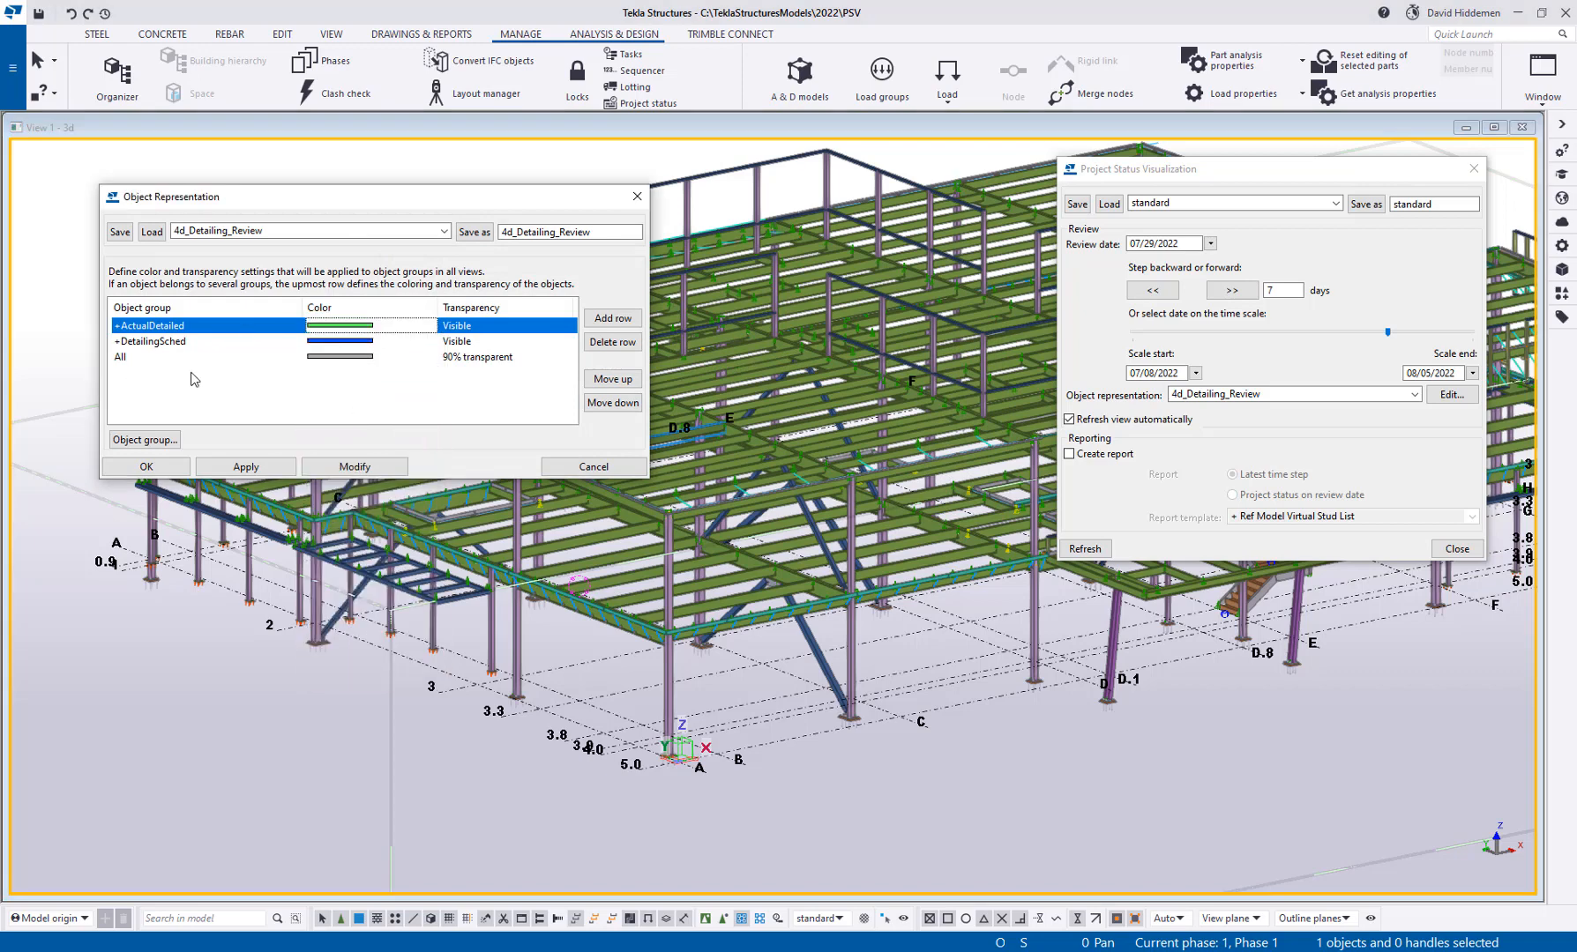
pyautogui.moveTo(445, 476)
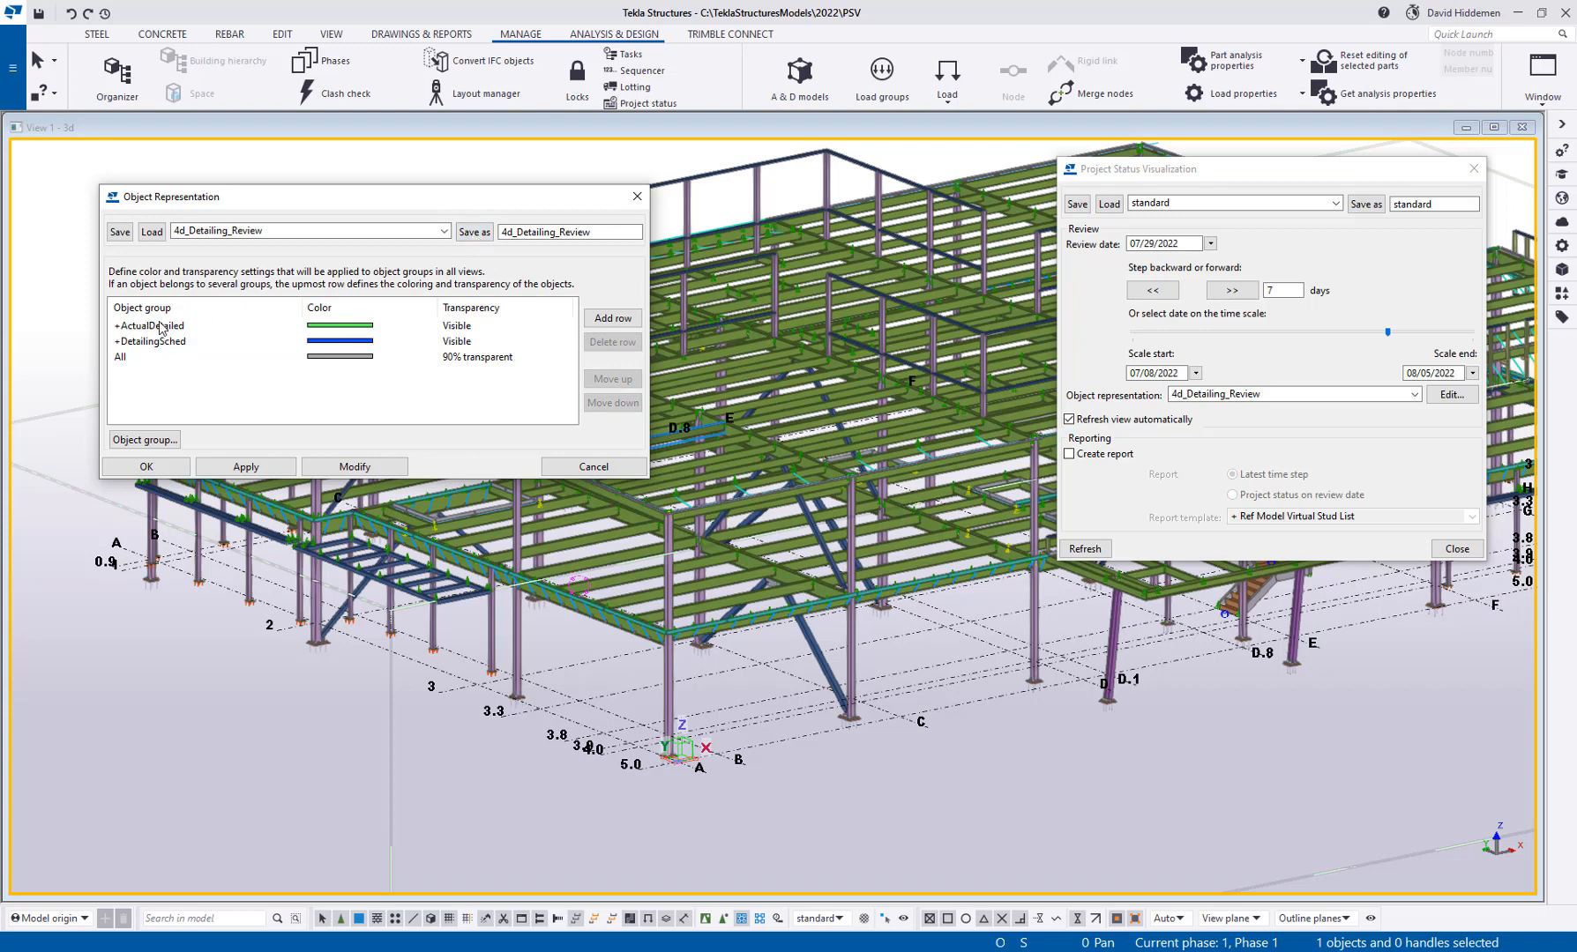
pyautogui.moveTo(171, 356)
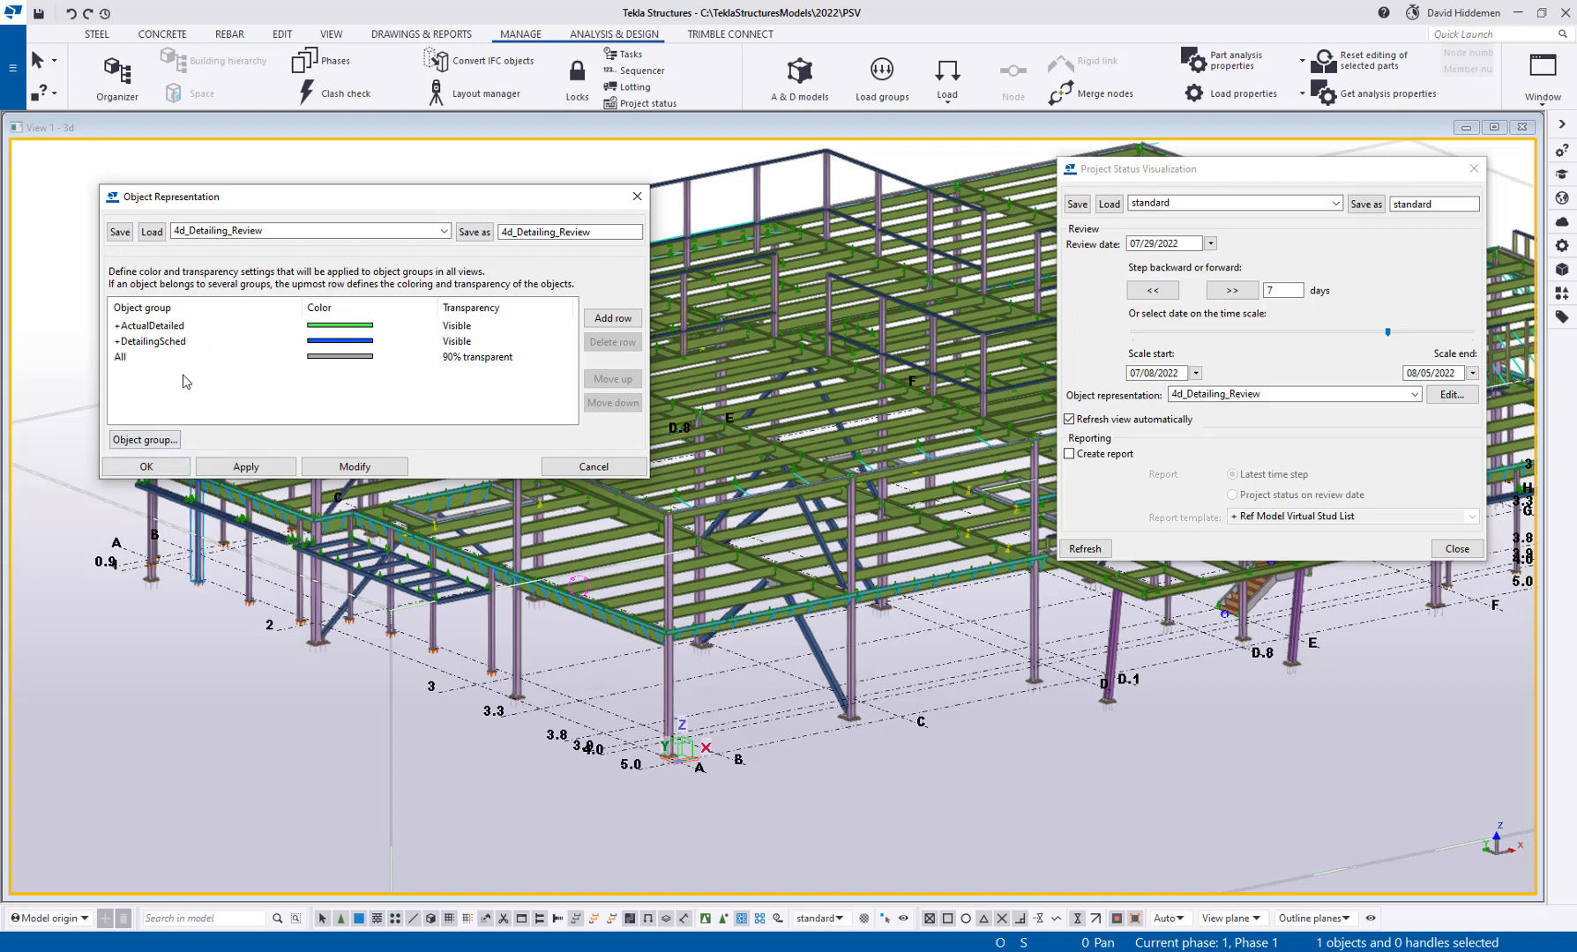
pyautogui.moveTo(198, 328)
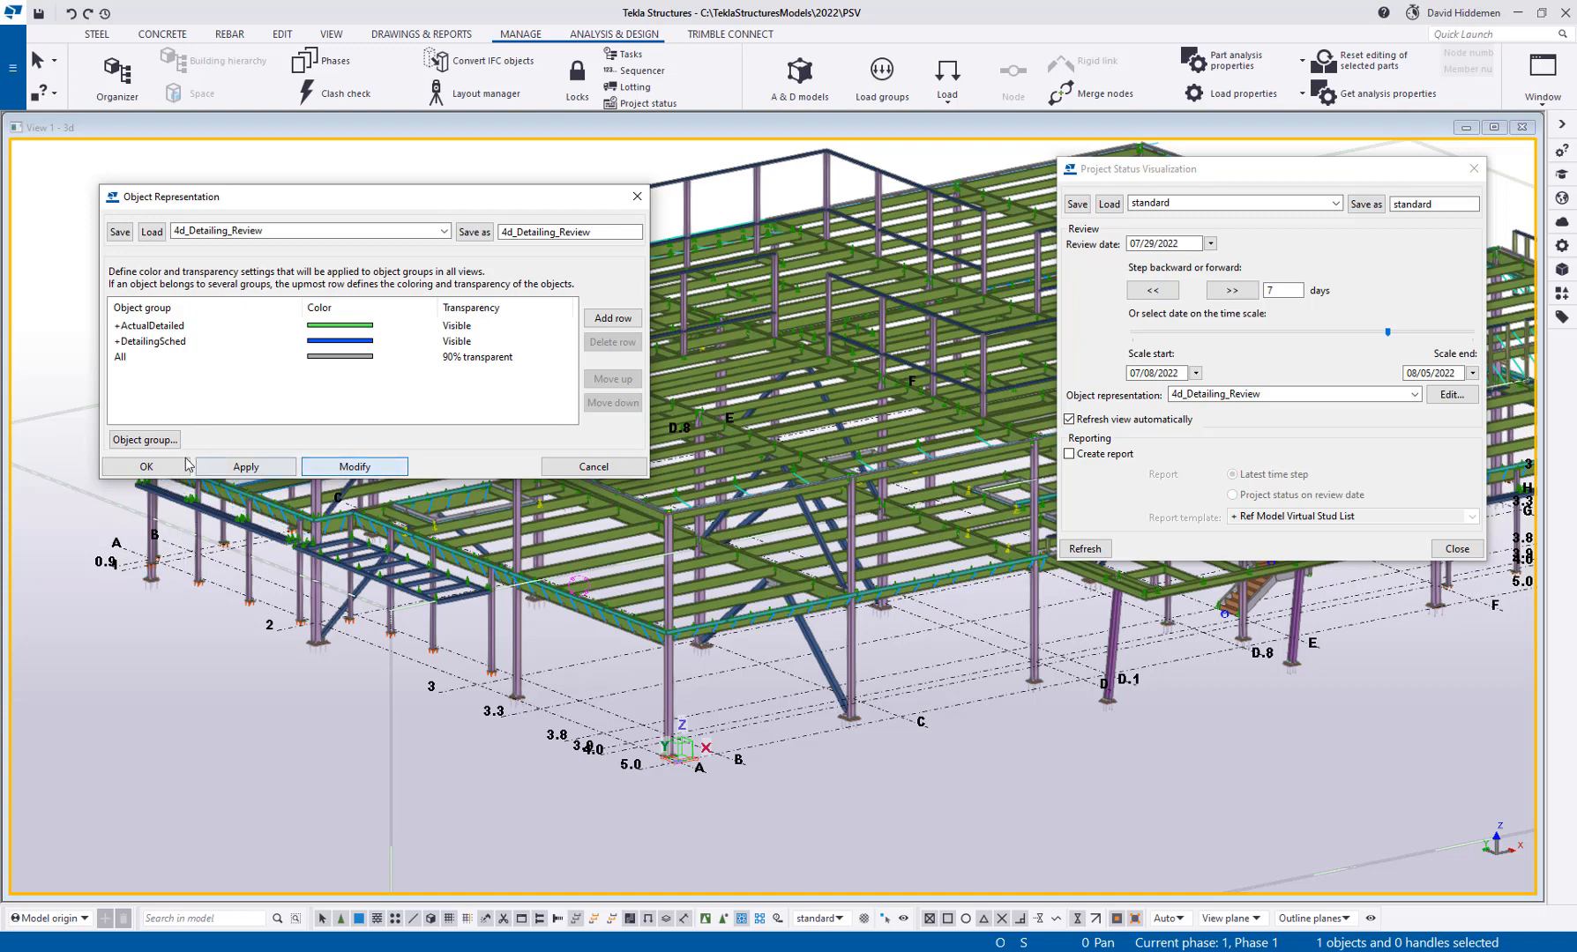
# Accept the representation with +ActualDetailed green and visible above blue +DetailingSched
pyautogui.click(145, 466)
pyautogui.write('08')
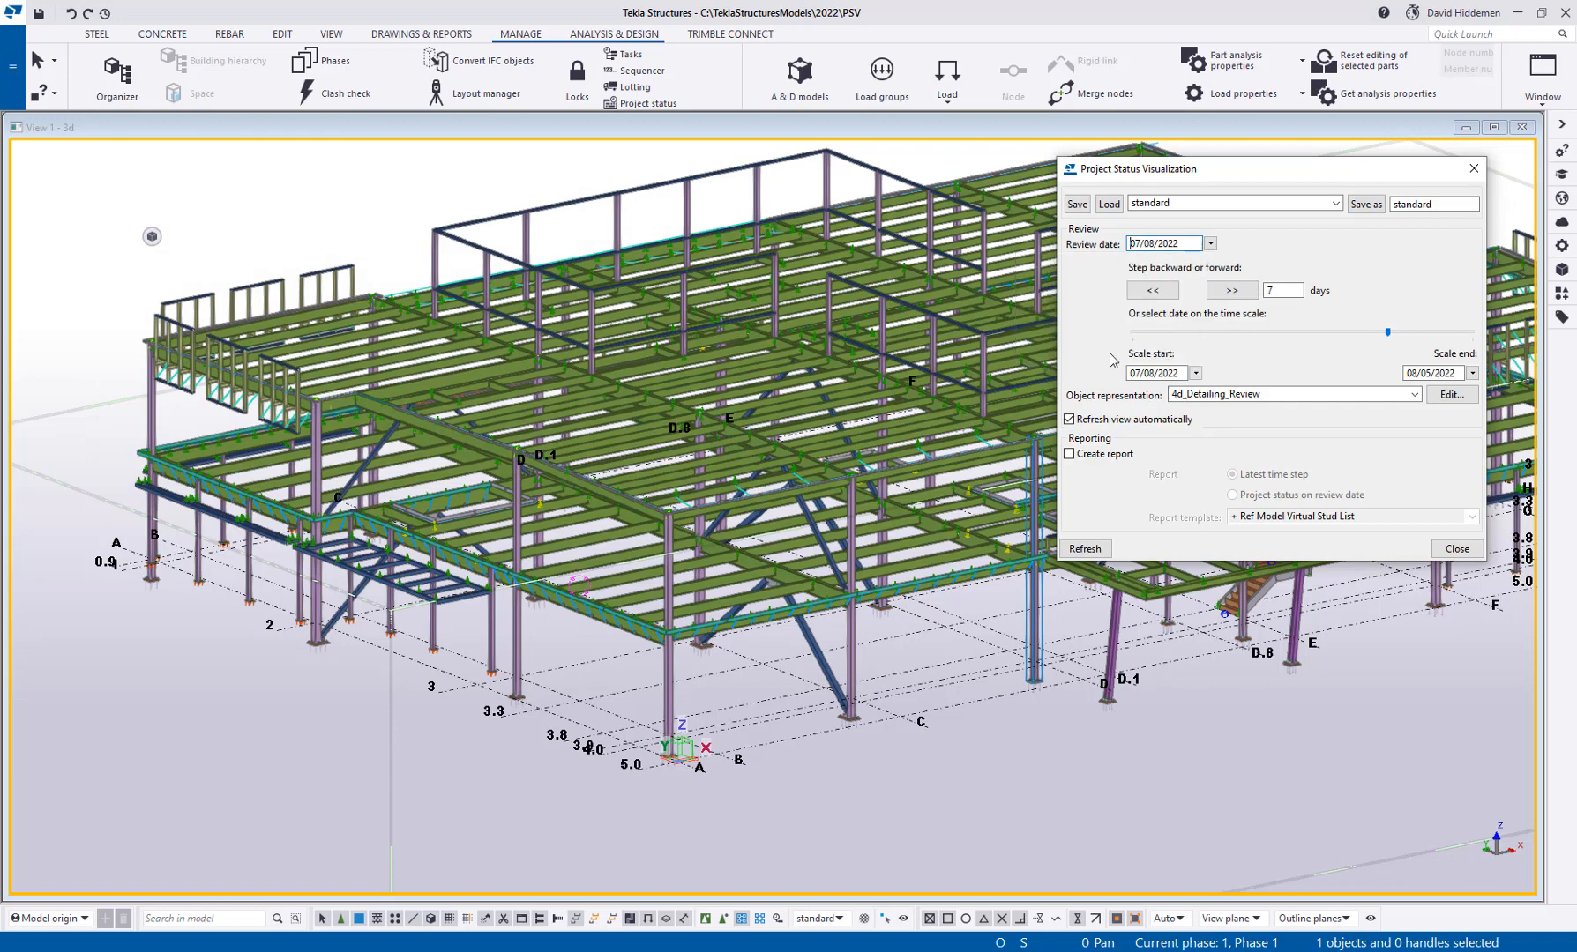
# Refresh the model at 07/08/2022, then step the review date a week forward to 07/15/2022
pyautogui.click(1085, 549)
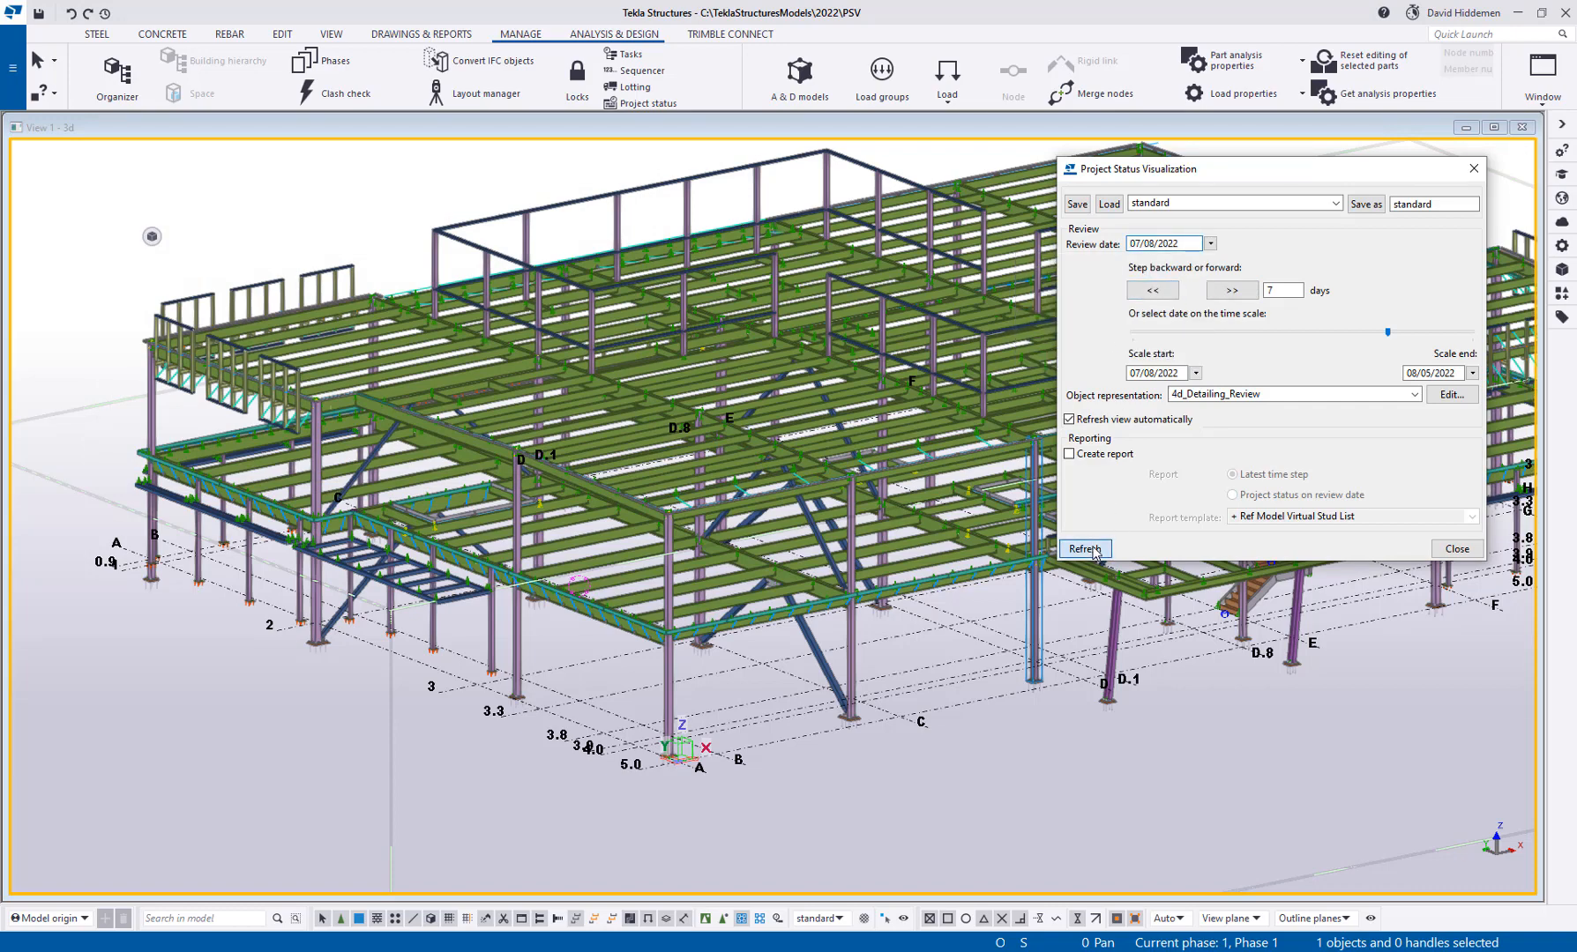
pyautogui.click(1085, 549)
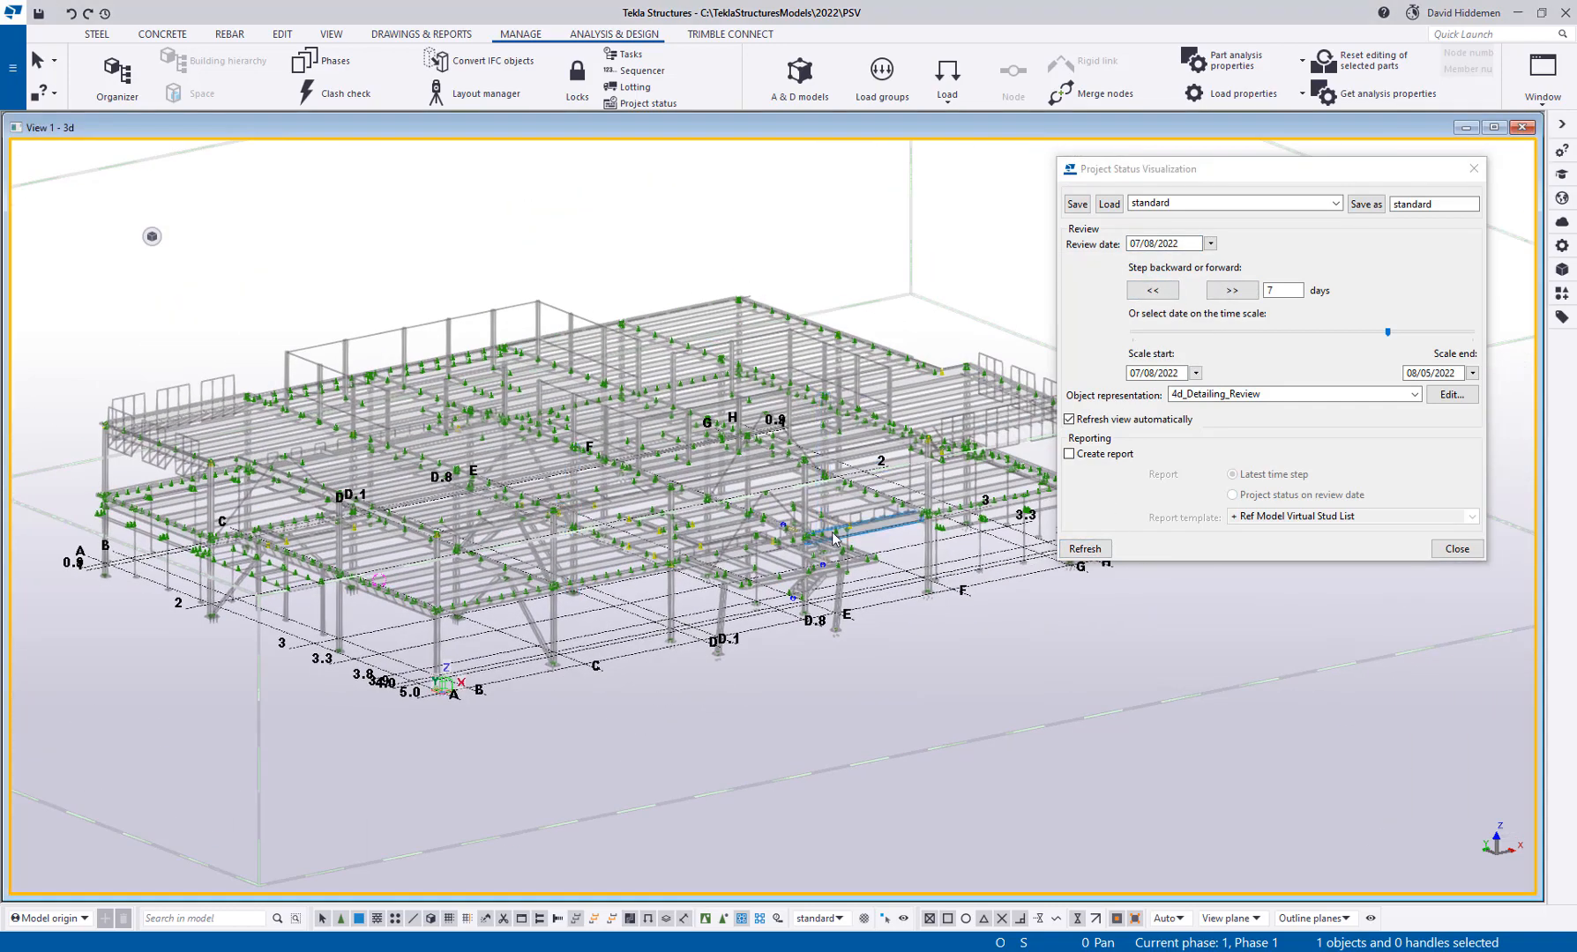
pyautogui.click(1230, 289)
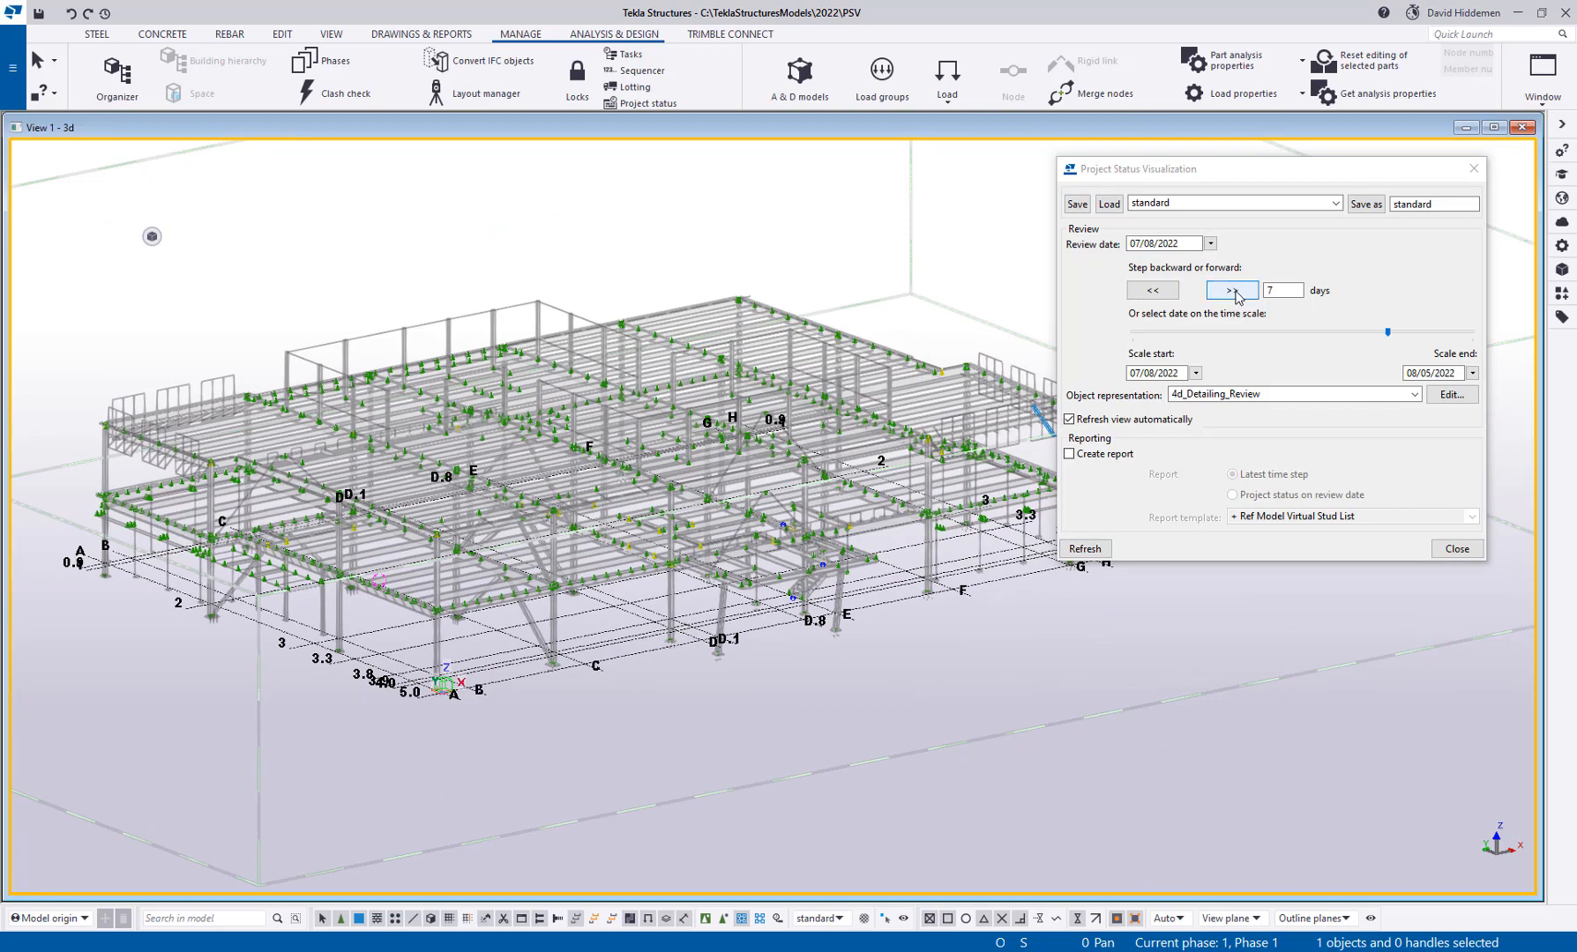
pyautogui.click(1229, 289)
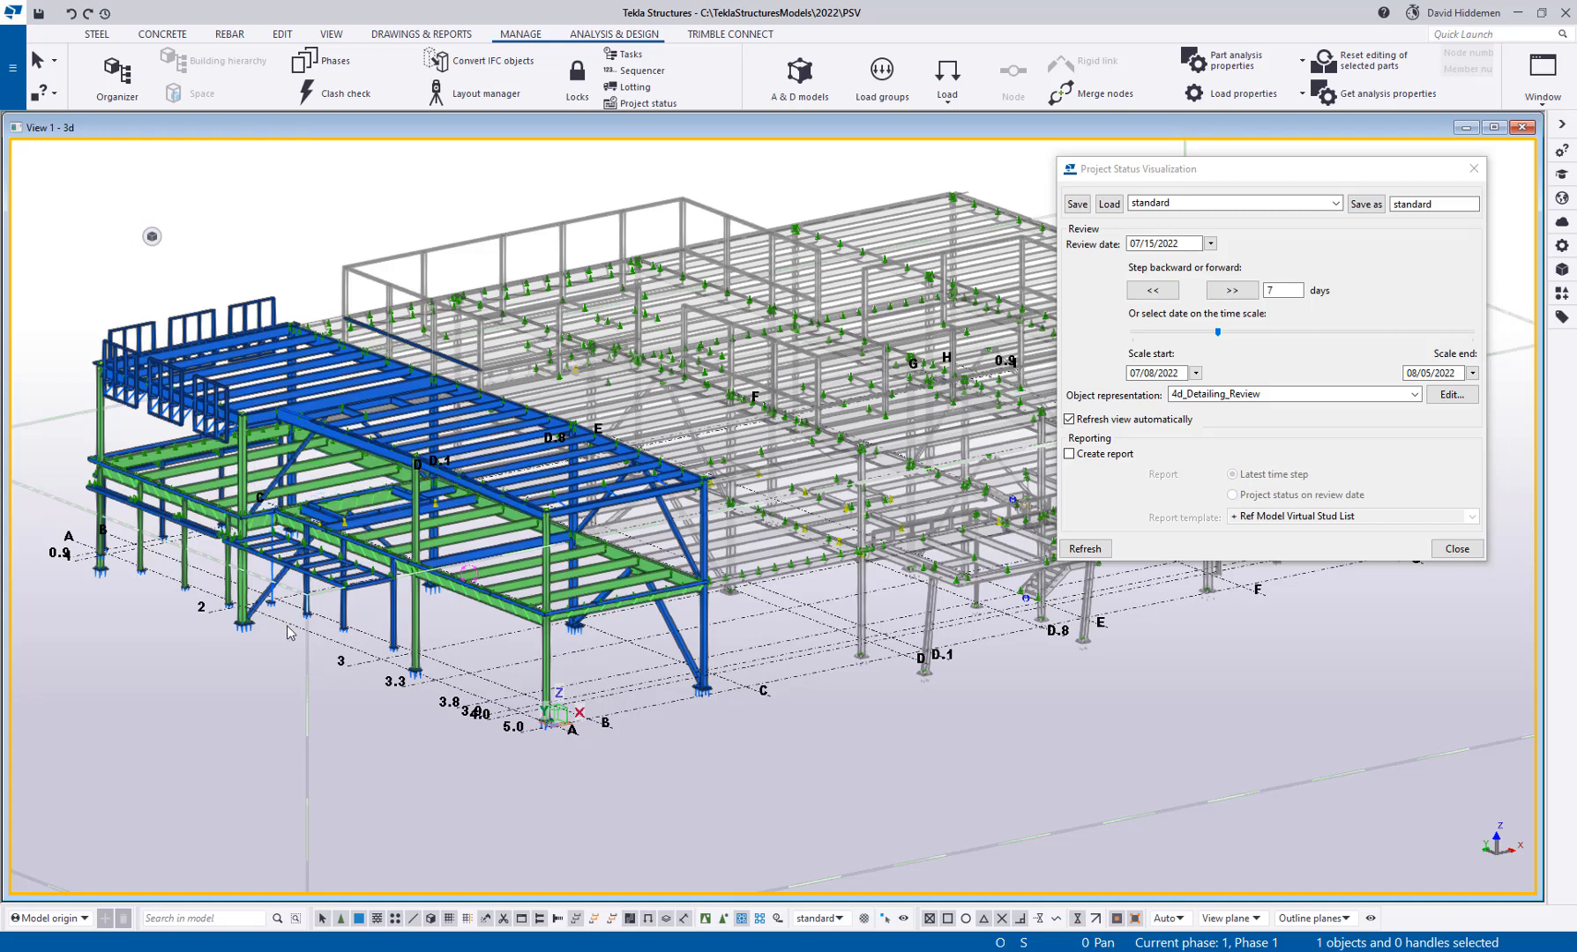
pyautogui.click(1152, 289)
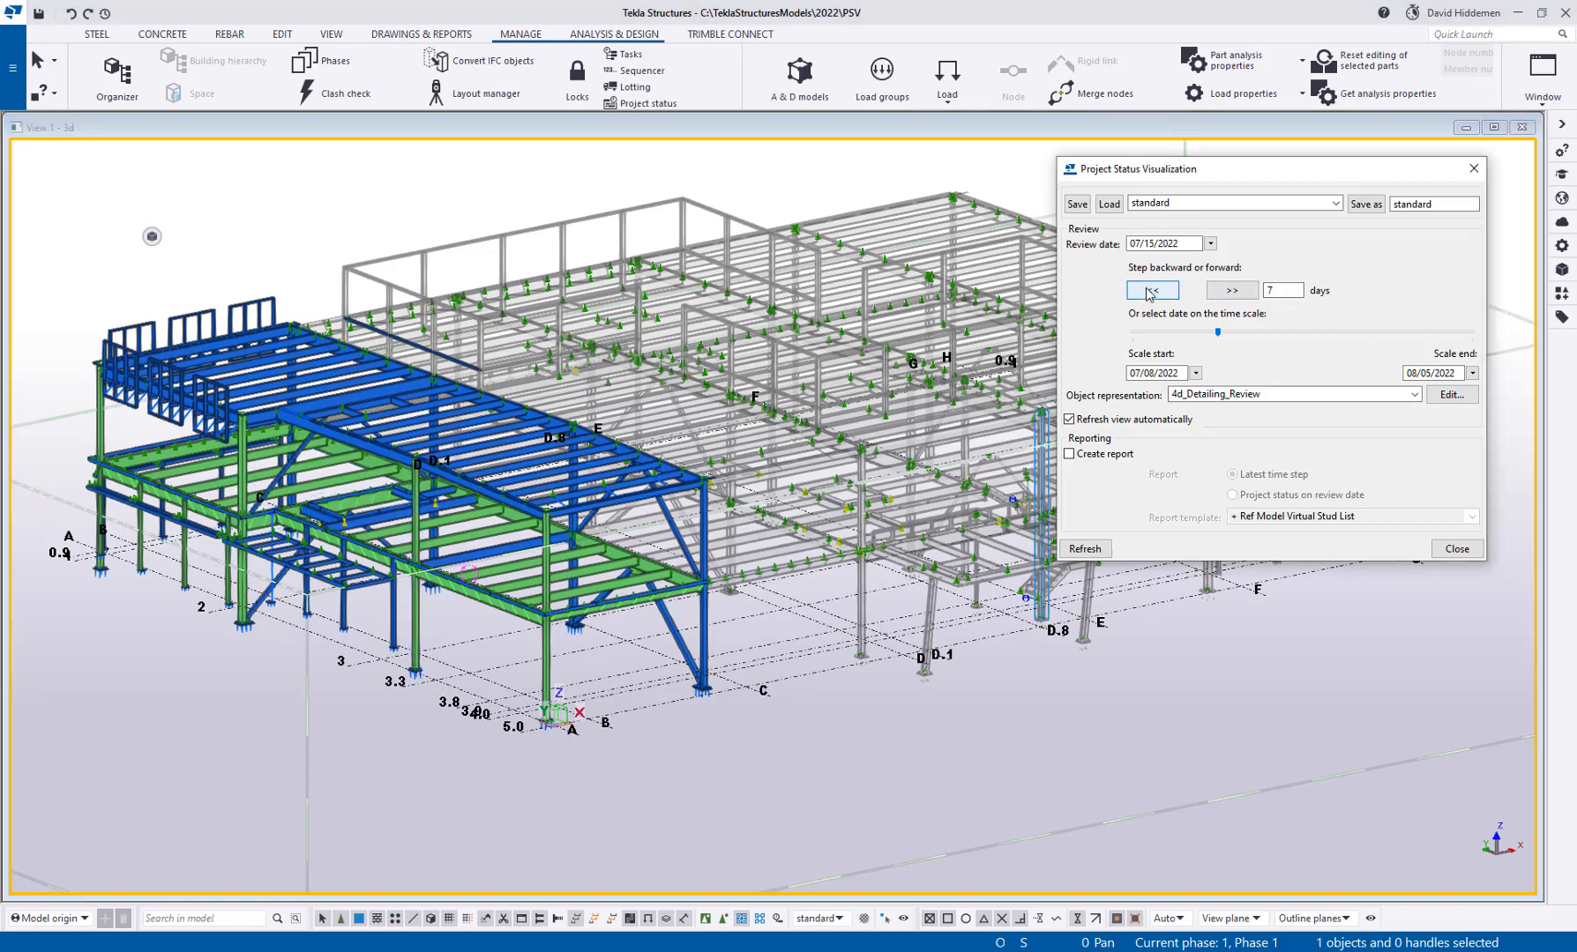
# With a 1-day step, advance the review date day by day (backing up once) to 07/15/2022
pyautogui.click(1152, 289)
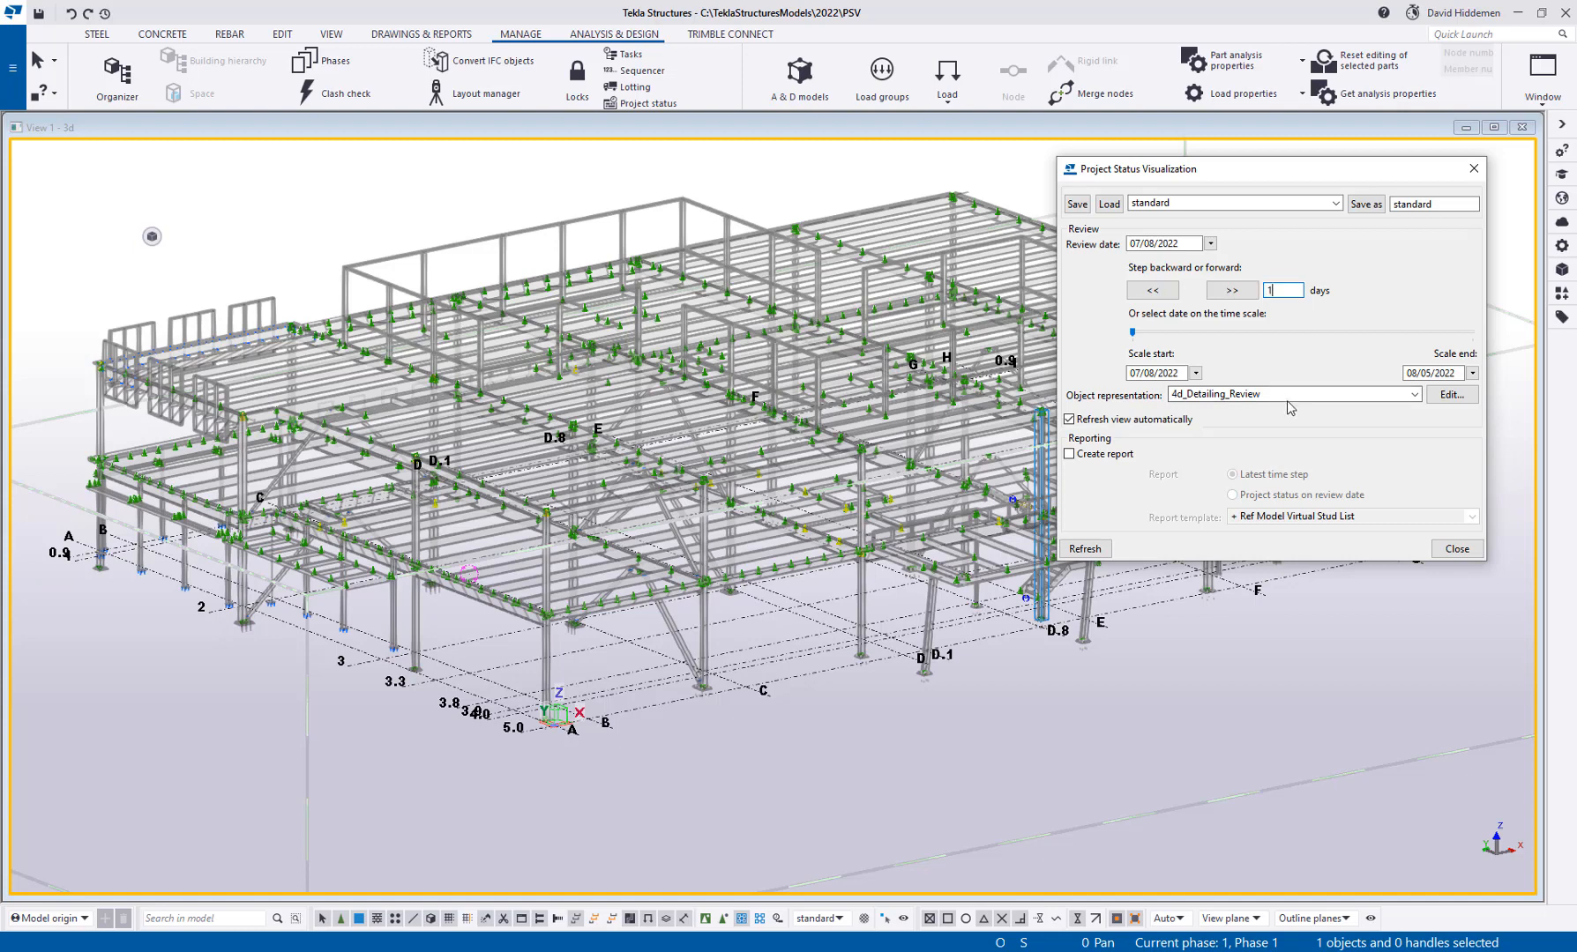
pyautogui.click(1229, 289)
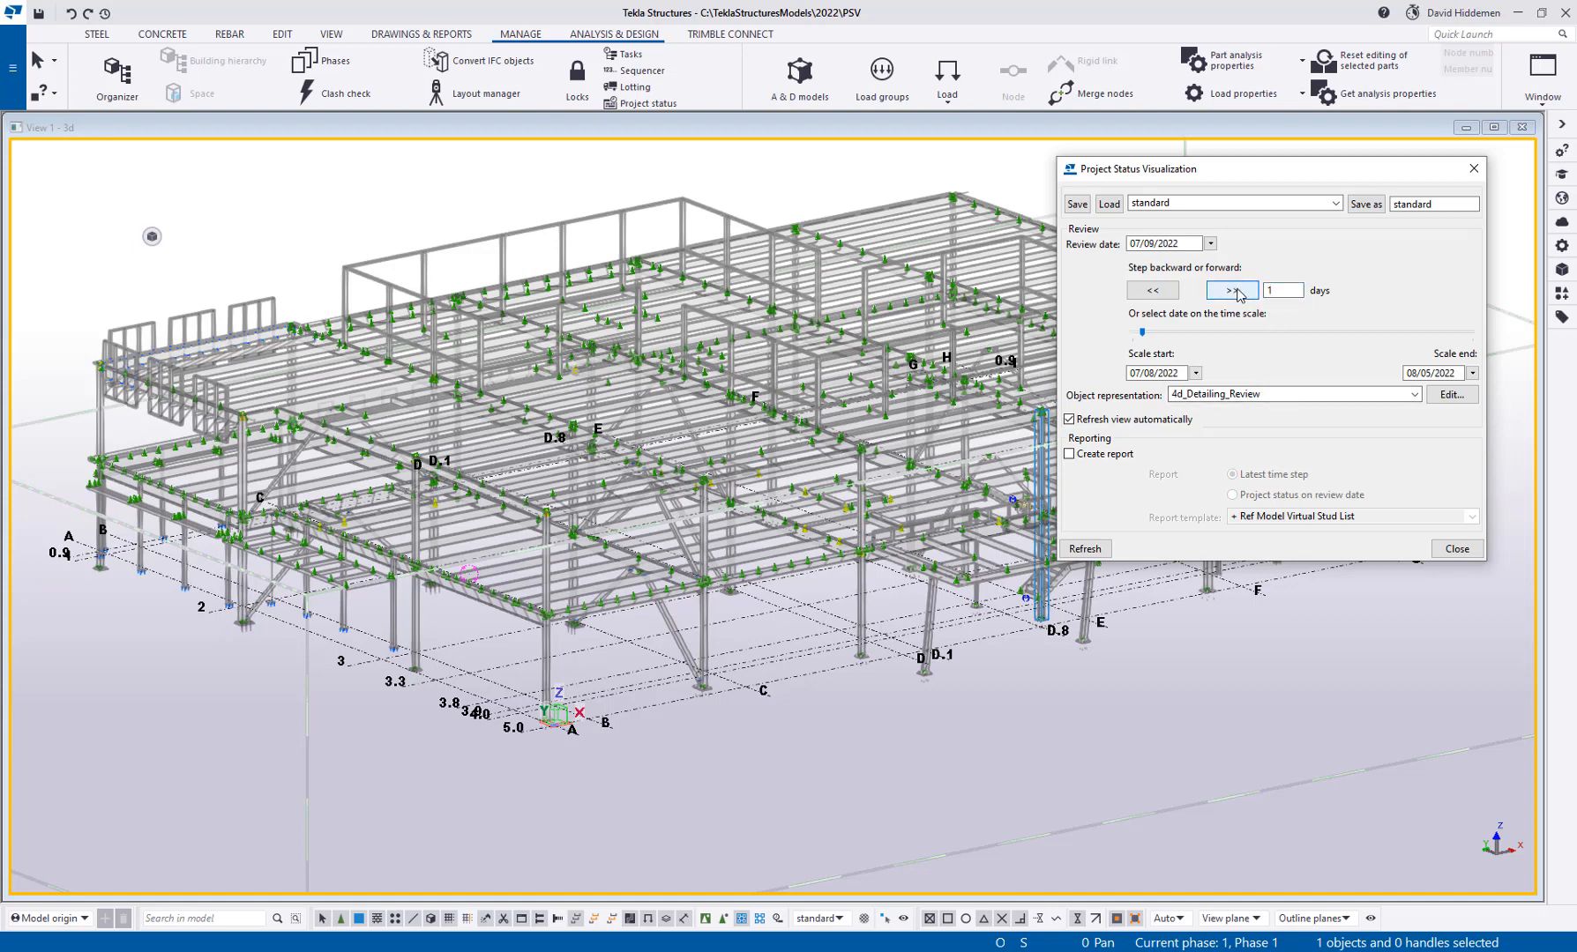
pyautogui.click(1229, 289)
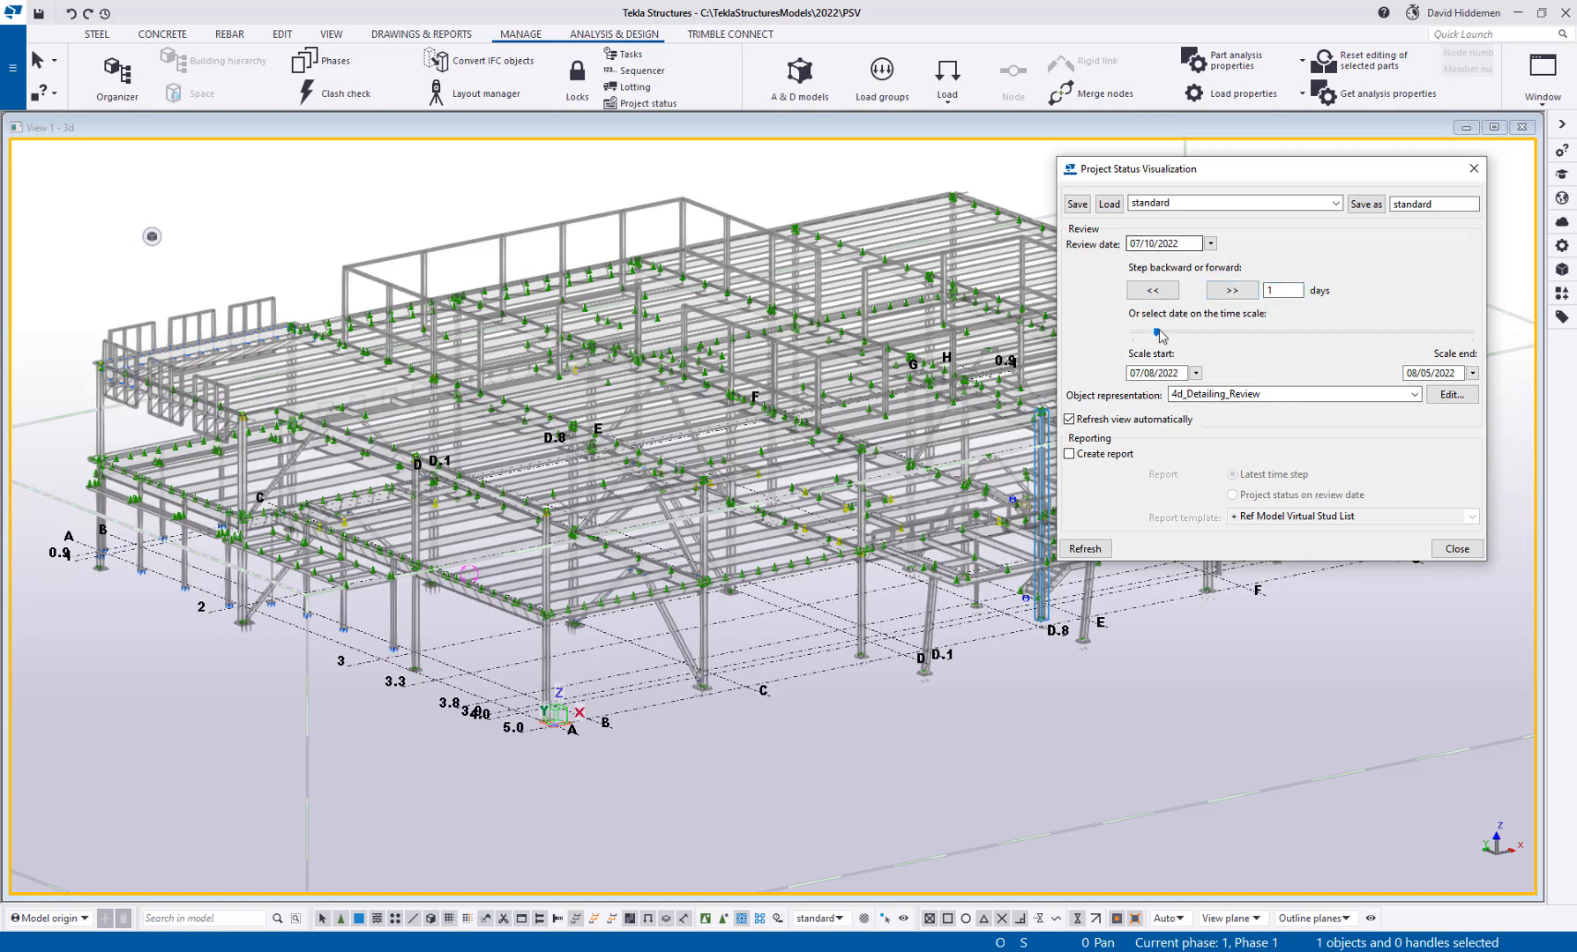
pyautogui.click(1229, 290)
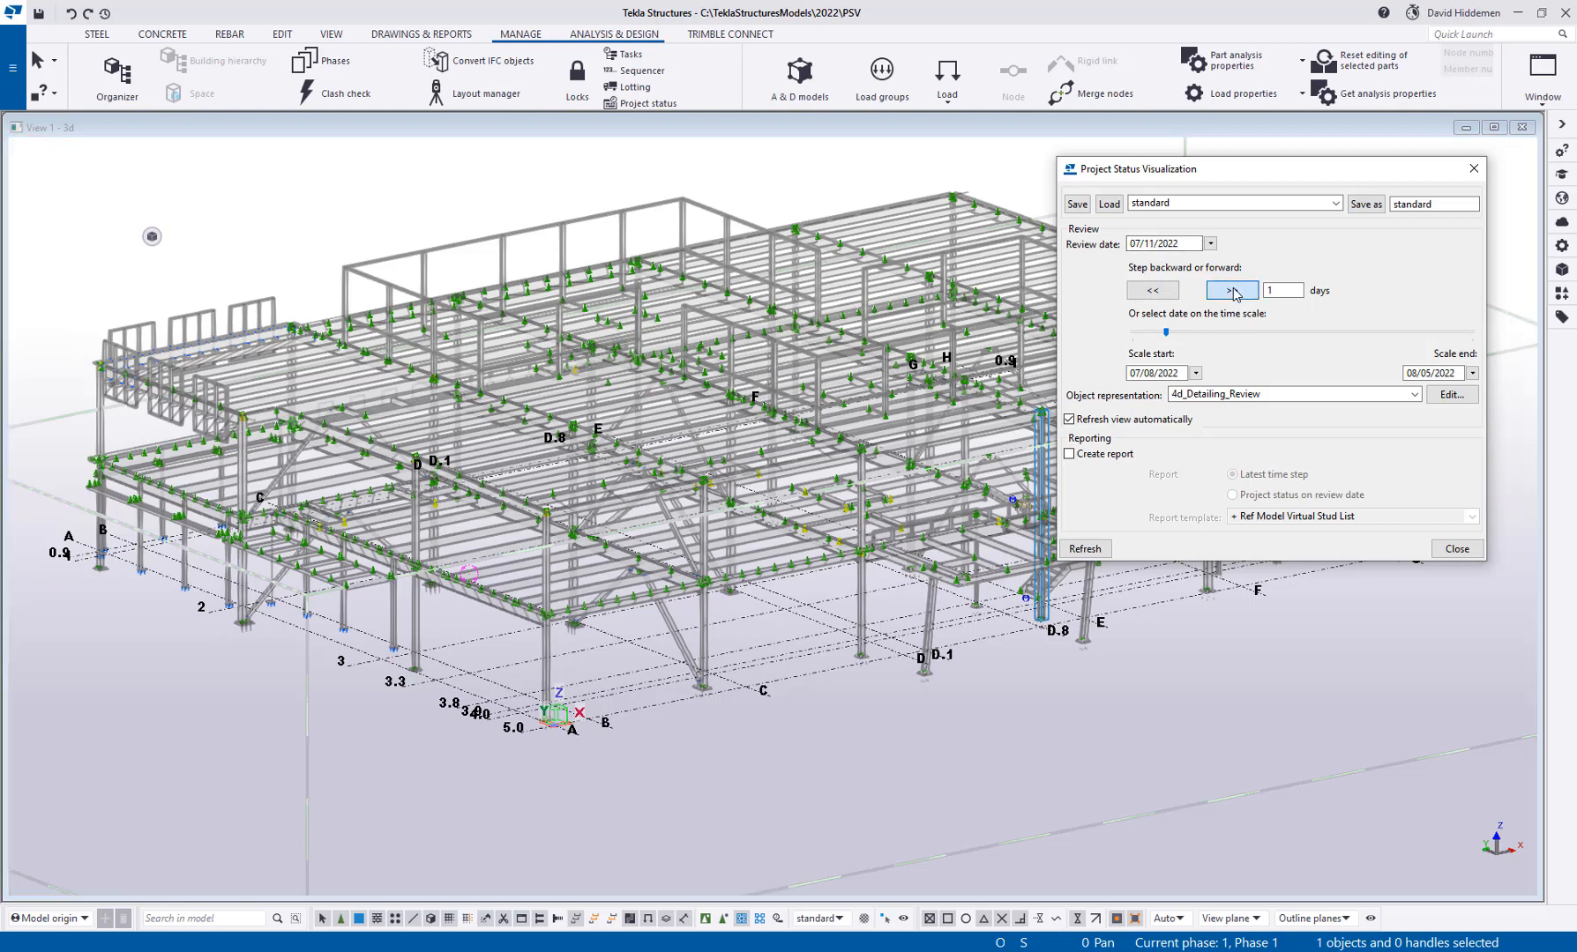
pyautogui.click(1229, 289)
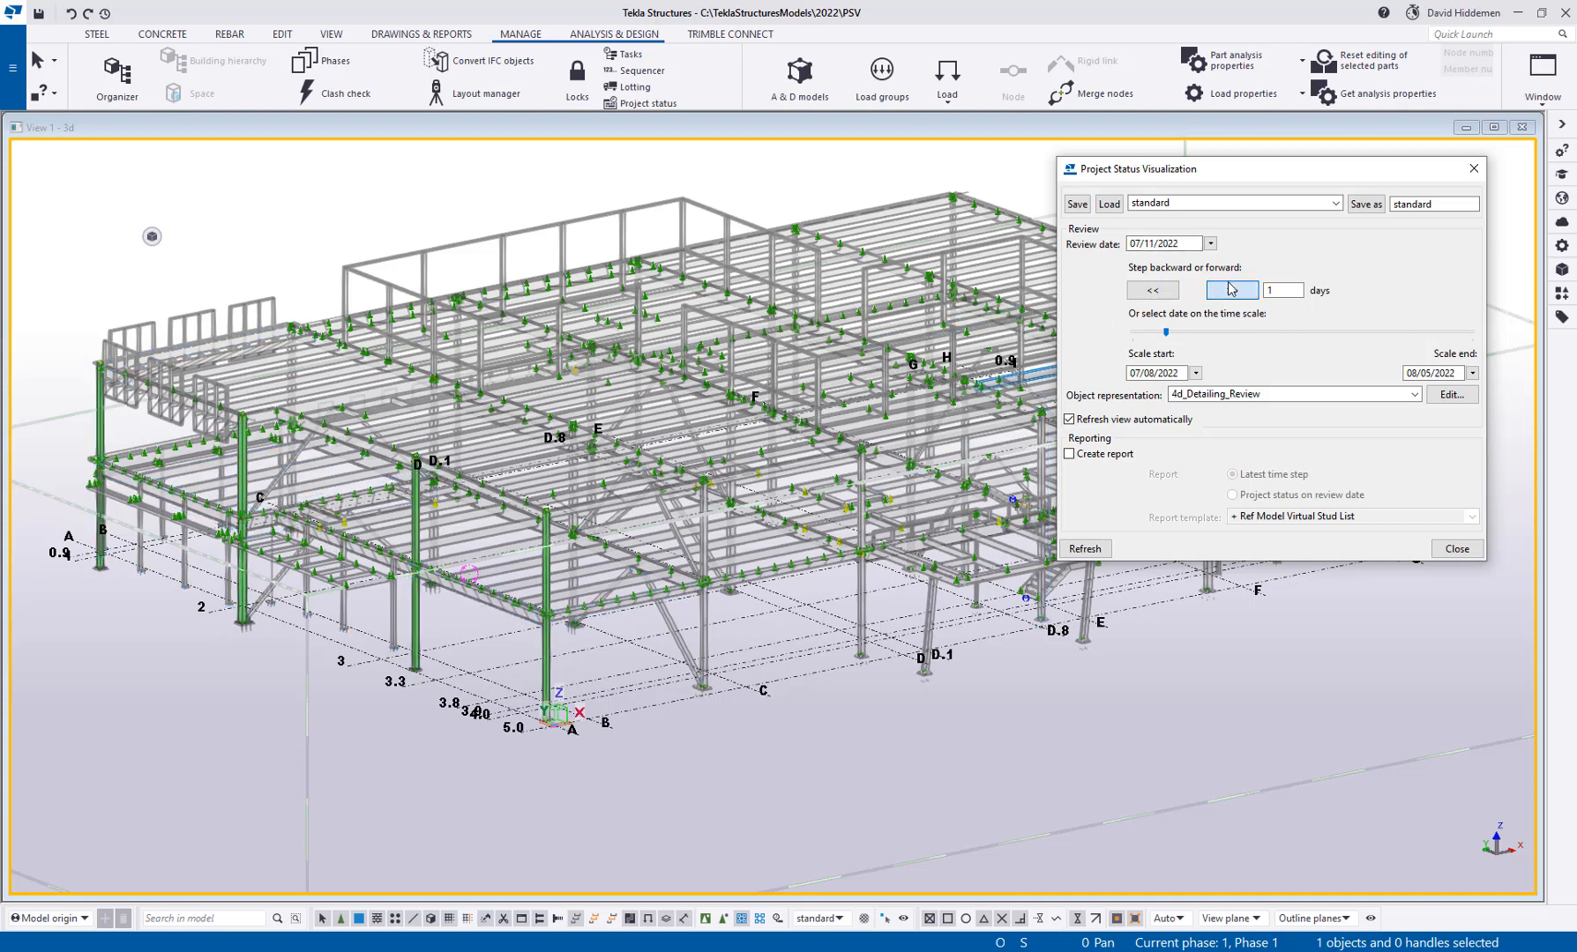
pyautogui.click(1231, 290)
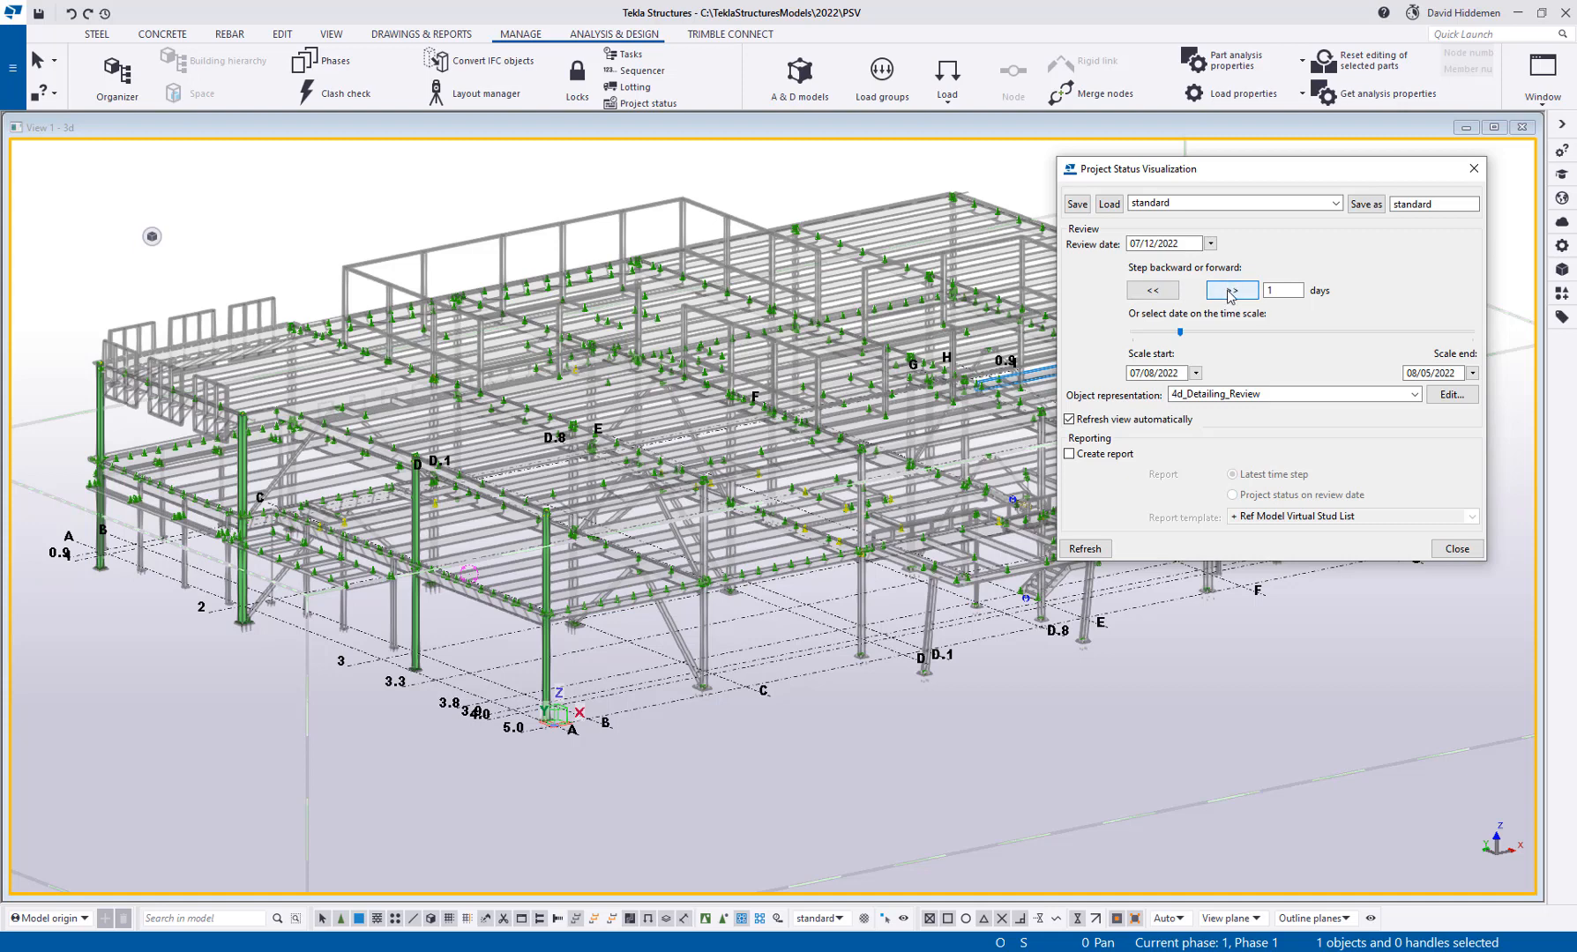
pyautogui.click(1232, 289)
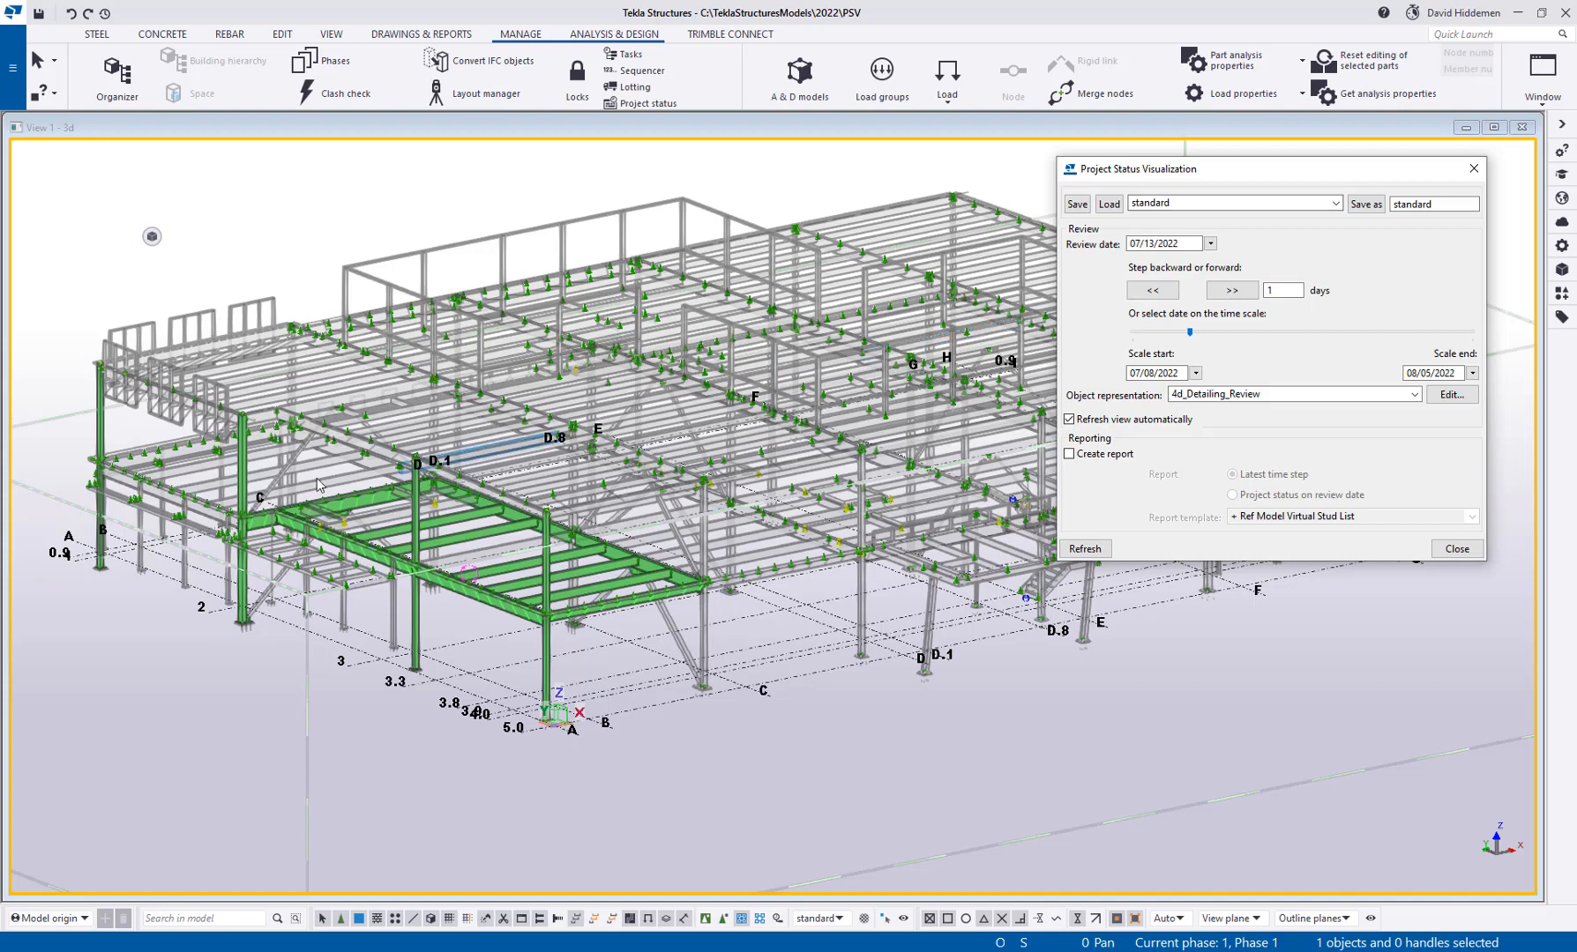
pyautogui.click(1228, 291)
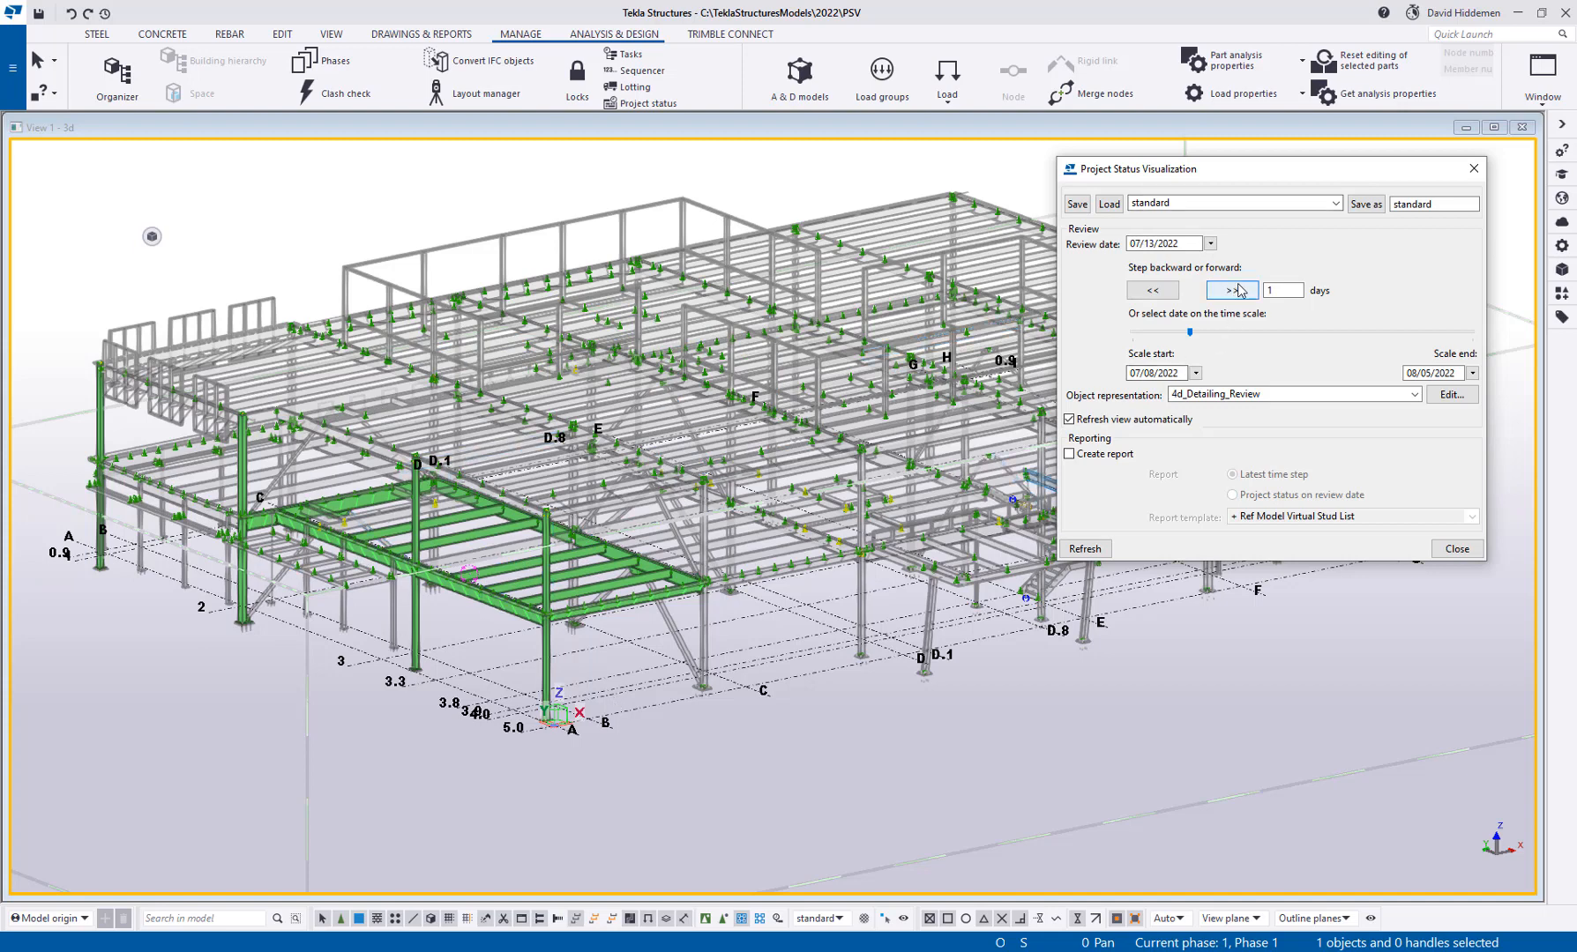
pyautogui.click(1227, 289)
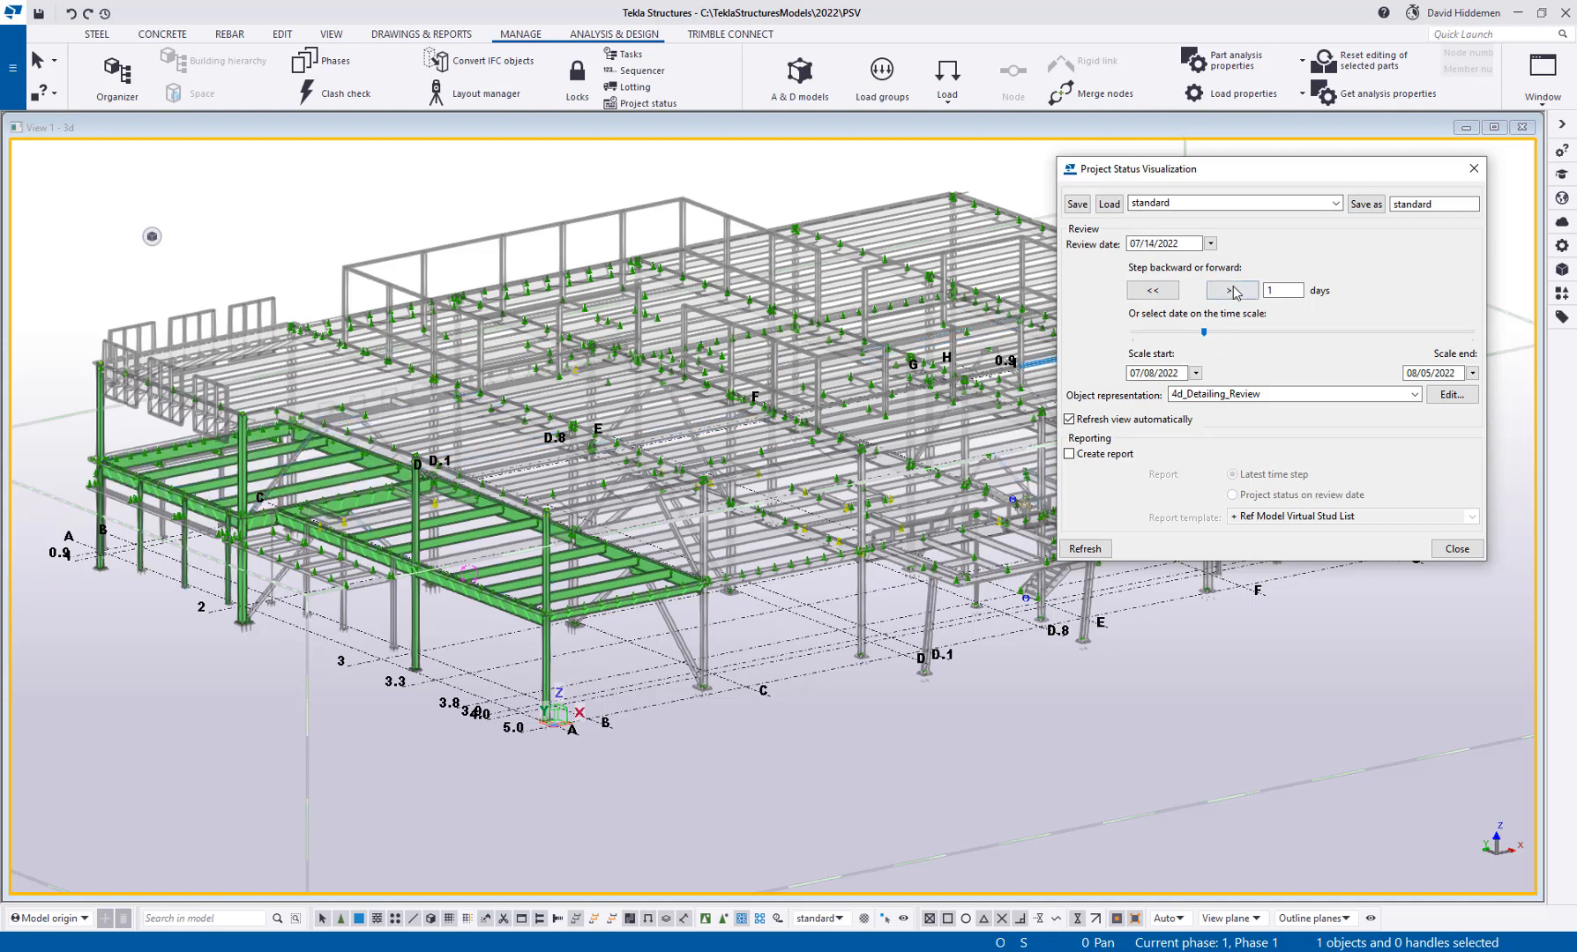
pyautogui.click(1231, 289)
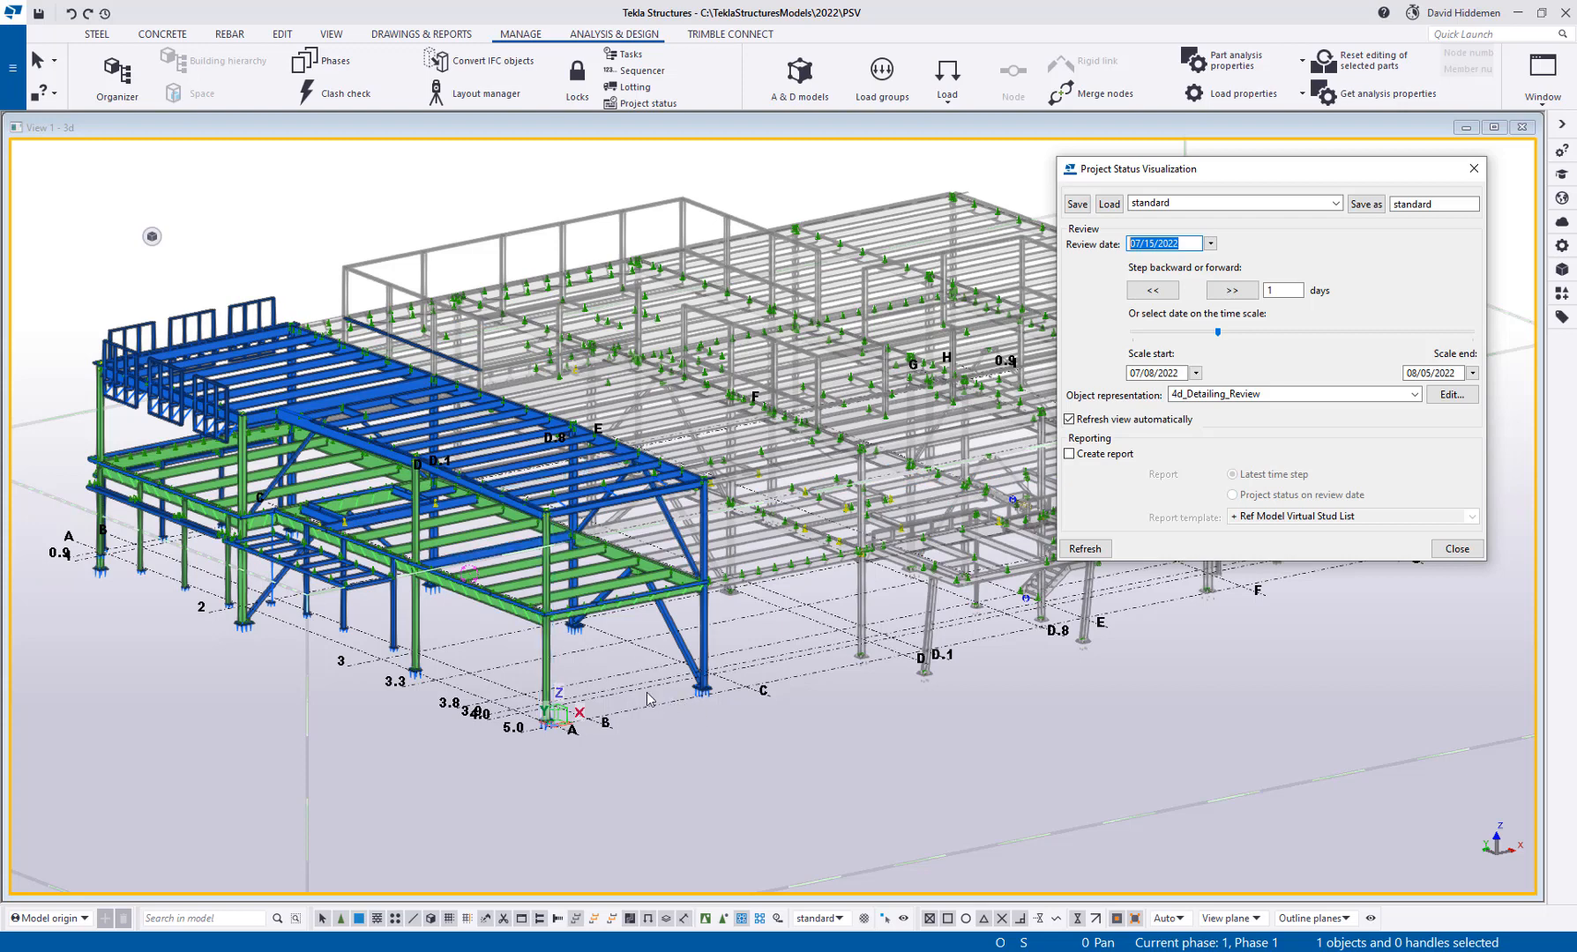
pyautogui.moveTo(513, 693)
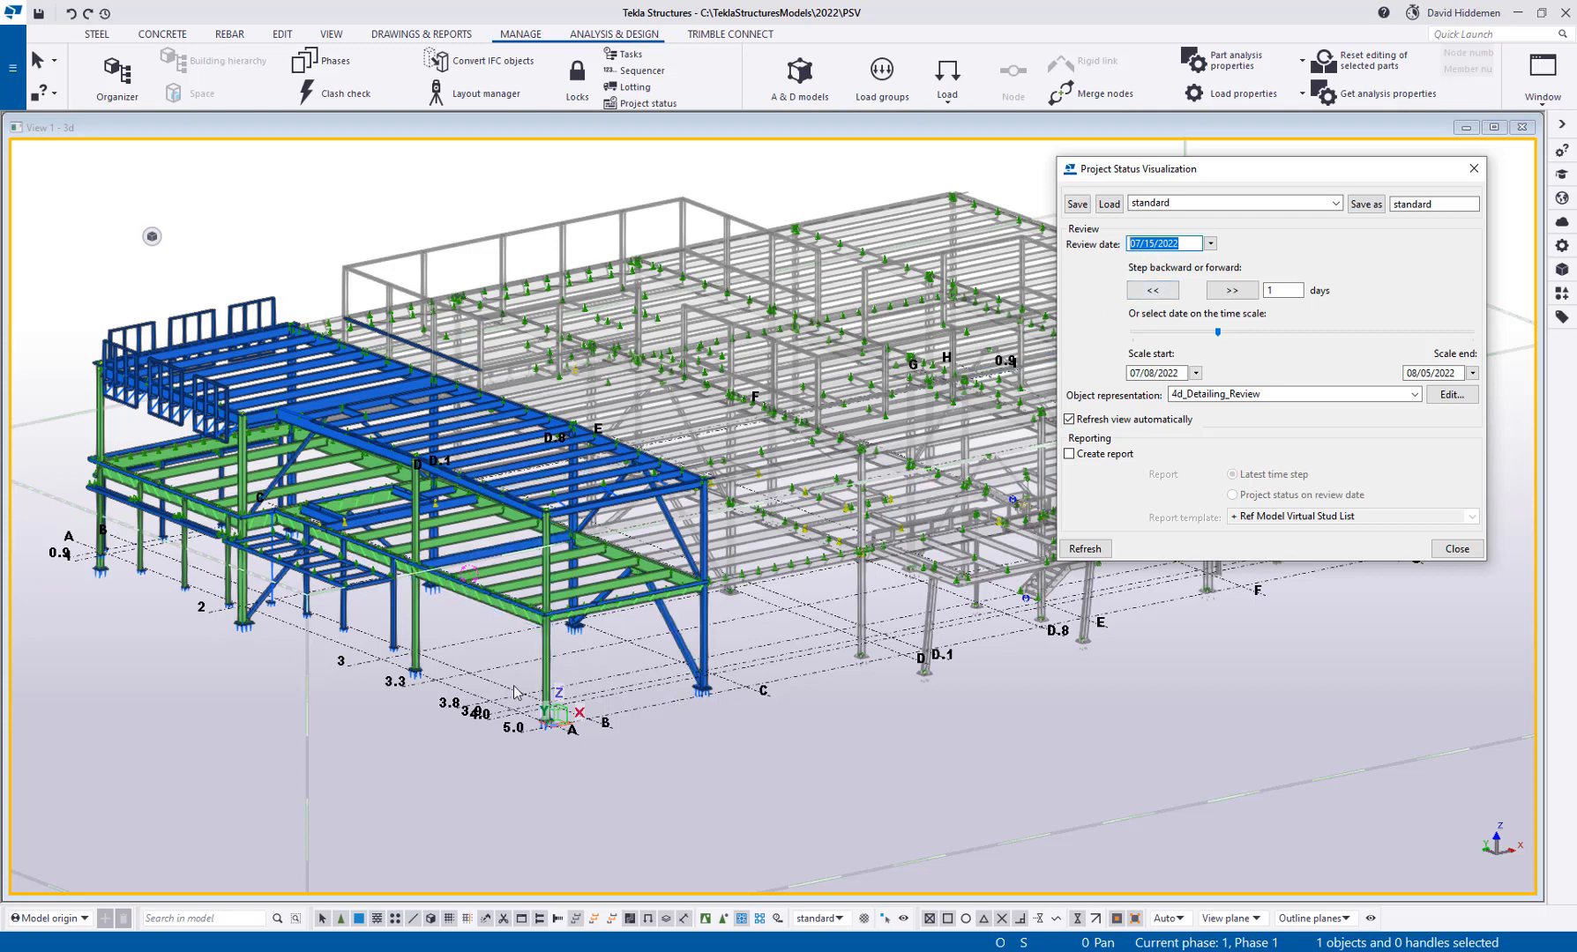
pyautogui.click(1152, 289)
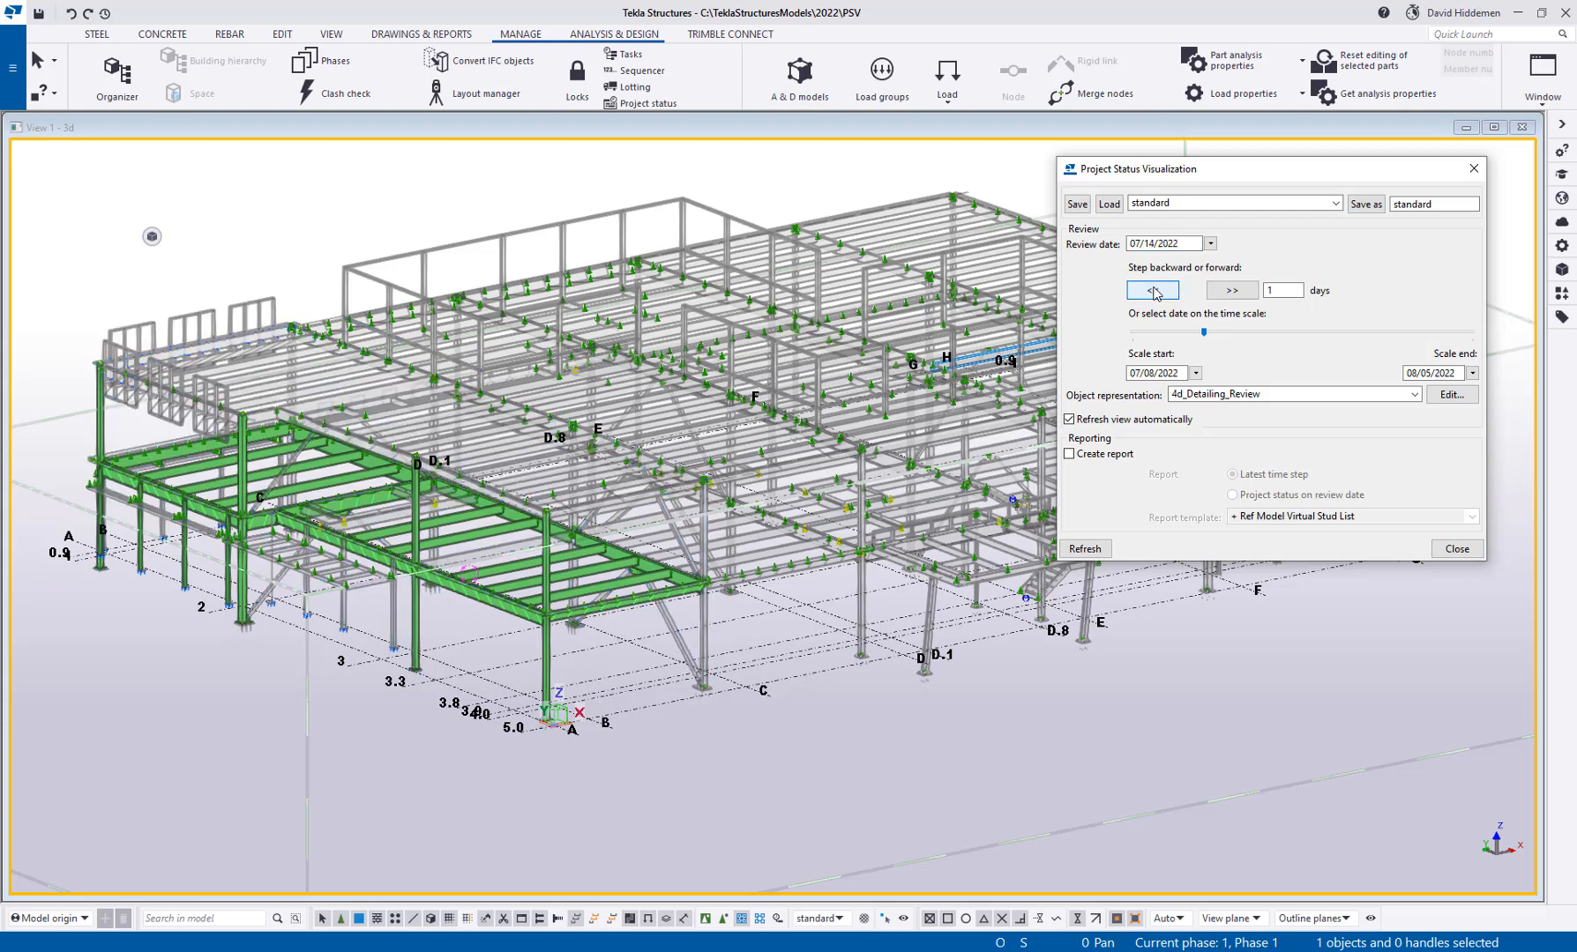
pyautogui.click(1152, 291)
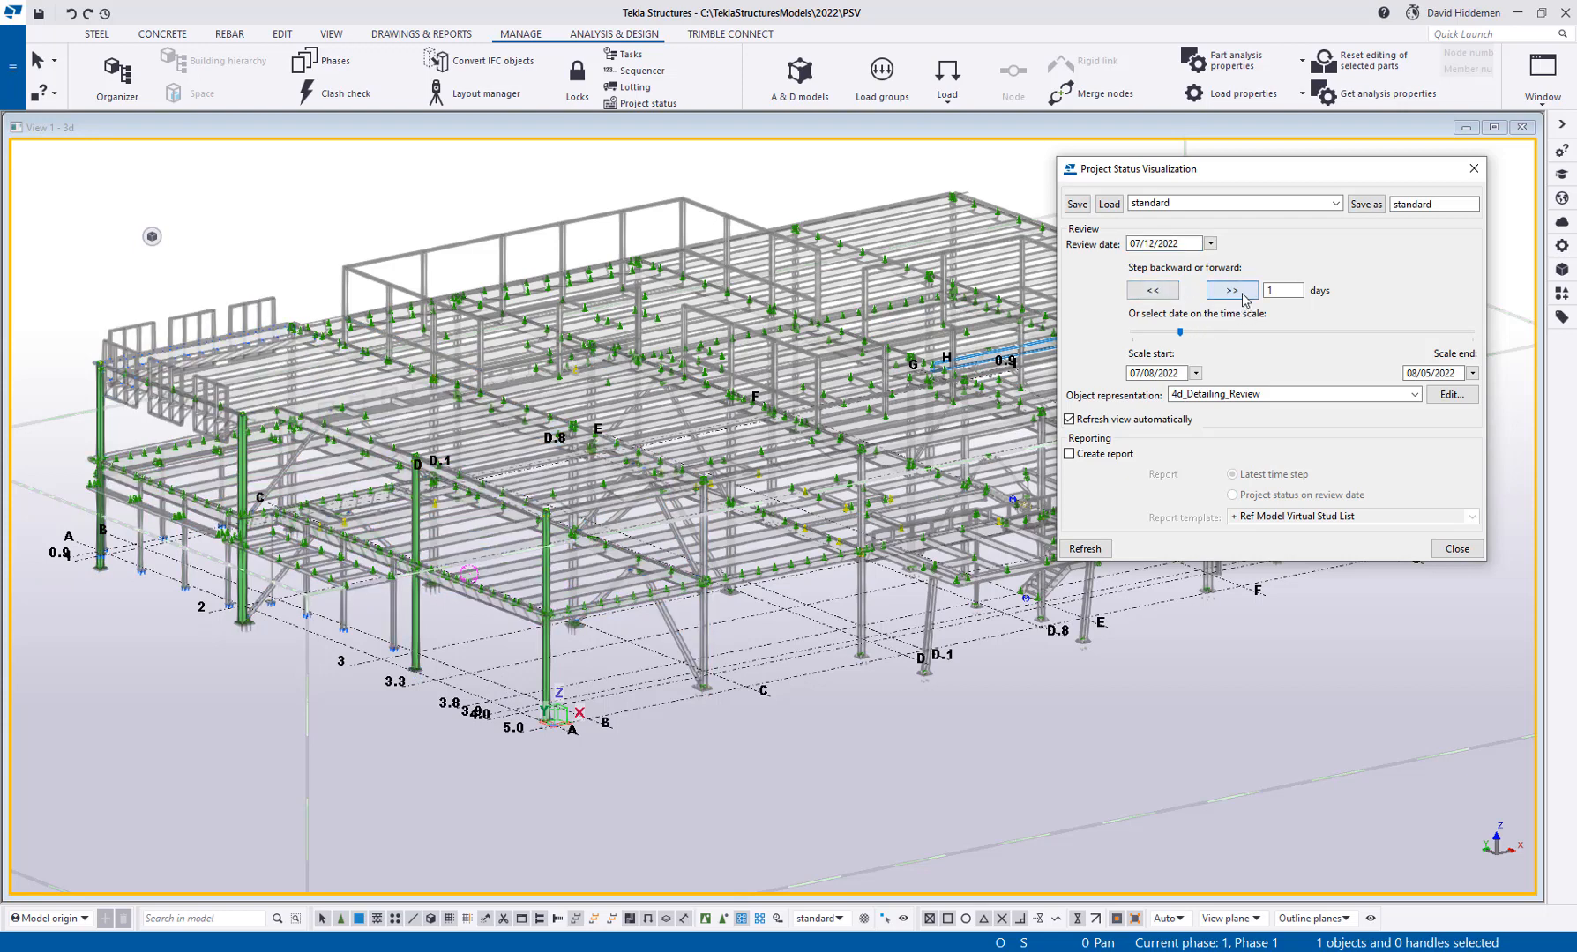
pyautogui.click(1228, 289)
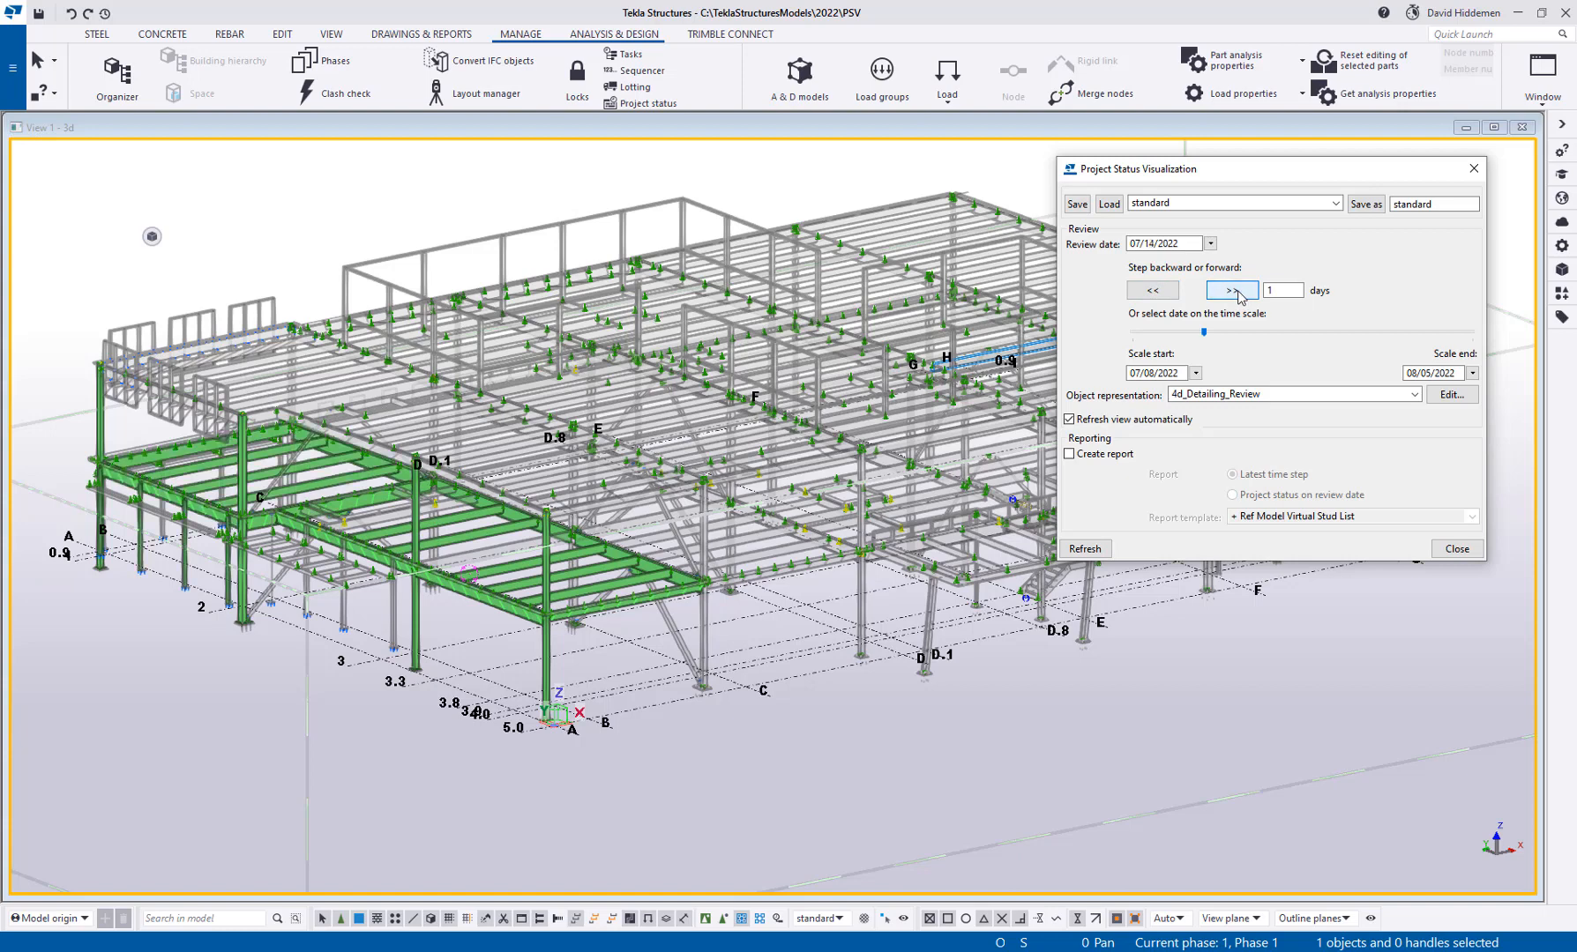
pyautogui.click(1231, 289)
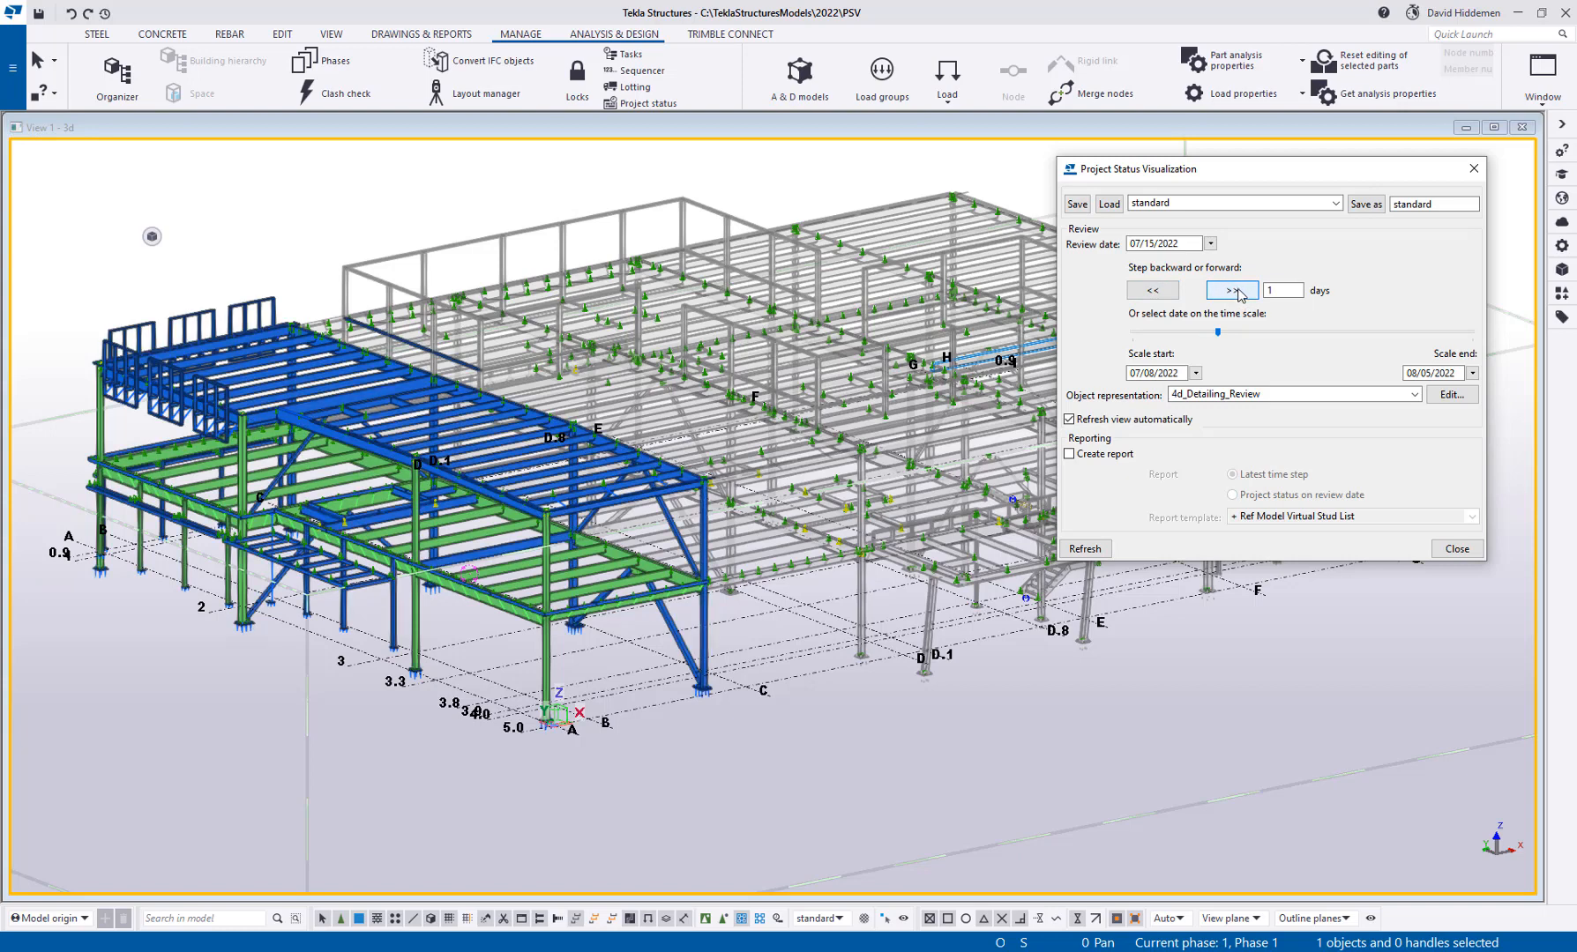